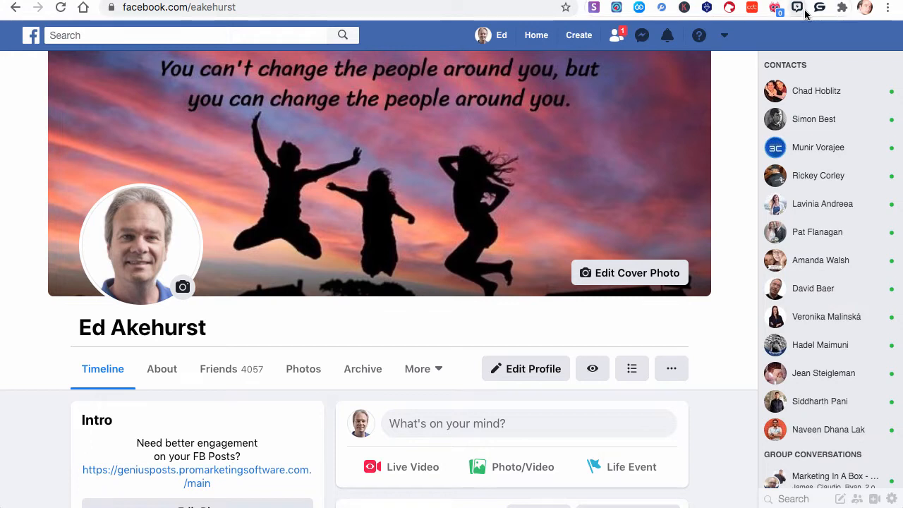
{"action": "mouse_move", "coordinate": [795, 8]}
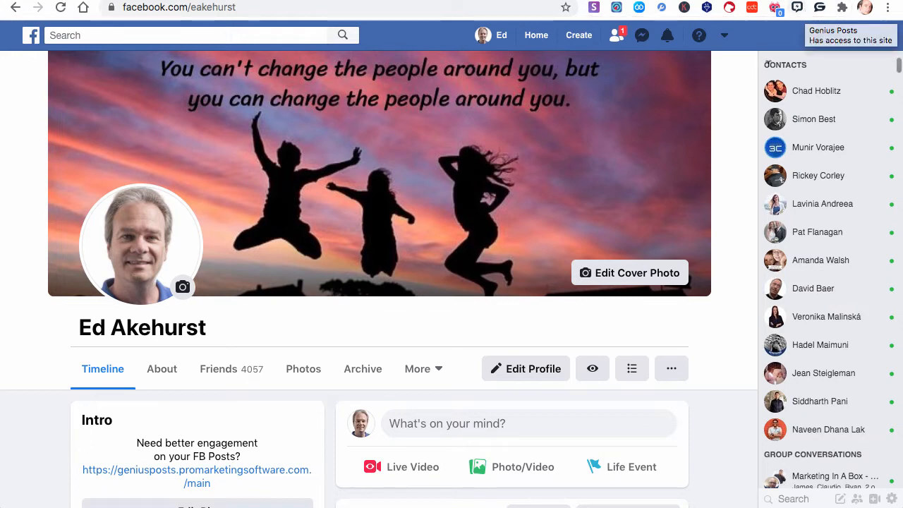
{"action": "mouse_move", "coordinate": [844, 37]}
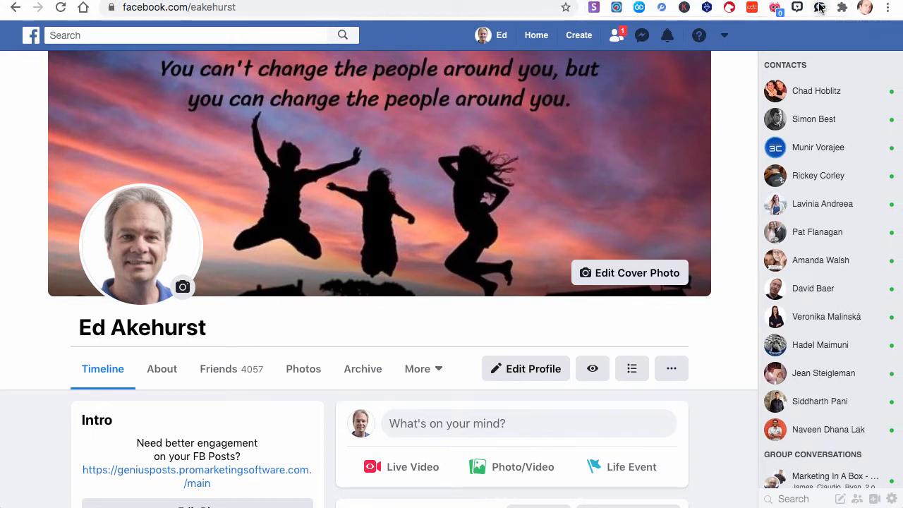
{"action": "mouse_move", "coordinate": [818, 9]}
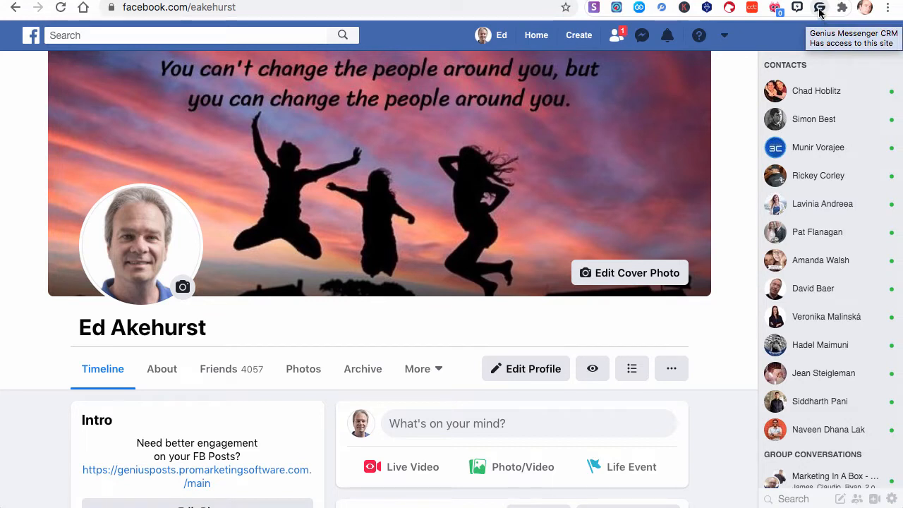
- Sign in to the Genius Messenger CRM extension with the saved email and password, reaching the empty label dashboard
{"action": "left_click", "coordinate": [818, 9]}
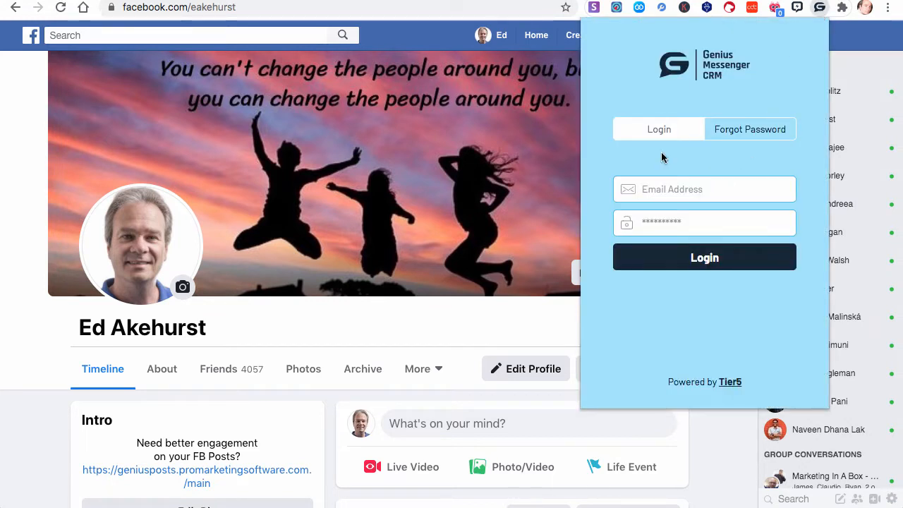
{"action": "mouse_move", "coordinate": [656, 374]}
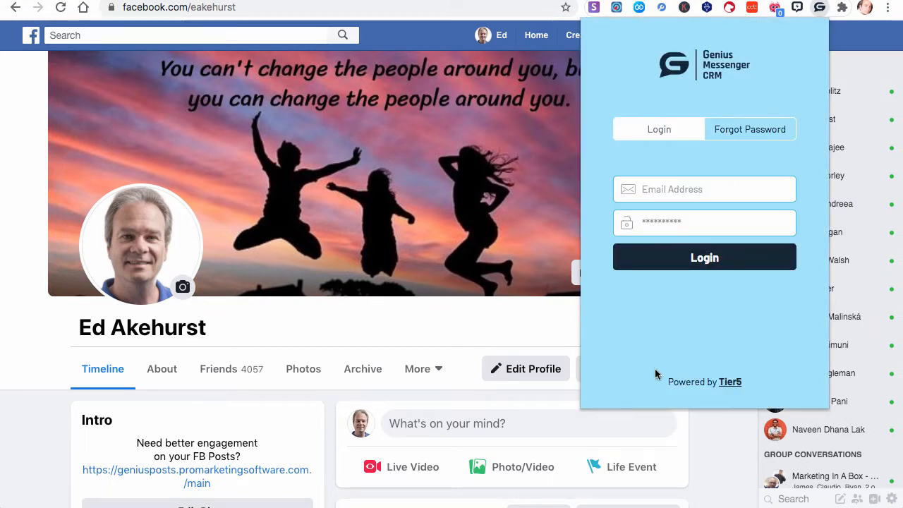
{"action": "mouse_move", "coordinate": [629, 376]}
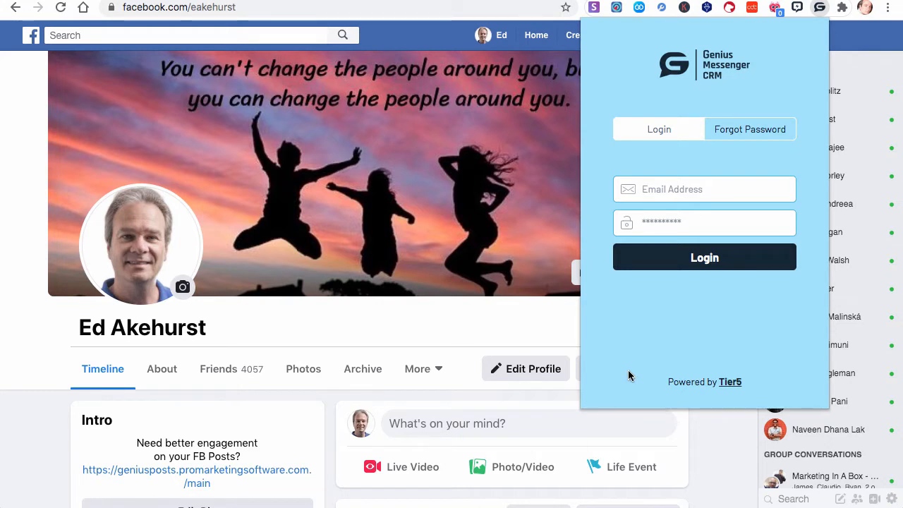
{"action": "mouse_move", "coordinate": [678, 366]}
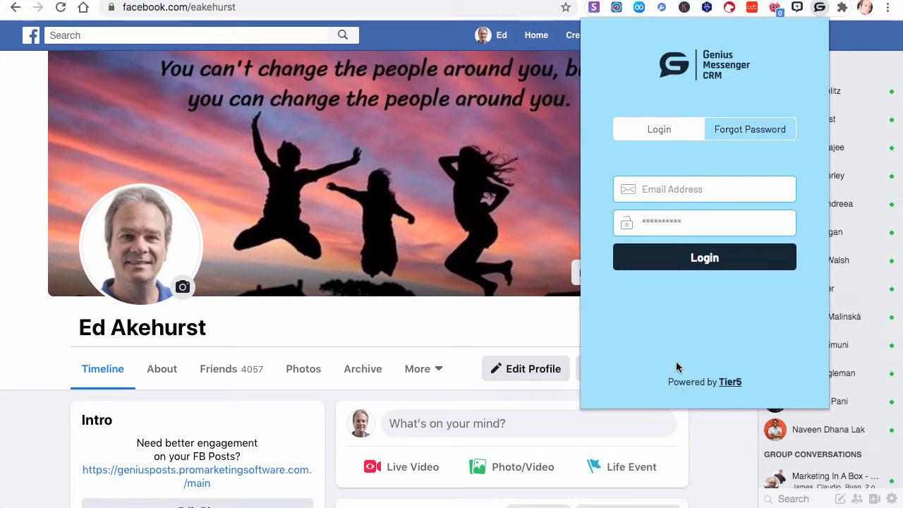
{"action": "mouse_move", "coordinate": [675, 384]}
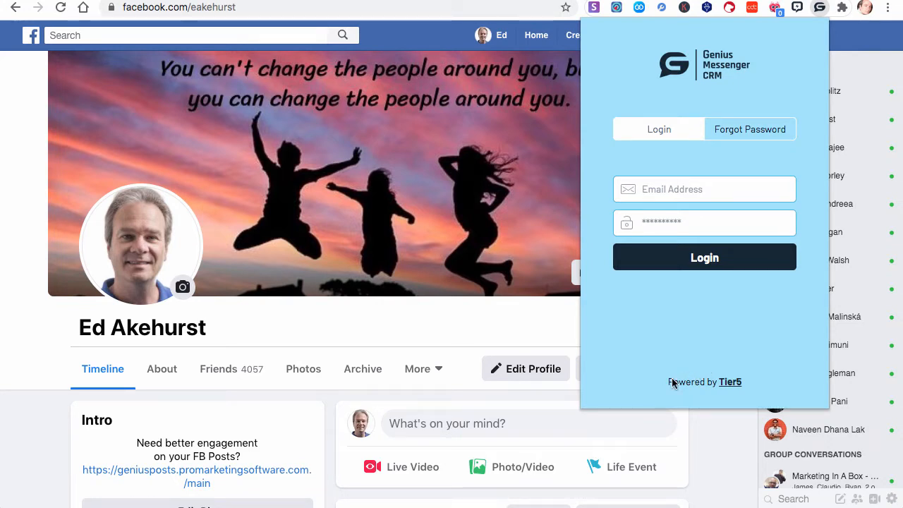
{"action": "mouse_move", "coordinate": [680, 376]}
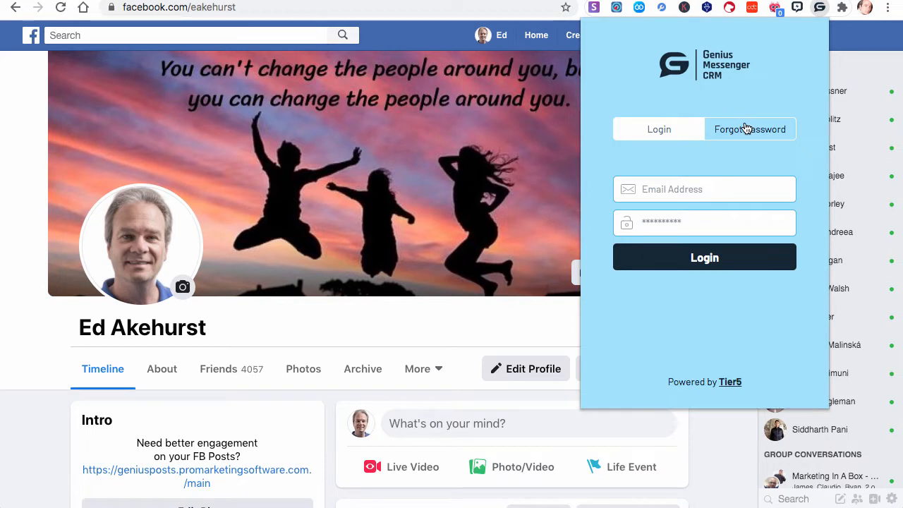
{"action": "left_click", "coordinate": [751, 130]}
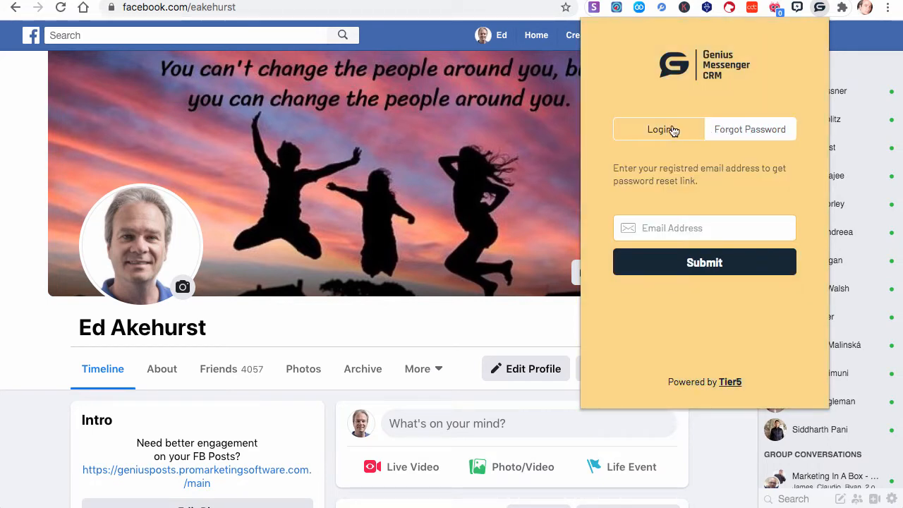
{"action": "mouse_move", "coordinate": [729, 166]}
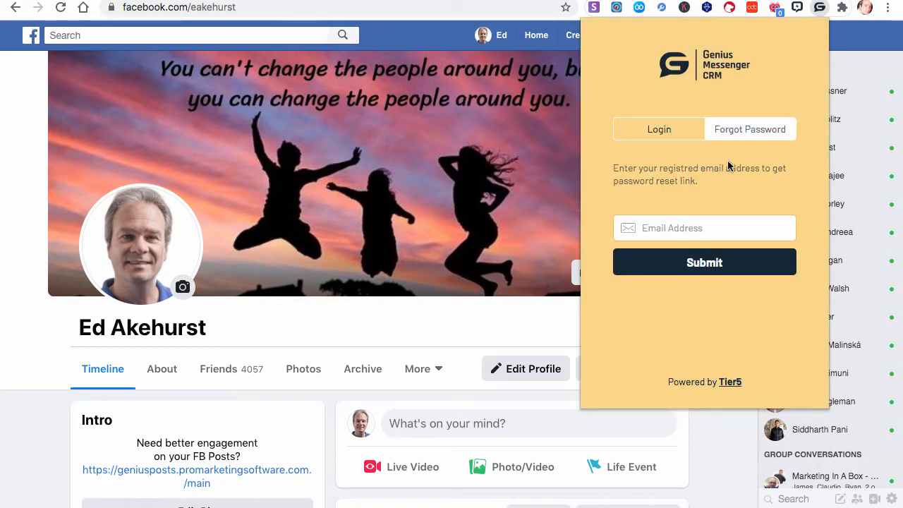
{"action": "mouse_move", "coordinate": [739, 154]}
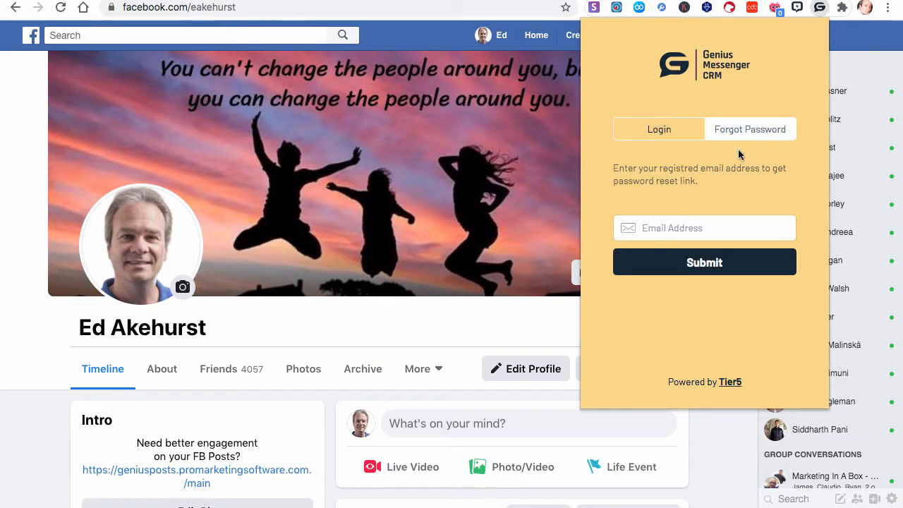
{"action": "mouse_move", "coordinate": [691, 209]}
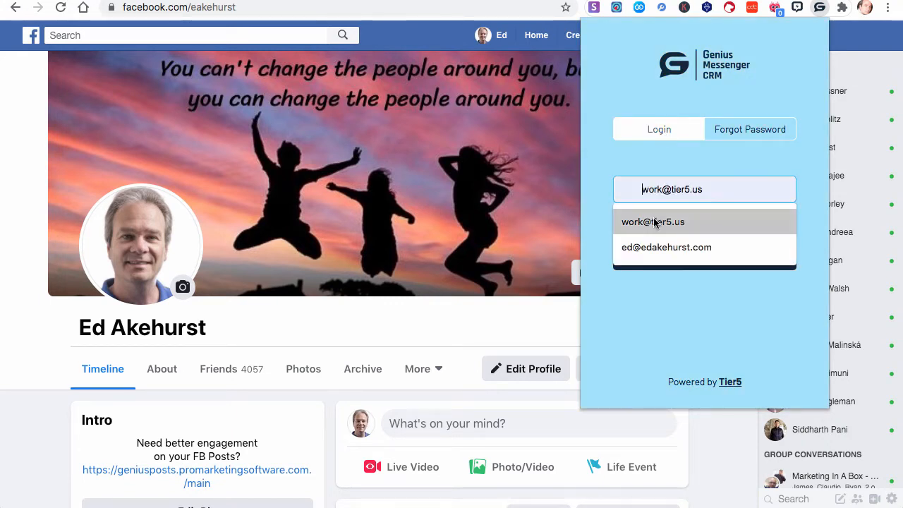
{"action": "left_click", "coordinate": [652, 222]}
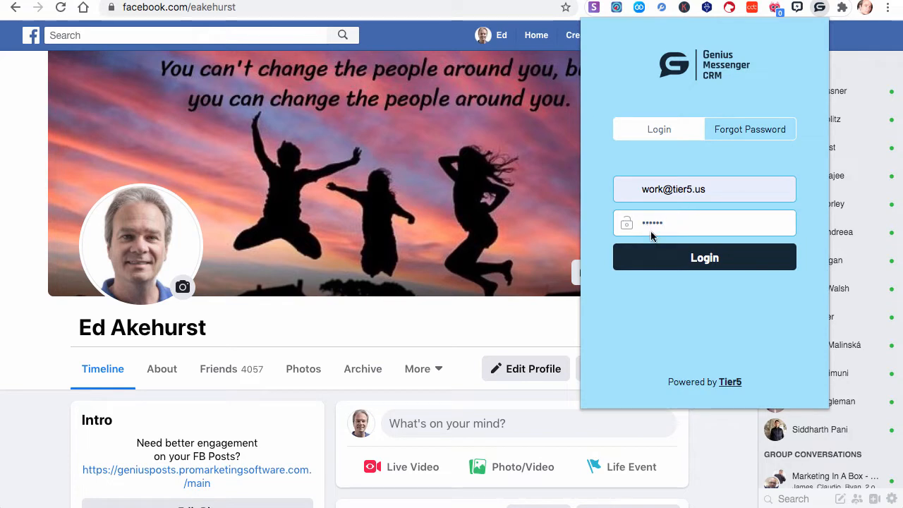
{"action": "left_click", "coordinate": [704, 257]}
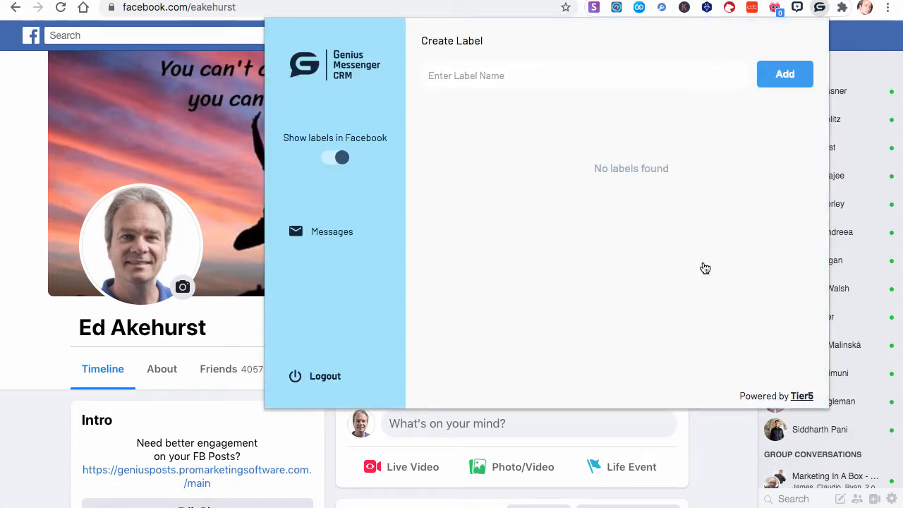
{"action": "mouse_move", "coordinate": [549, 106]}
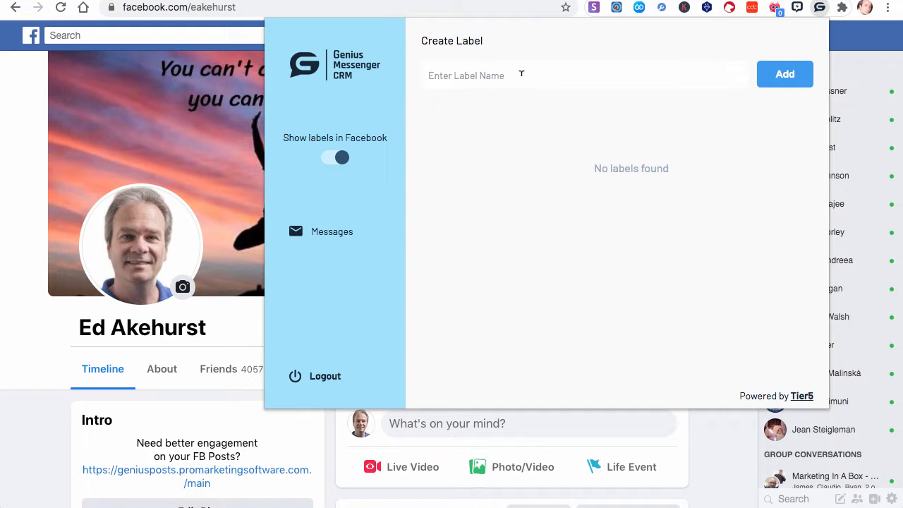
- Add a new label named 'Prospect' to the dashboard
{"action": "type", "text": "Prospe"}
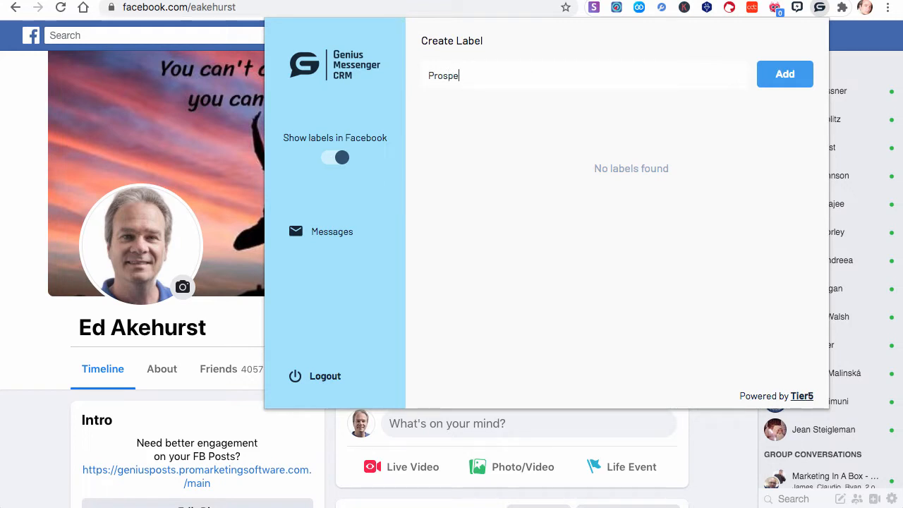
{"action": "type", "text": "ct"}
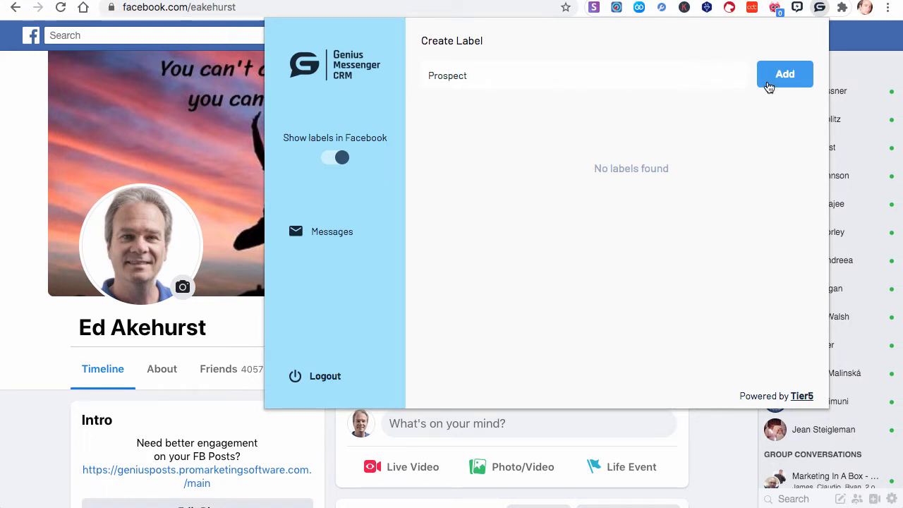
{"action": "left_click", "coordinate": [784, 73]}
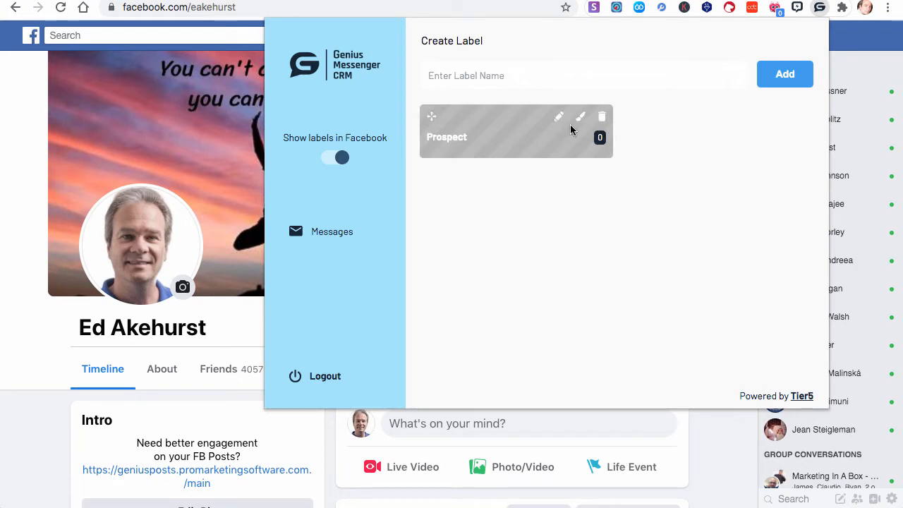
- Recolour the Prospect label to a yellow shade via its colour picker
{"action": "left_click", "coordinate": [580, 116]}
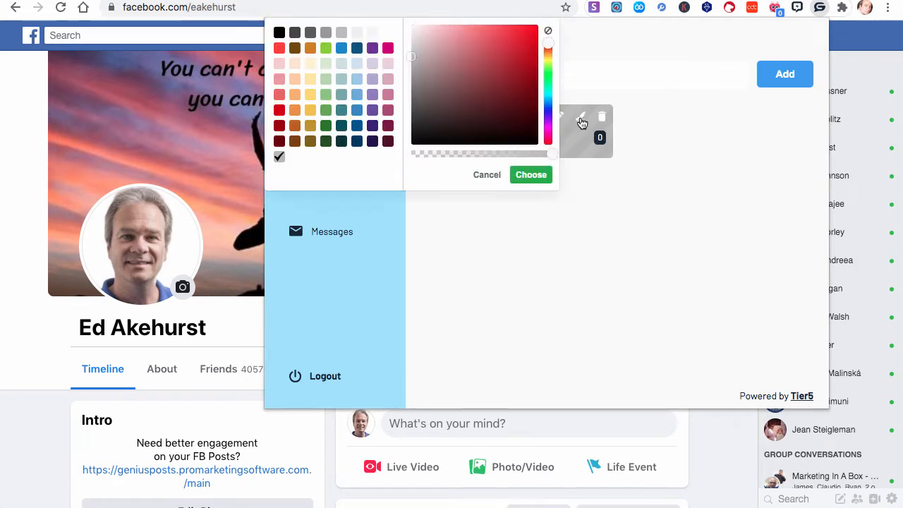
{"action": "mouse_move", "coordinate": [347, 73]}
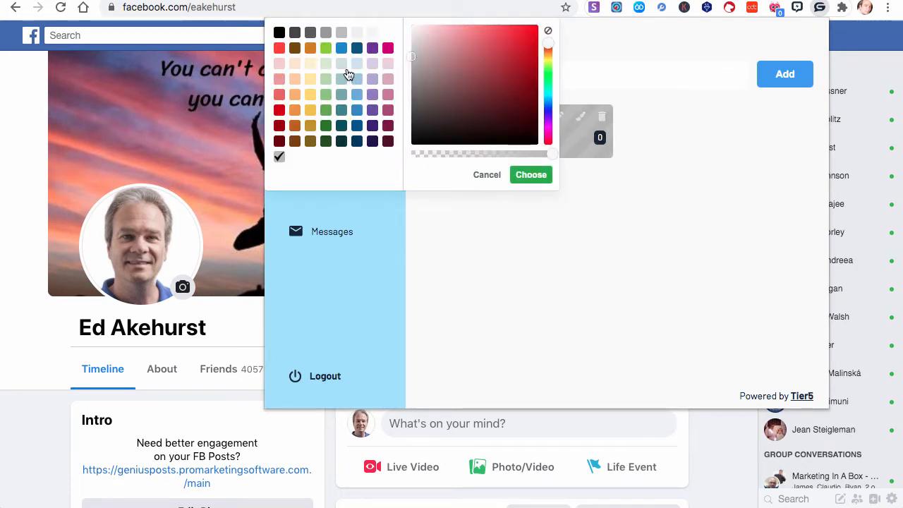
{"action": "mouse_move", "coordinate": [310, 80]}
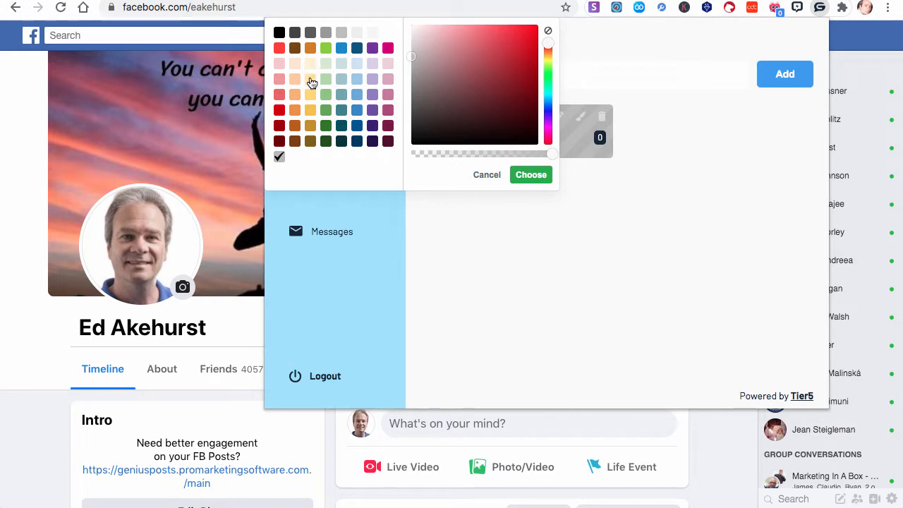
{"action": "left_click", "coordinate": [310, 94]}
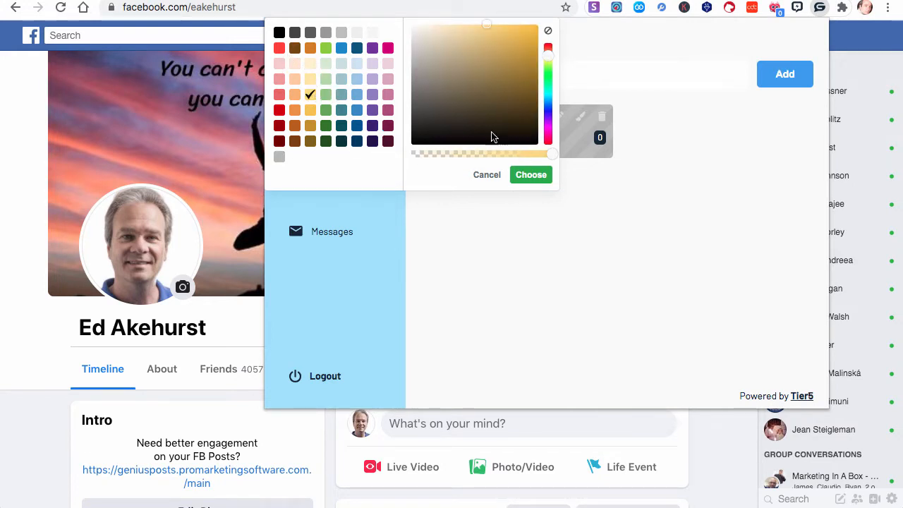
{"action": "left_click", "coordinate": [499, 79]}
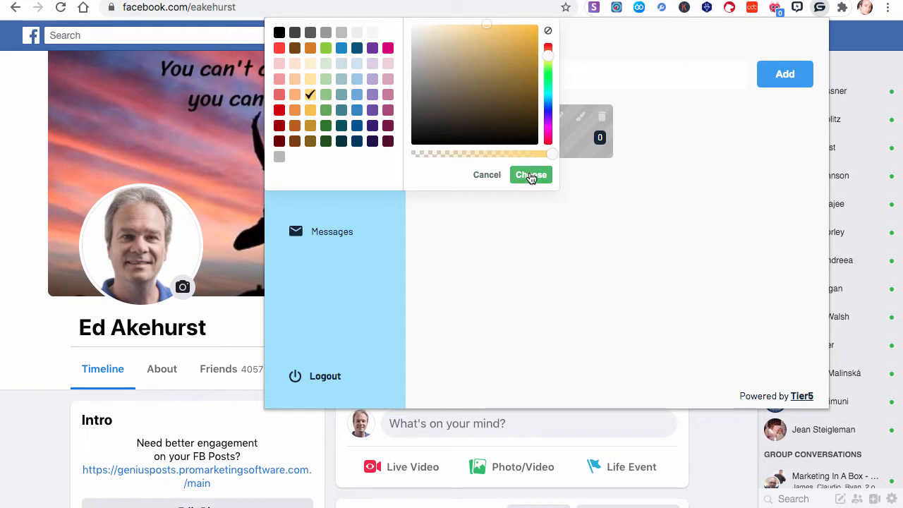
{"action": "left_click", "coordinate": [530, 175]}
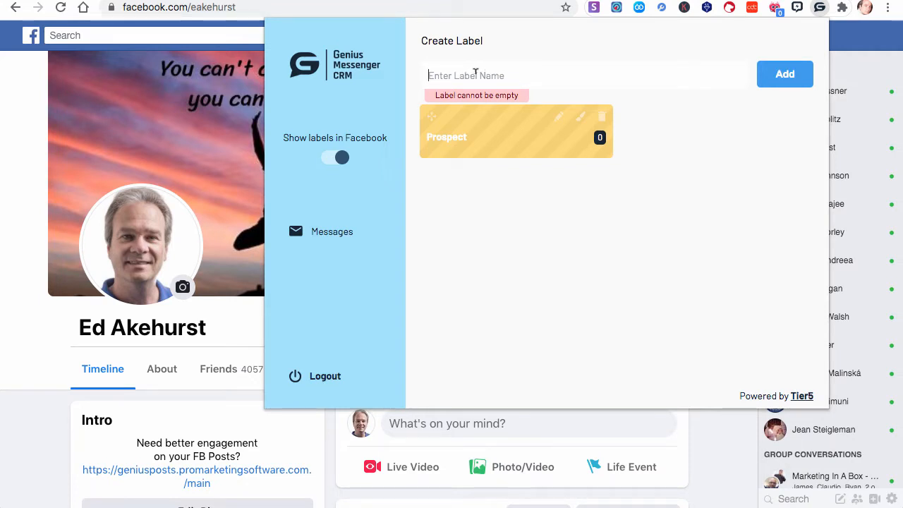
- Add an 'Interested in Selling Software' label and choose green as its new colour
{"action": "type", "text": "In"}
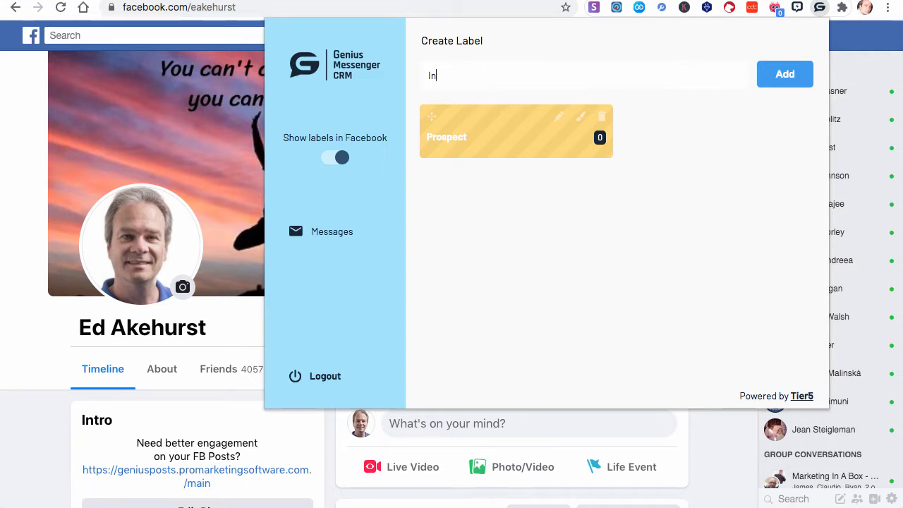
{"action": "type", "text": "terested in"}
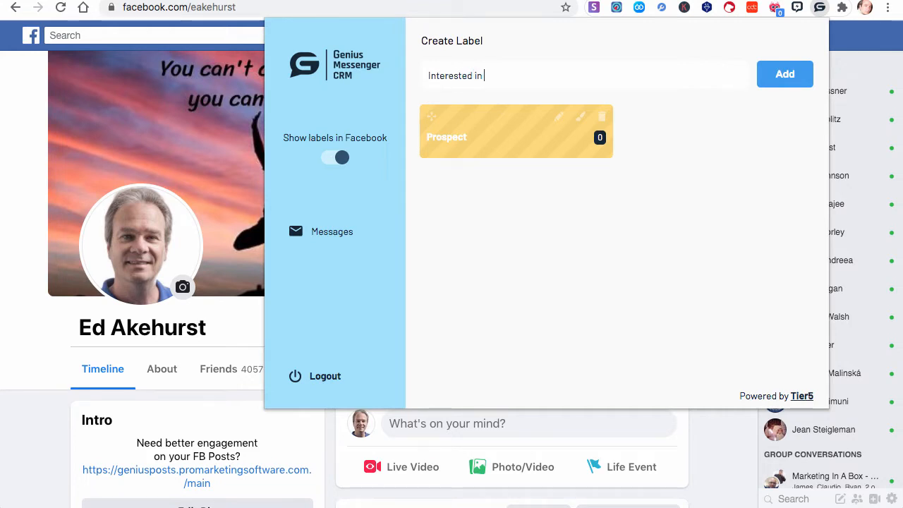
{"action": "type", "text": "Selling"}
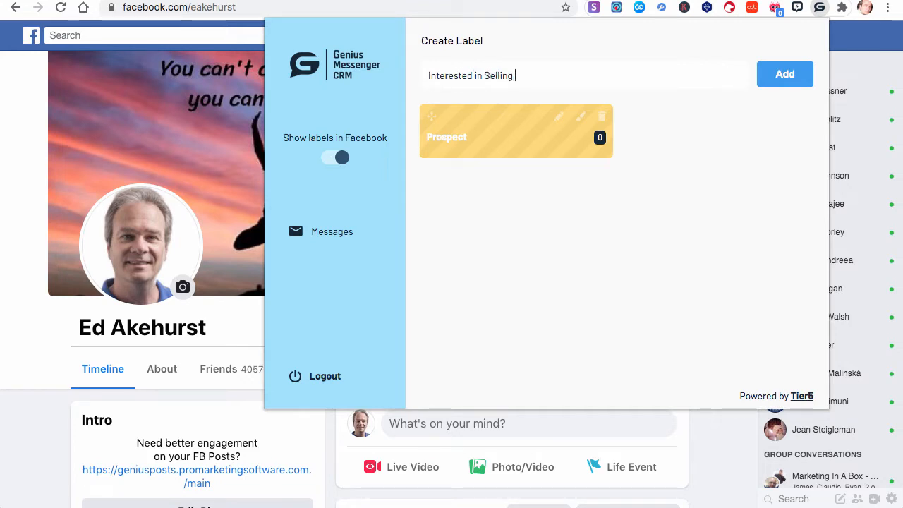
{"action": "type", "text": "Software"}
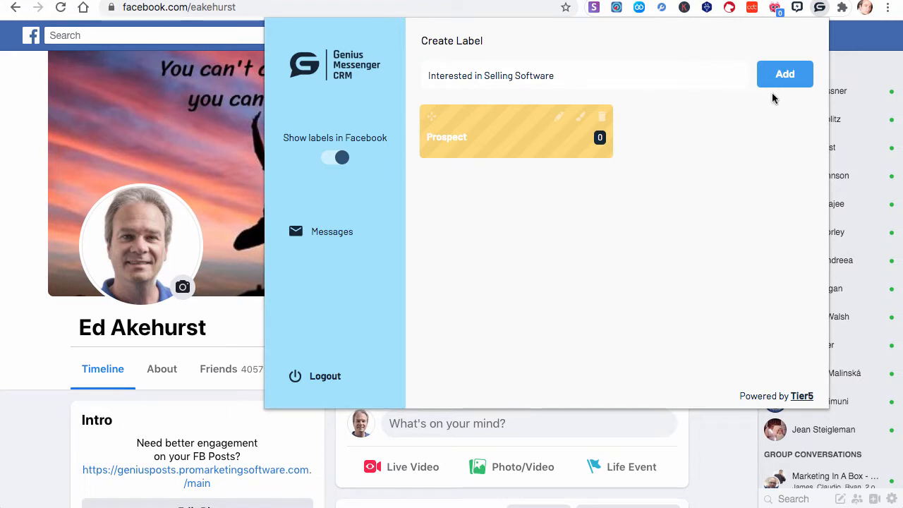
{"action": "left_click", "coordinate": [784, 73]}
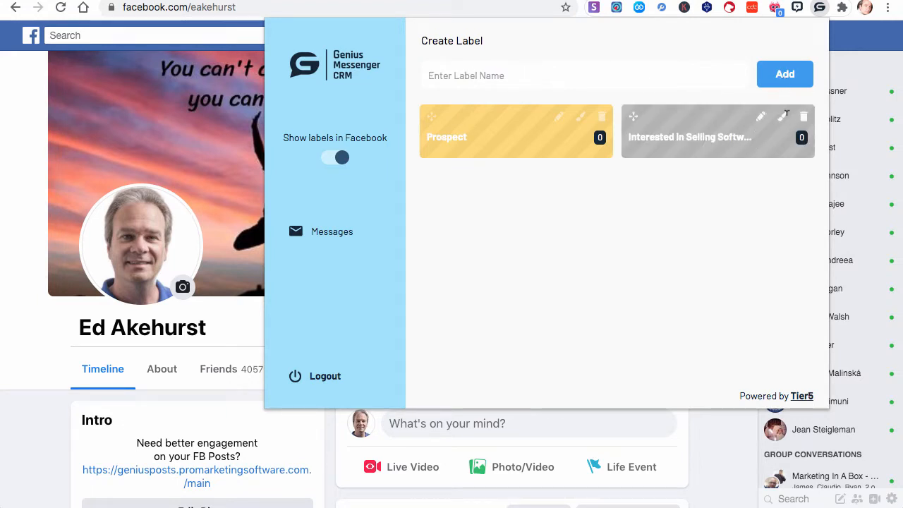
{"action": "left_click", "coordinate": [781, 115]}
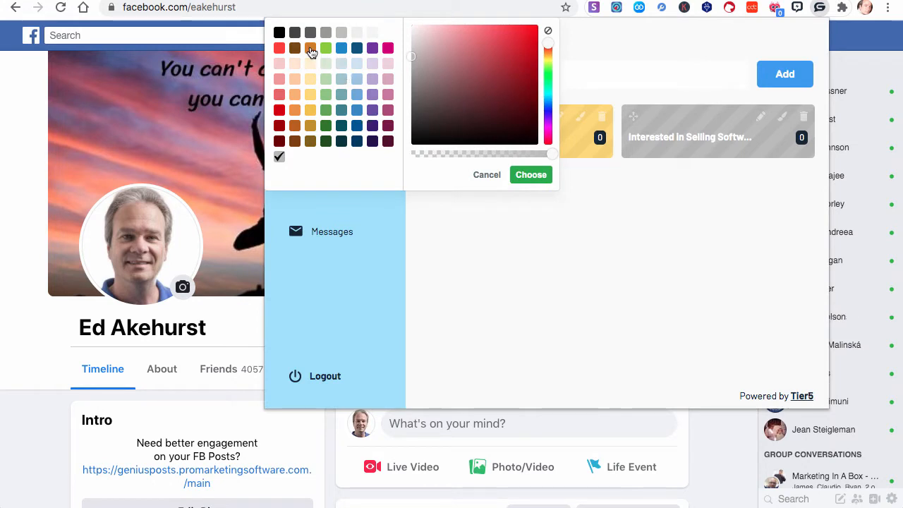
{"action": "mouse_move", "coordinate": [327, 113]}
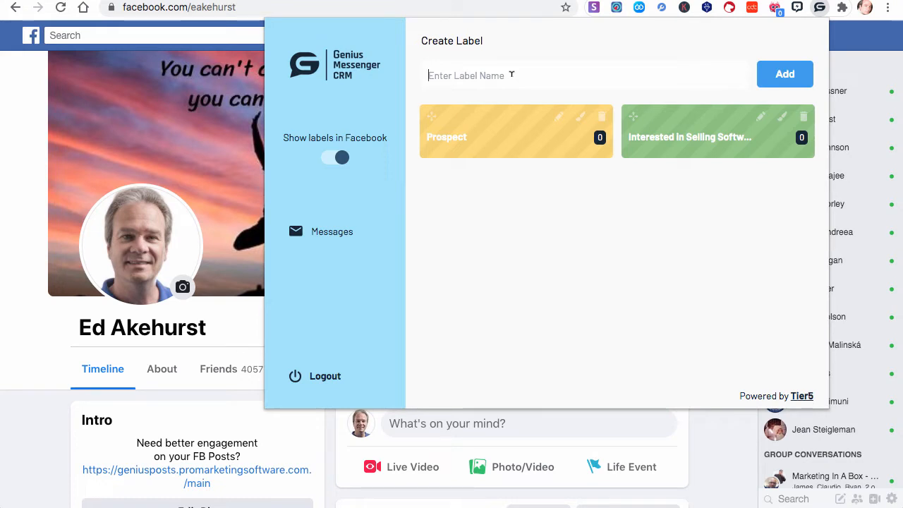
- Add a label named 'GM CRM Customer'
{"action": "type", "text": "C"}
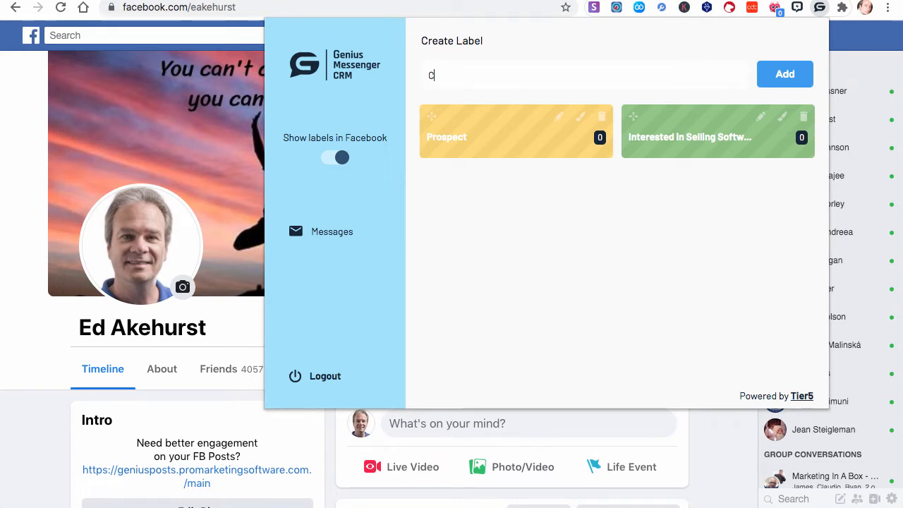
{"action": "type", "text": "ustomer"}
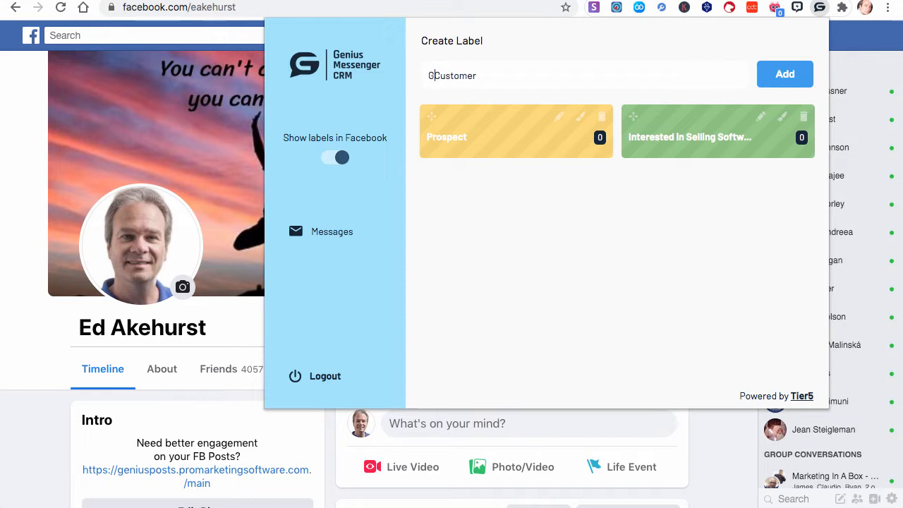
{"action": "type", "text": "M CR"}
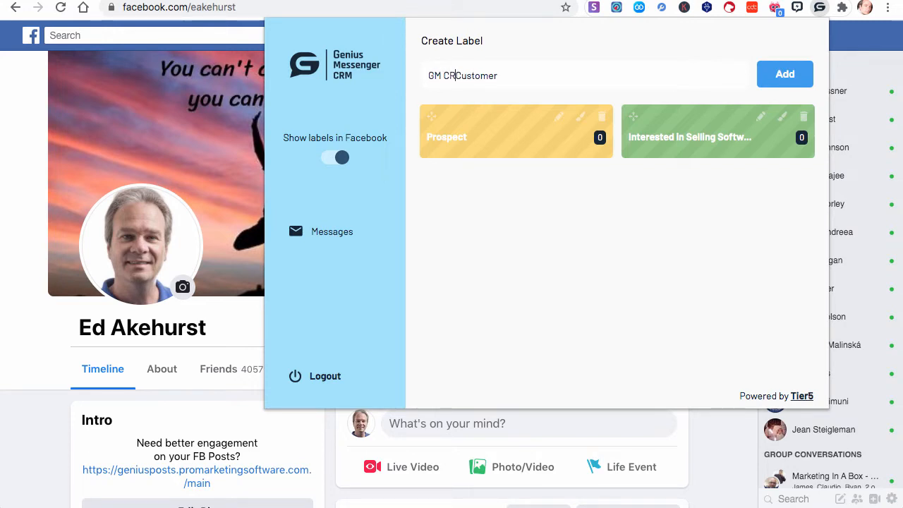
{"action": "type", "text": "M"}
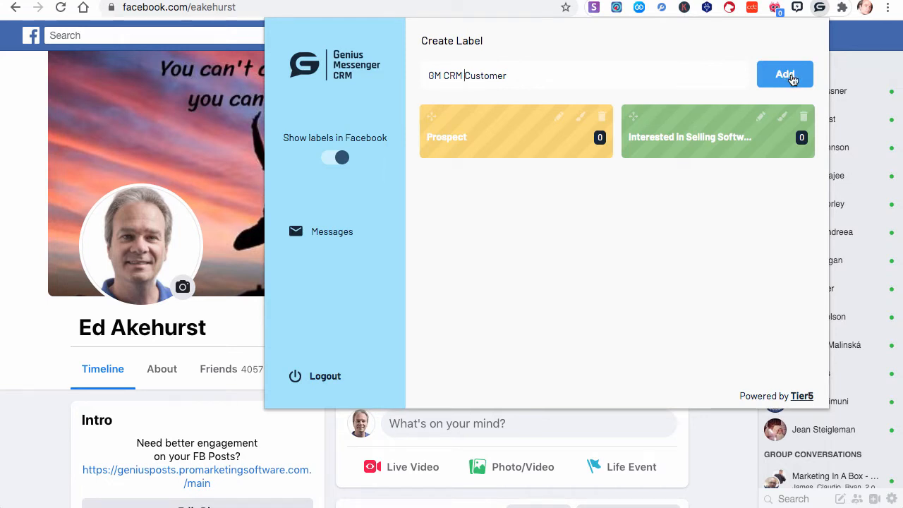
{"action": "left_click", "coordinate": [785, 73]}
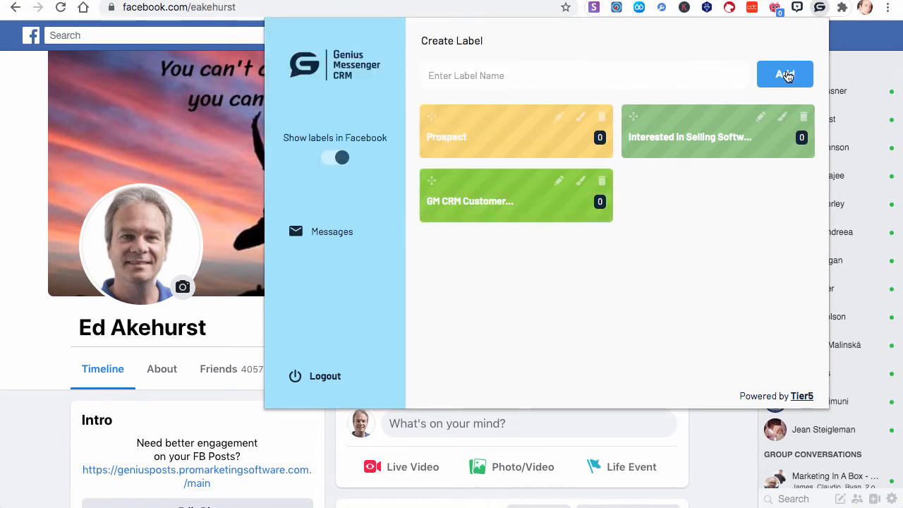
- Add a label named 'GM CRM Founding Partner'
{"action": "type", "text": "G"}
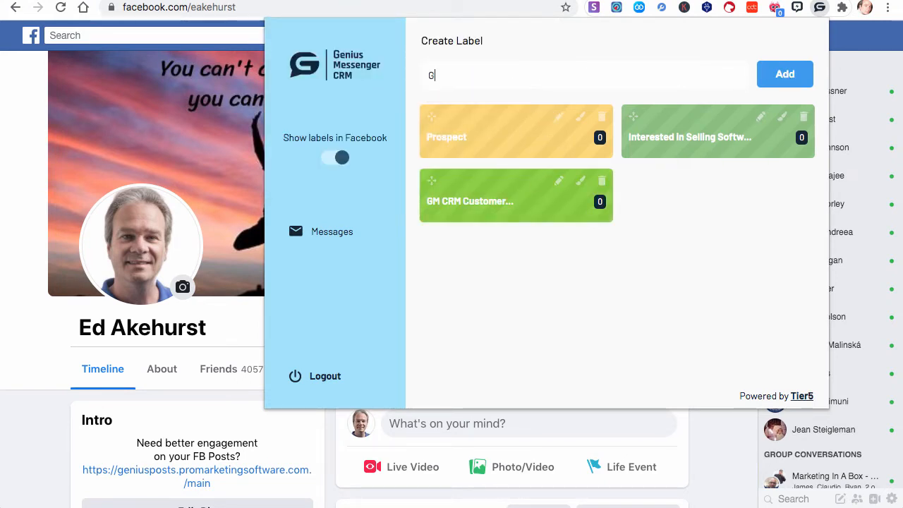
{"action": "type", "text": "M CRM"}
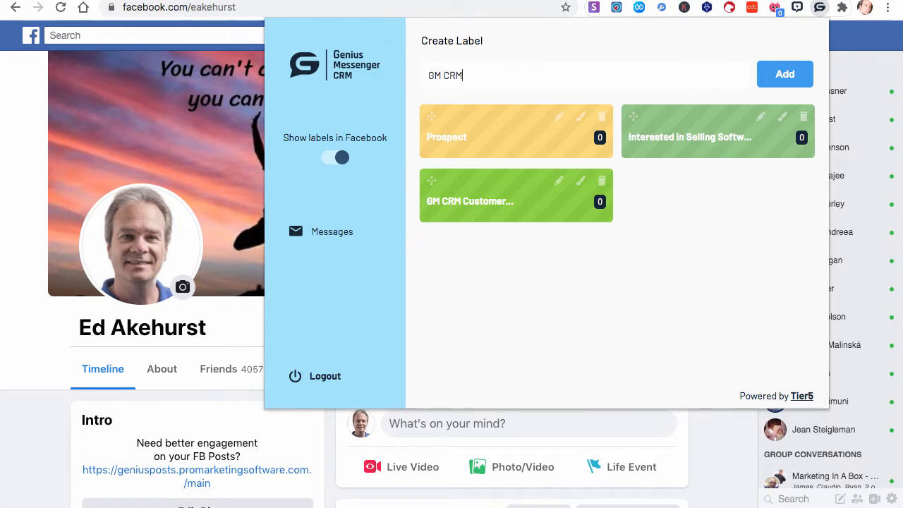
{"action": "type", "text": "Foundong"}
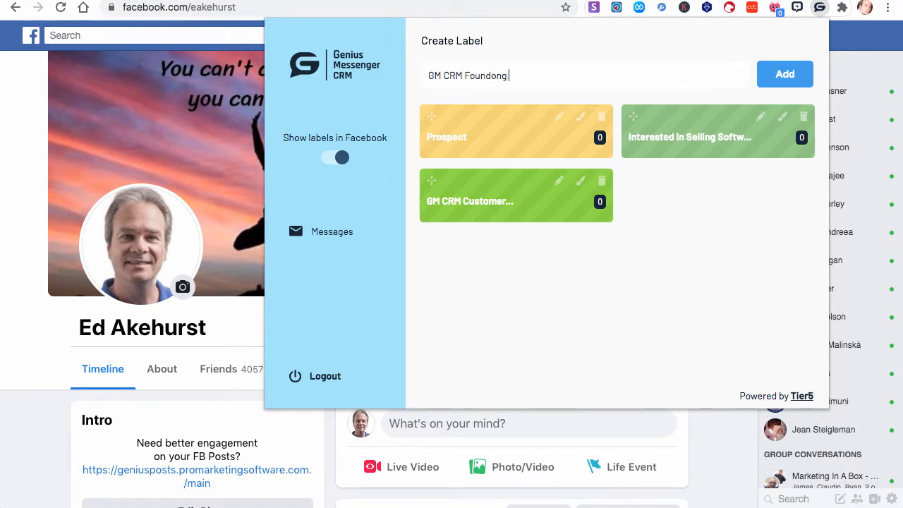
{"action": "type", "text": "Partner"}
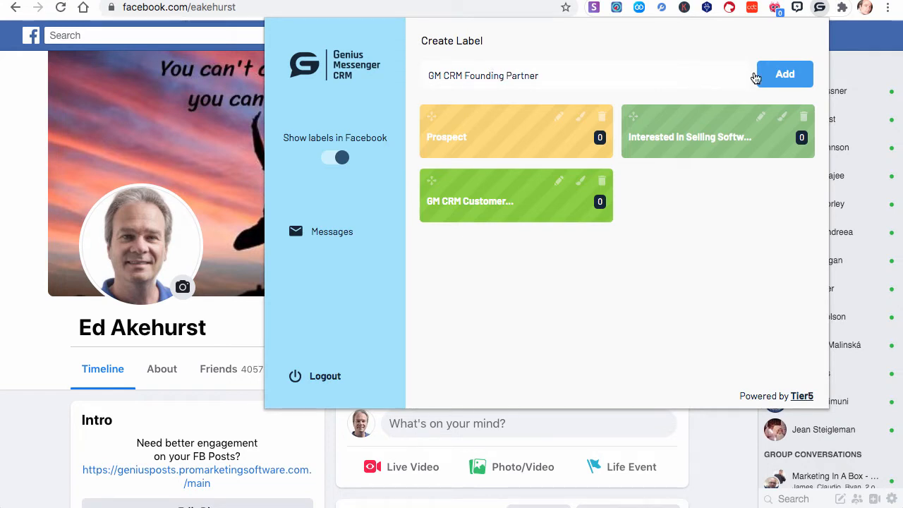
{"action": "left_click", "coordinate": [785, 73]}
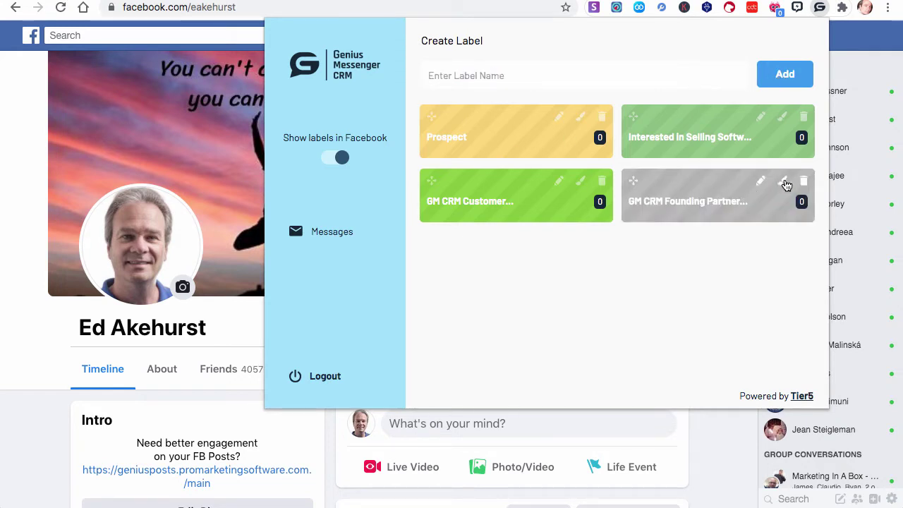
{"action": "left_click", "coordinate": [781, 181]}
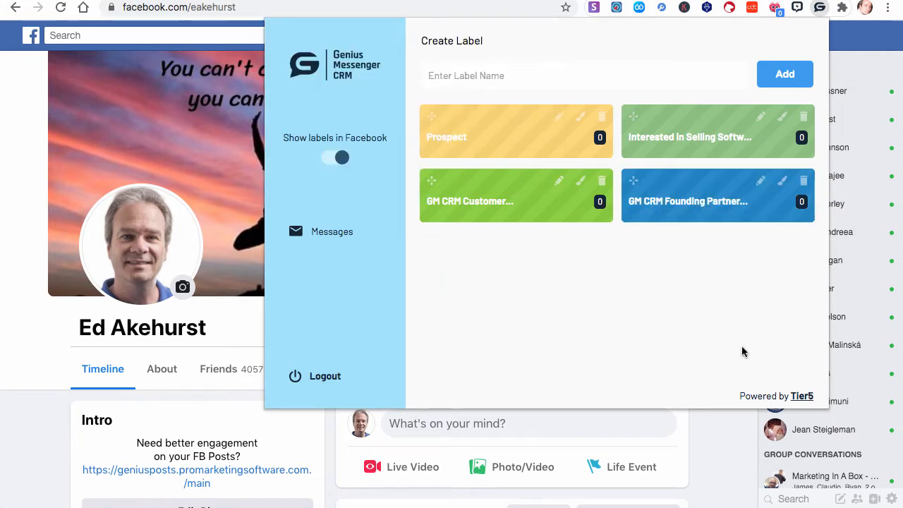
{"action": "mouse_move", "coordinate": [706, 262]}
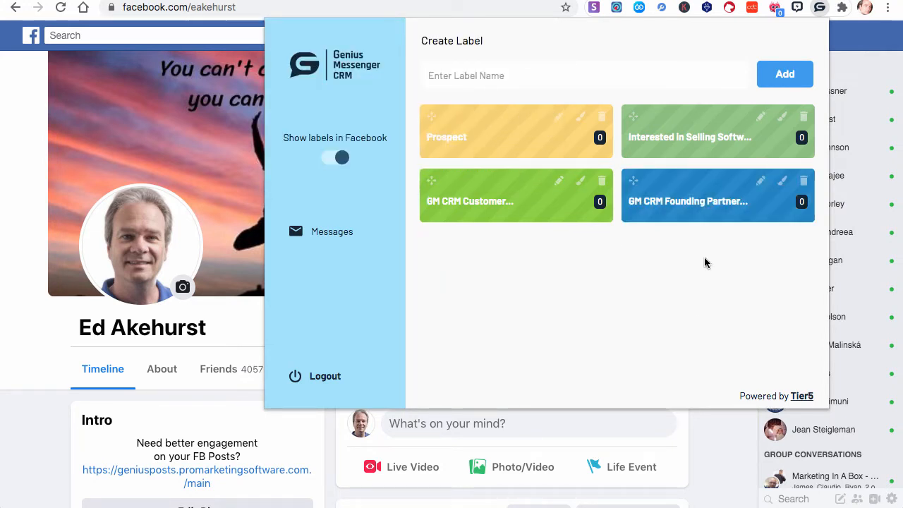
{"action": "mouse_move", "coordinate": [675, 138]}
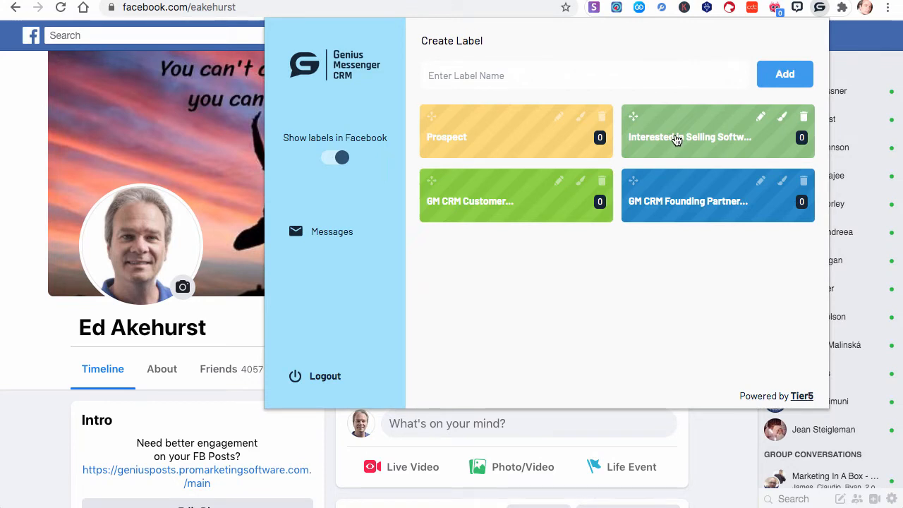
{"action": "mouse_move", "coordinate": [675, 140]}
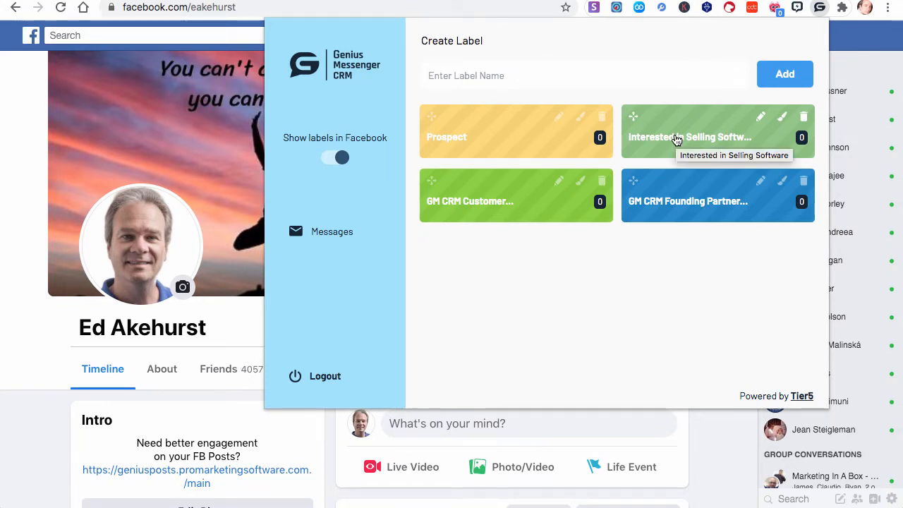
{"action": "mouse_move", "coordinate": [524, 211]}
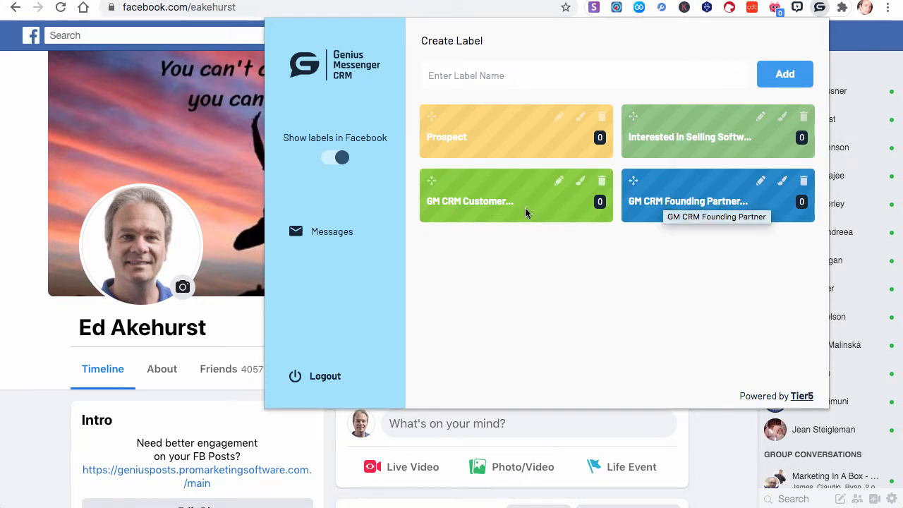
{"action": "mouse_move", "coordinate": [697, 140]}
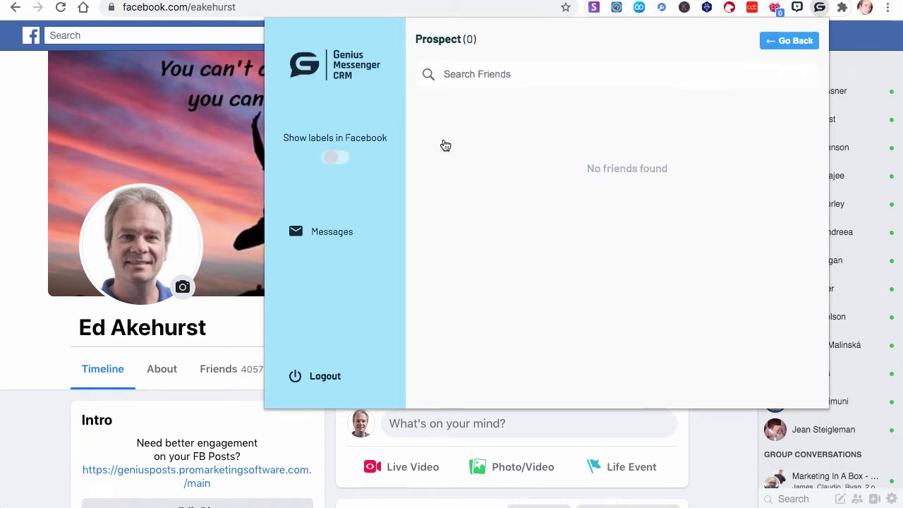
- Open the Prospect label's friends list, which has no contacts yet
{"action": "left_click", "coordinate": [335, 158]}
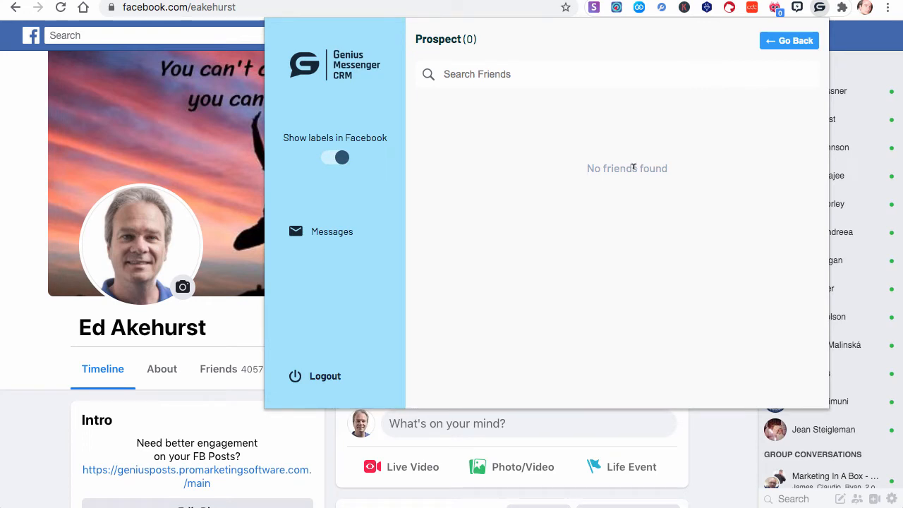
{"action": "mouse_move", "coordinate": [332, 235]}
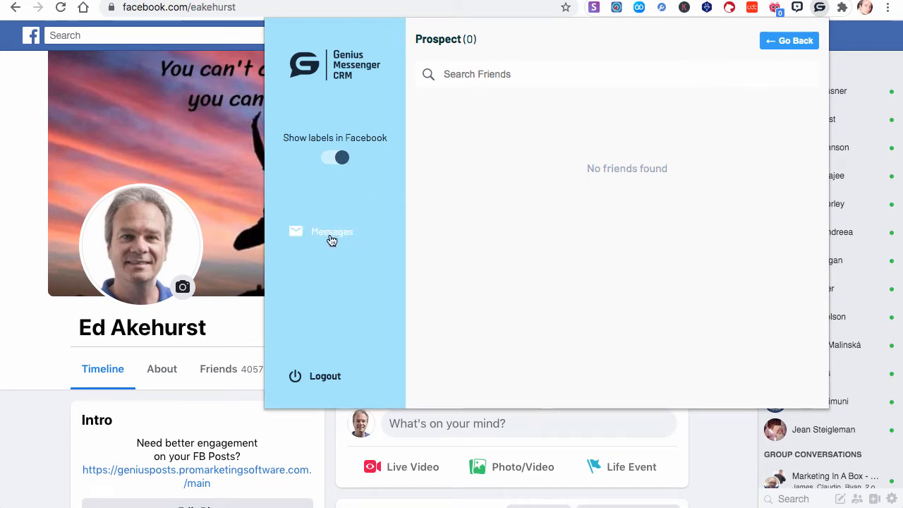
{"action": "mouse_move", "coordinate": [335, 234]}
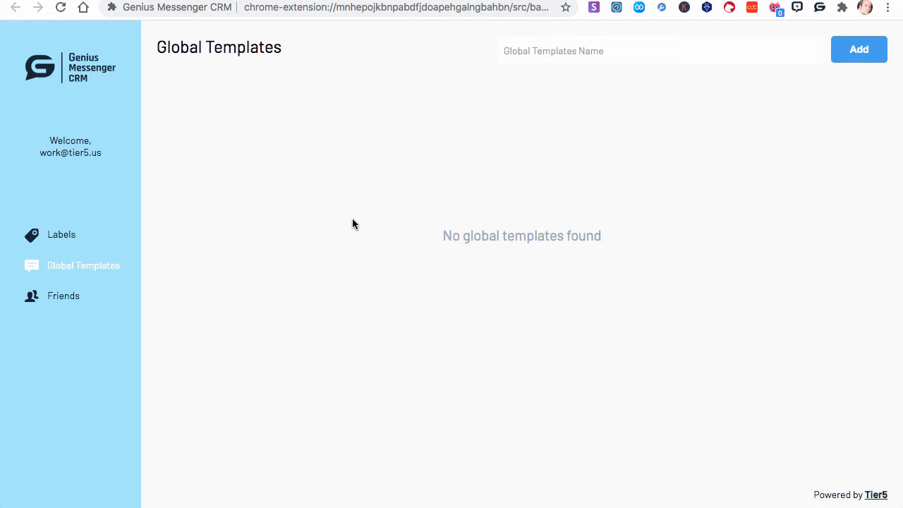
{"action": "mouse_move", "coordinate": [70, 251]}
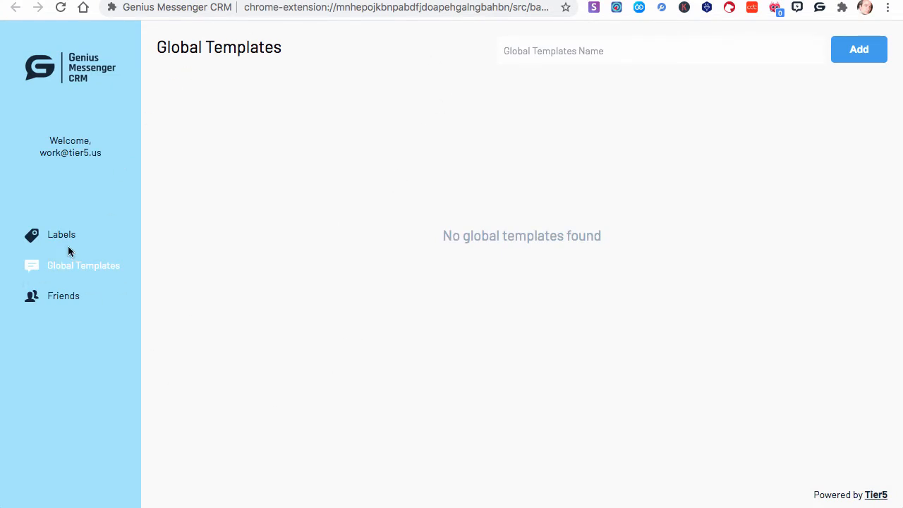
- Review the Labels and Friends pages, ending on the empty Global Templates page
{"action": "left_click", "coordinate": [62, 234]}
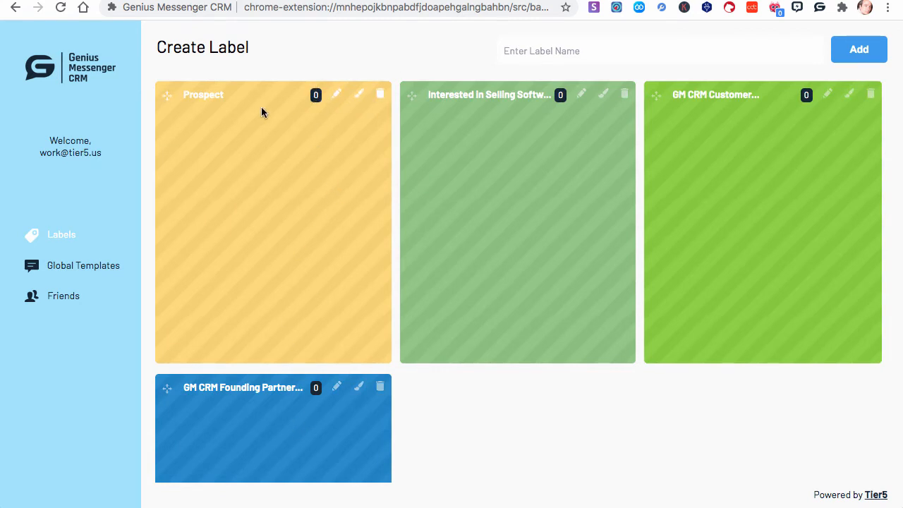
{"action": "mouse_move", "coordinate": [454, 220]}
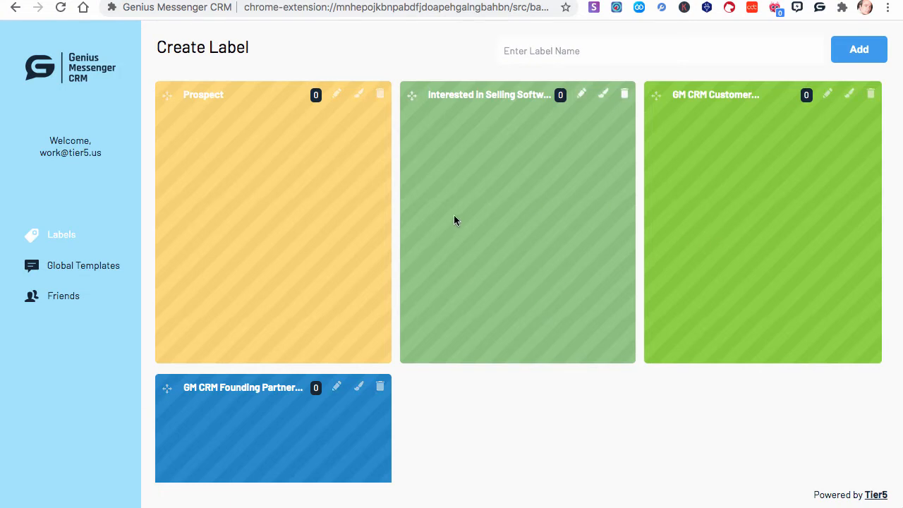
{"action": "mouse_move", "coordinate": [77, 265]}
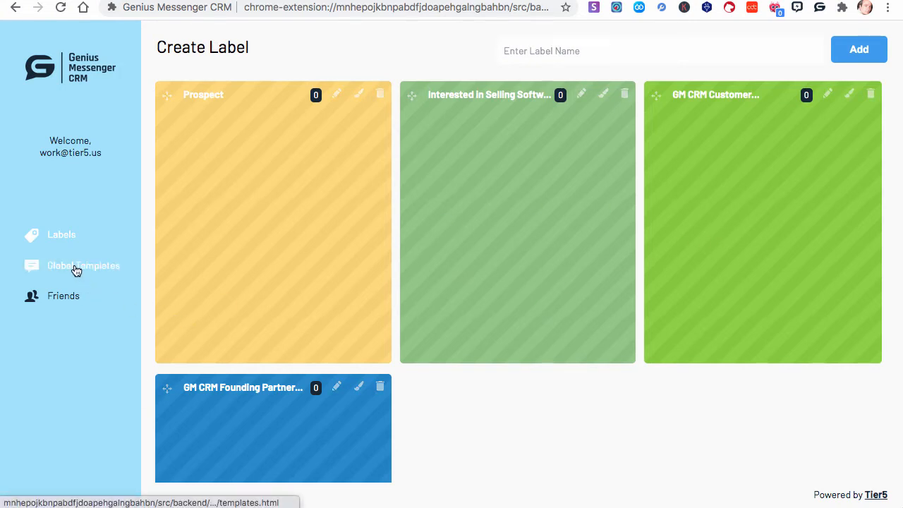
{"action": "mouse_move", "coordinate": [63, 296]}
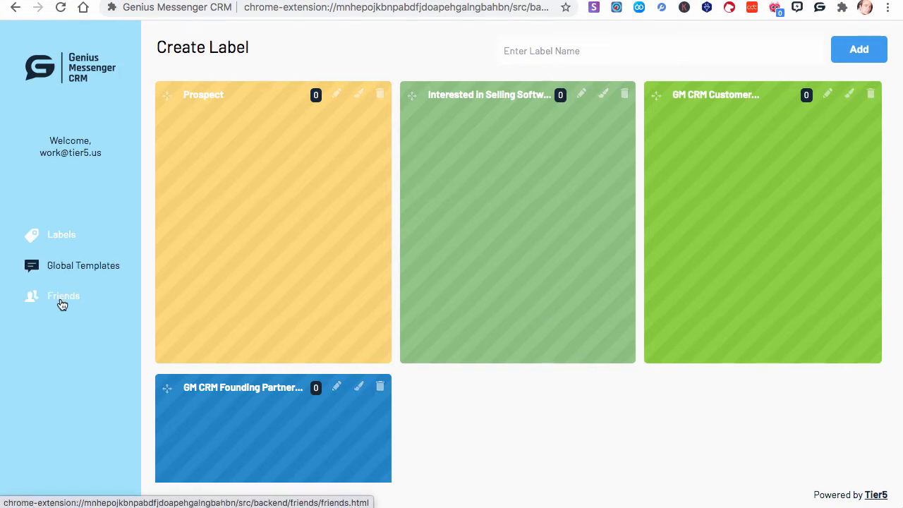
{"action": "left_click", "coordinate": [64, 296]}
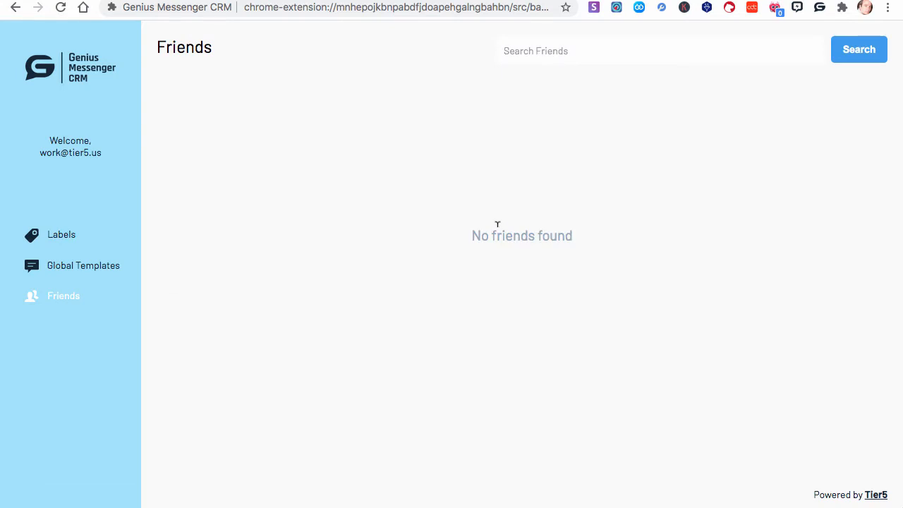
{"action": "mouse_move", "coordinate": [220, 293]}
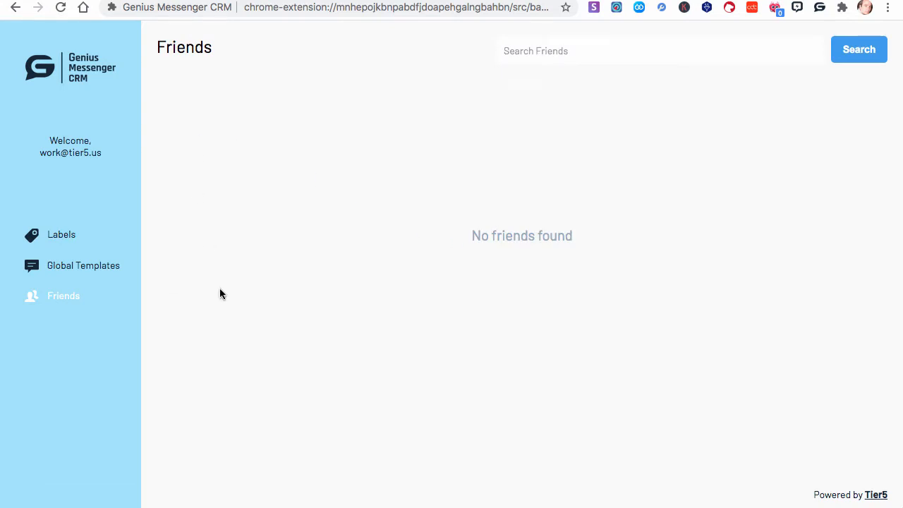
{"action": "left_click", "coordinate": [83, 265]}
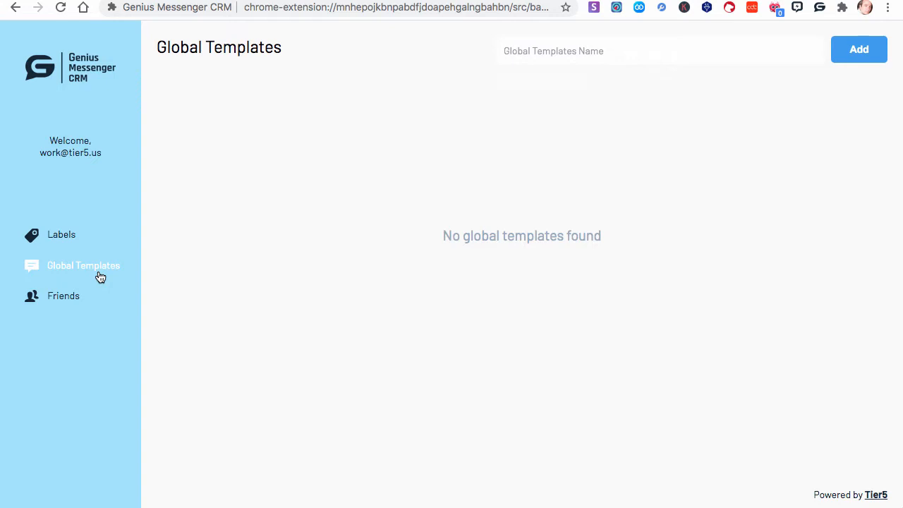
{"action": "mouse_move", "coordinate": [465, 38]}
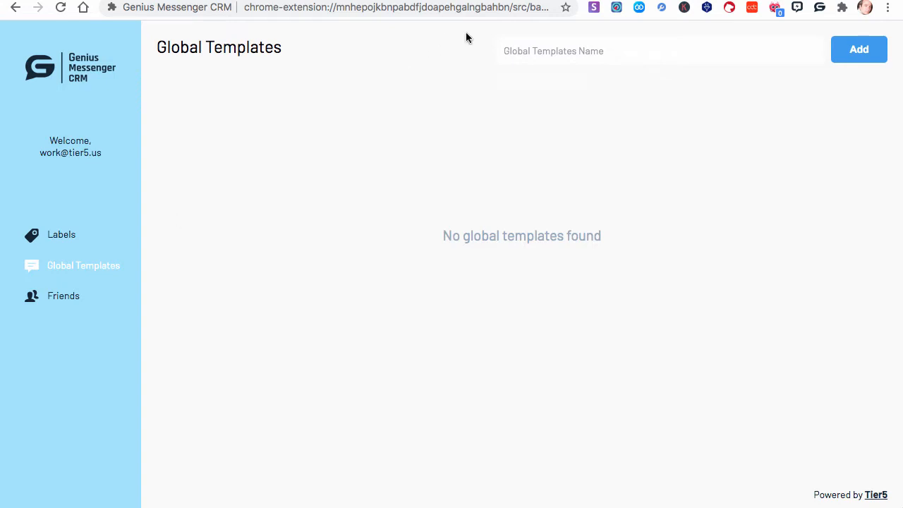
- Create a global template named 'Prospects' and open its name for editing
{"action": "left_click", "coordinate": [656, 51]}
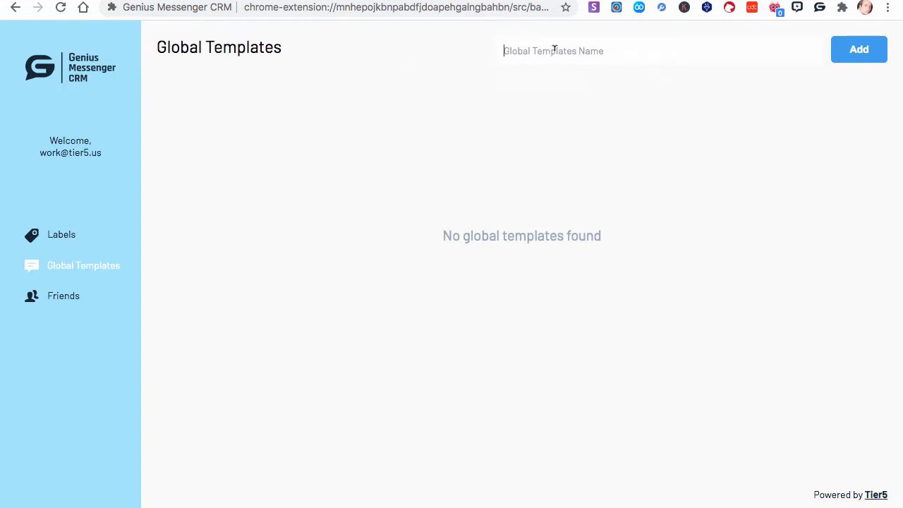
{"action": "type", "text": "Prospects"}
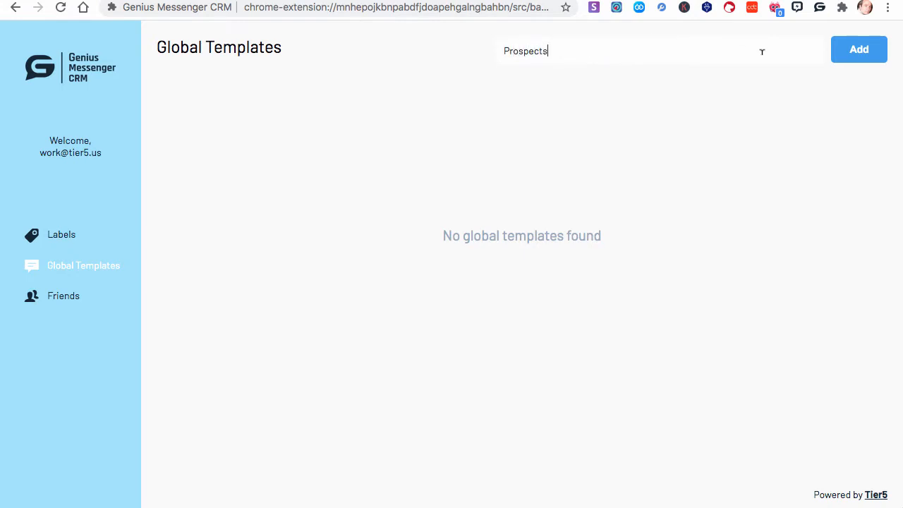
{"action": "left_click", "coordinate": [858, 50]}
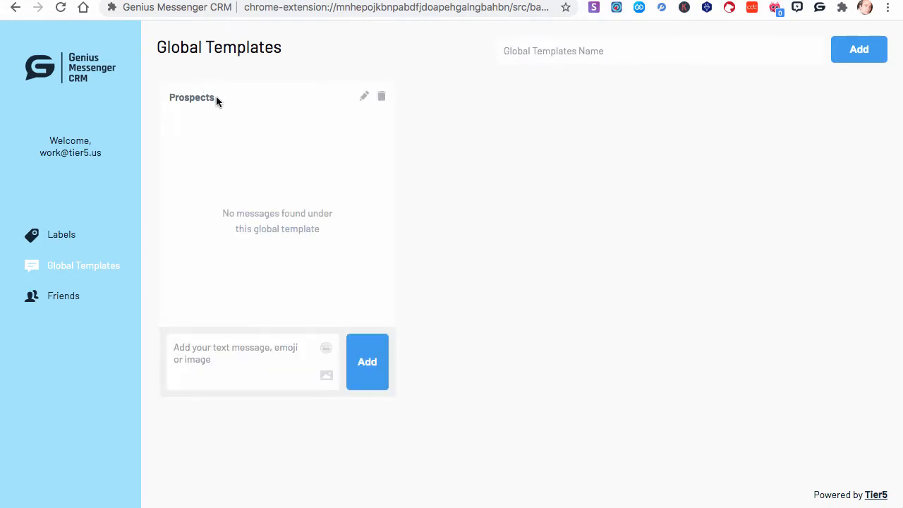
{"action": "mouse_move", "coordinate": [346, 111]}
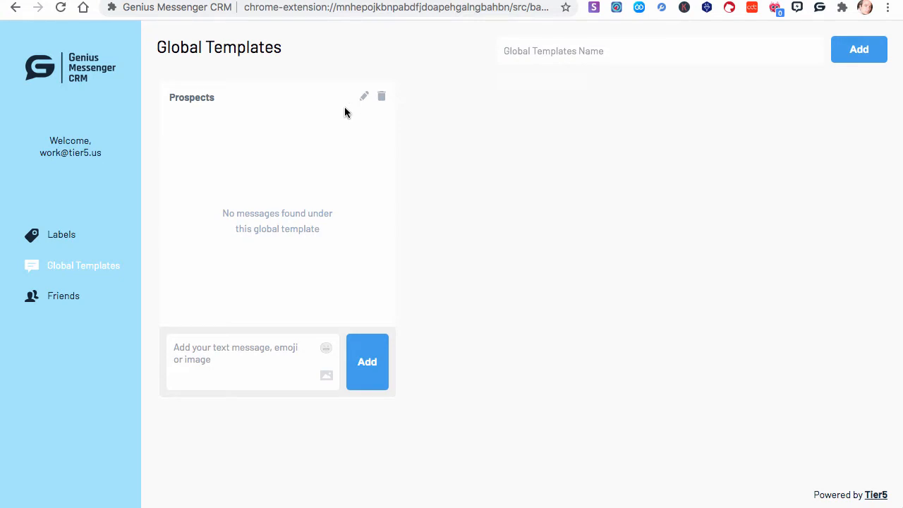
{"action": "left_click", "coordinate": [364, 95]}
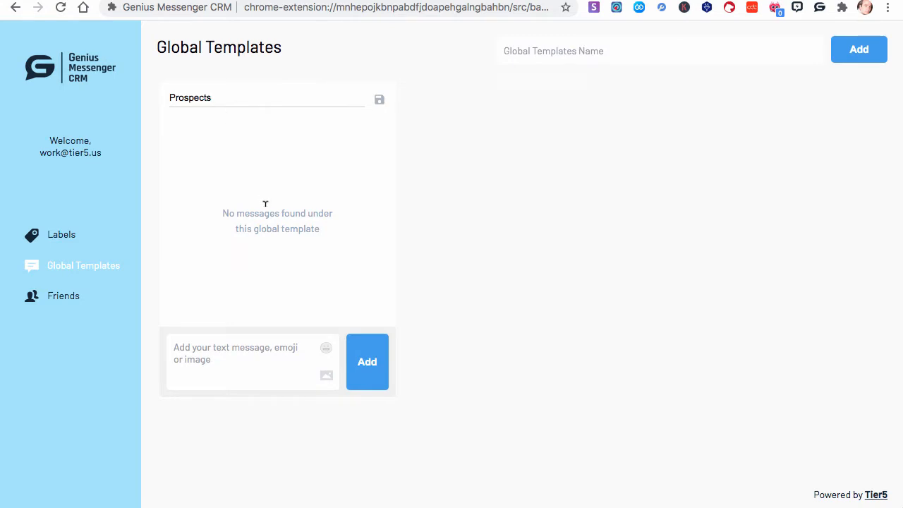
{"action": "mouse_move", "coordinate": [378, 106]}
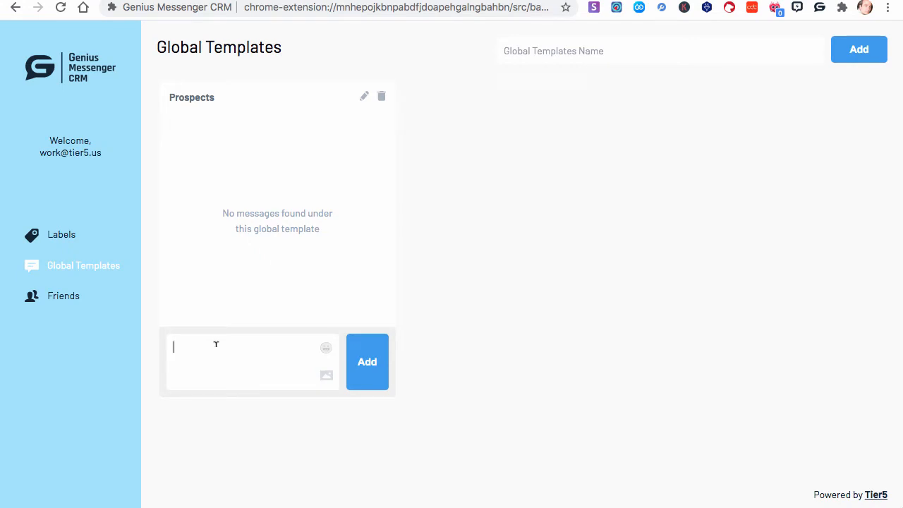
- Write the Prospects greeting 'Hi, great to connect with you. Thanks for your interest.' with a smiling emoji
{"action": "type", "text": "Hi, gre"}
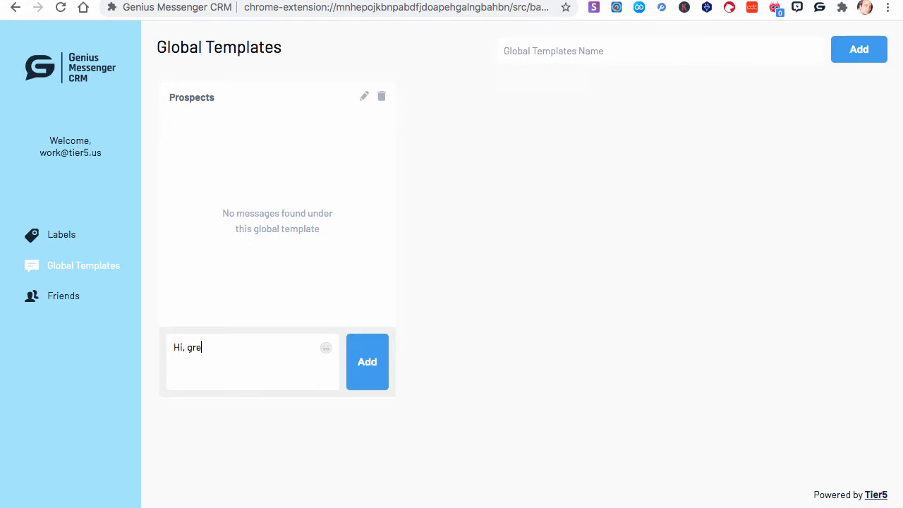
{"action": "type", "text": "at ton"}
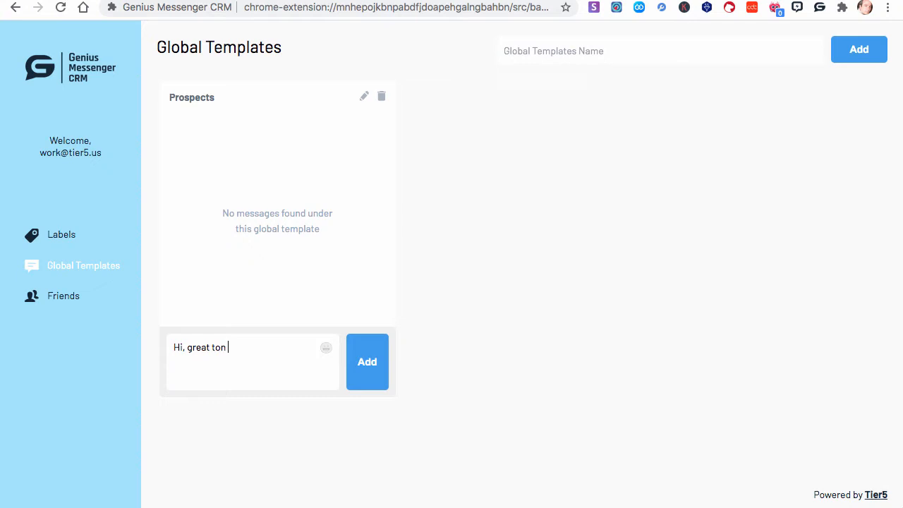
{"action": "type", "text": "o connect wi"}
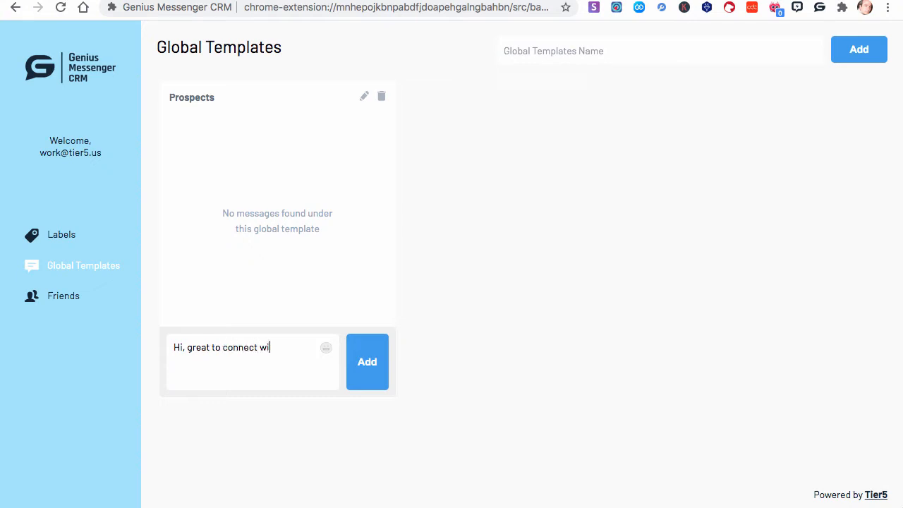
{"action": "type", "text": "th you."}
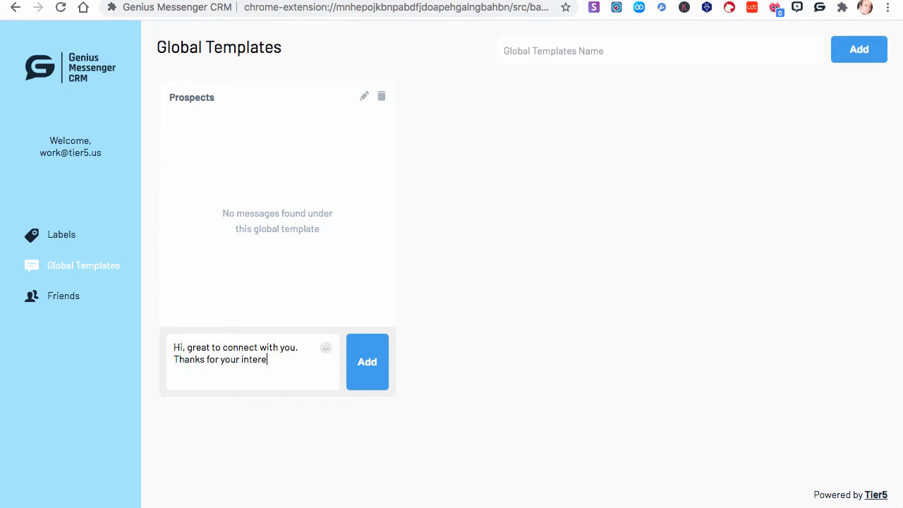
{"action": "type", "text": "st."}
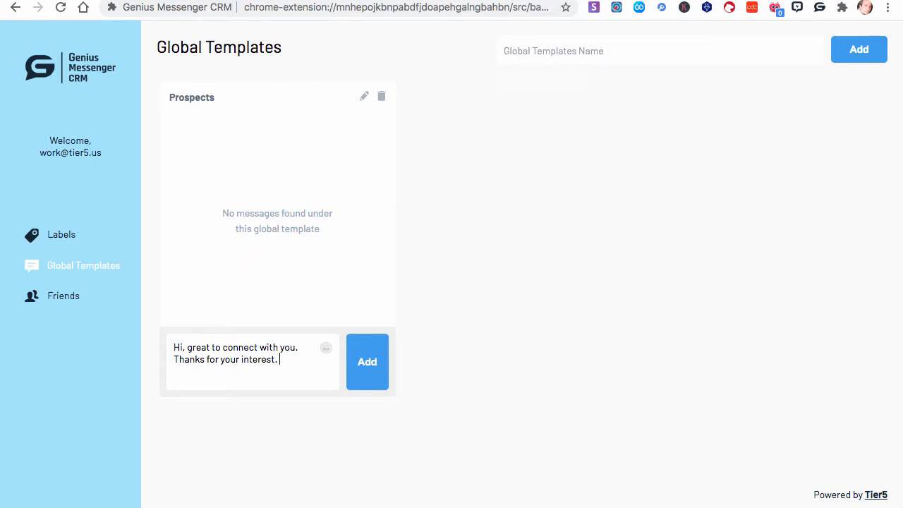
{"action": "left_click", "coordinate": [325, 347]}
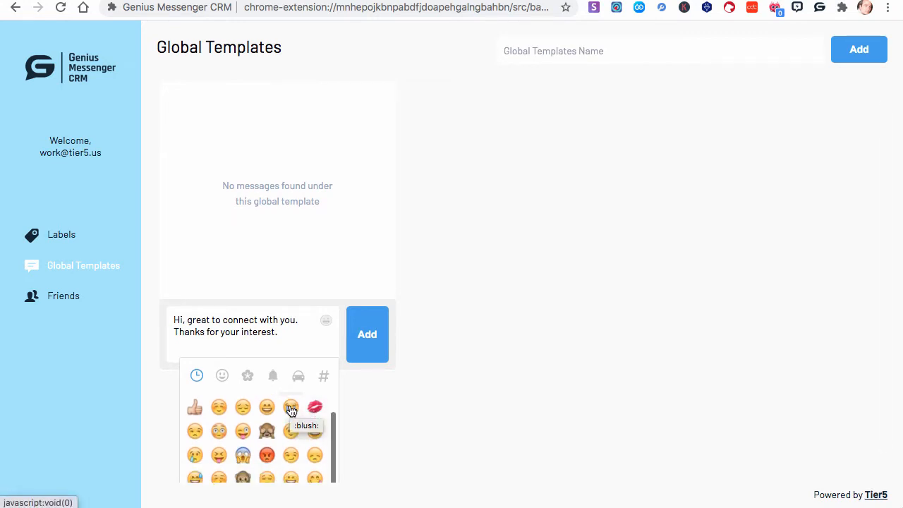
{"action": "scroll", "scroll_direction": "up", "scroll_amount": 3}
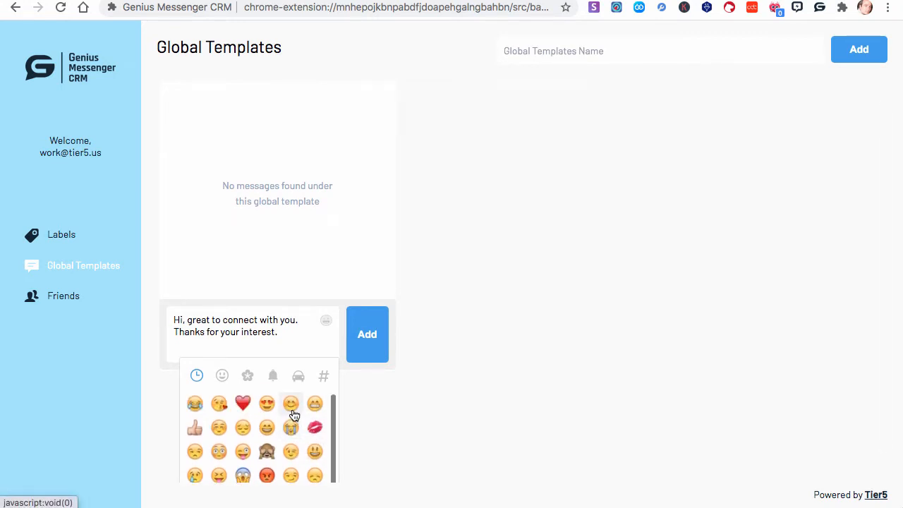
{"action": "left_click", "coordinate": [367, 332]}
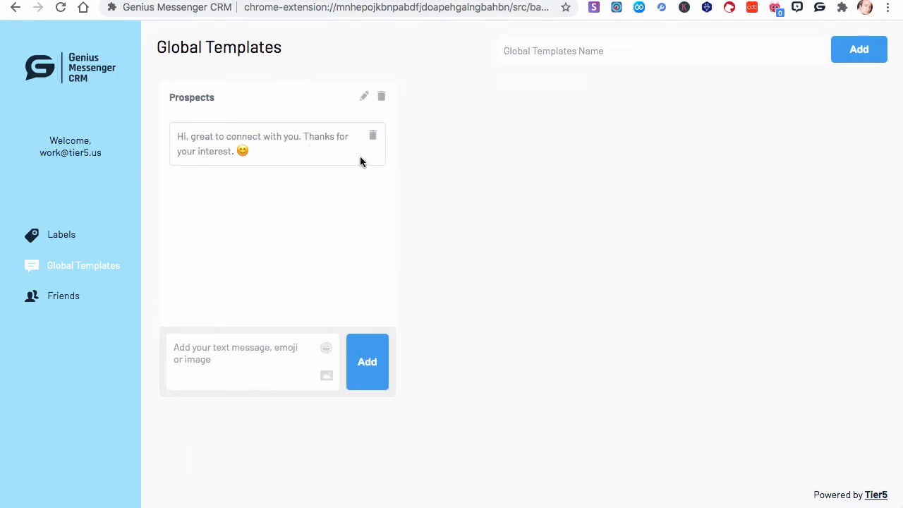
{"action": "left_click", "coordinate": [247, 360]}
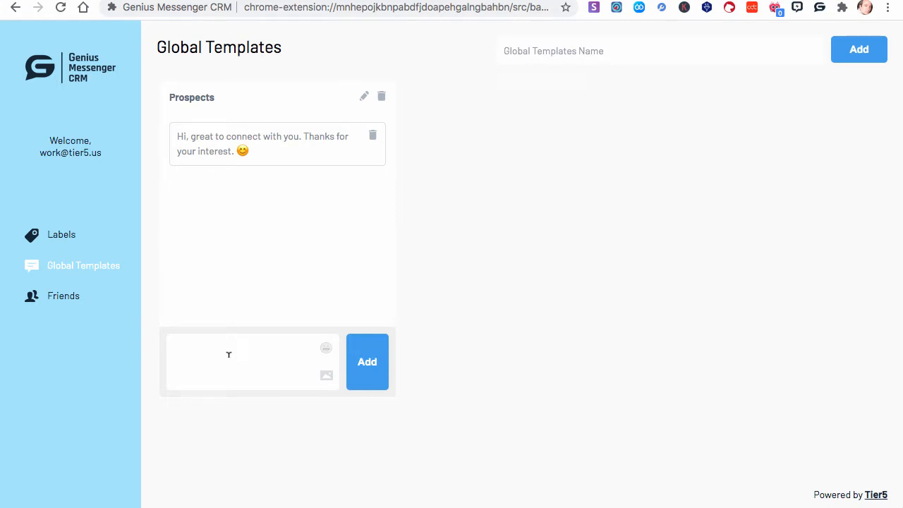
{"action": "type", "text": "Yes, you"}
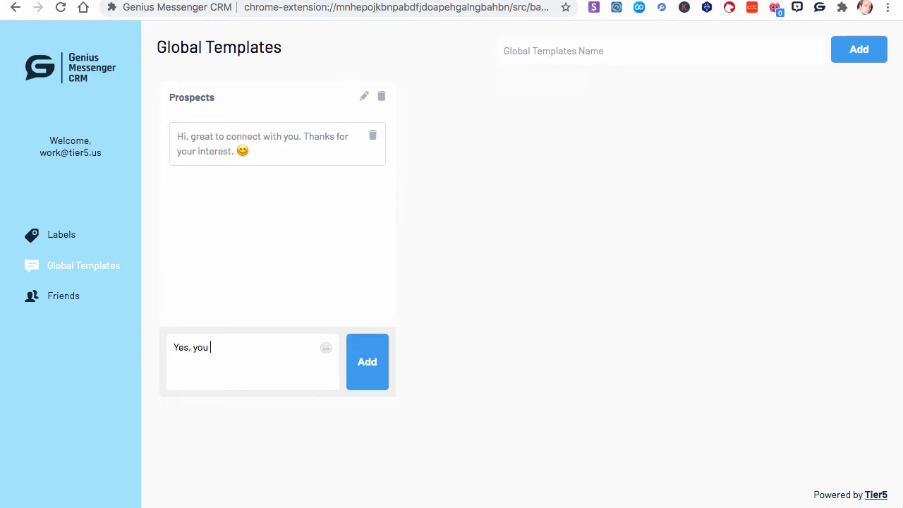
{"action": "type", "text": "can watch the"}
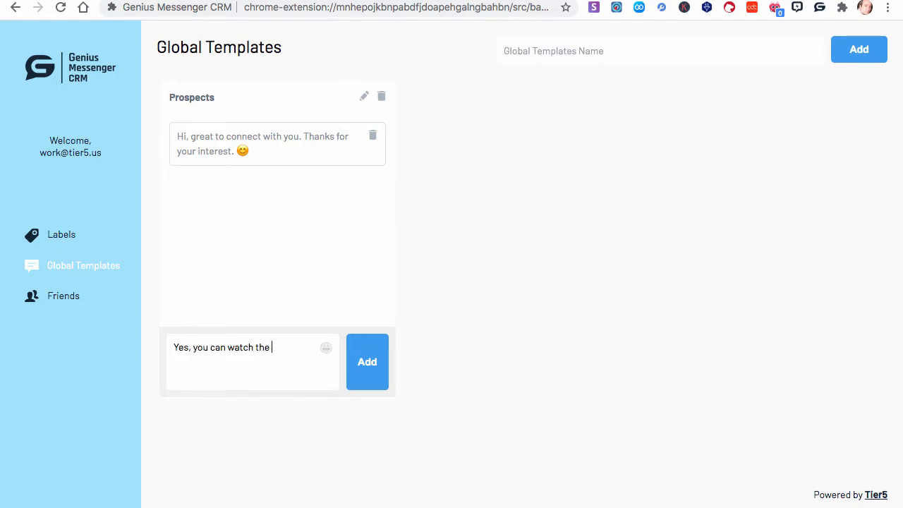
{"action": "type", "text": "video her"}
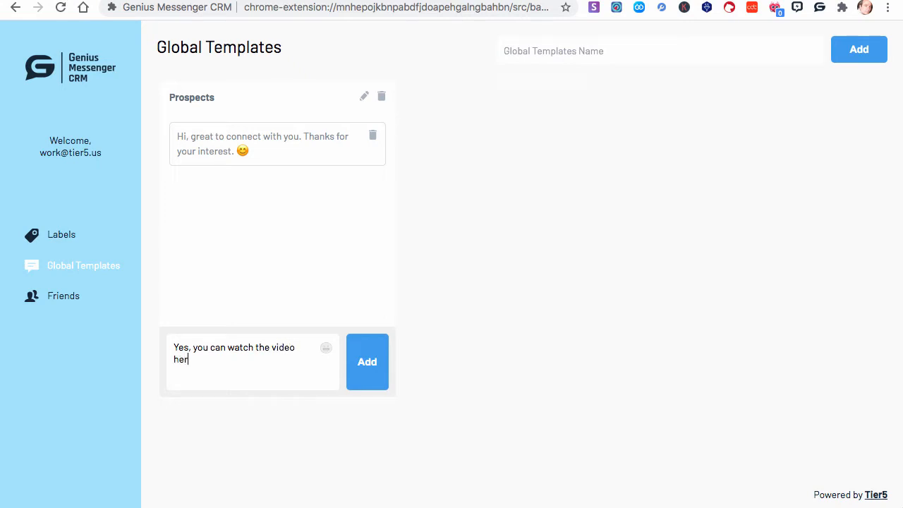
{"action": "type", "text": "e: http"}
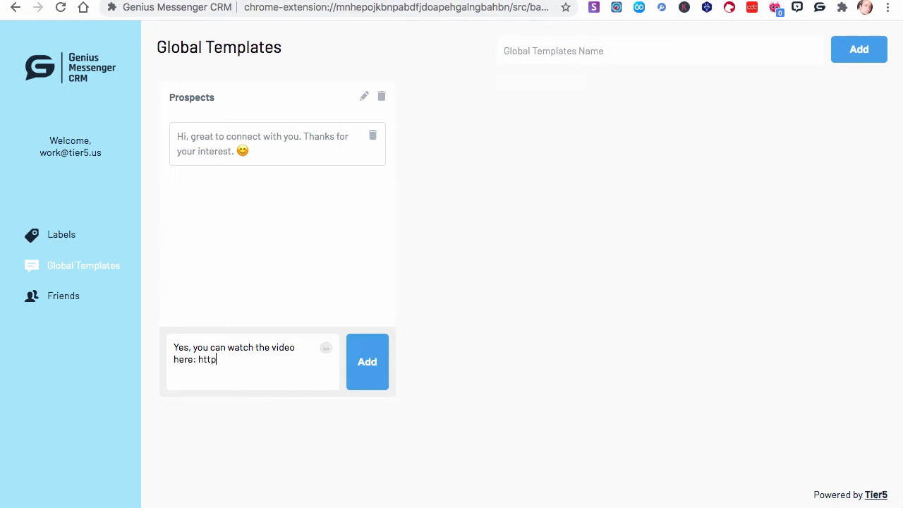
{"action": "type", "text": "s://googl"}
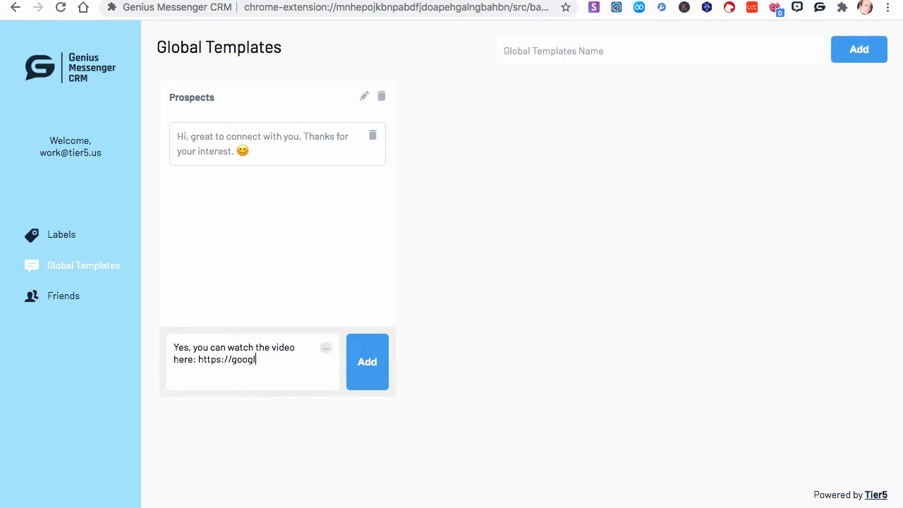
{"action": "type", "text": "le.com"}
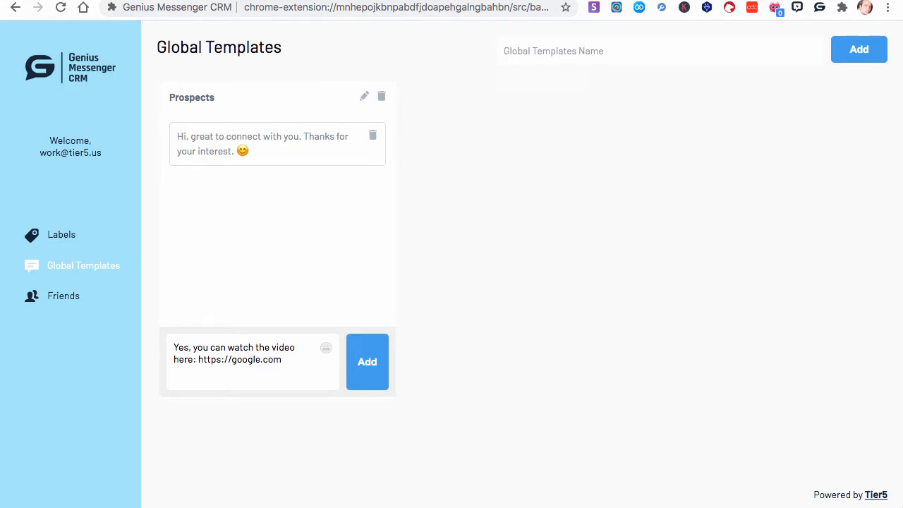
{"action": "left_click", "coordinate": [366, 361]}
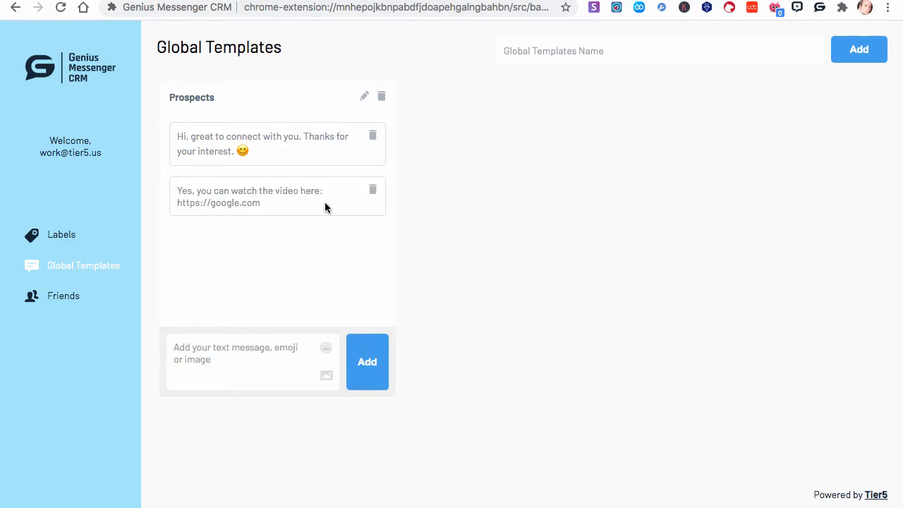
{"action": "mouse_move", "coordinate": [326, 375]}
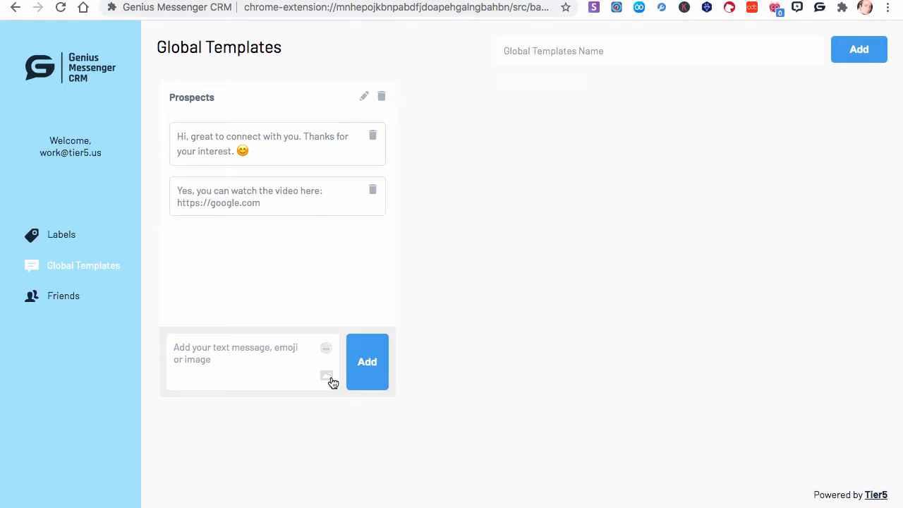
{"action": "left_click", "coordinate": [326, 375]}
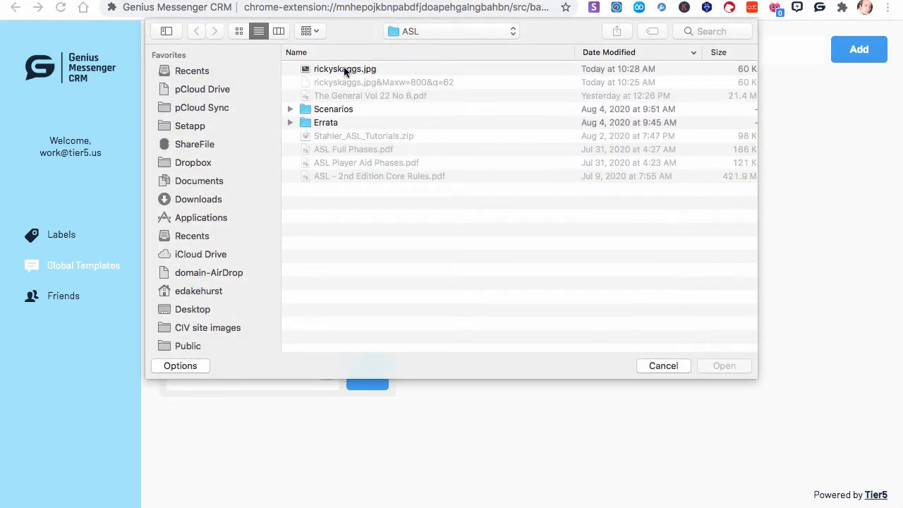
{"action": "left_click", "coordinate": [344, 68]}
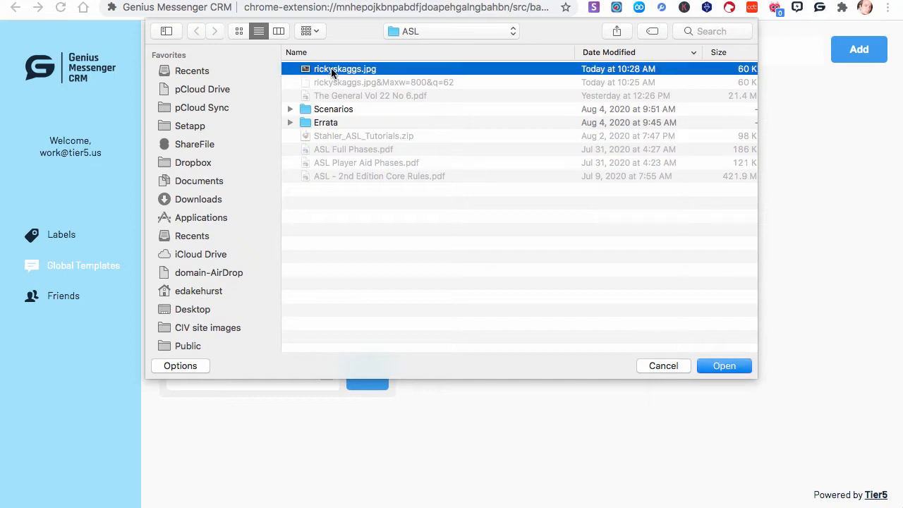
- Add the photo to Prospects and create an empty 'GMCRM Customers' global template
{"action": "left_click", "coordinate": [724, 365]}
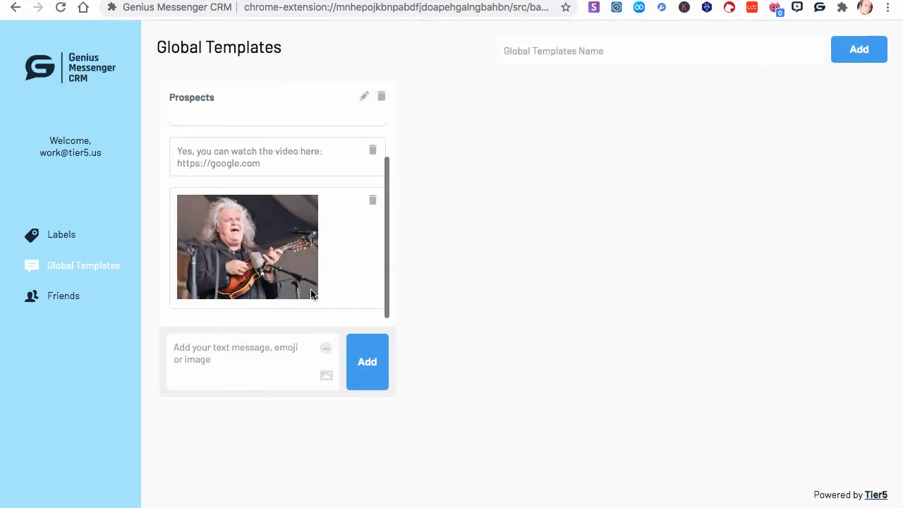
{"action": "mouse_move", "coordinate": [494, 140]}
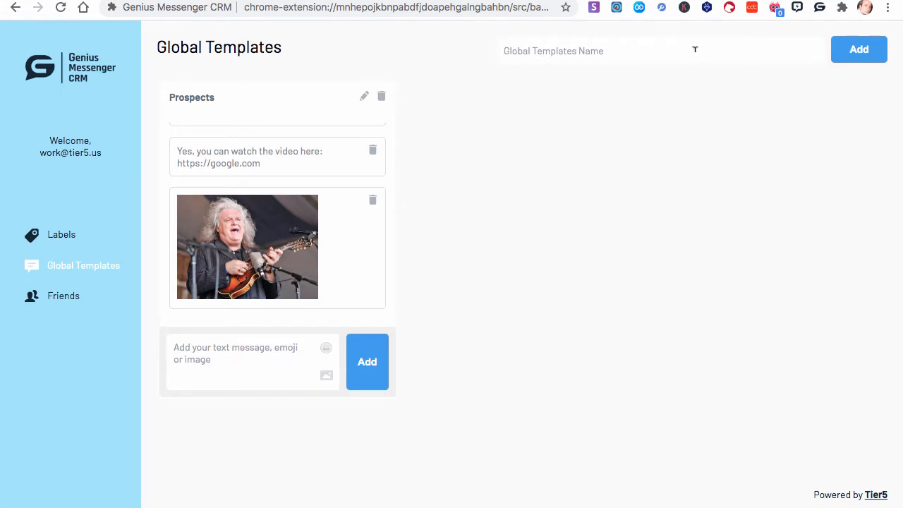
{"action": "type", "text": "GMCRM Custom"}
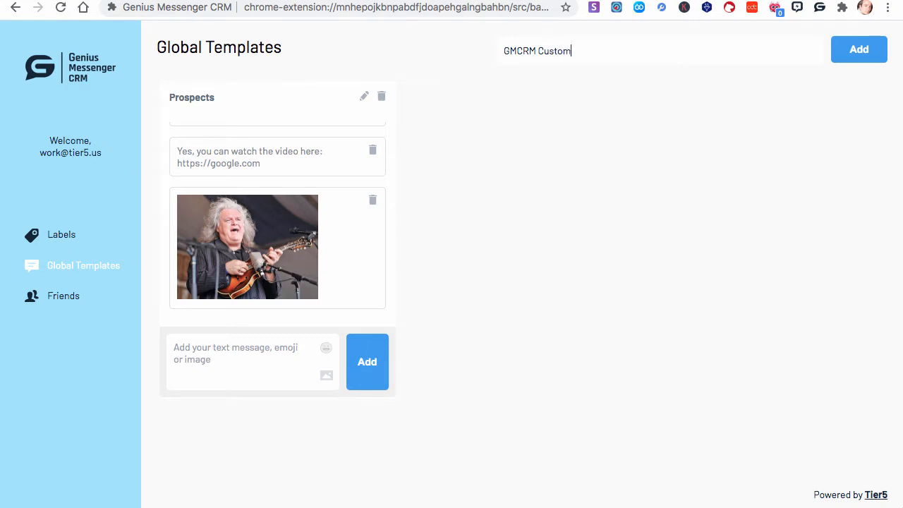
{"action": "type", "text": "er"}
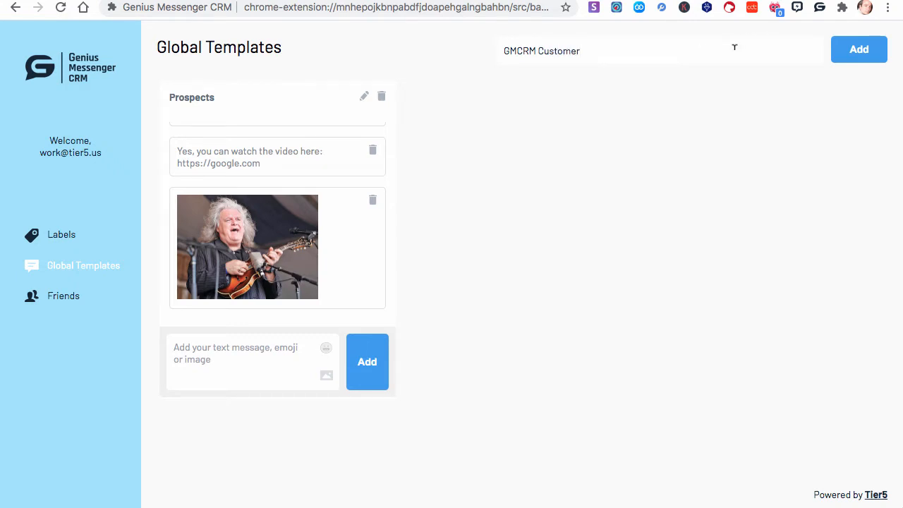
{"action": "left_click", "coordinate": [858, 49]}
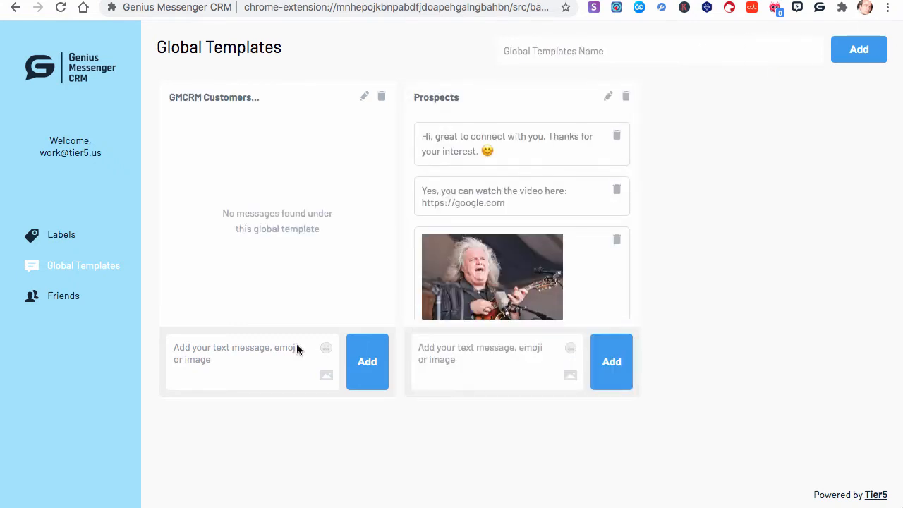
- Add the 'Our support ticket system' message to the GMCRM Customers template
{"action": "left_click", "coordinate": [240, 361]}
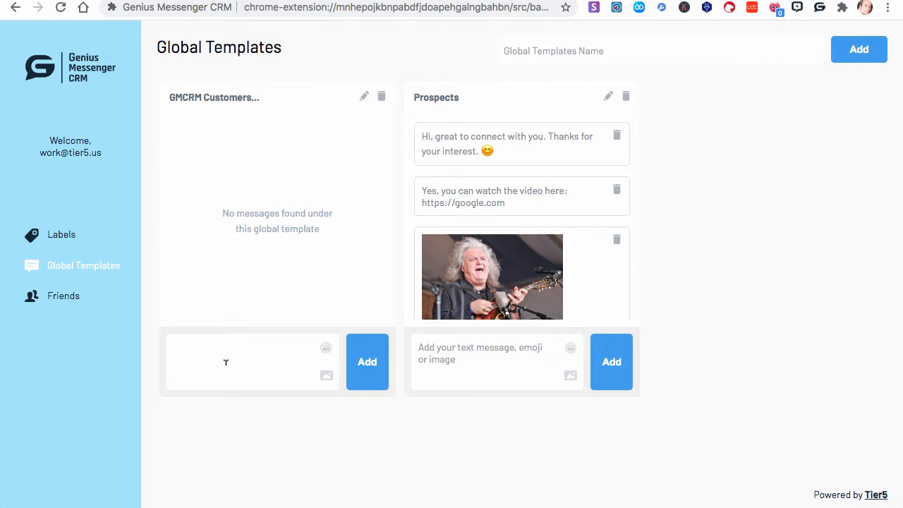
{"action": "type", "text": "Our"}
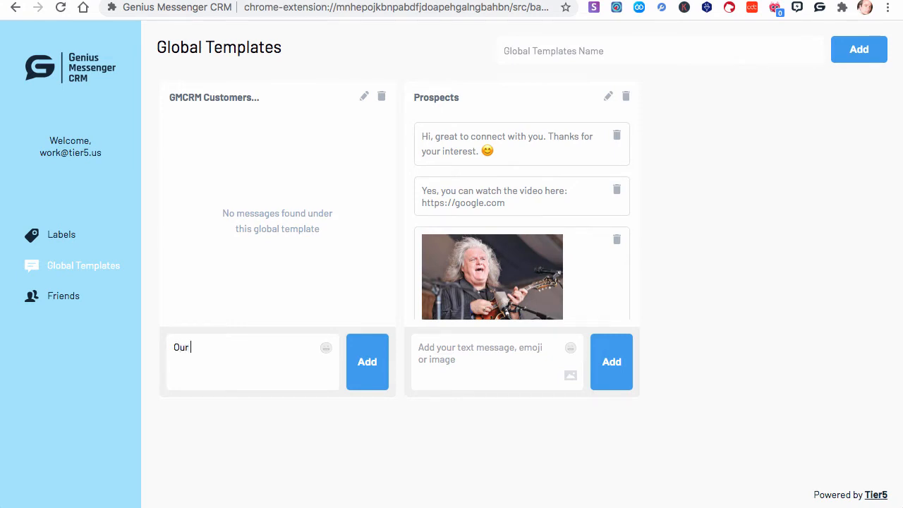
{"action": "type", "text": "support"}
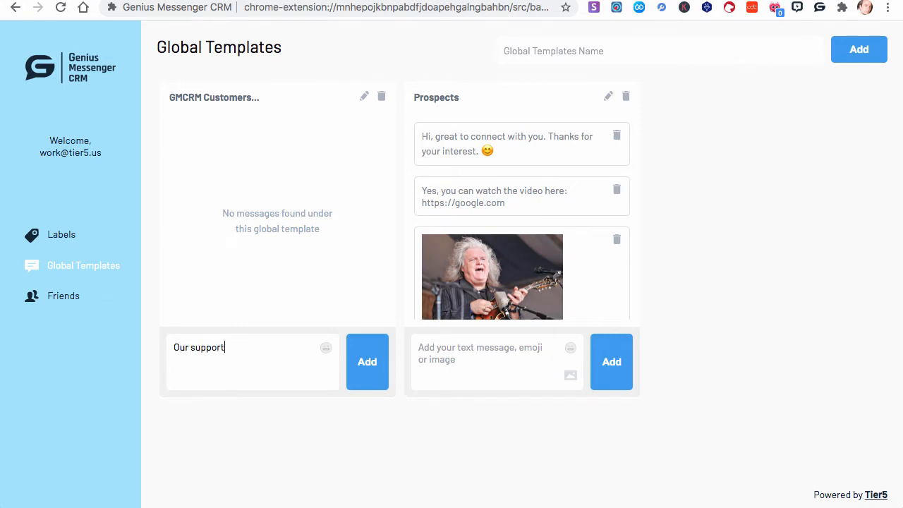
{"action": "type", "text": "t"}
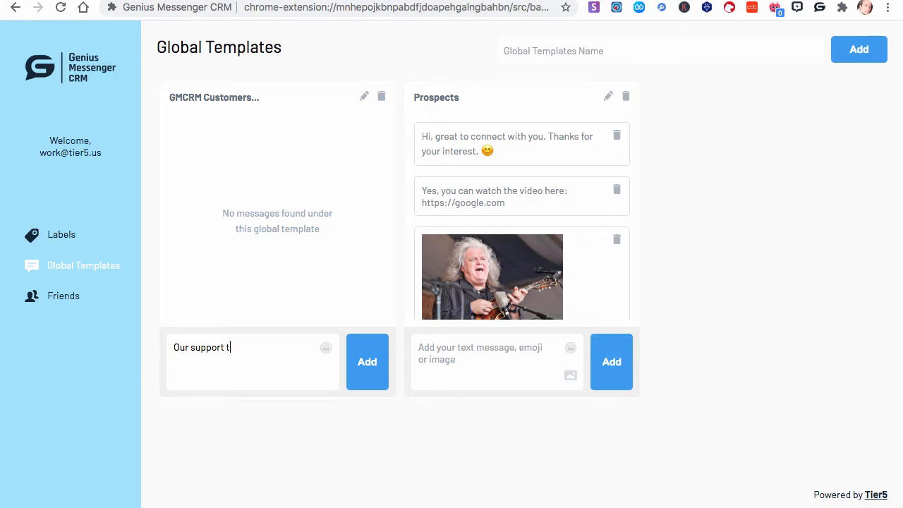
{"action": "type", "text": "icket system is at LINK"}
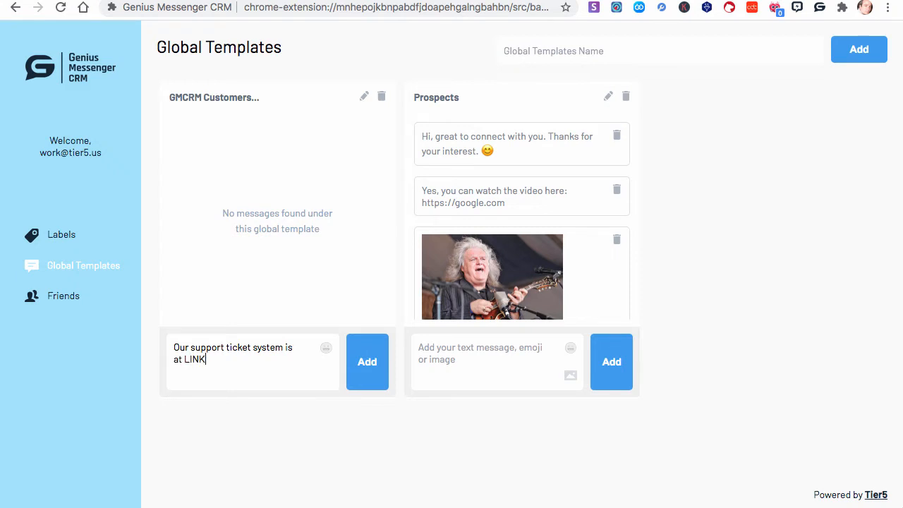
{"action": "left_click", "coordinate": [367, 361]}
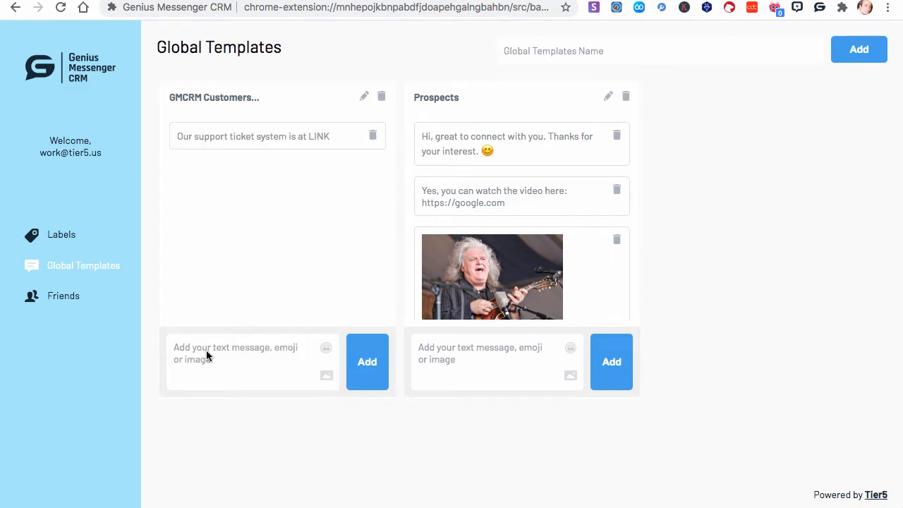
- Add 'Our tutorial videos are on a playlist on YouTube here: LINK' as a second message
{"action": "left_click", "coordinate": [240, 353]}
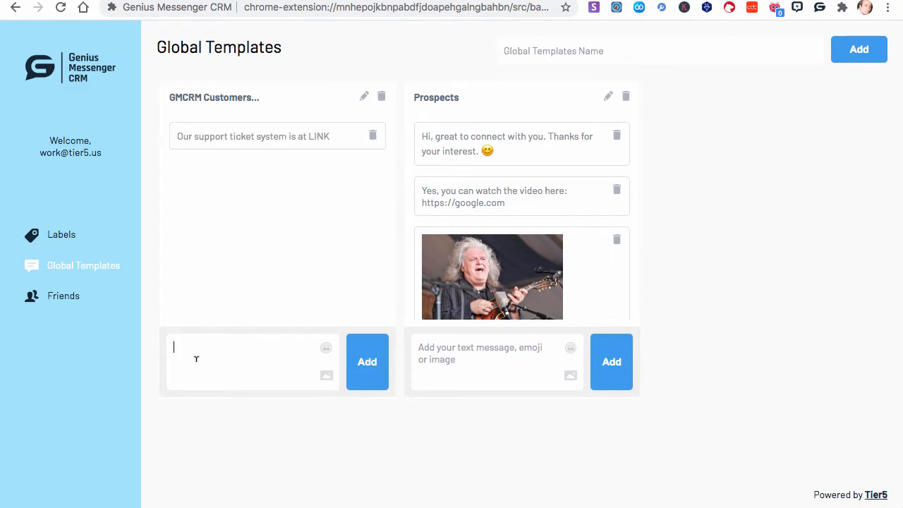
{"action": "type", "text": "Our"}
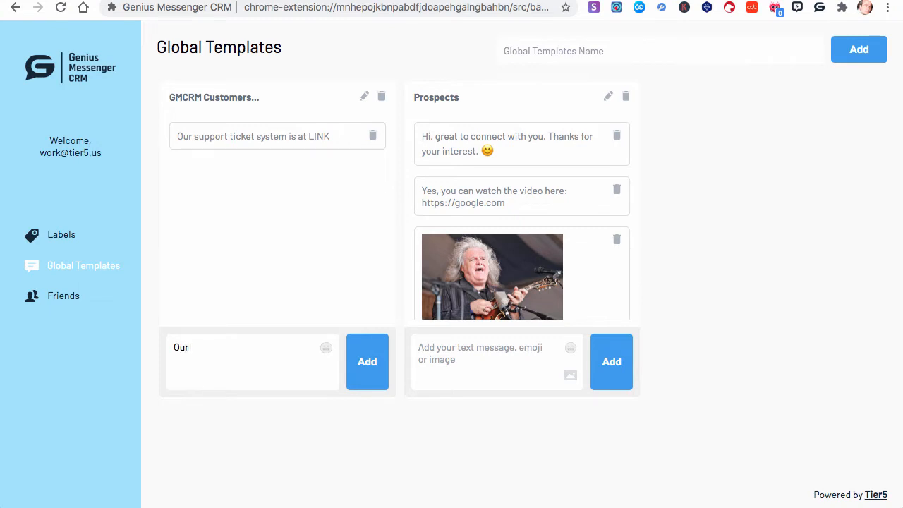
{"action": "type", "text": "tutorial voi"}
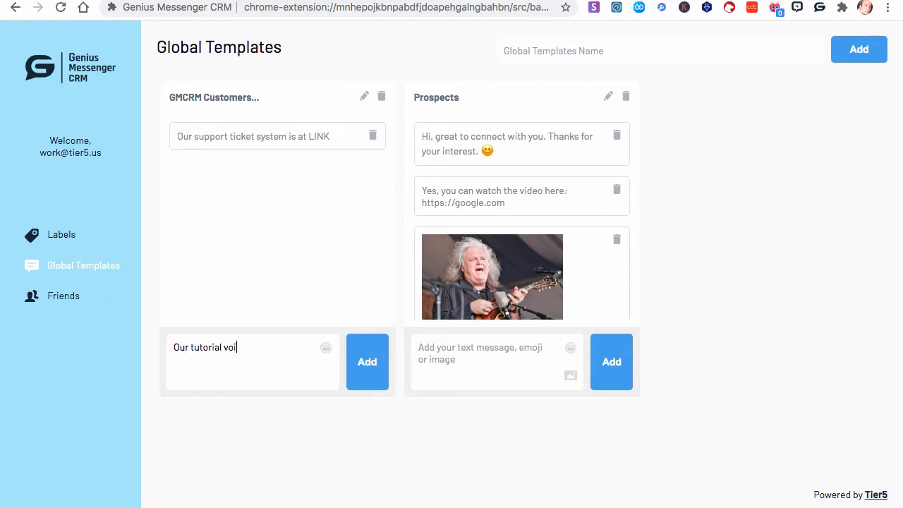
{"action": "type", "text": "d"}
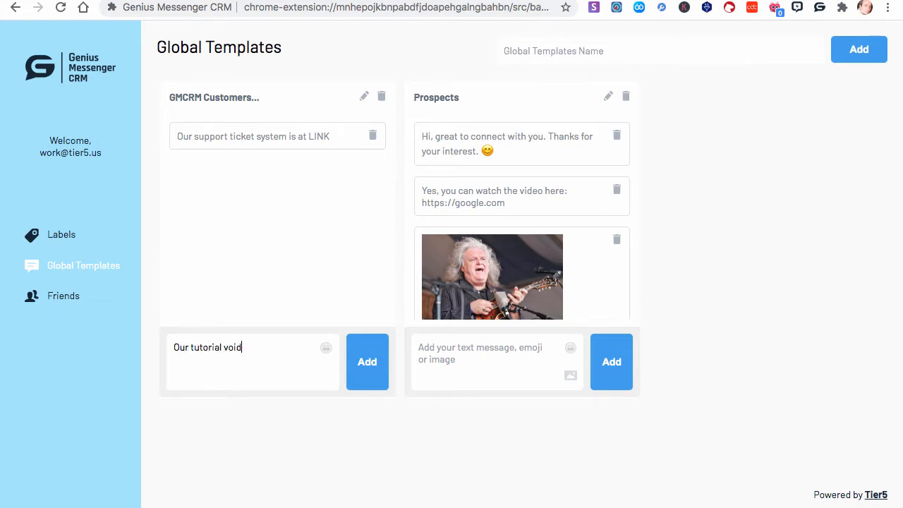
{"action": "key", "text": "Backspace"}
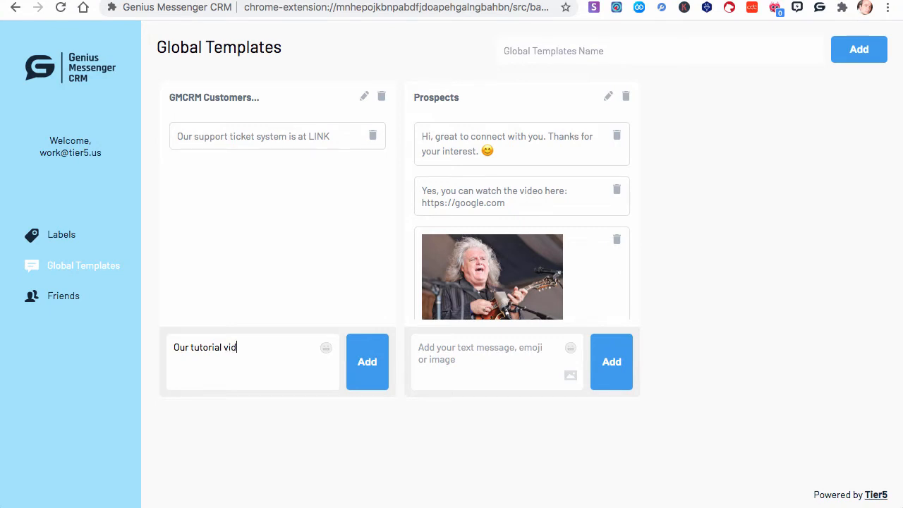
{"action": "type", "text": "eos"}
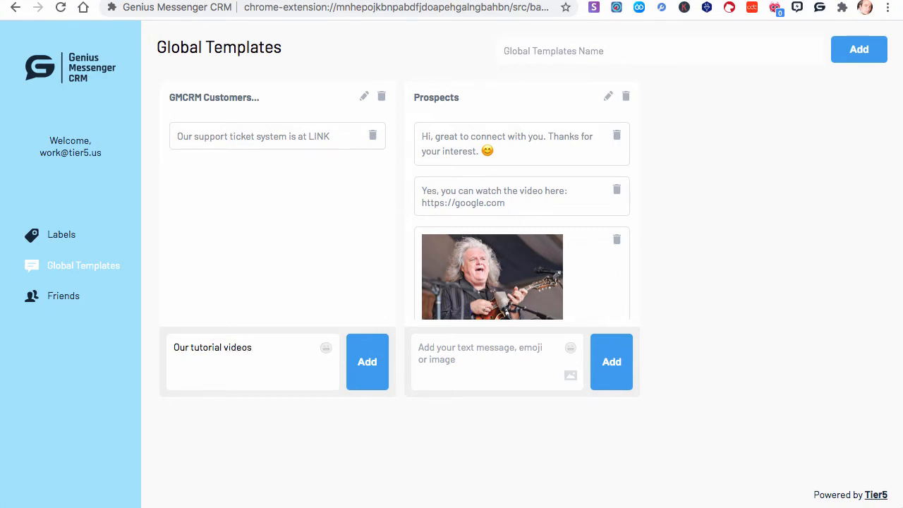
{"action": "type", "text": "are on a play"}
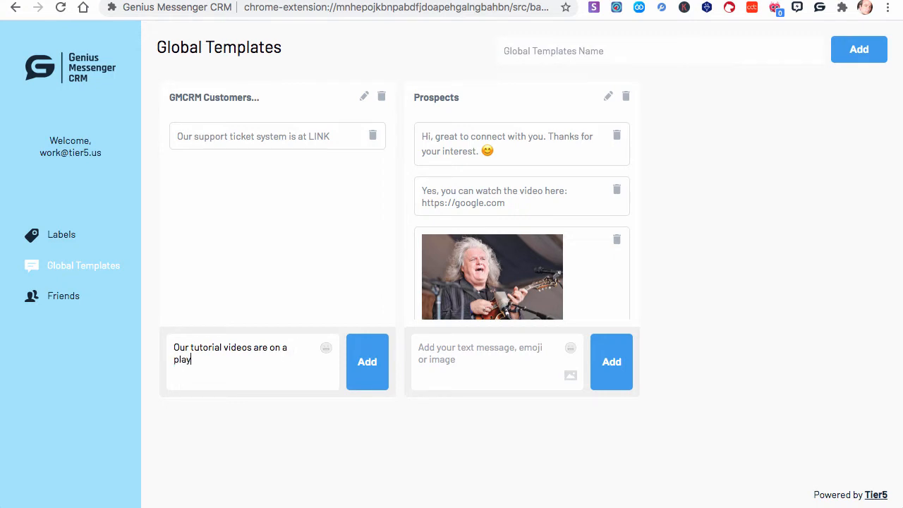
{"action": "type", "text": "list on You"}
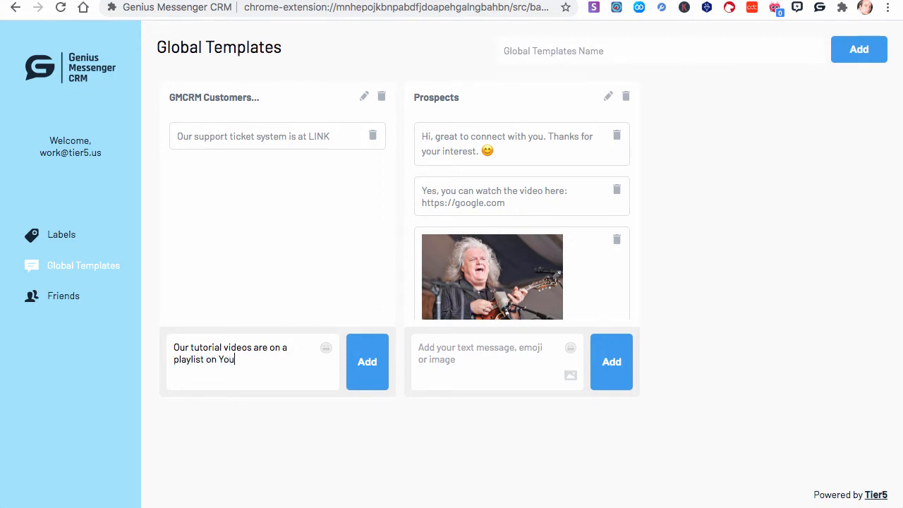
{"action": "type", "text": "tube here:"}
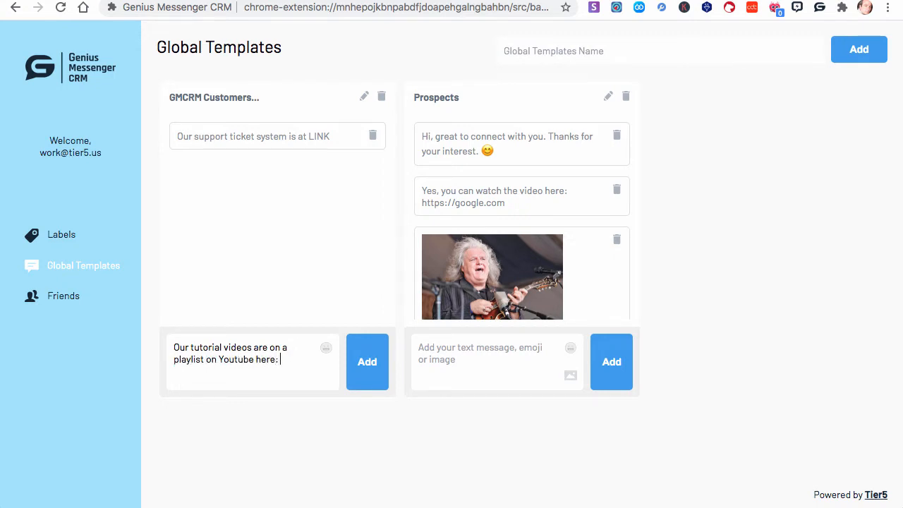
{"action": "type", "text": "LINK"}
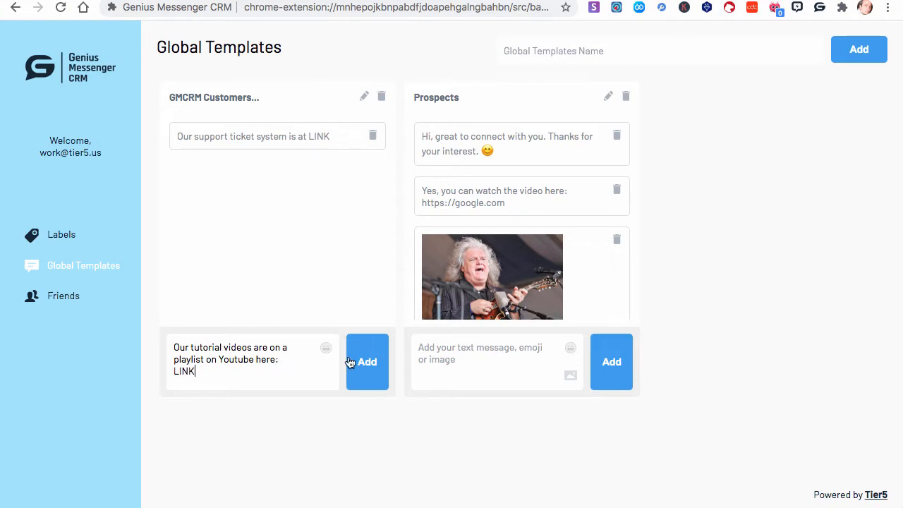
{"action": "left_click", "coordinate": [367, 361]}
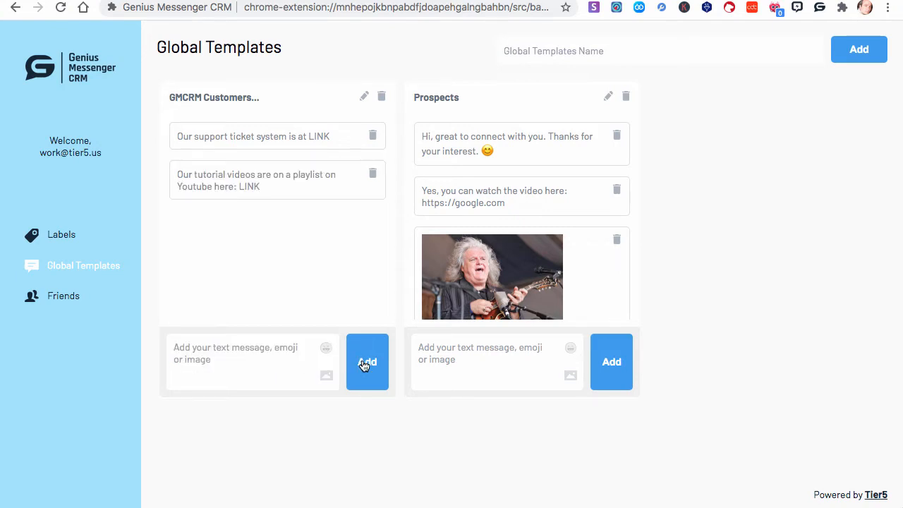
{"action": "mouse_move", "coordinate": [500, 264]}
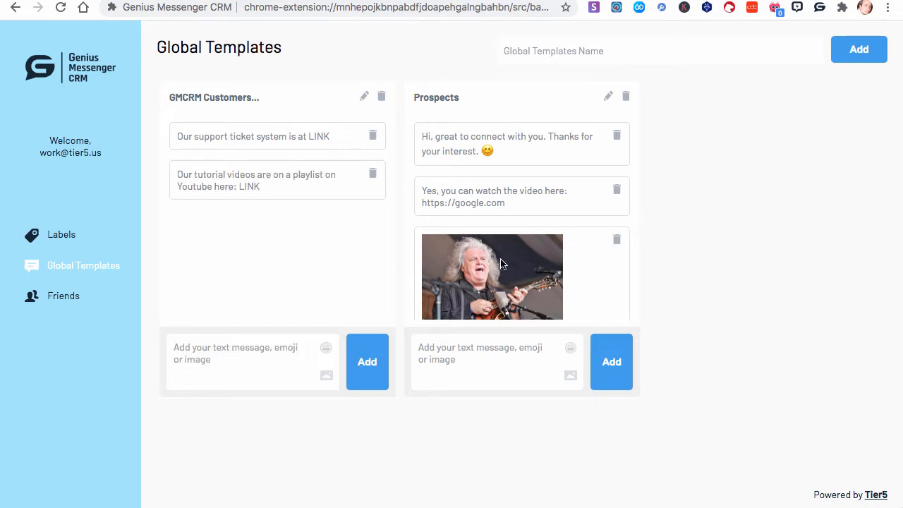
{"action": "mouse_move", "coordinate": [446, 257]}
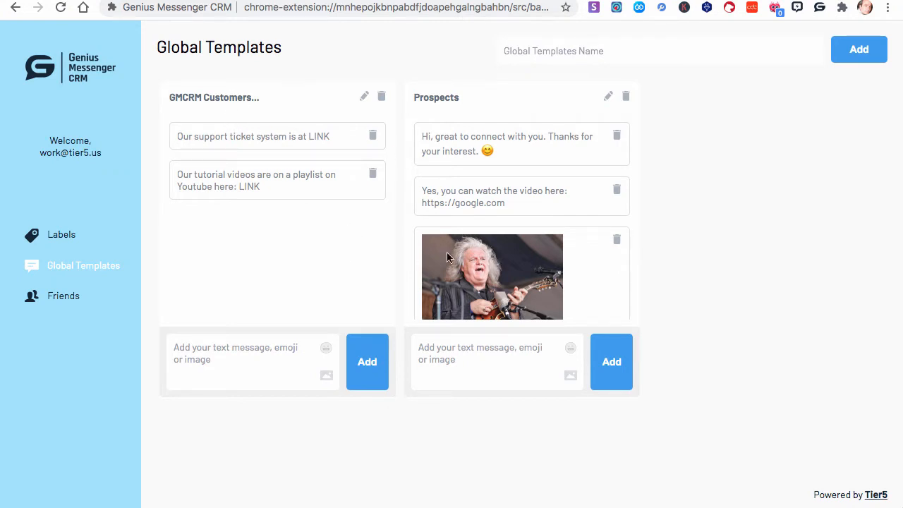
{"action": "mouse_move", "coordinate": [561, 162]}
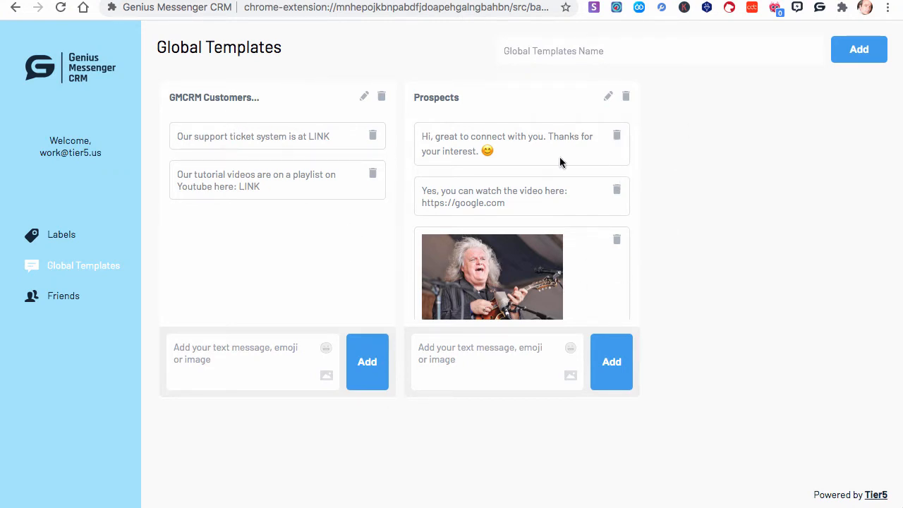
{"action": "mouse_move", "coordinate": [397, 108]}
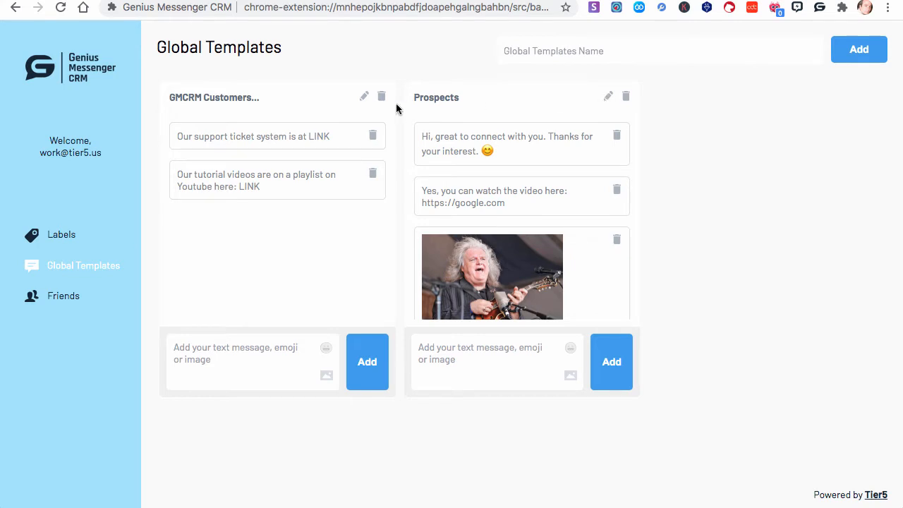
- On the Labels page, rename the yellow Prospect label to 'Prospects' and save it
{"action": "left_click", "coordinate": [62, 234]}
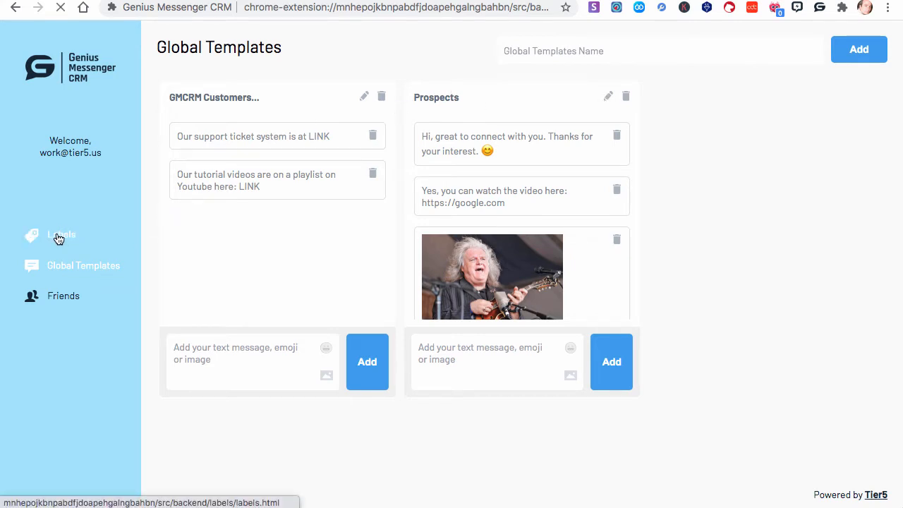
{"action": "left_click", "coordinate": [62, 234]}
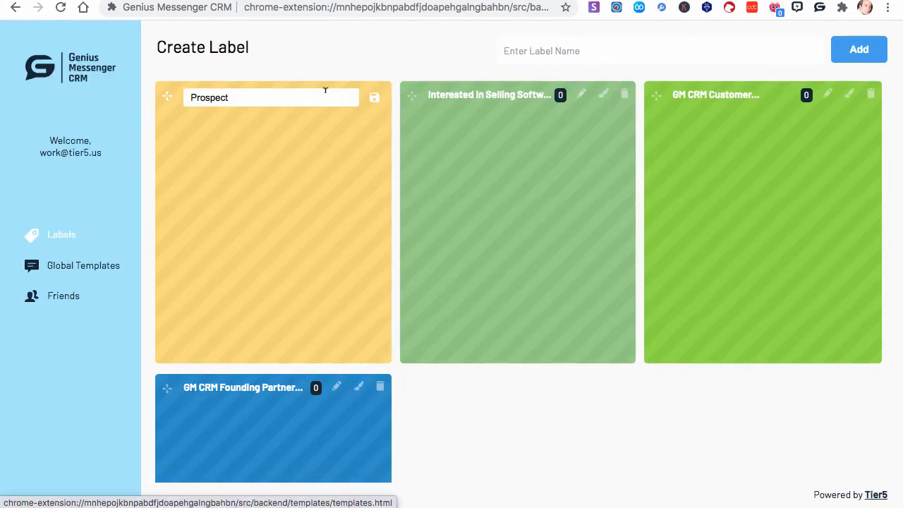
{"action": "type", "text": "s"}
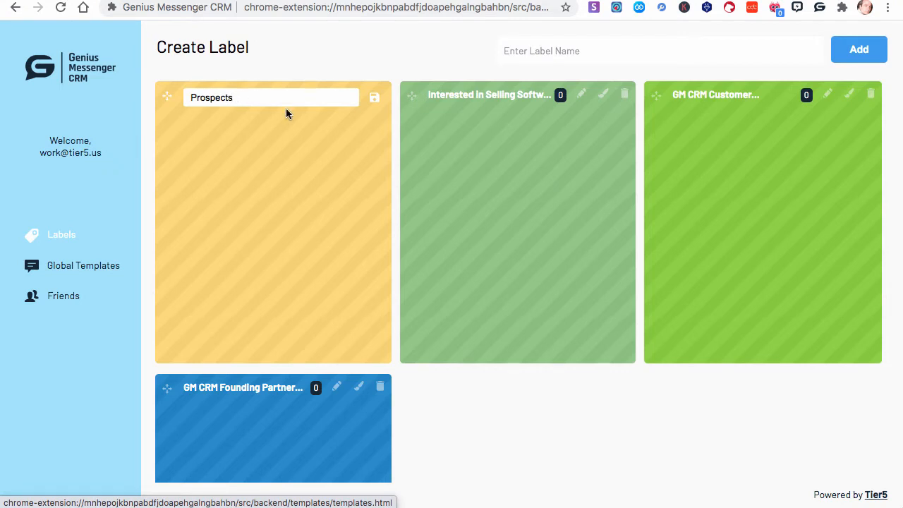
{"action": "left_click", "coordinate": [375, 97]}
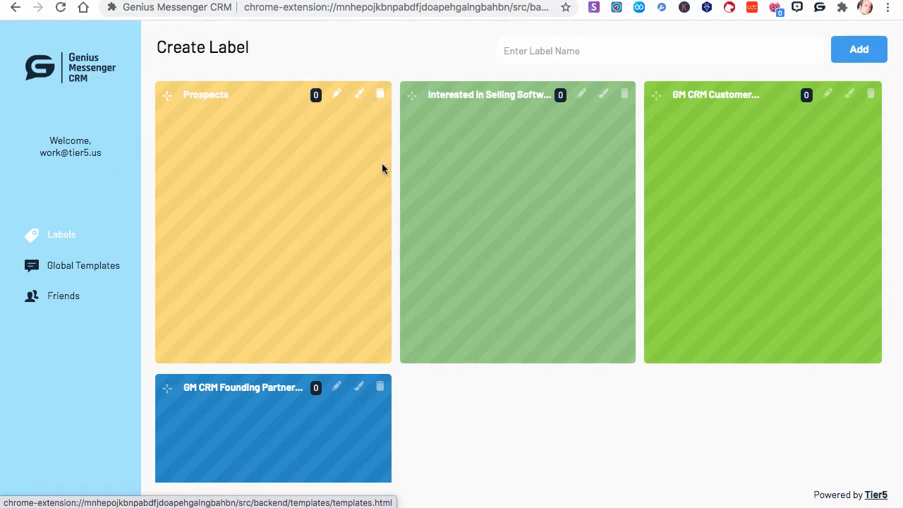
{"action": "mouse_move", "coordinate": [124, 264]}
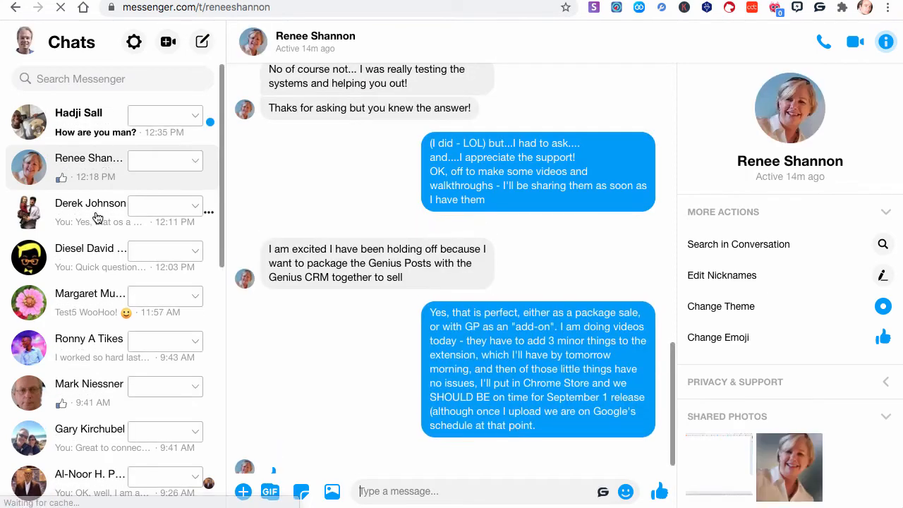
{"action": "left_click", "coordinate": [90, 211]}
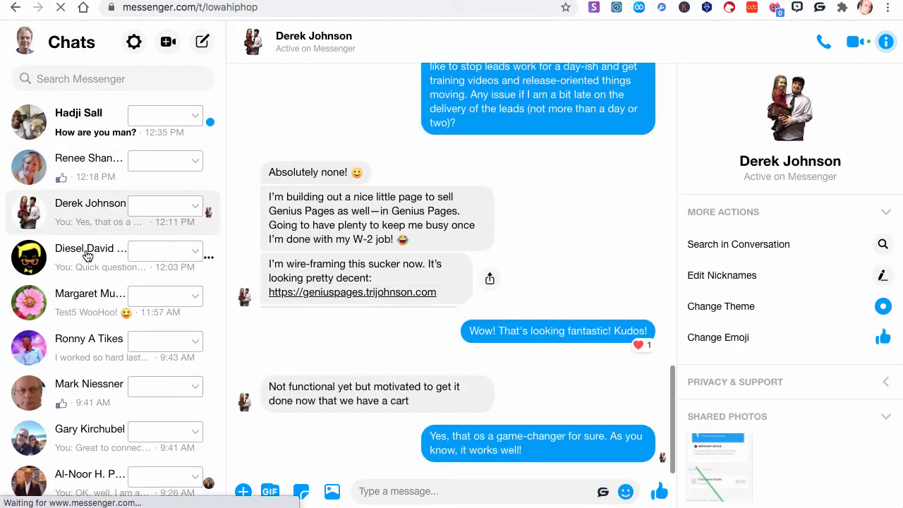
{"action": "left_click", "coordinate": [90, 248]}
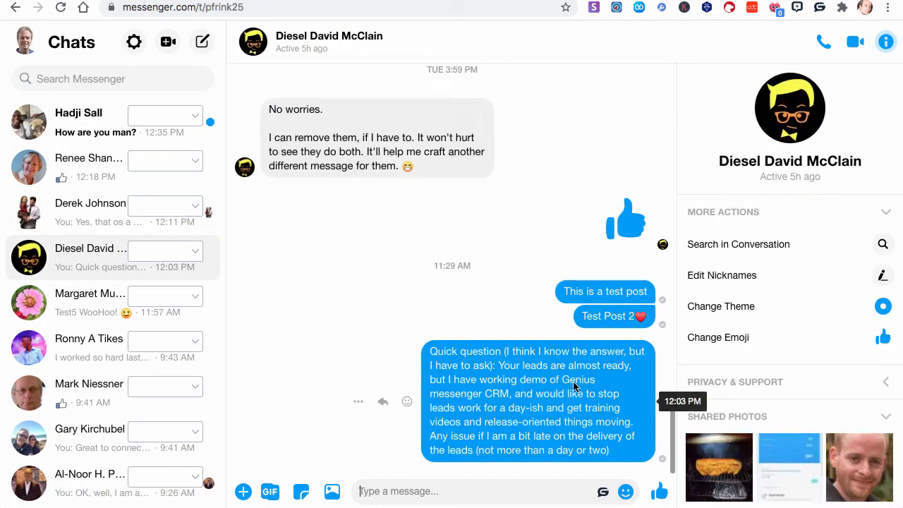
{"action": "left_click", "coordinate": [90, 291]}
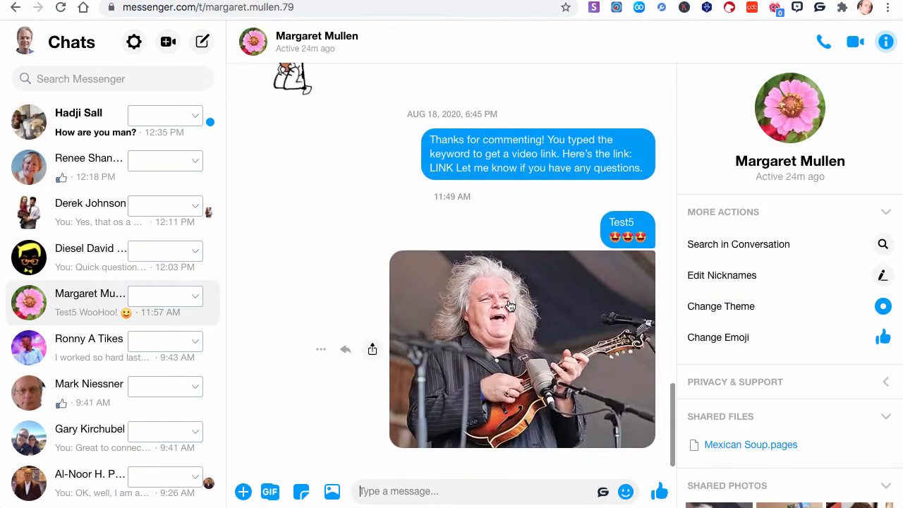
{"action": "scroll", "scroll_direction": "down", "scroll_amount": 3}
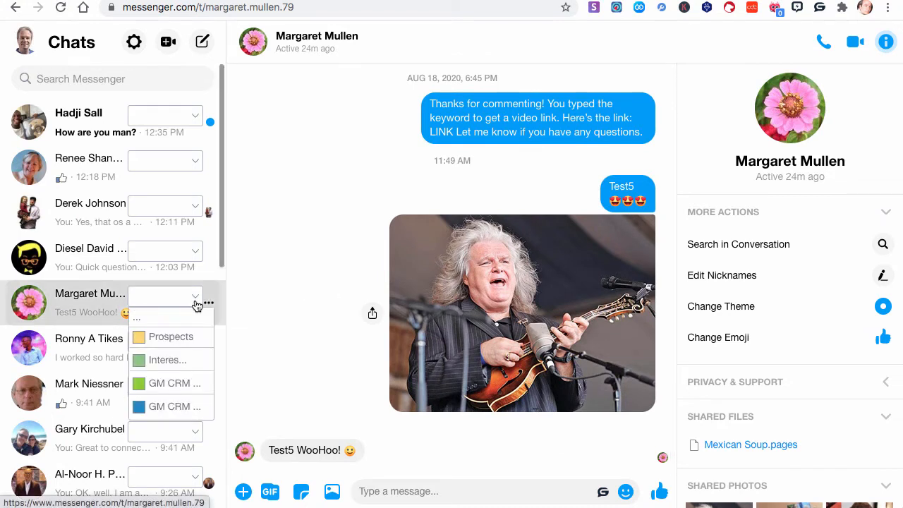
{"action": "mouse_move", "coordinate": [322, 245]}
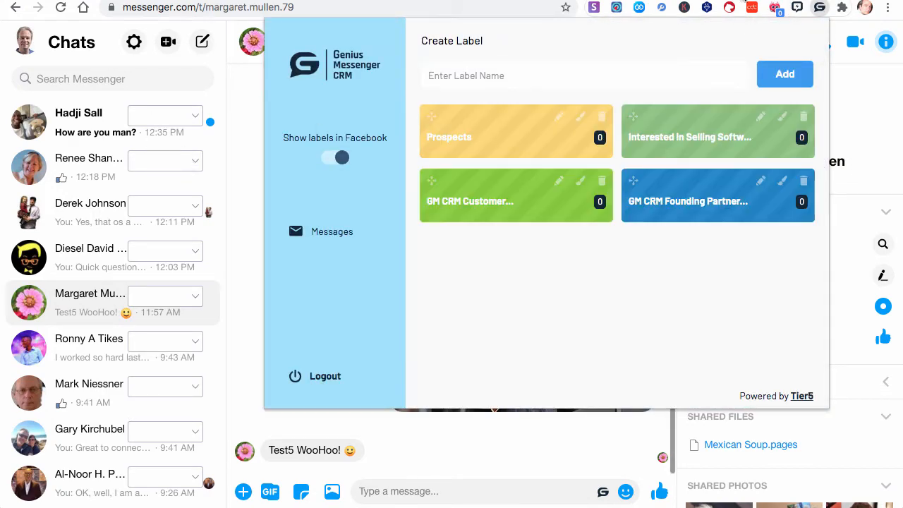
- Toggle 'Show labels in Facebook' off and back on so chat label dropdowns return
{"action": "left_click", "coordinate": [336, 158]}
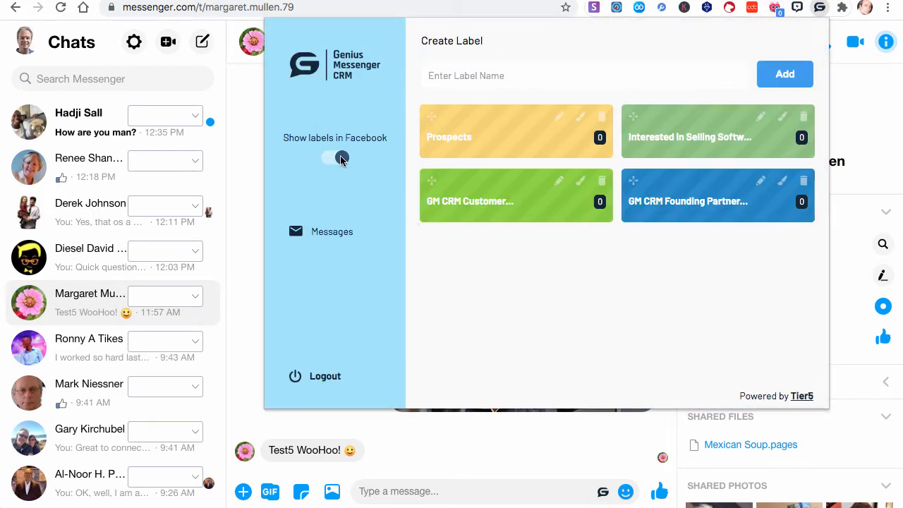
{"action": "left_click", "coordinate": [335, 158]}
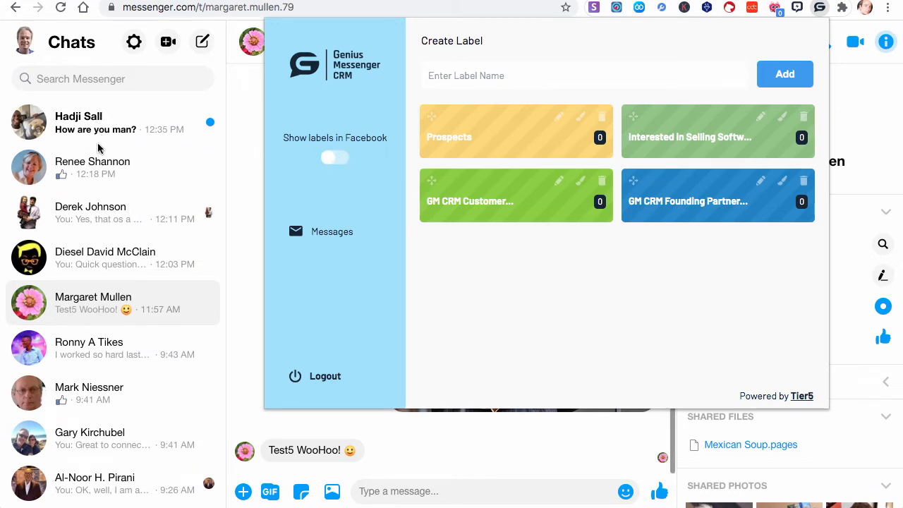
{"action": "left_click", "coordinate": [334, 158]}
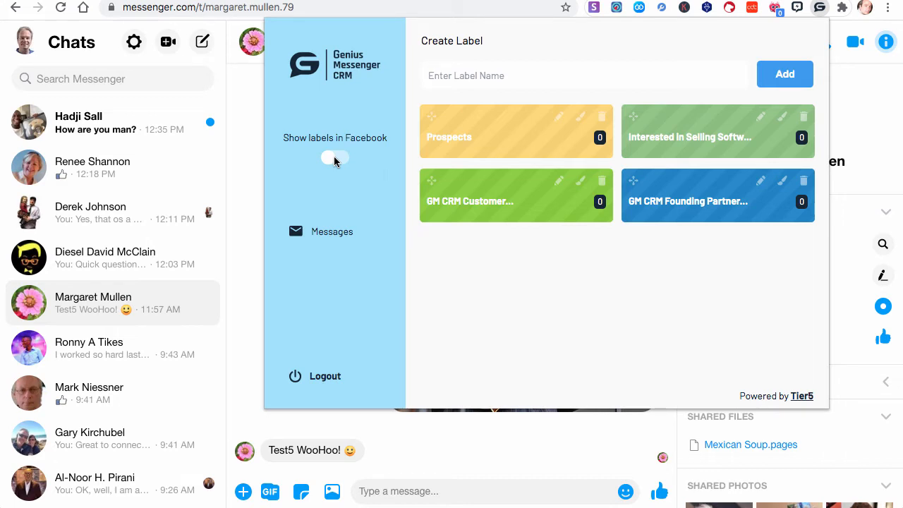
{"action": "left_click", "coordinate": [334, 158]}
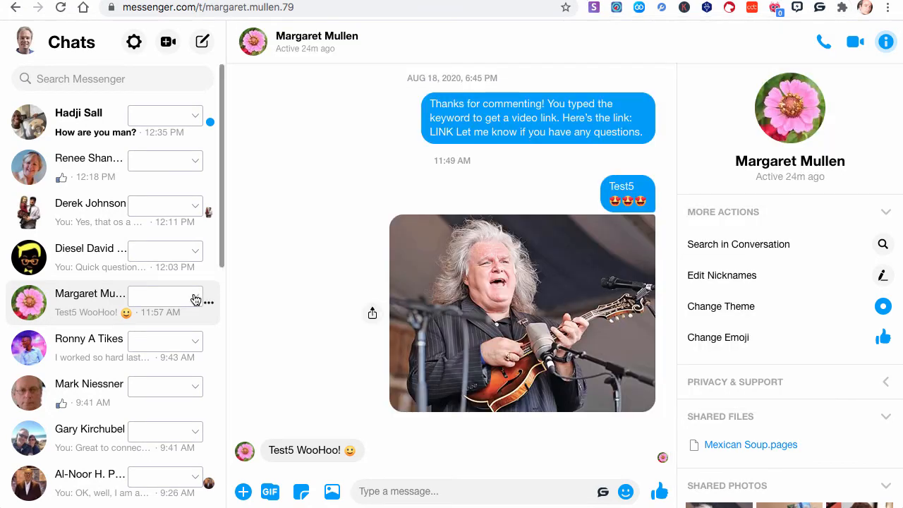
{"action": "left_click", "coordinate": [165, 295]}
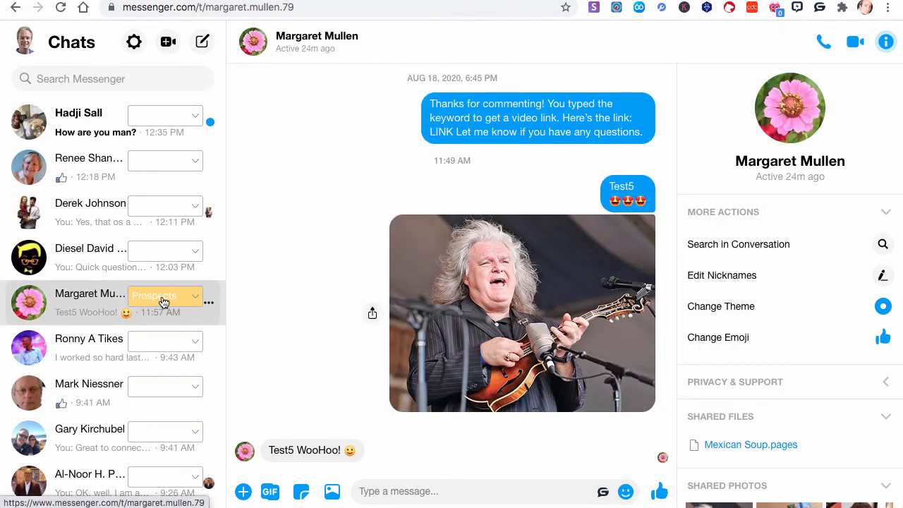
{"action": "left_click", "coordinate": [195, 252]}
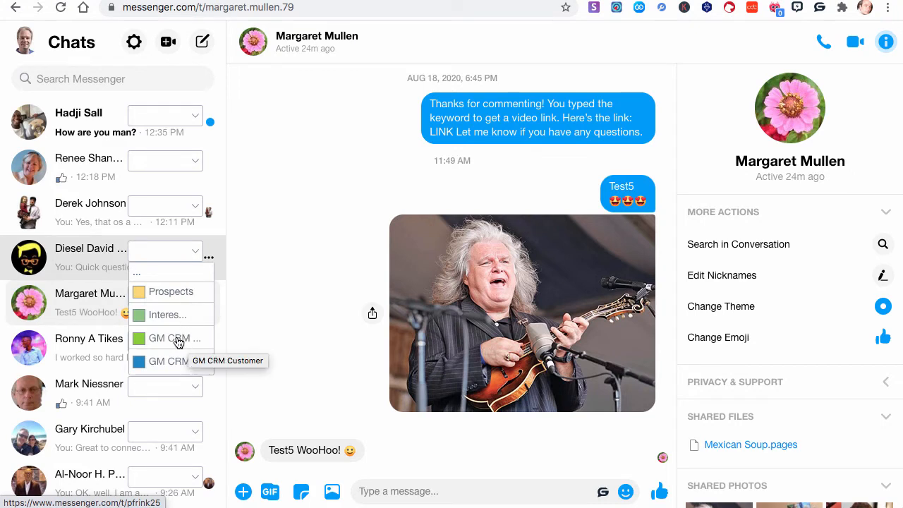
{"action": "mouse_move", "coordinate": [172, 367]}
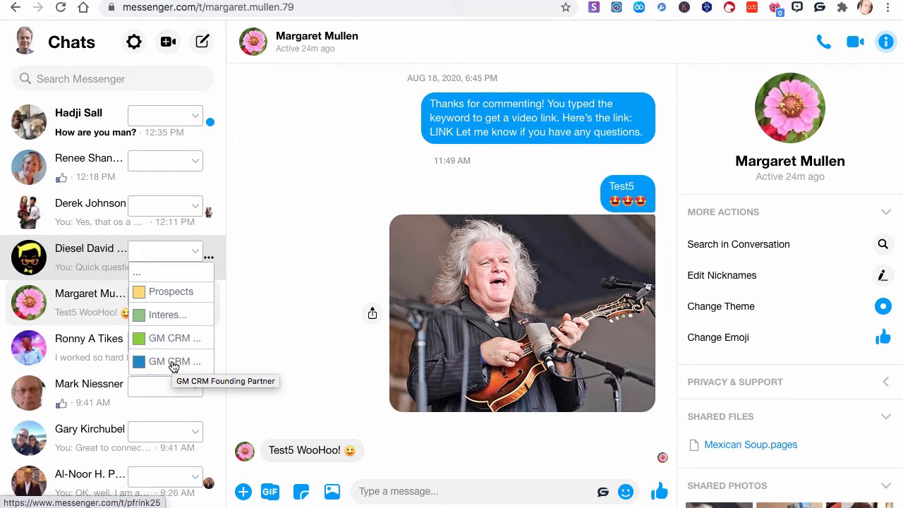
{"action": "left_click", "coordinate": [172, 361]}
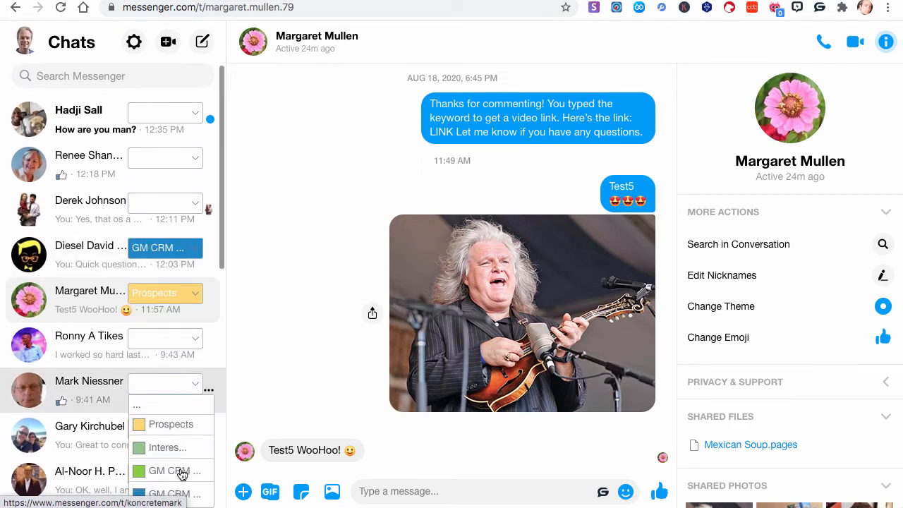
{"action": "left_click", "coordinate": [172, 471]}
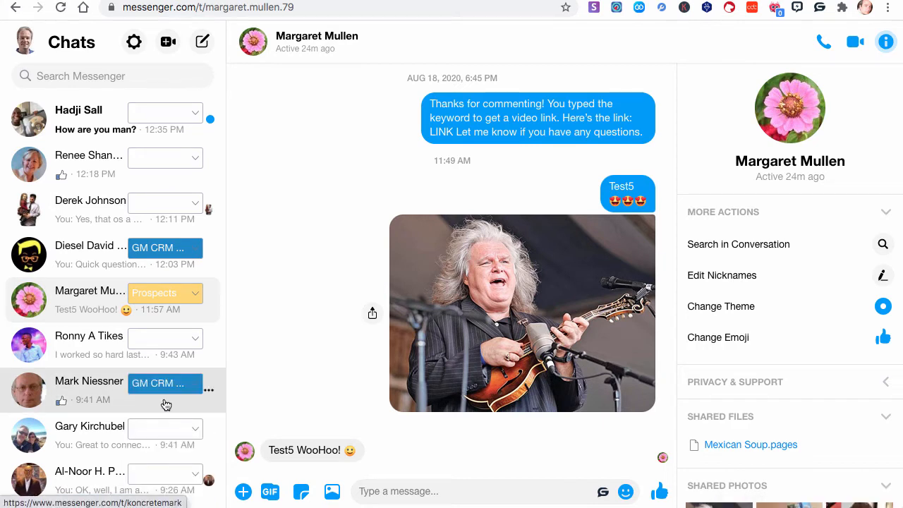
{"action": "mouse_move", "coordinate": [198, 480]}
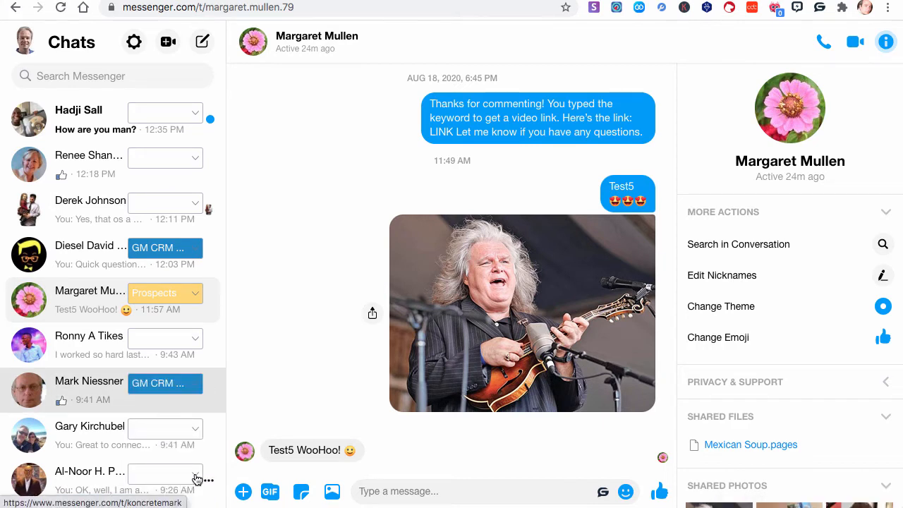
{"action": "scroll", "scroll_direction": "down", "scroll_amount": 3}
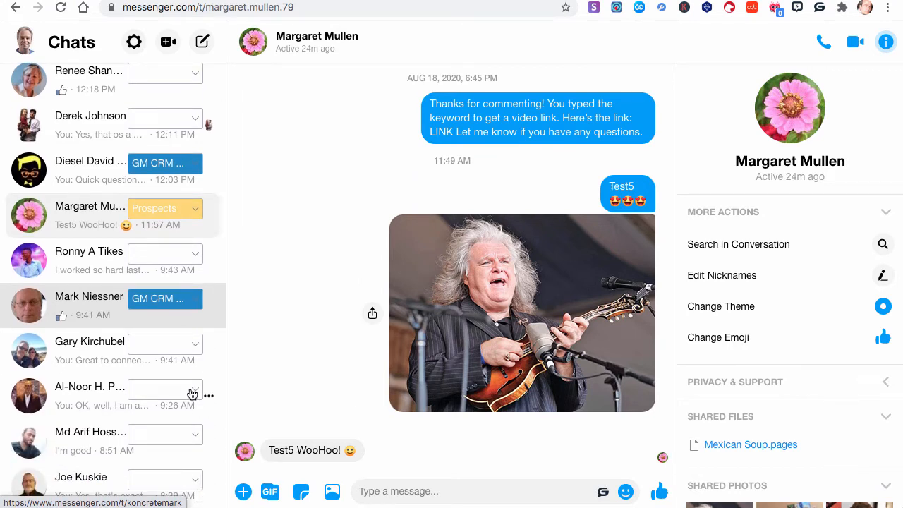
{"action": "left_click", "coordinate": [165, 389]}
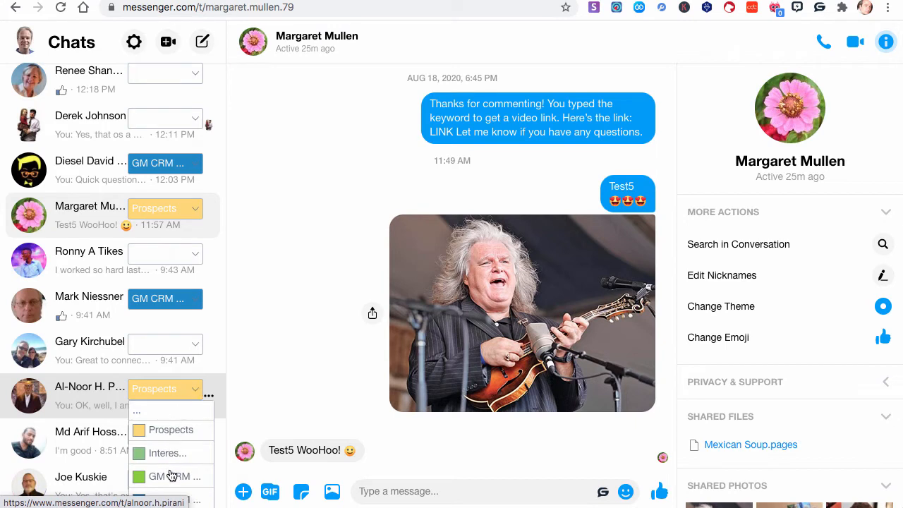
{"action": "left_click", "coordinate": [172, 477]}
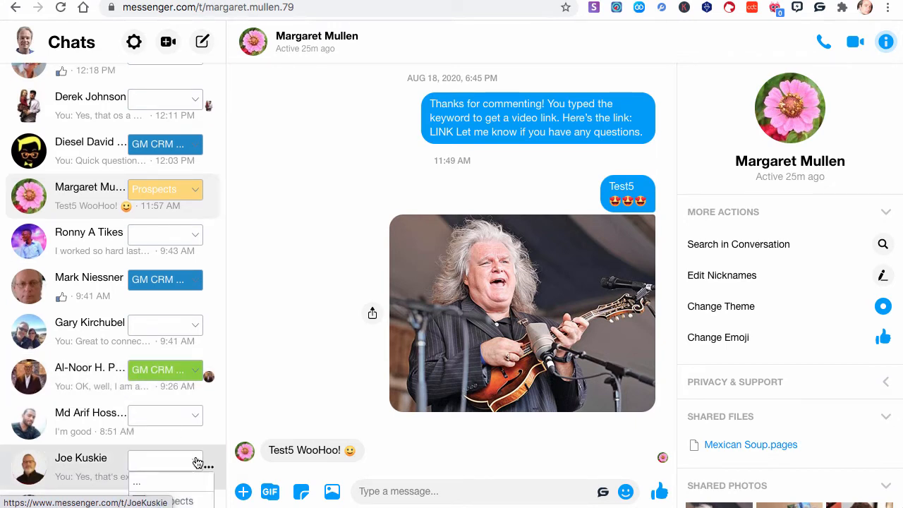
{"action": "scroll", "scroll_direction": "down", "scroll_amount": 3}
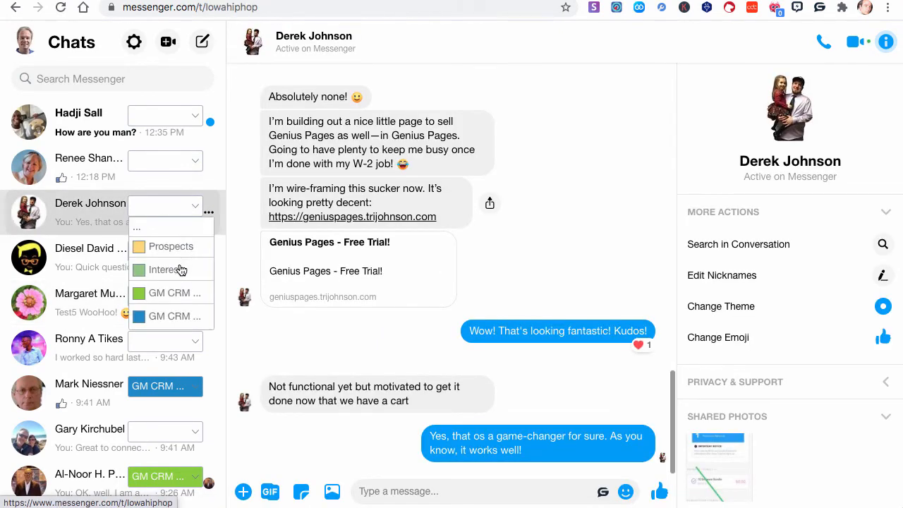
{"action": "mouse_move", "coordinate": [168, 316]}
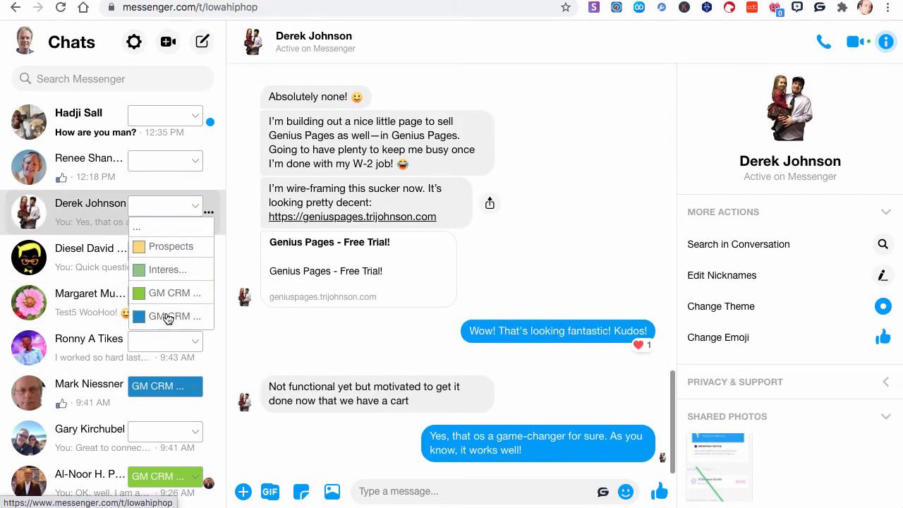
{"action": "left_click", "coordinate": [172, 316]}
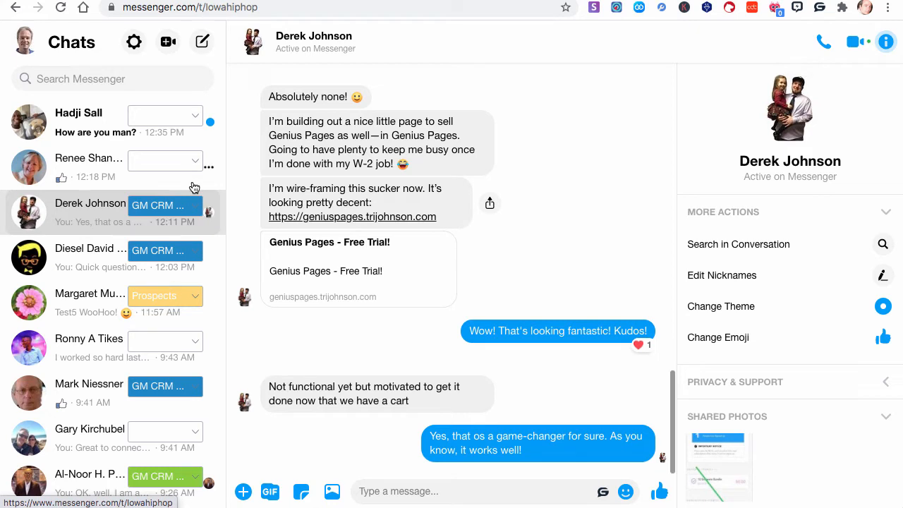
{"action": "left_click", "coordinate": [164, 206]}
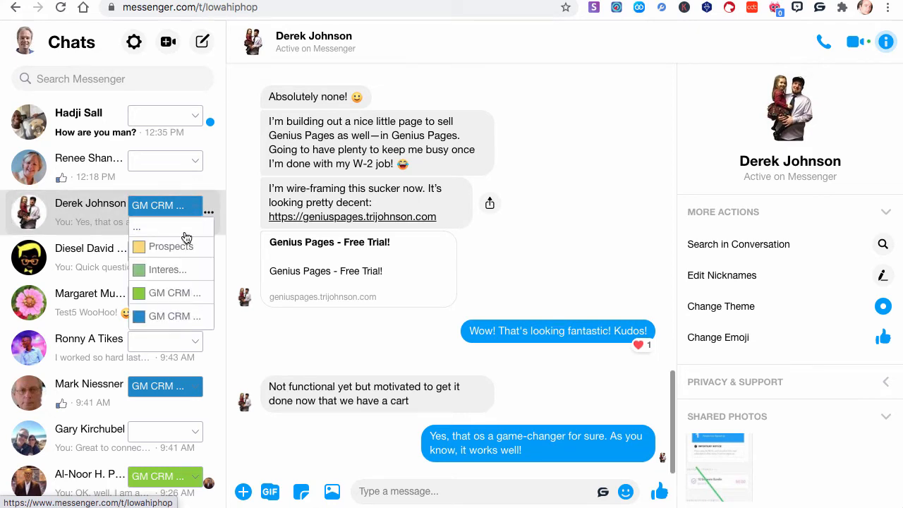
{"action": "mouse_move", "coordinate": [161, 277]}
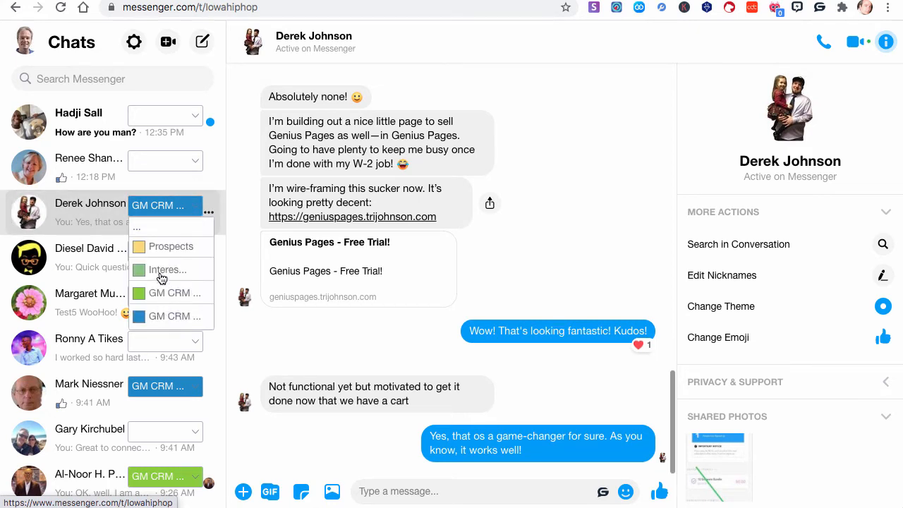
{"action": "left_click", "coordinate": [166, 270]}
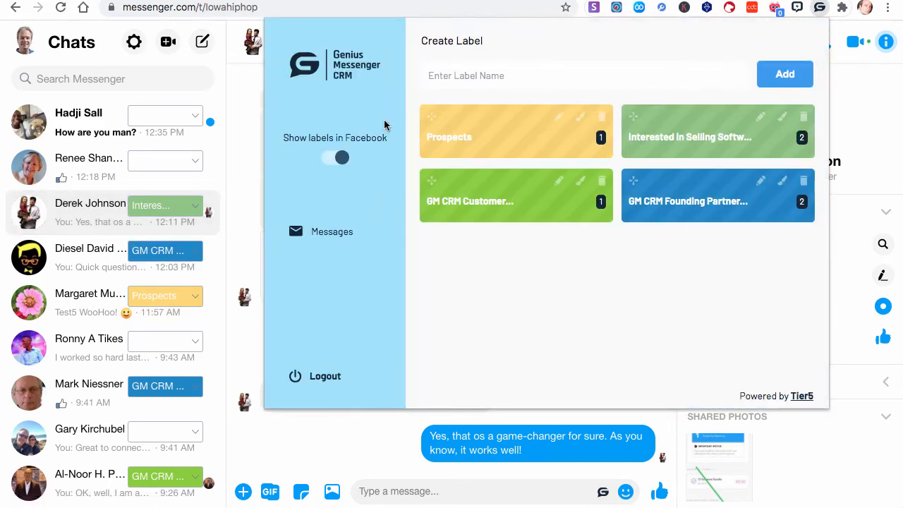
{"action": "mouse_move", "coordinate": [811, 127]}
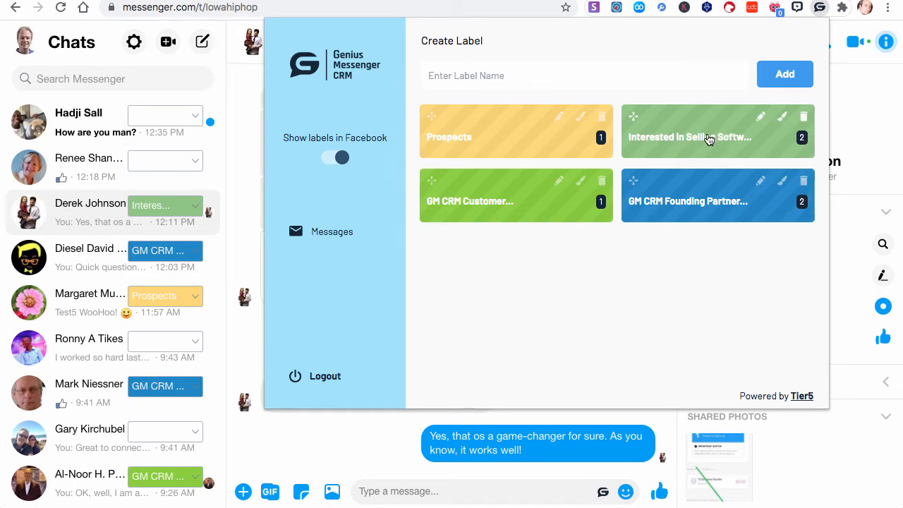
- View the Interested label's contacts, then the Friends page listing all labelled contacts
{"action": "left_click", "coordinate": [689, 137]}
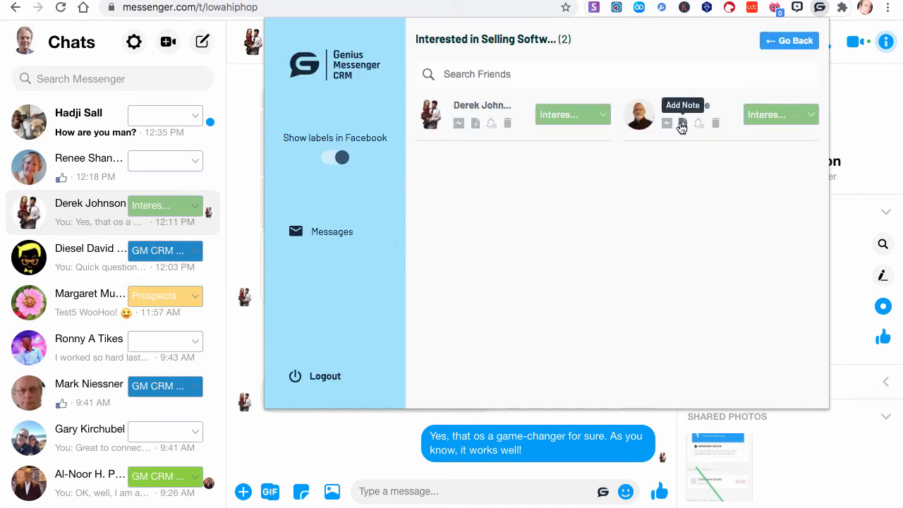
{"action": "mouse_move", "coordinate": [465, 197]}
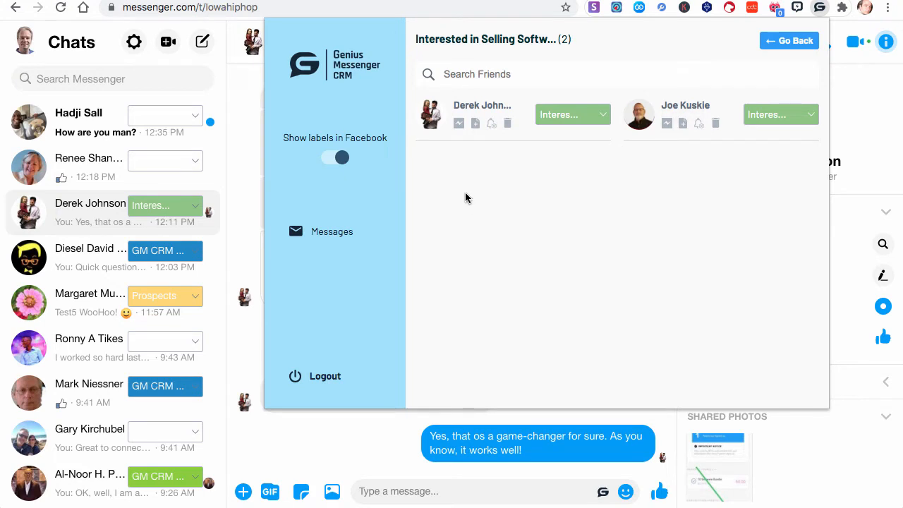
{"action": "mouse_move", "coordinate": [486, 102]}
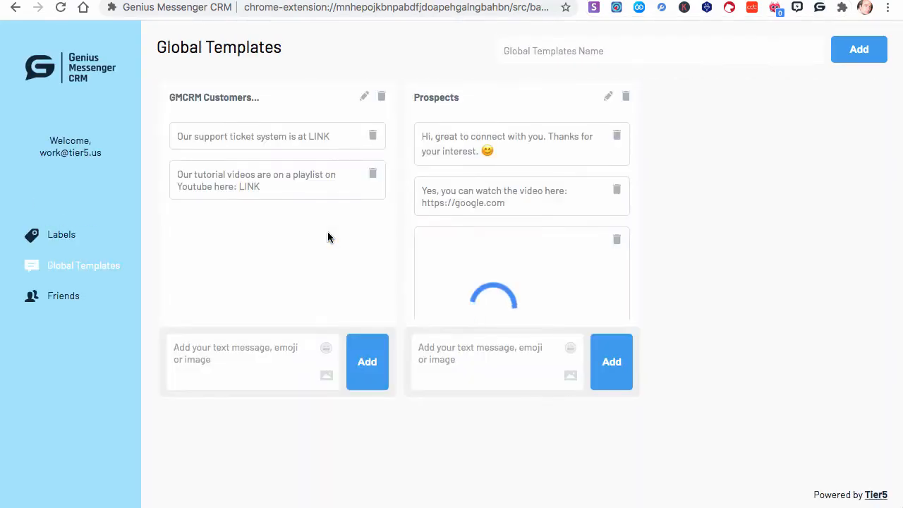
{"action": "left_click", "coordinate": [62, 296]}
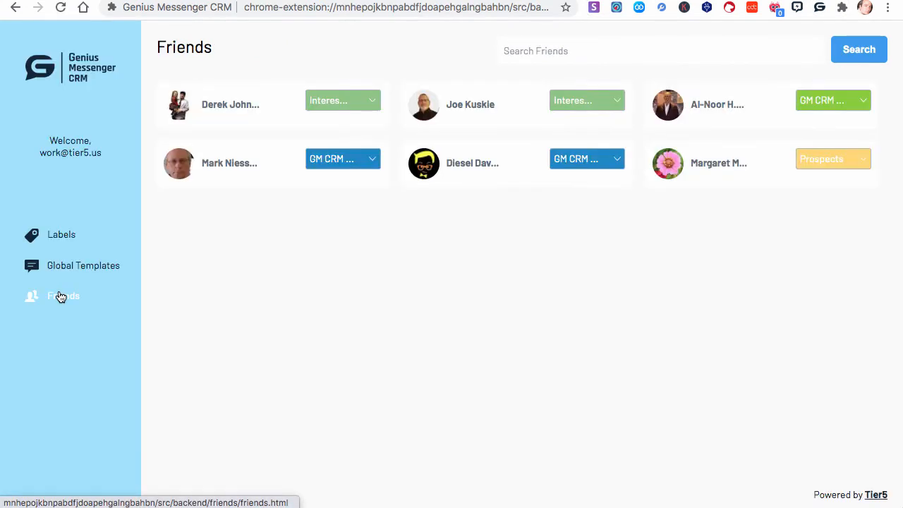
{"action": "left_click", "coordinate": [341, 100]}
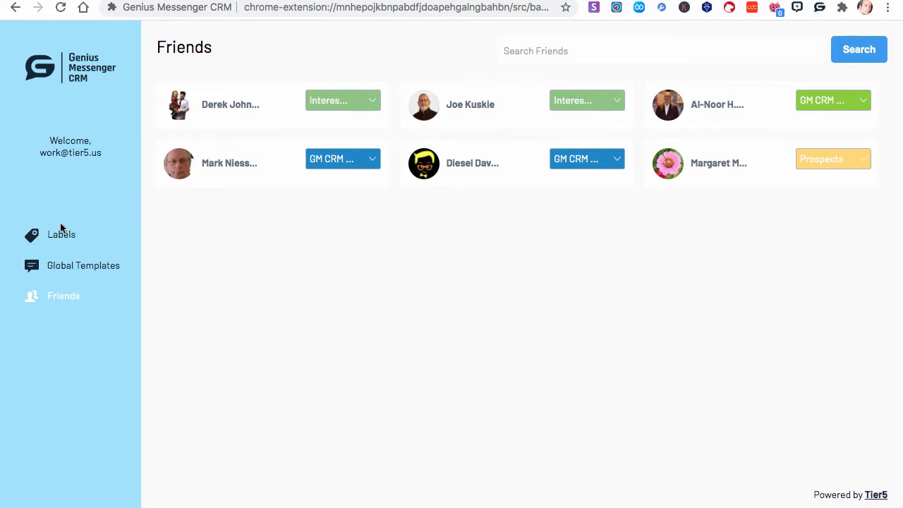
{"action": "left_click", "coordinate": [62, 234]}
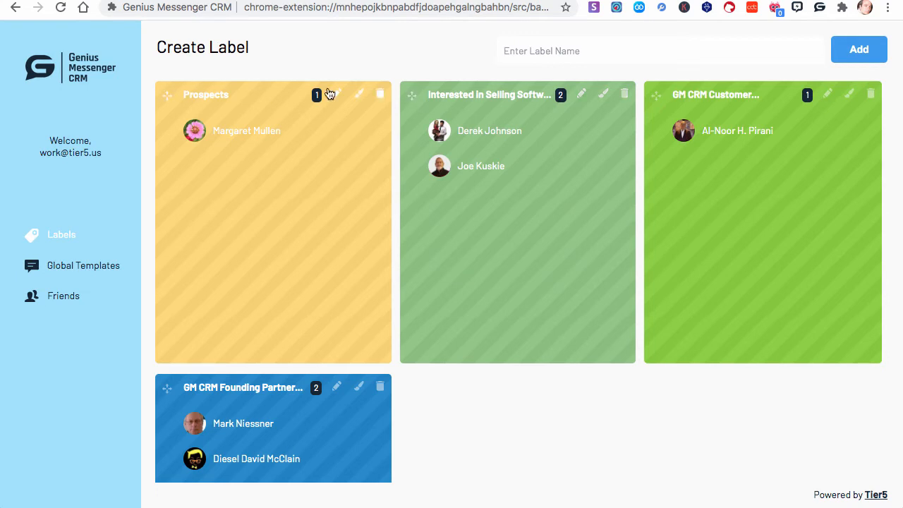
{"action": "mouse_move", "coordinate": [195, 376]}
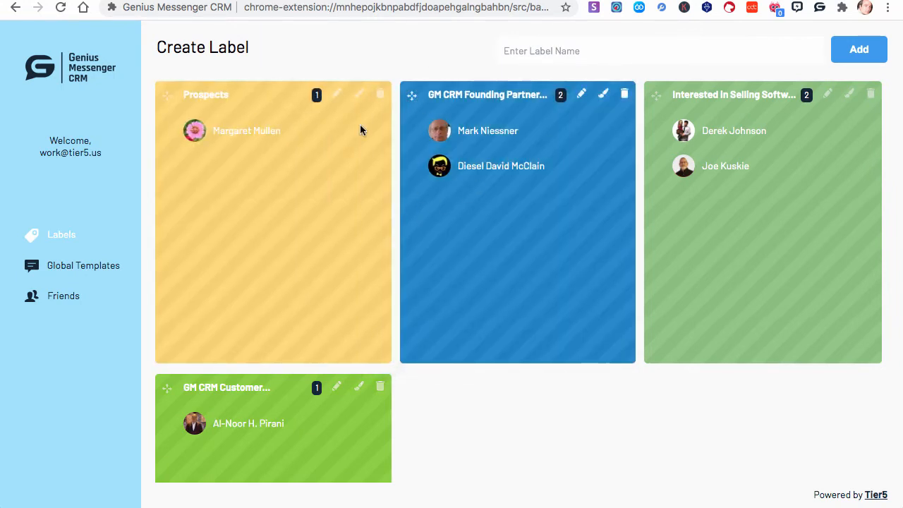
{"action": "mouse_move", "coordinate": [780, 130]}
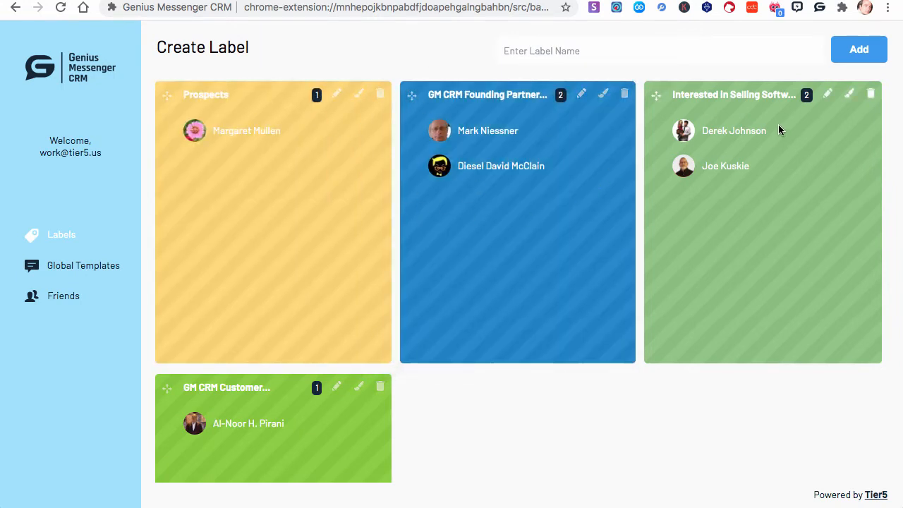
{"action": "mouse_move", "coordinate": [291, 101]}
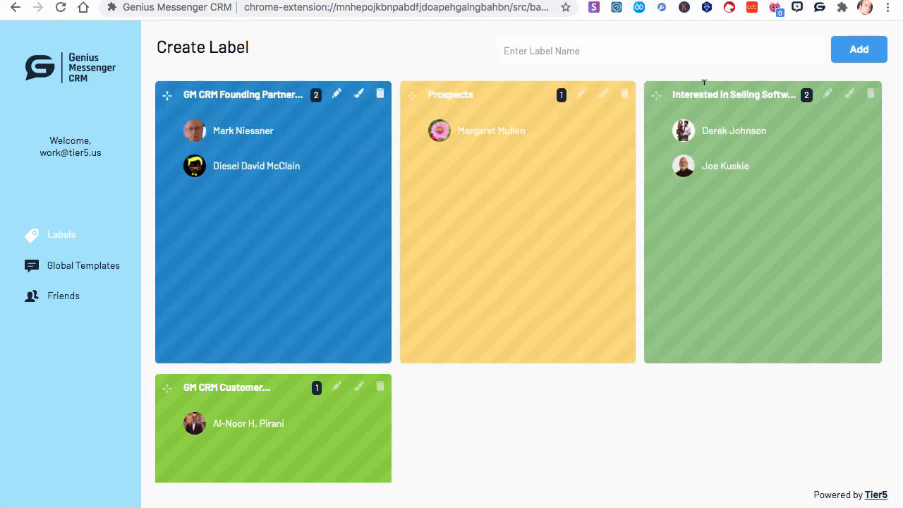
{"action": "mouse_move", "coordinate": [308, 262]}
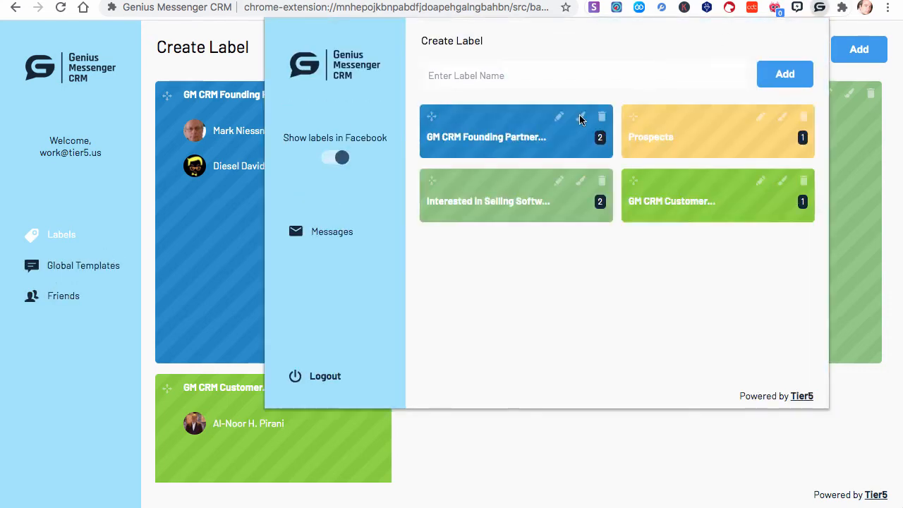
{"action": "mouse_move", "coordinate": [525, 145]}
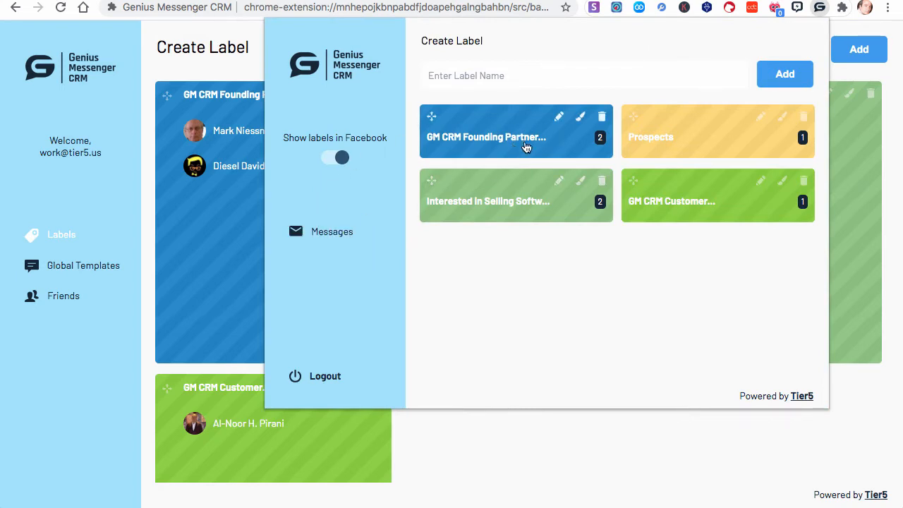
{"action": "mouse_move", "coordinate": [649, 144]}
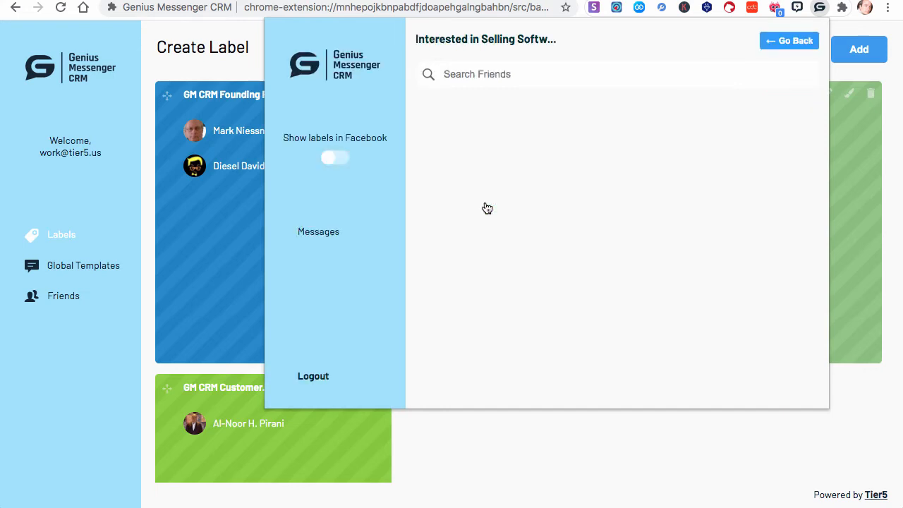
- Show the friends filed under the Interested in Selling Software label
{"action": "left_click", "coordinate": [336, 158]}
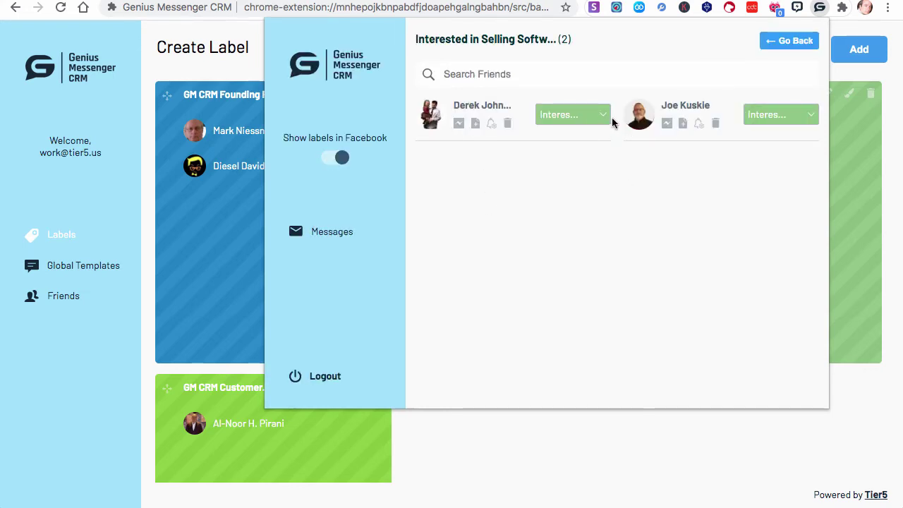
{"action": "mouse_move", "coordinate": [491, 124]}
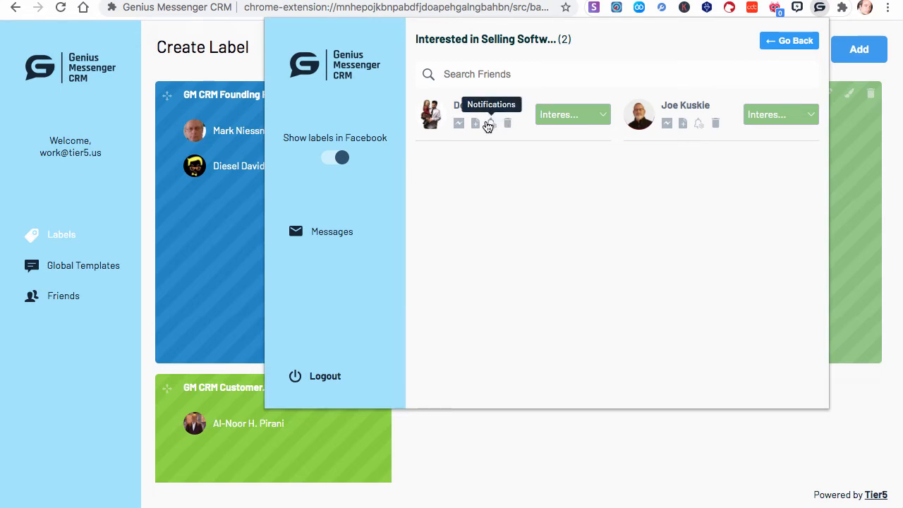
{"action": "mouse_move", "coordinate": [459, 124]}
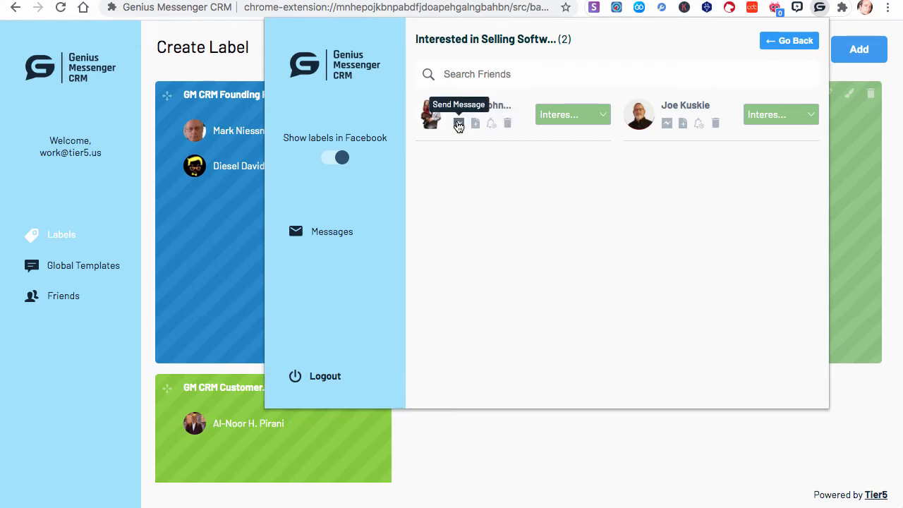
{"action": "mouse_move", "coordinate": [475, 124]}
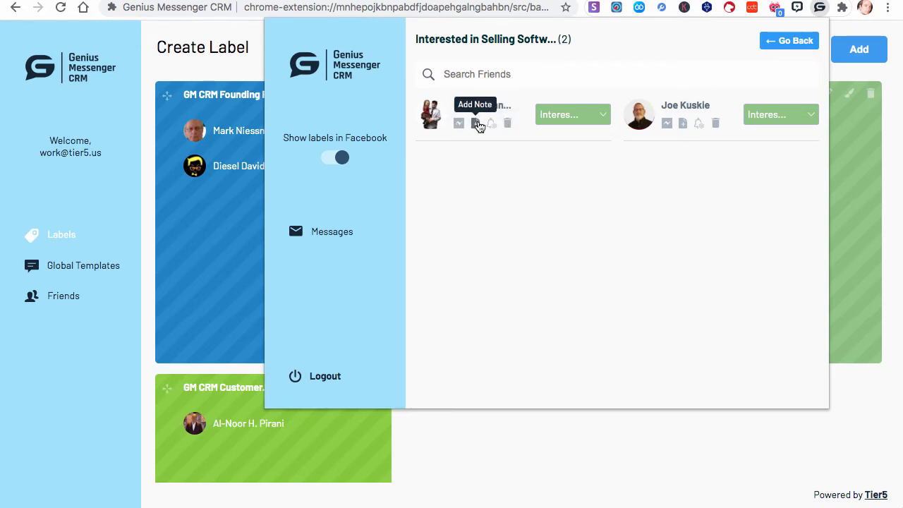
{"action": "mouse_move", "coordinate": [491, 123]}
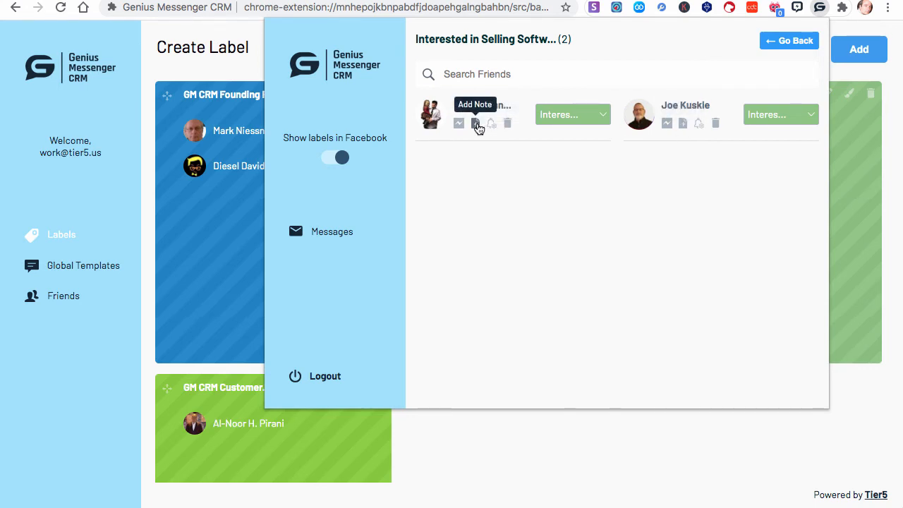
{"action": "left_click", "coordinate": [477, 124]}
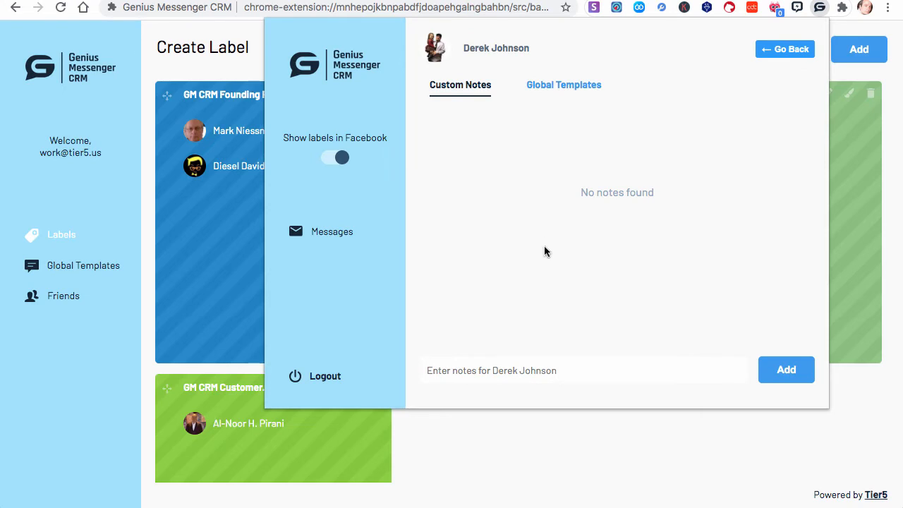
{"action": "left_click", "coordinate": [581, 370]}
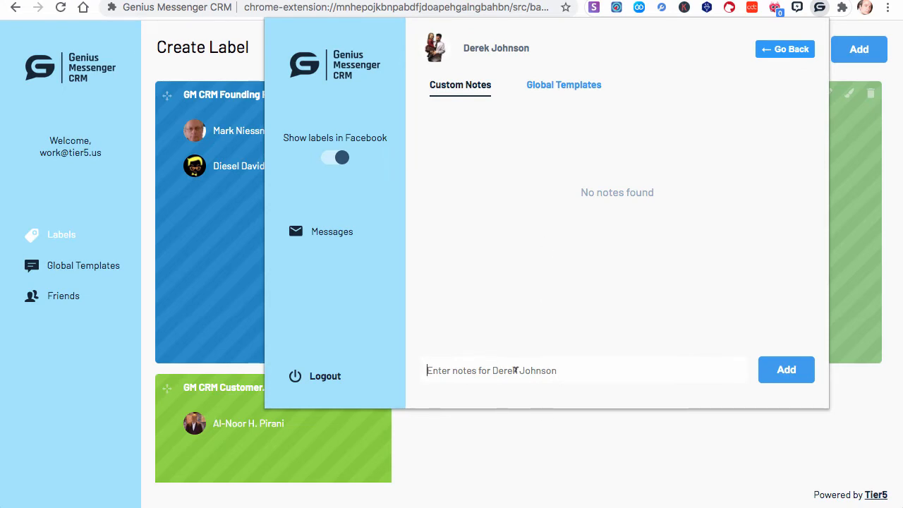
{"action": "type", "text": "Derek just"}
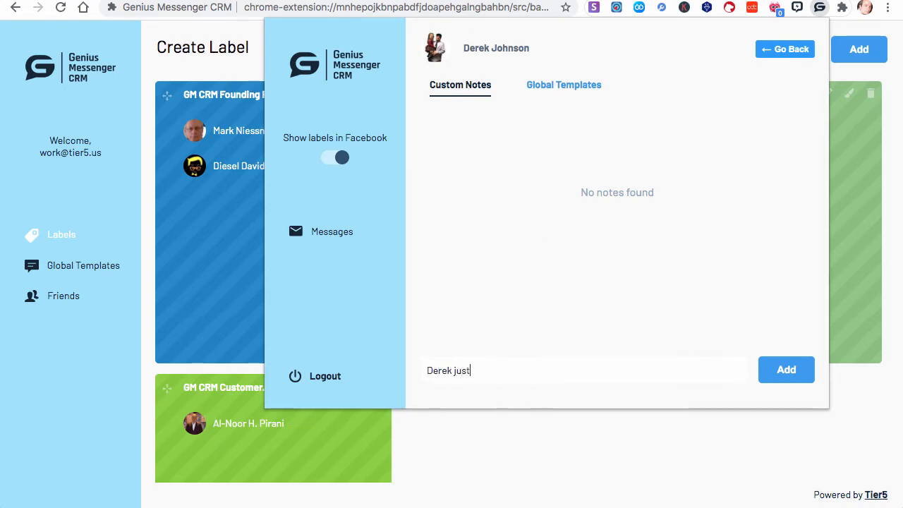
{"action": "type", "text": "quit hi"}
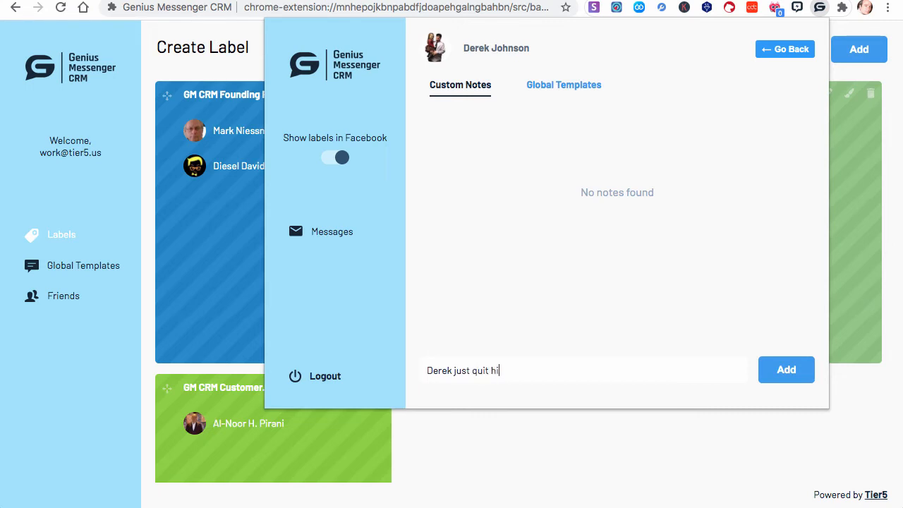
{"action": "type", "text": "s W-2"}
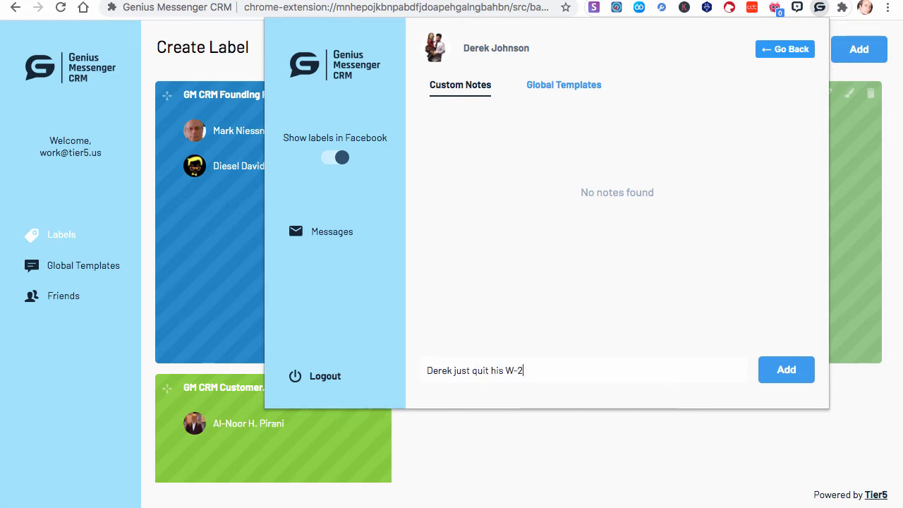
{"action": "type", "text": "job to"}
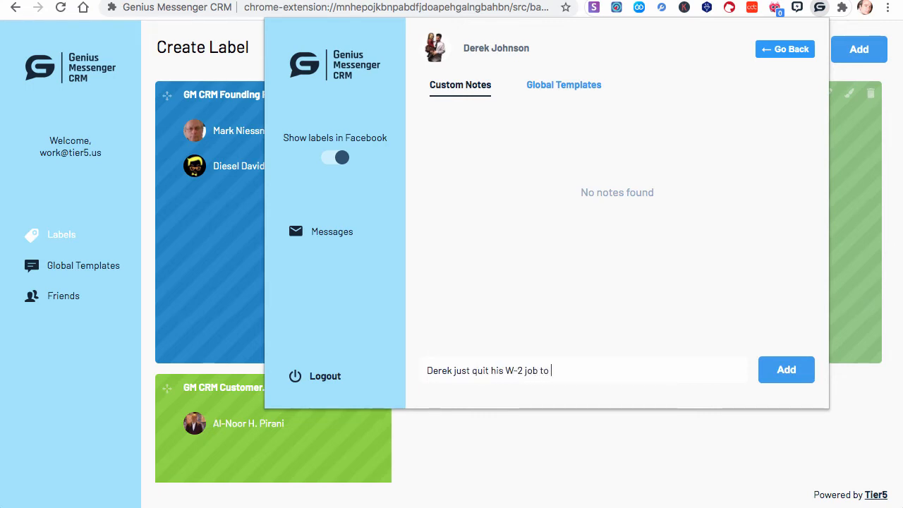
{"action": "type", "text": "work online full"}
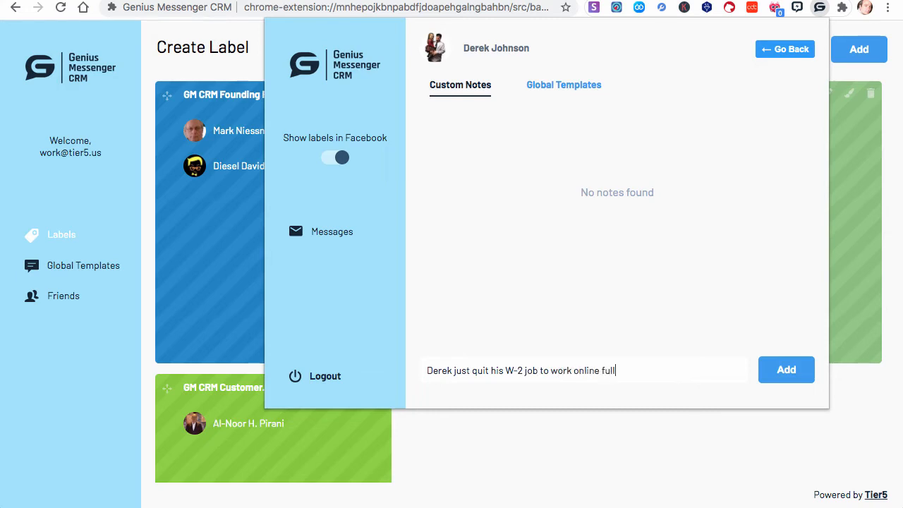
{"action": "type", "text": "time."}
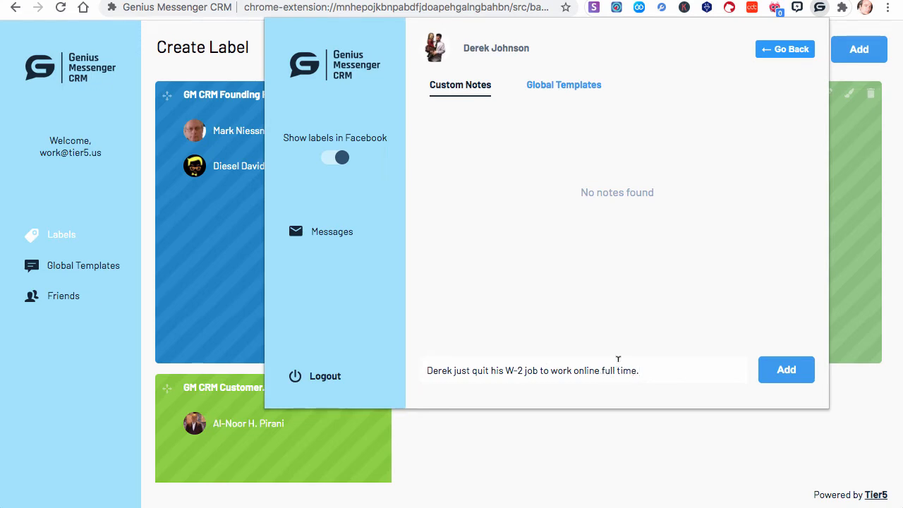
{"action": "left_click", "coordinate": [785, 369]}
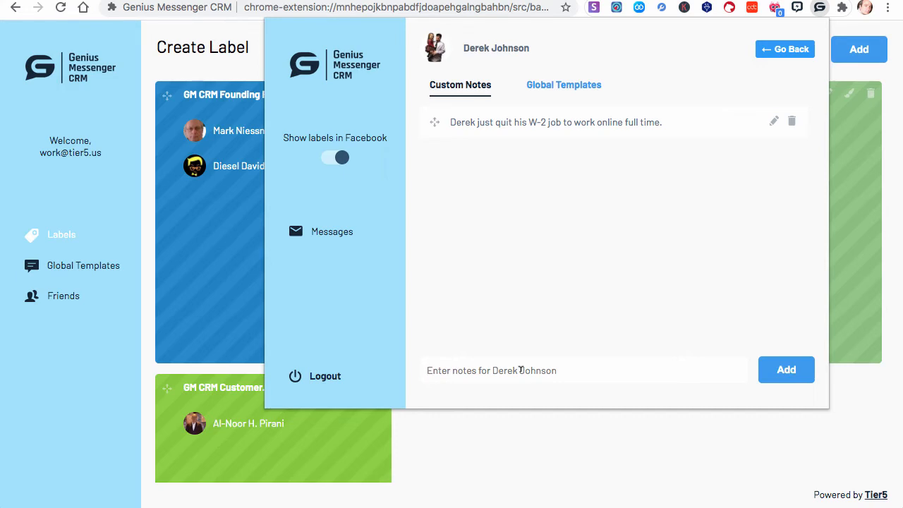
- Add two more notes: 'Derek is building a sales page for a' and 'Derek is a cool guy'
{"action": "type", "text": "Derek is bui"}
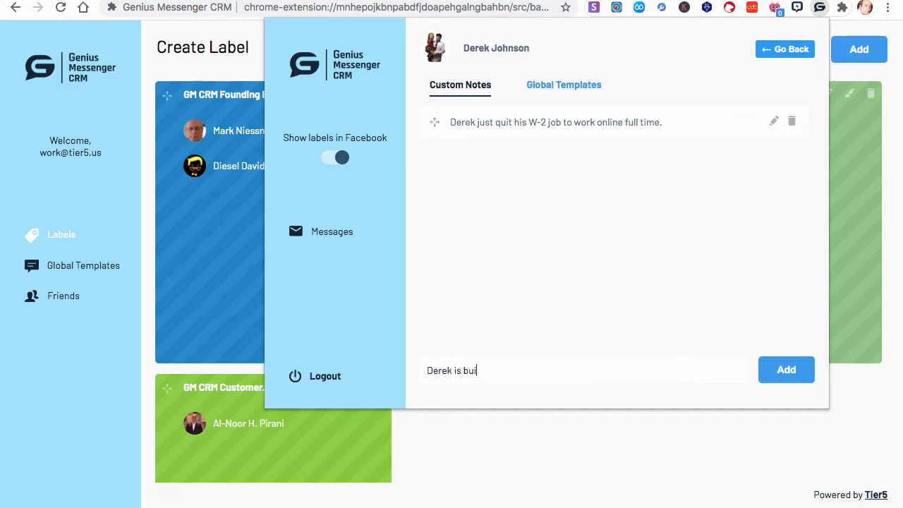
{"action": "type", "text": "lding a sales"}
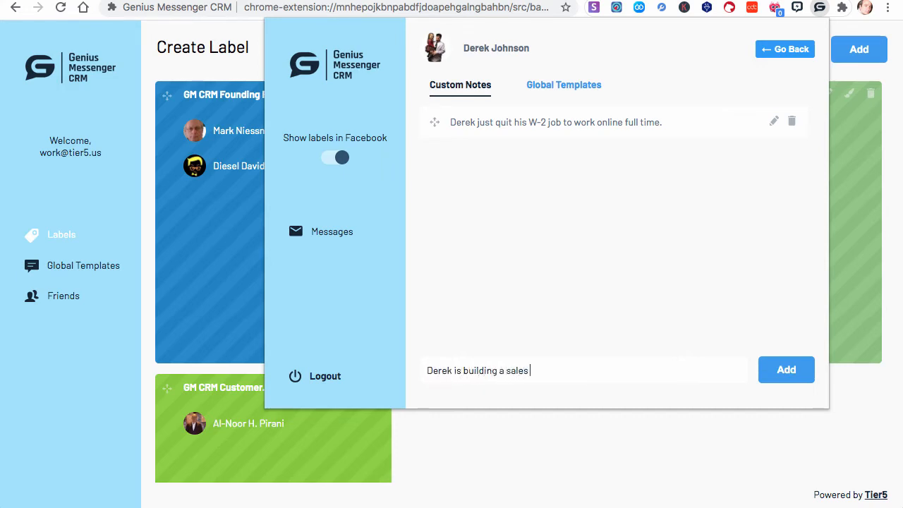
{"action": "type", "text": "page for another softwa"}
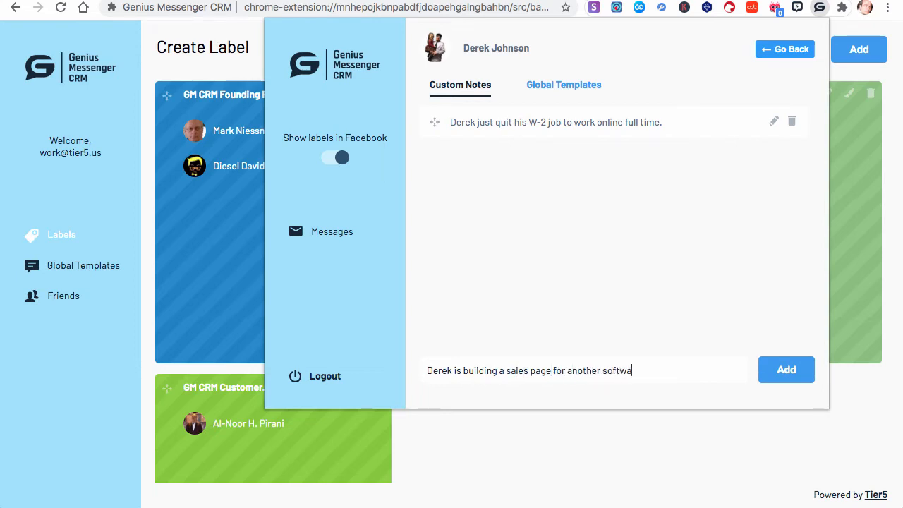
{"action": "left_click", "coordinate": [786, 370]}
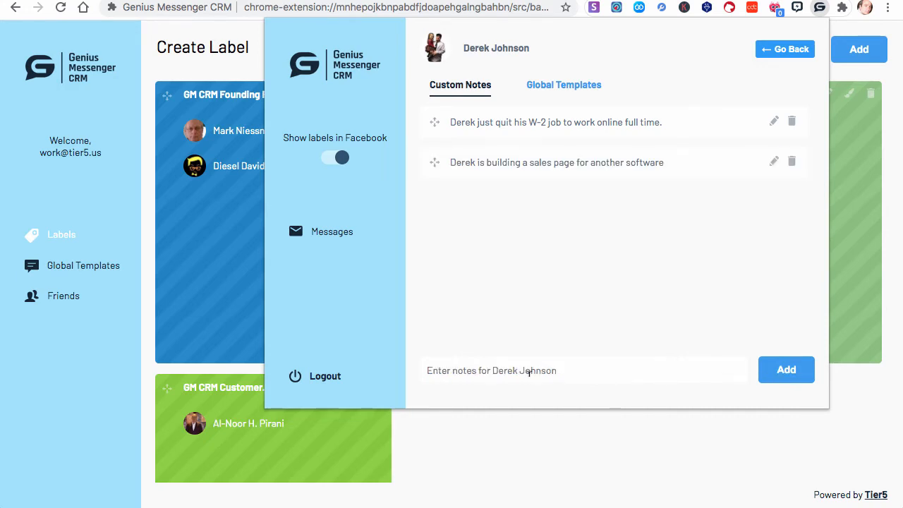
{"action": "type", "text": "Derek"}
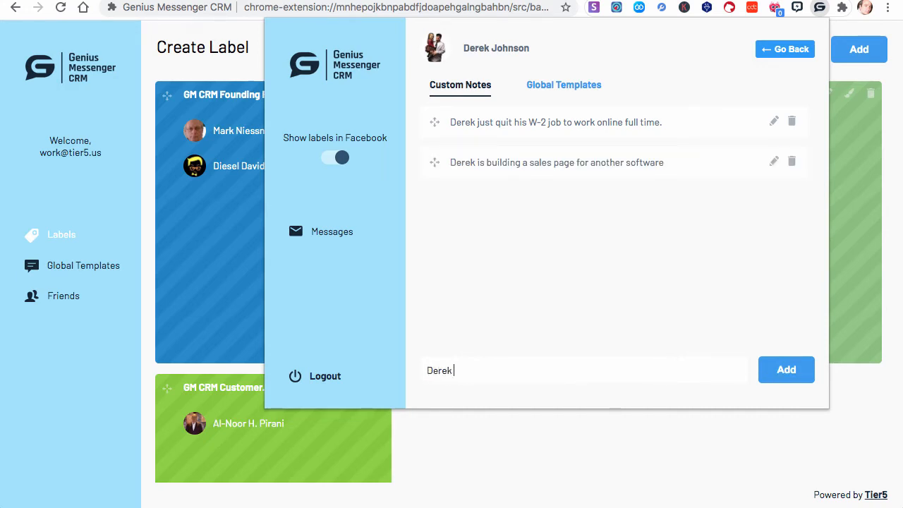
{"action": "type", "text": "is a cool"}
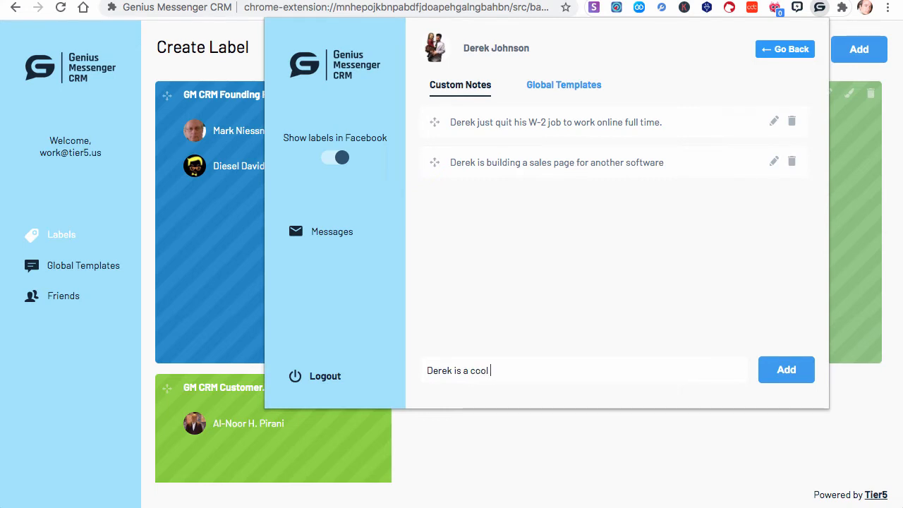
{"action": "type", "text": "guy"}
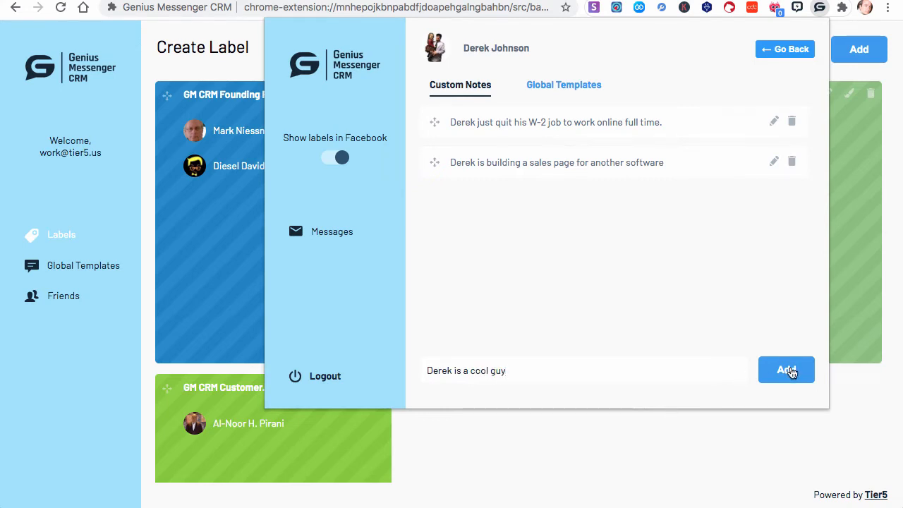
{"action": "left_click", "coordinate": [786, 370]}
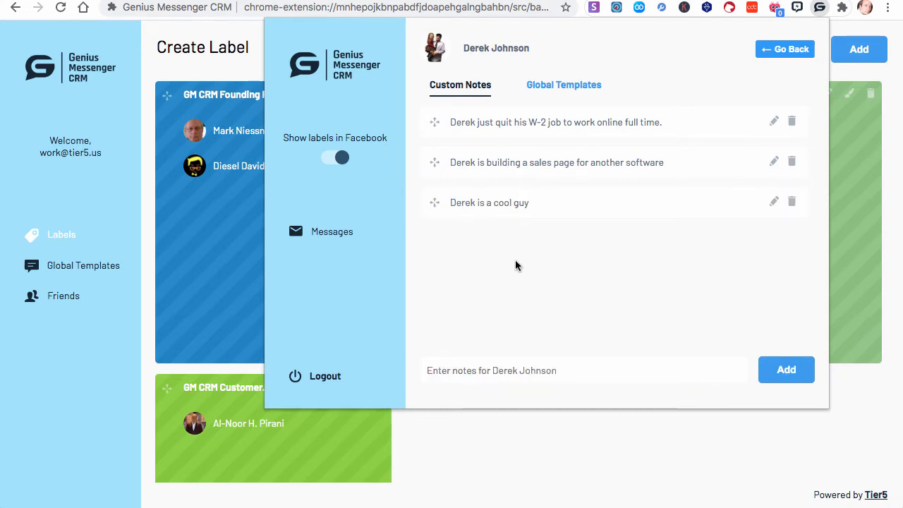
{"action": "mouse_move", "coordinate": [502, 175]}
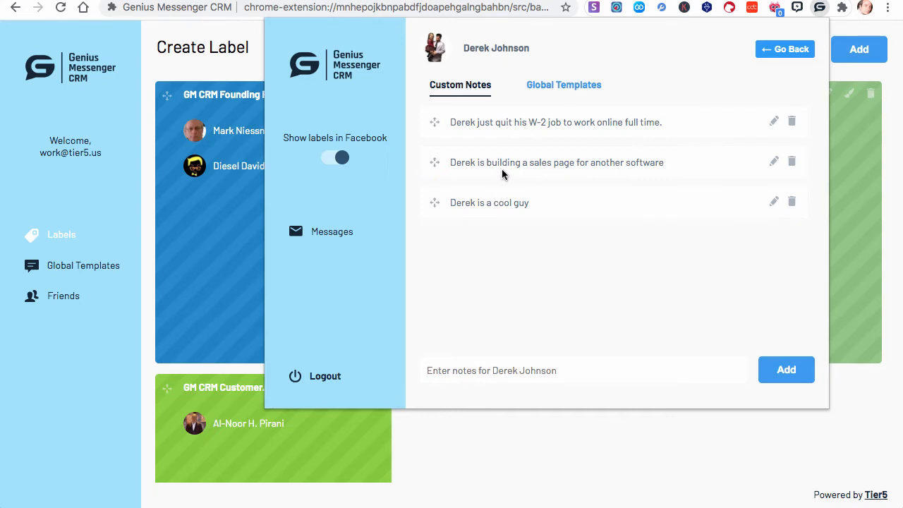
{"action": "mouse_move", "coordinate": [443, 164]}
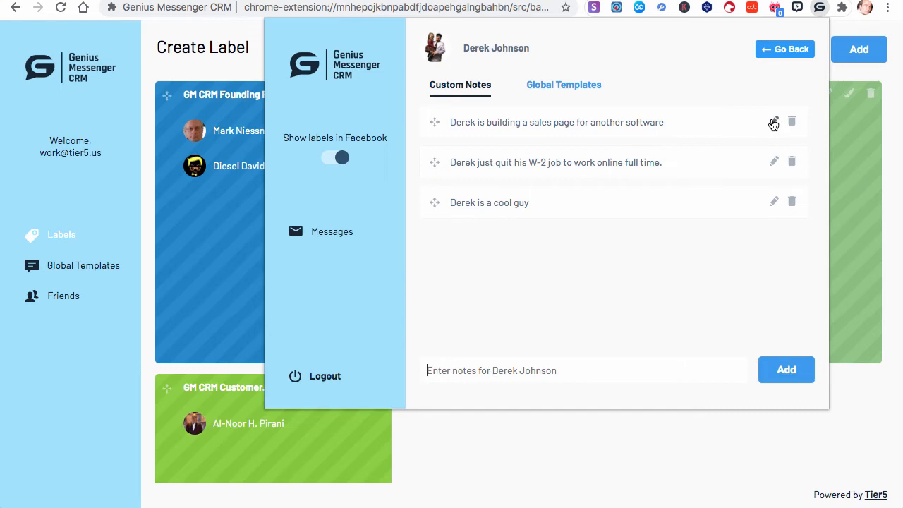
- Edit the sales page note to mention 'great' software and save it
{"action": "left_click", "coordinate": [773, 122]}
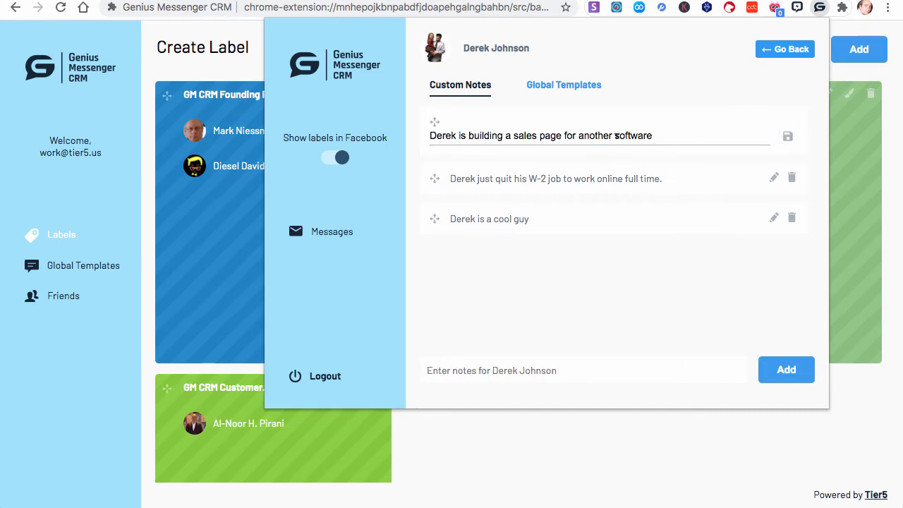
{"action": "type", "text": "great"}
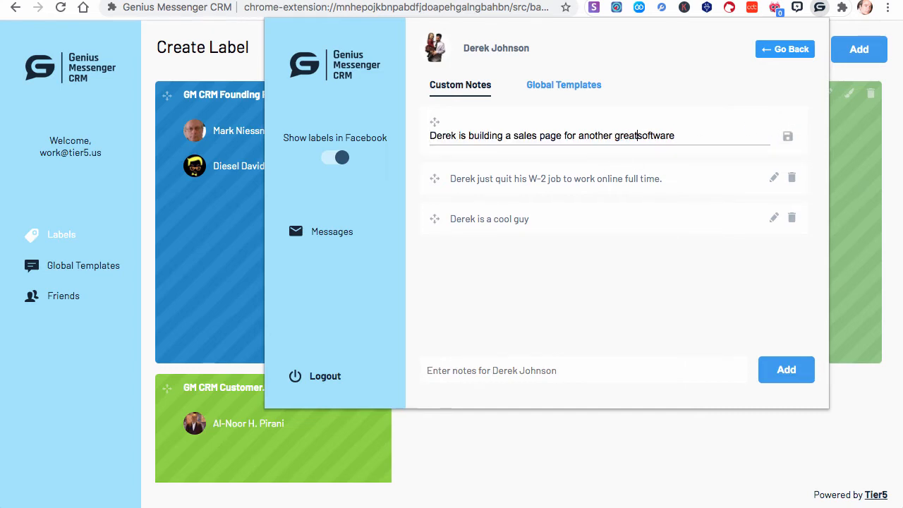
{"action": "left_click", "coordinate": [787, 136]}
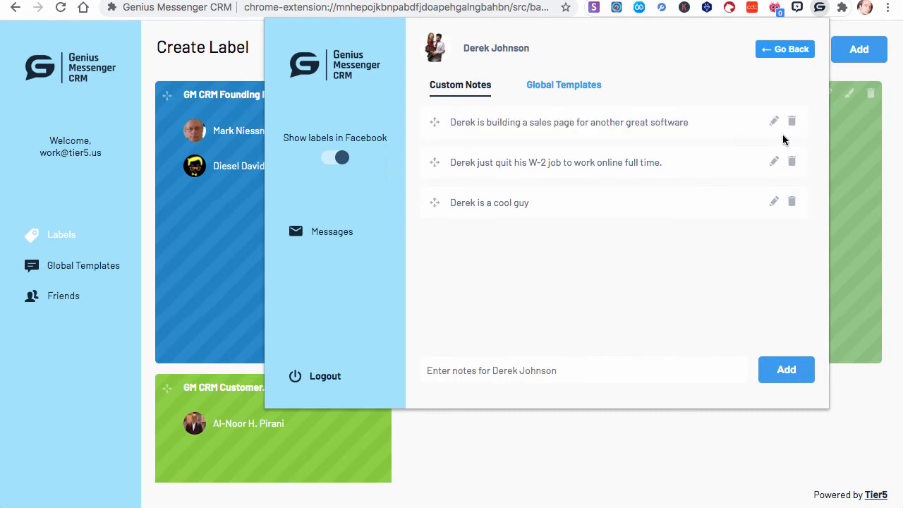
{"action": "left_click", "coordinate": [564, 85]}
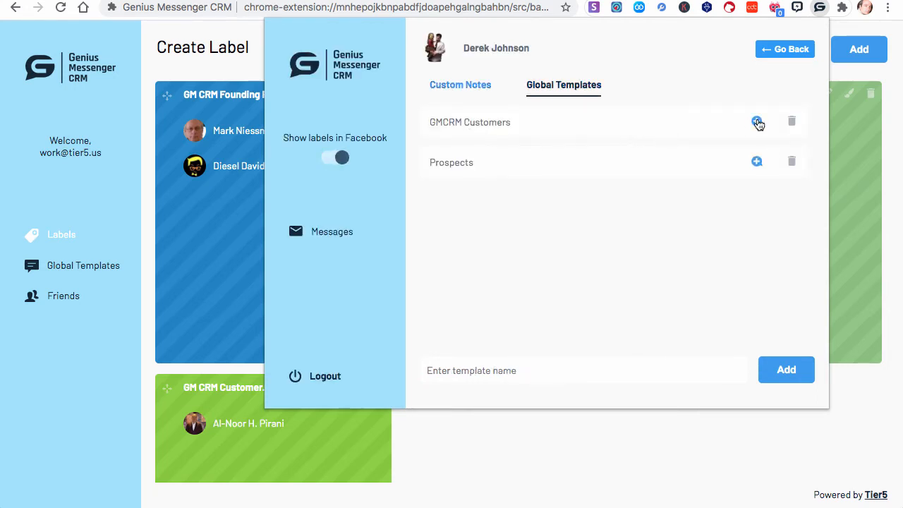
- Review the messages in the GMCRM Customers and Prospects global templates
{"action": "left_click", "coordinate": [756, 122]}
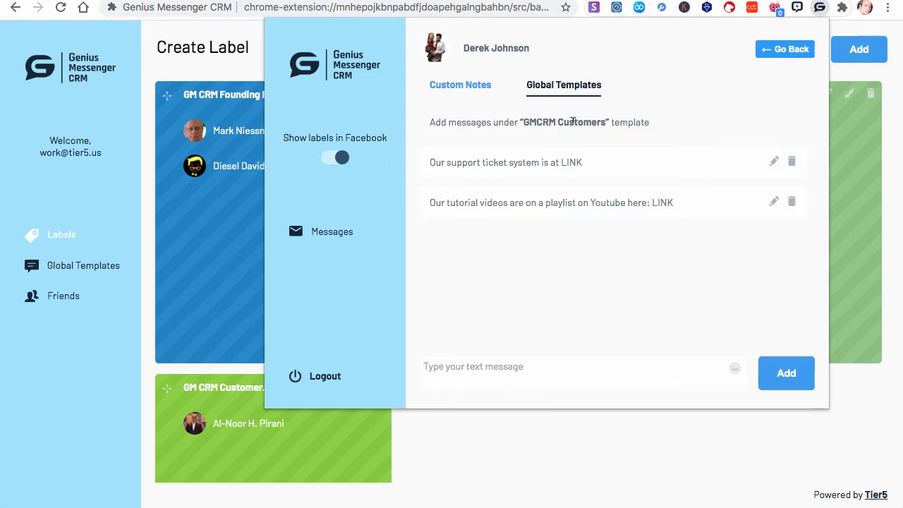
{"action": "mouse_move", "coordinate": [550, 247]}
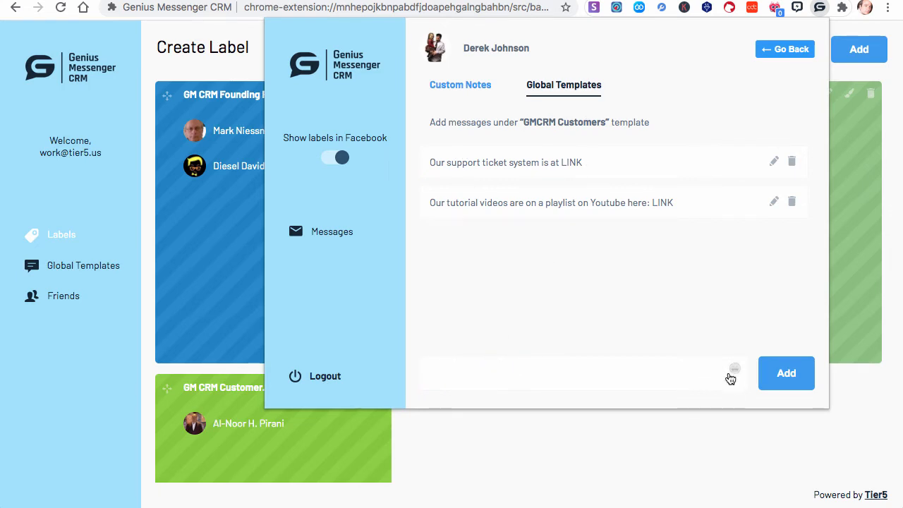
{"action": "mouse_move", "coordinate": [603, 182]}
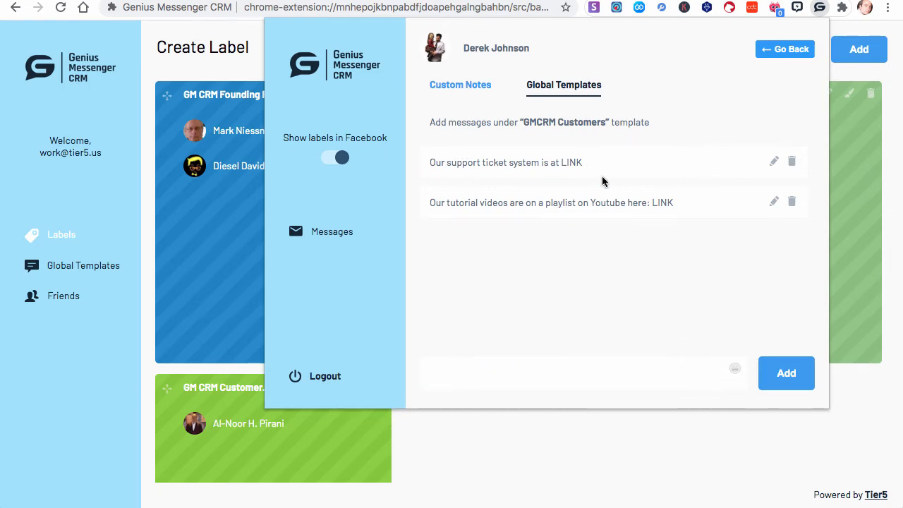
{"action": "left_click", "coordinate": [784, 48]}
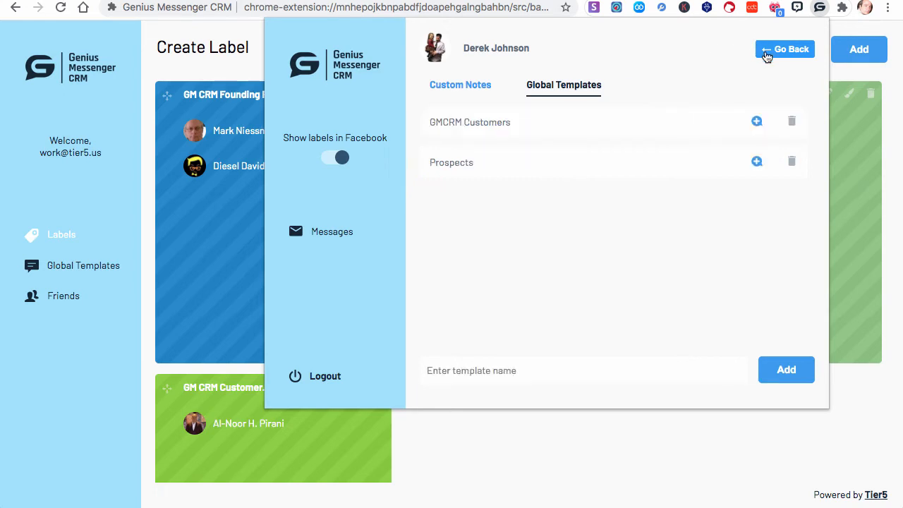
{"action": "mouse_move", "coordinate": [753, 172]}
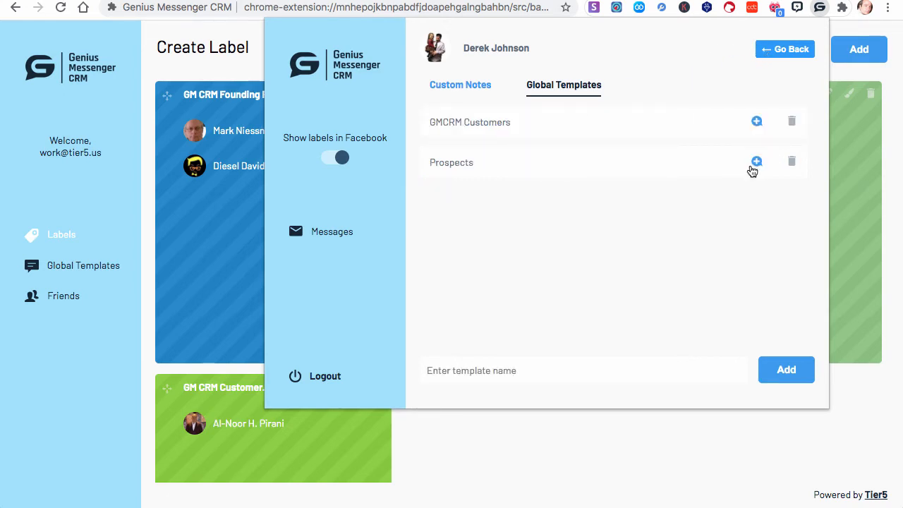
{"action": "left_click", "coordinate": [756, 161]}
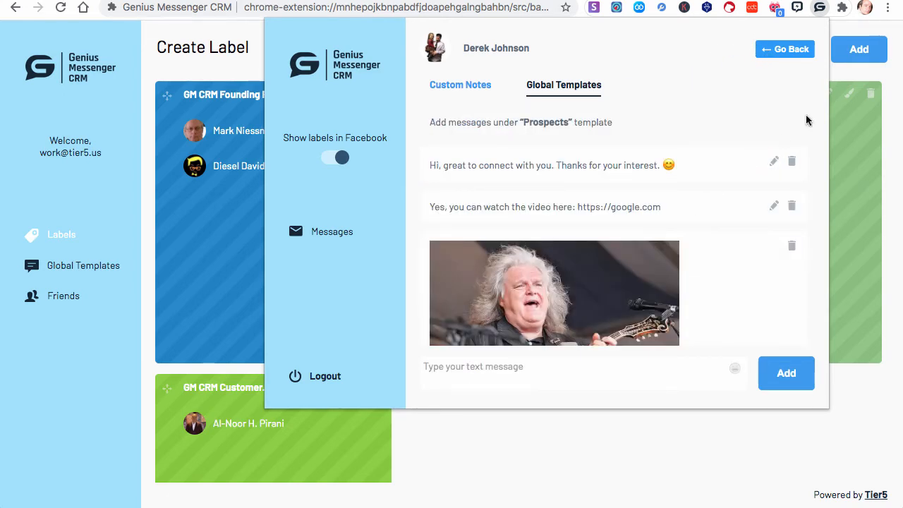
{"action": "left_click", "coordinate": [785, 48]}
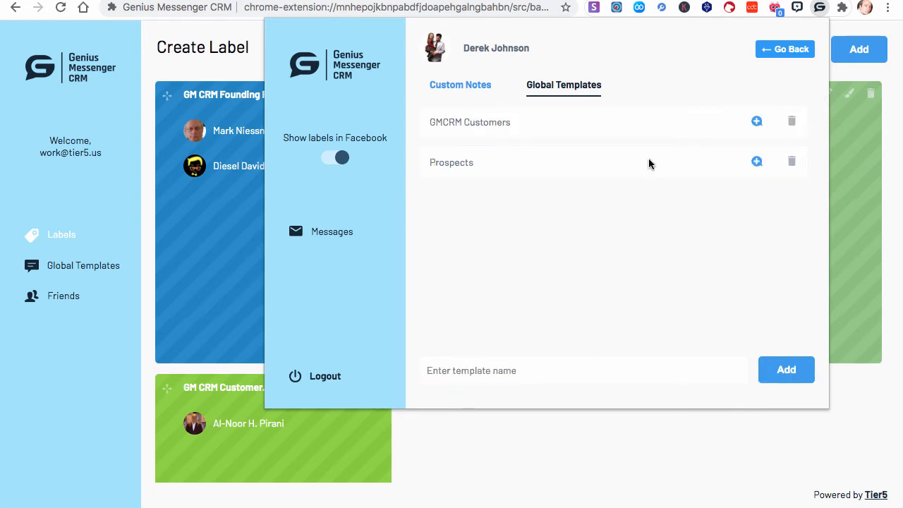
- Create a new global template named 'NEW TEMPLATE'
{"action": "left_click", "coordinate": [582, 370]}
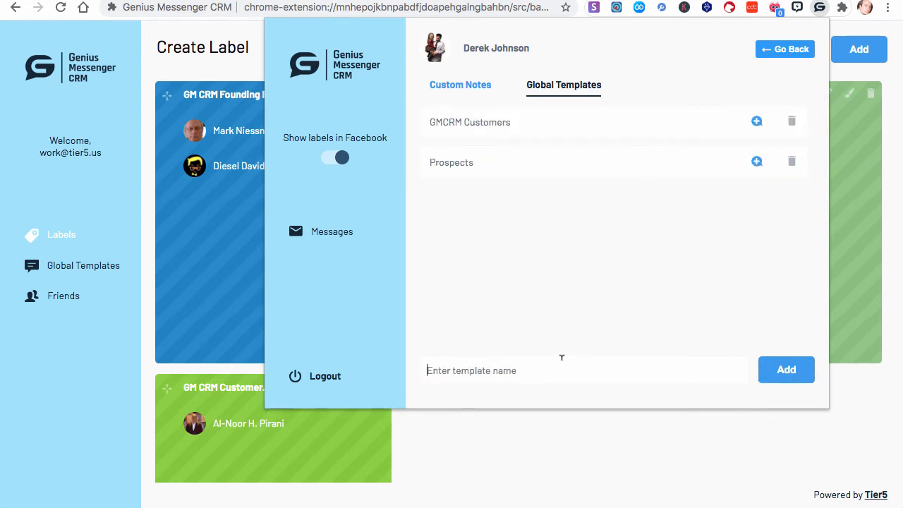
{"action": "type", "text": "NEW TE"}
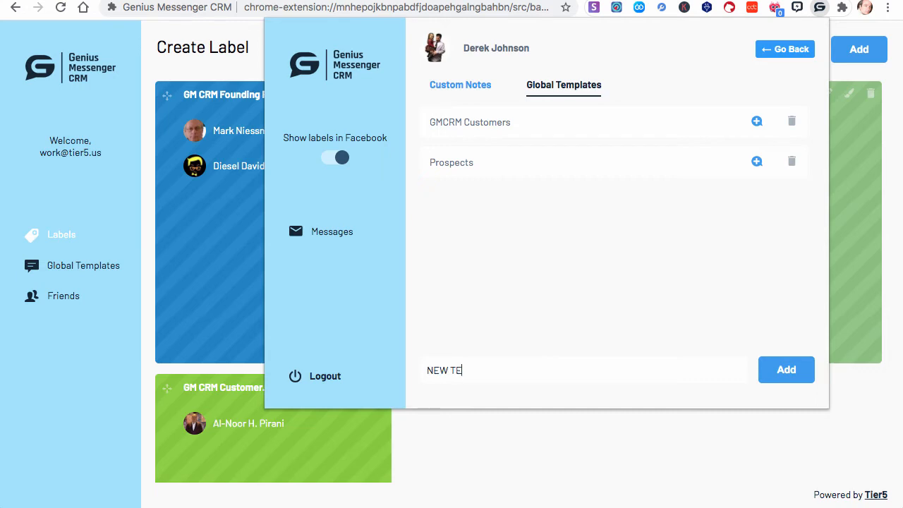
{"action": "type", "text": "MPLATE"}
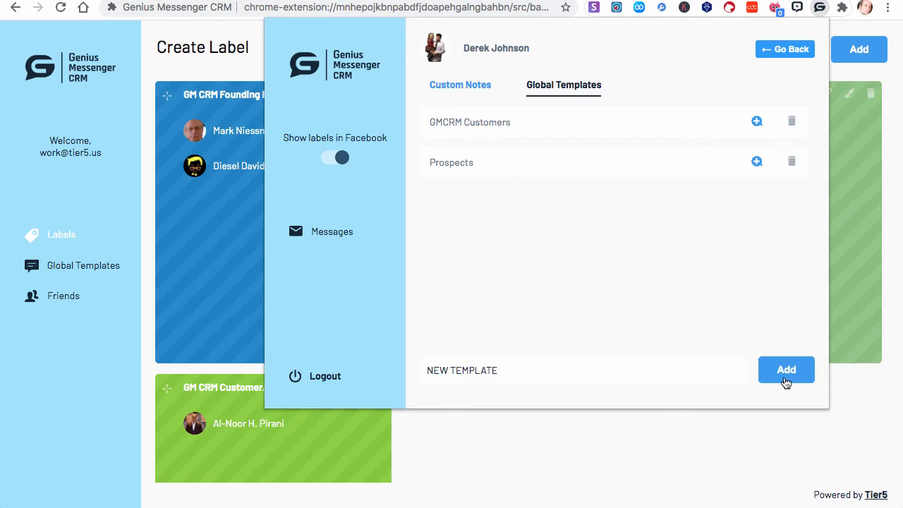
{"action": "left_click", "coordinate": [786, 370]}
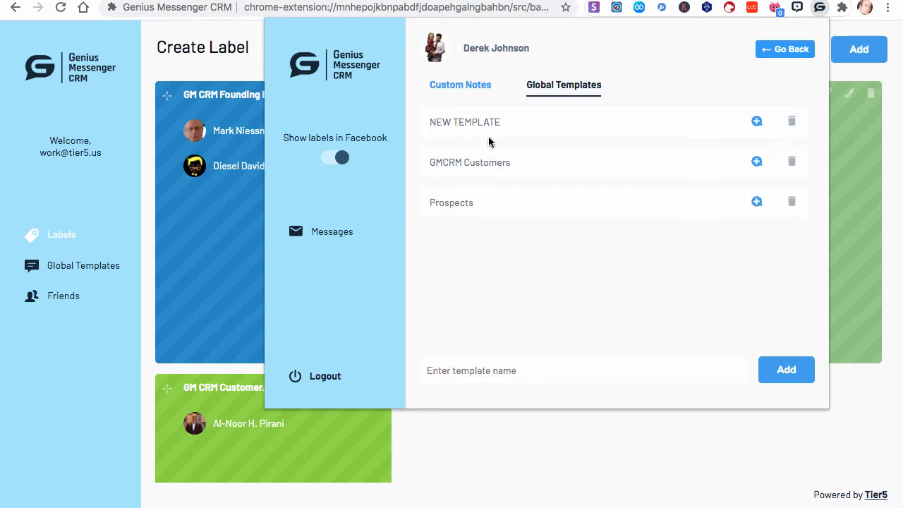
{"action": "mouse_move", "coordinate": [339, 217]}
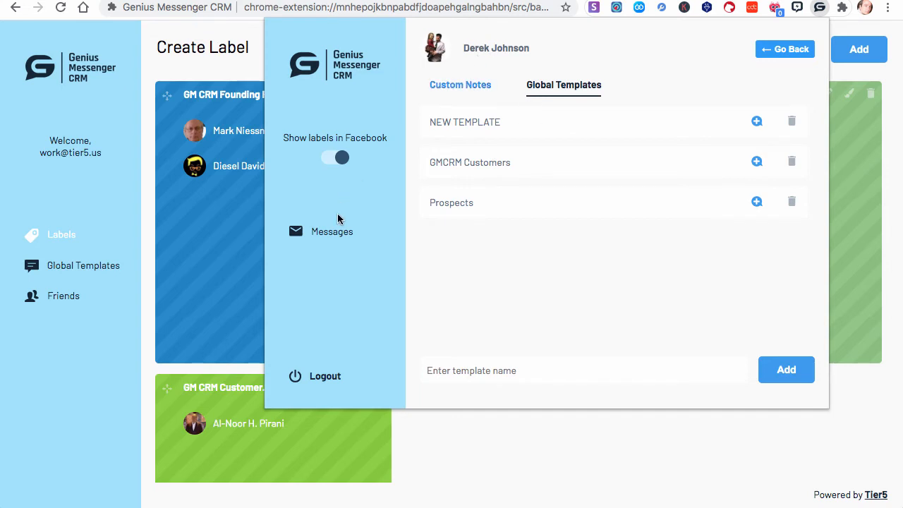
{"action": "mouse_move", "coordinate": [467, 173]}
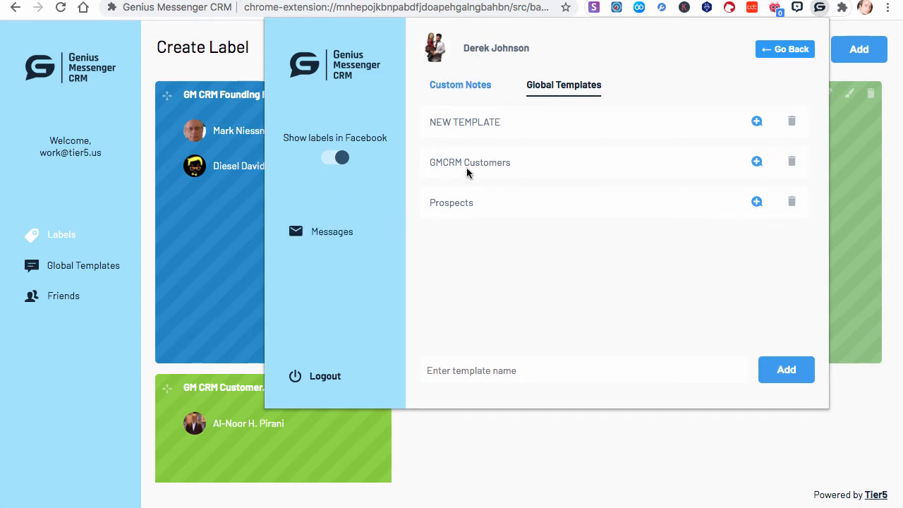
- Return to the Create Label dashboard showing all four labels with their counts
{"action": "left_click", "coordinate": [784, 48]}
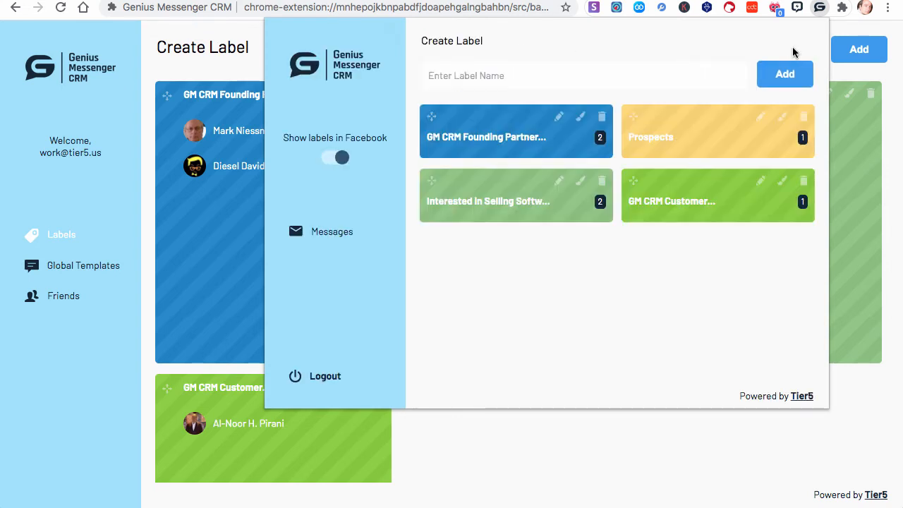
{"action": "mouse_move", "coordinate": [444, 99]}
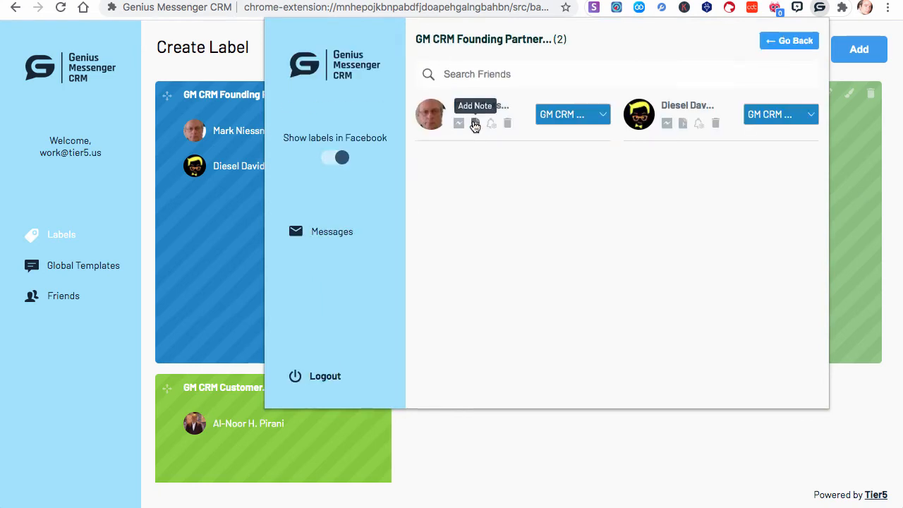
- Set up a 'Call Mark' reminder for Mark with the suggested email, dated 27/08/2020 at 12:50
{"action": "left_click", "coordinate": [491, 124]}
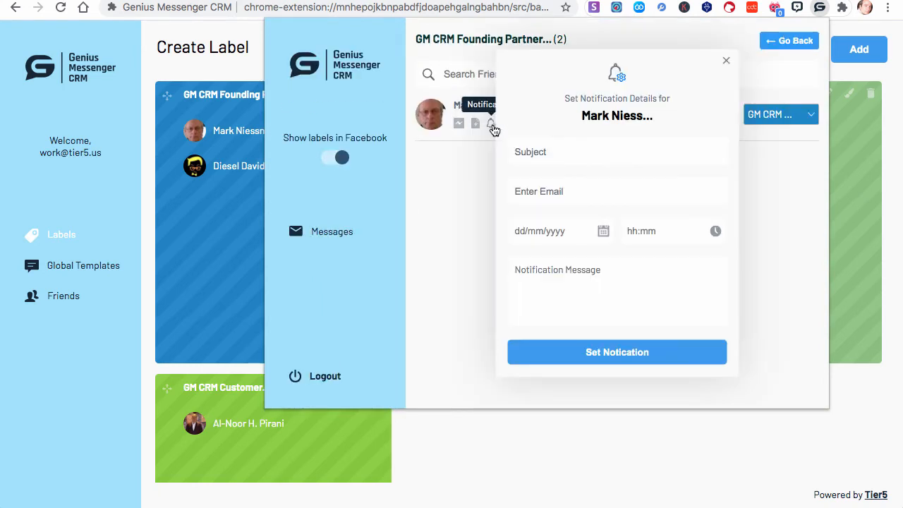
{"action": "left_click", "coordinate": [616, 151]}
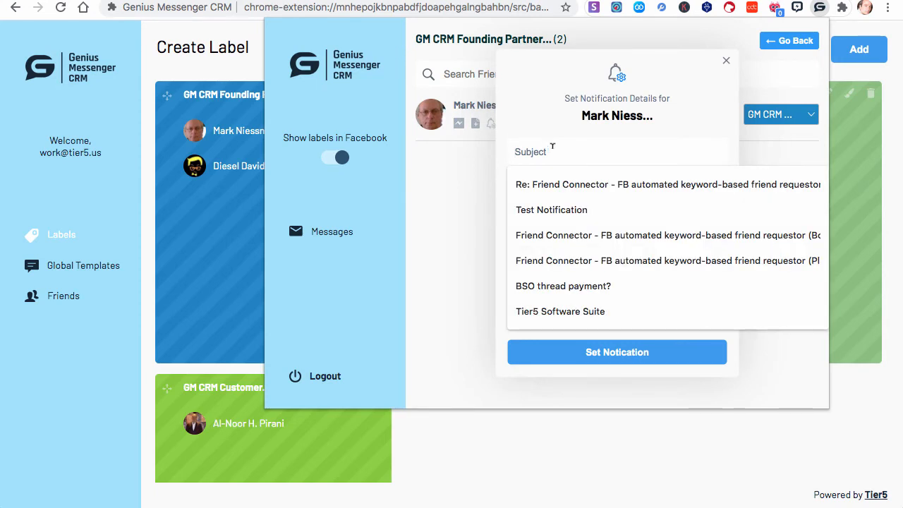
{"action": "type", "text": "Call Mark"}
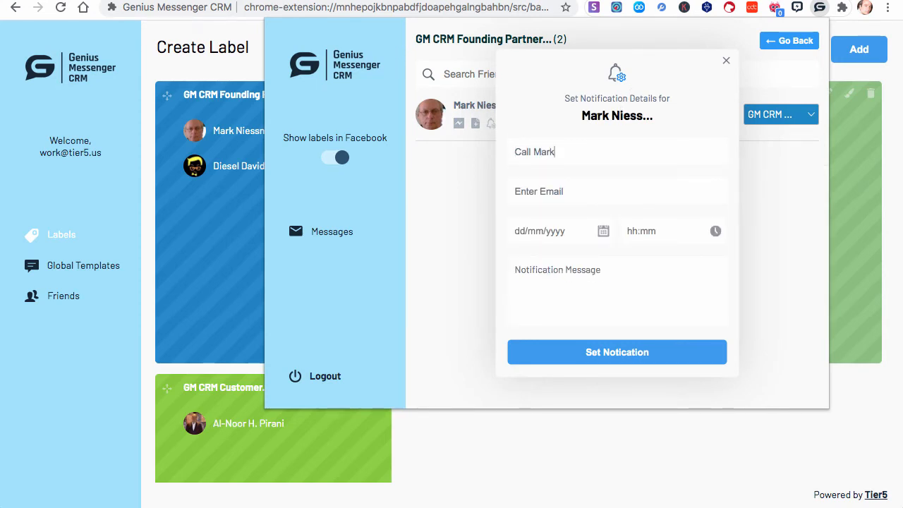
{"action": "mouse_move", "coordinate": [601, 129]}
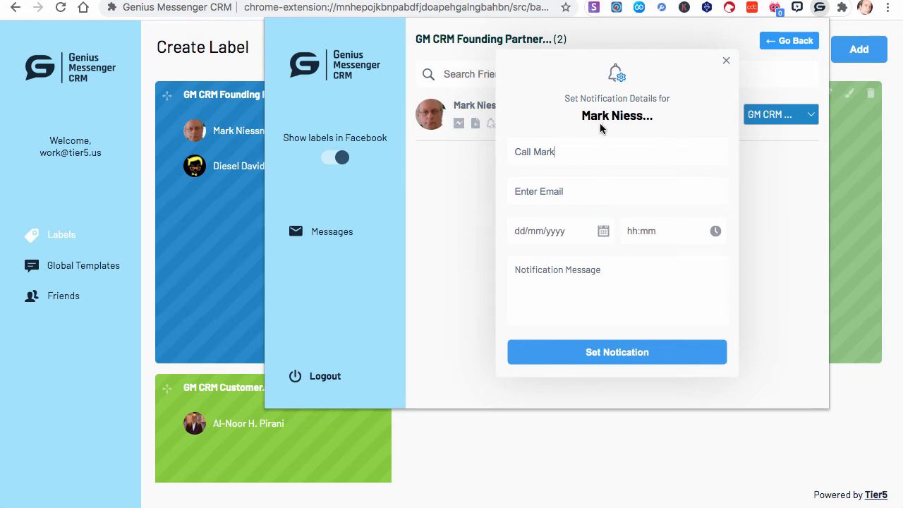
{"action": "mouse_move", "coordinate": [601, 127]}
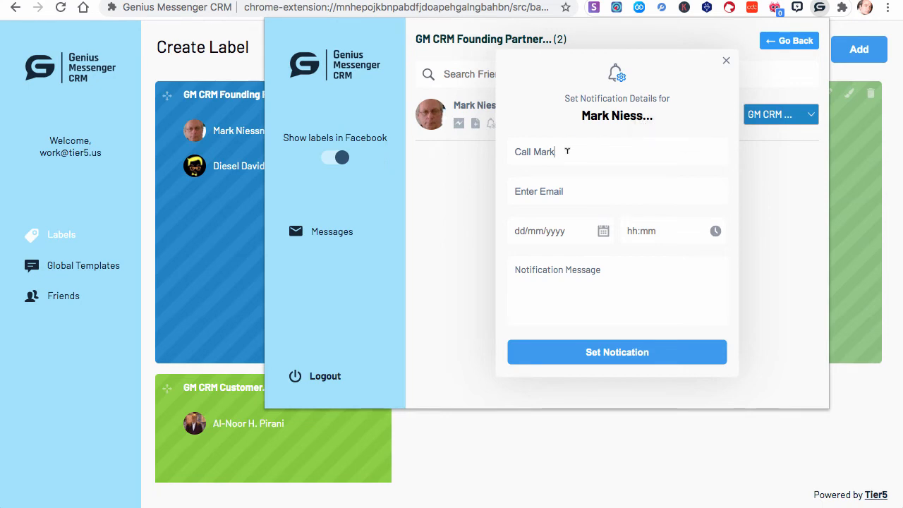
{"action": "left_click", "coordinate": [616, 191]}
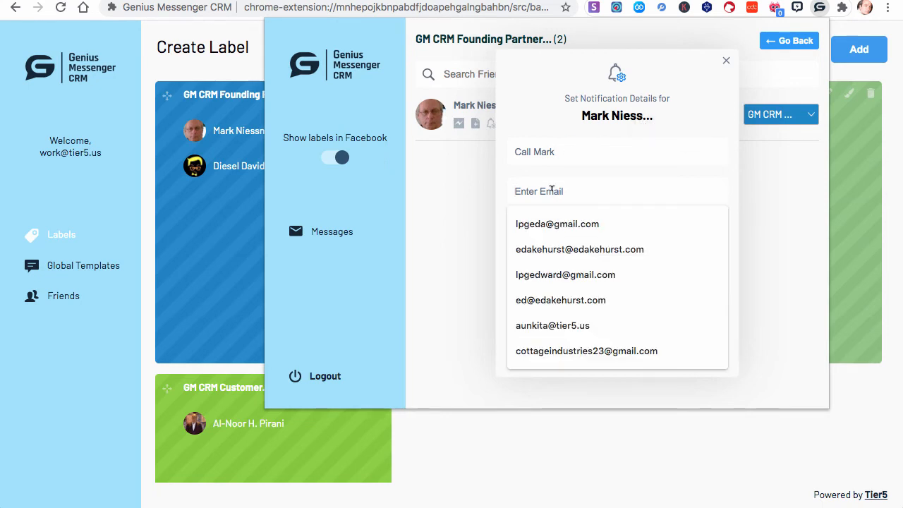
{"action": "left_click", "coordinate": [556, 223]}
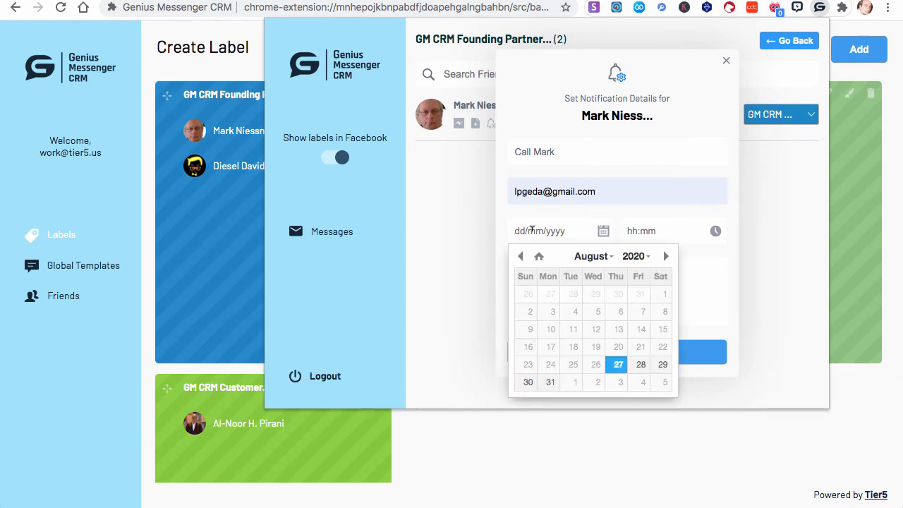
{"action": "left_click", "coordinate": [618, 364]}
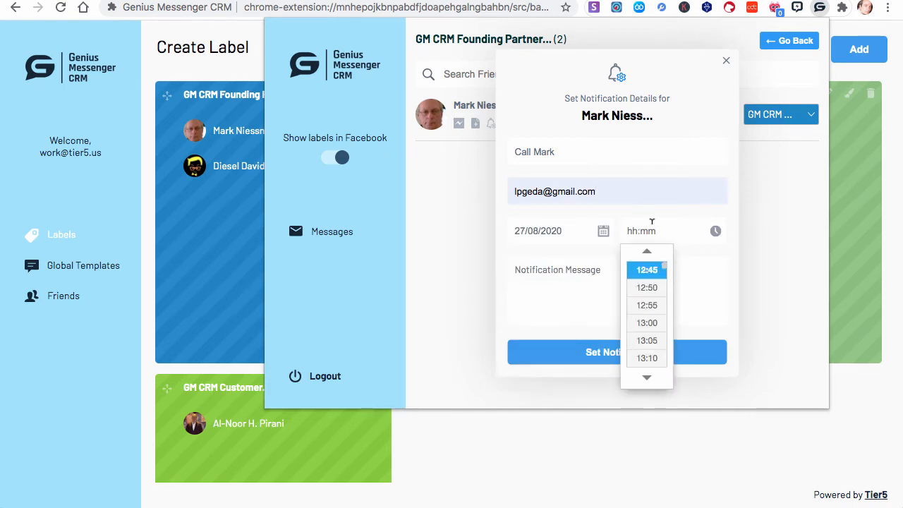
{"action": "mouse_move", "coordinate": [649, 275]}
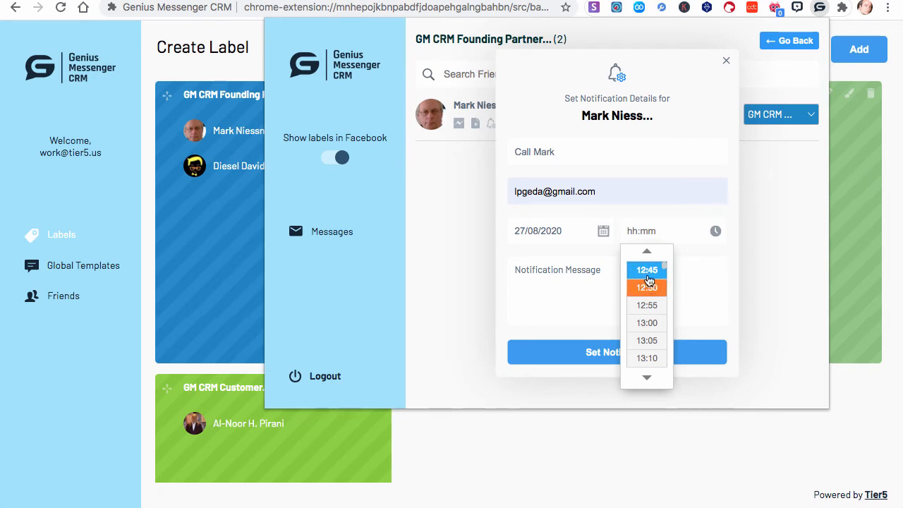
{"action": "left_click", "coordinate": [646, 270]}
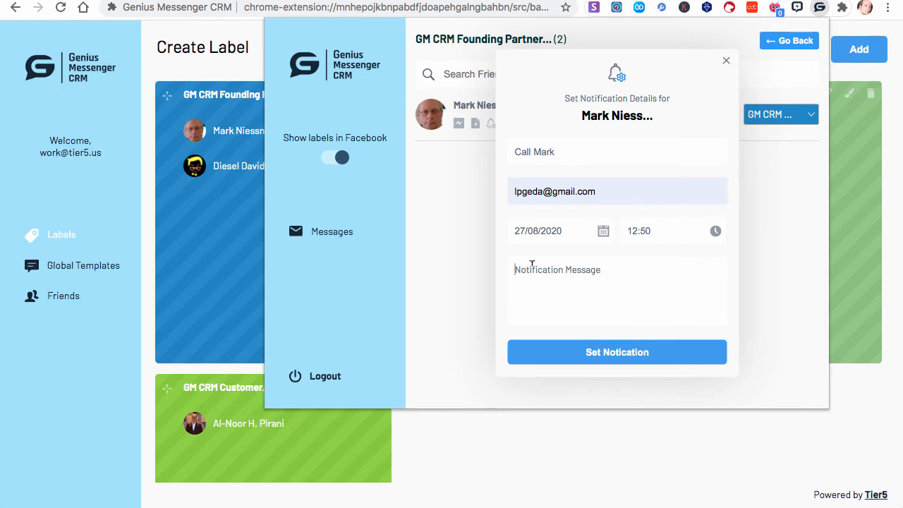
{"action": "type", "text": "c"}
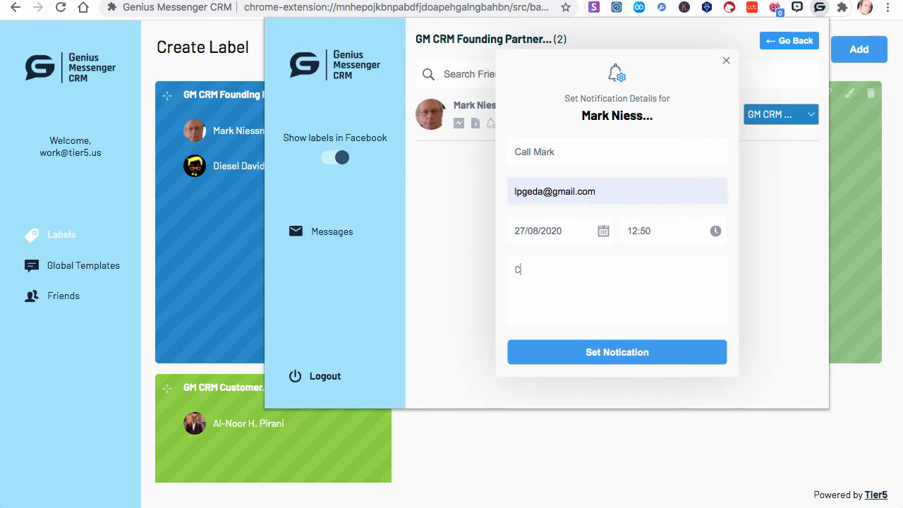
{"action": "type", "text": "Call Mark at"}
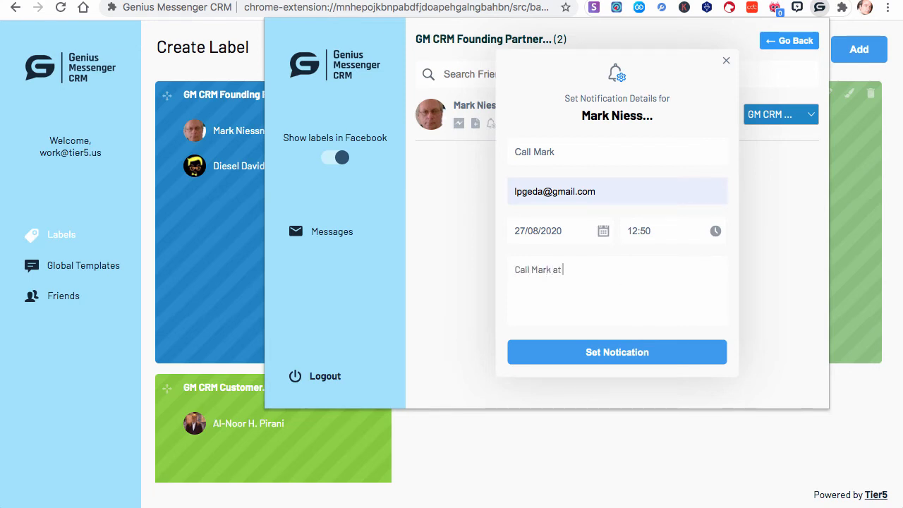
{"action": "type", "text": "123-456-"}
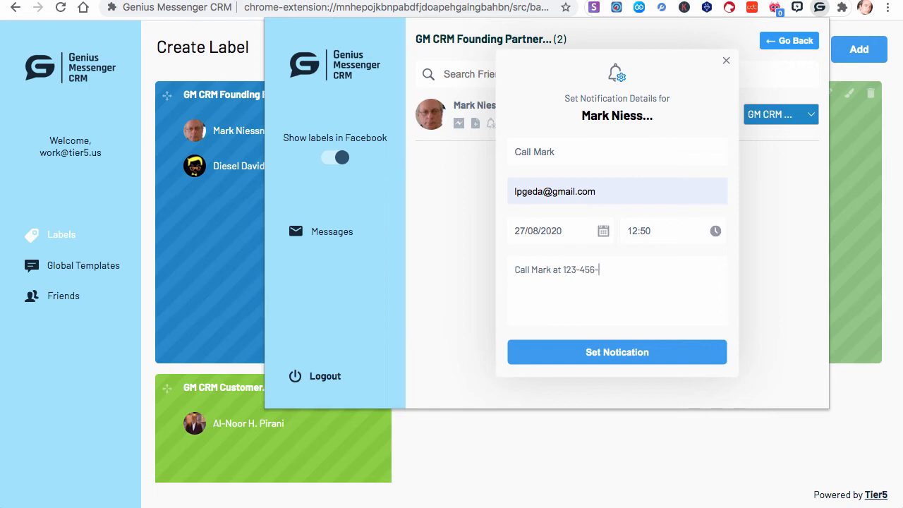
{"action": "type", "text": "7890"}
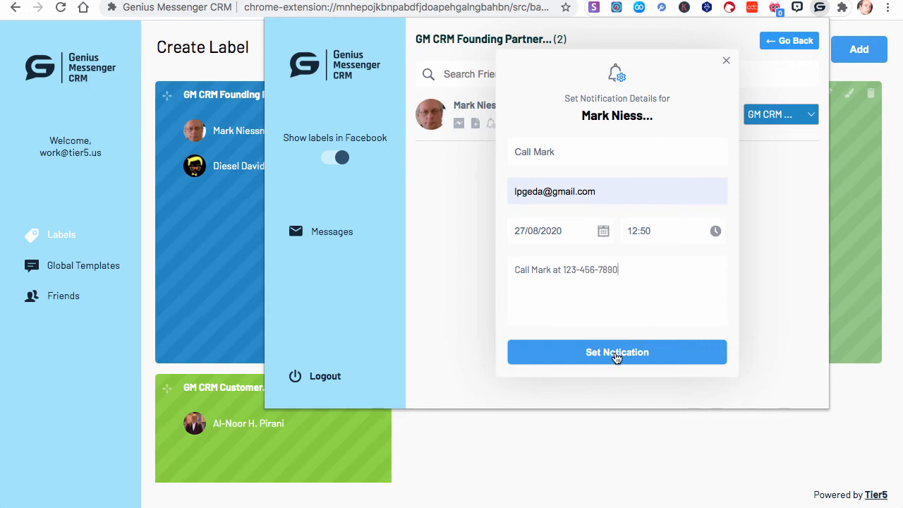
{"action": "left_click", "coordinate": [617, 352]}
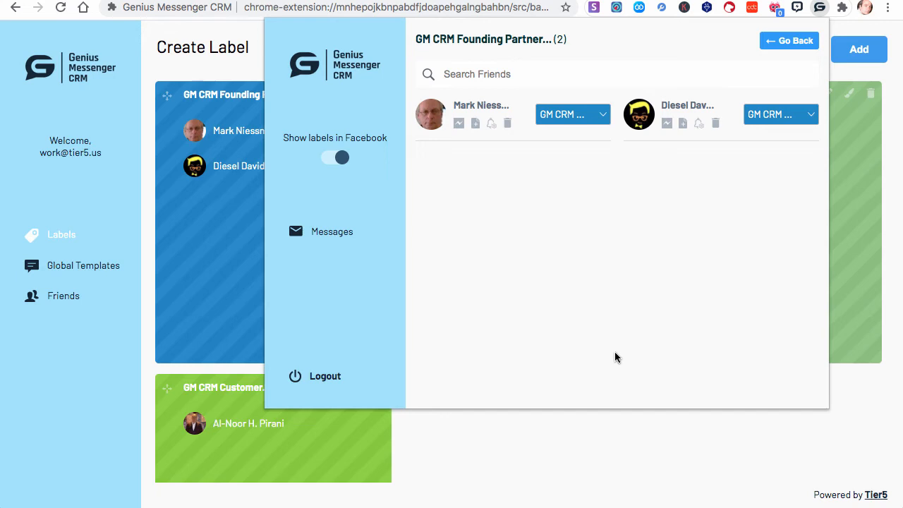
{"action": "mouse_move", "coordinate": [847, 67]}
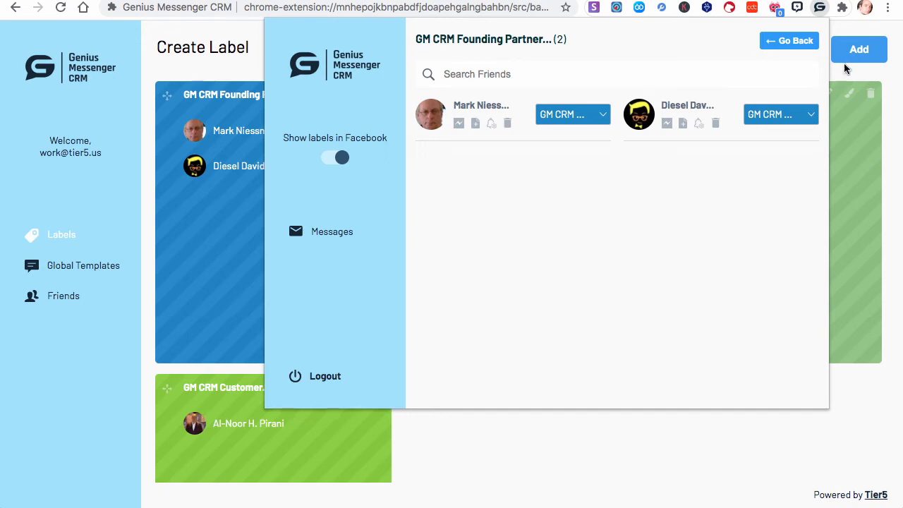
{"action": "mouse_move", "coordinate": [834, 107]}
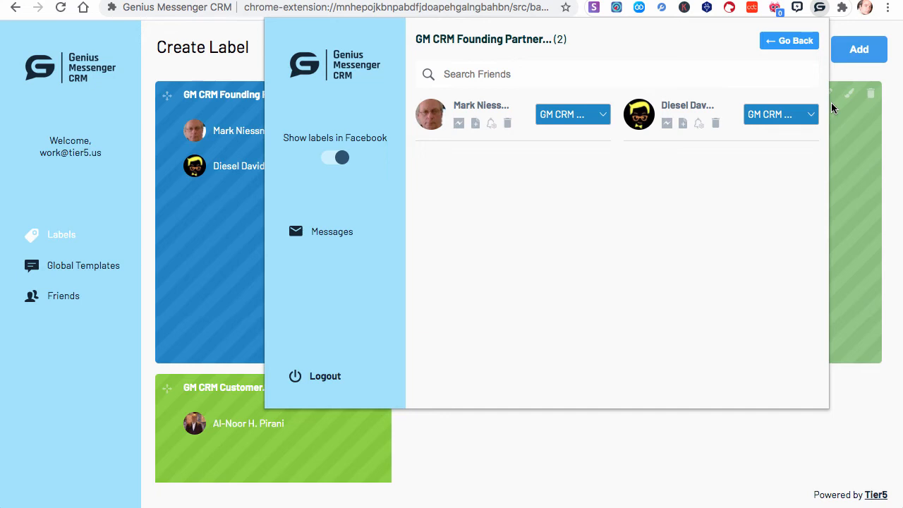
{"action": "mouse_move", "coordinate": [476, 123]}
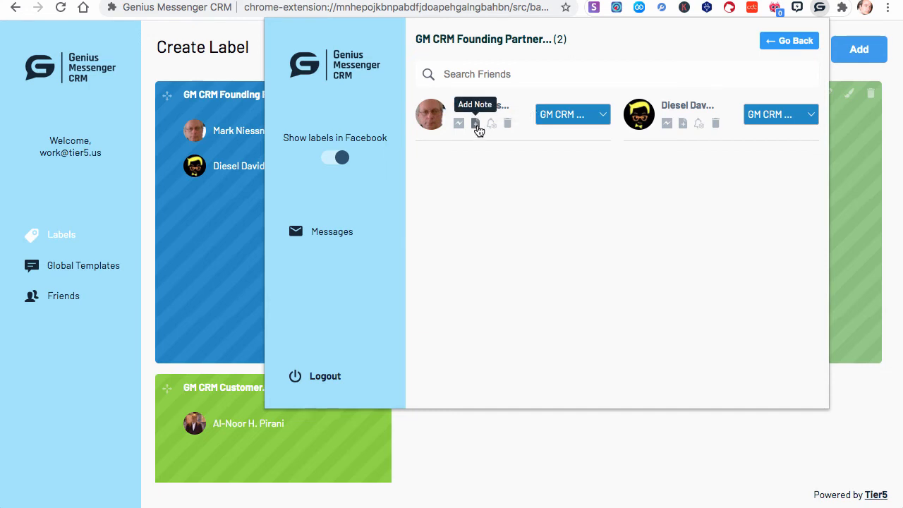
{"action": "mouse_move", "coordinate": [491, 164]}
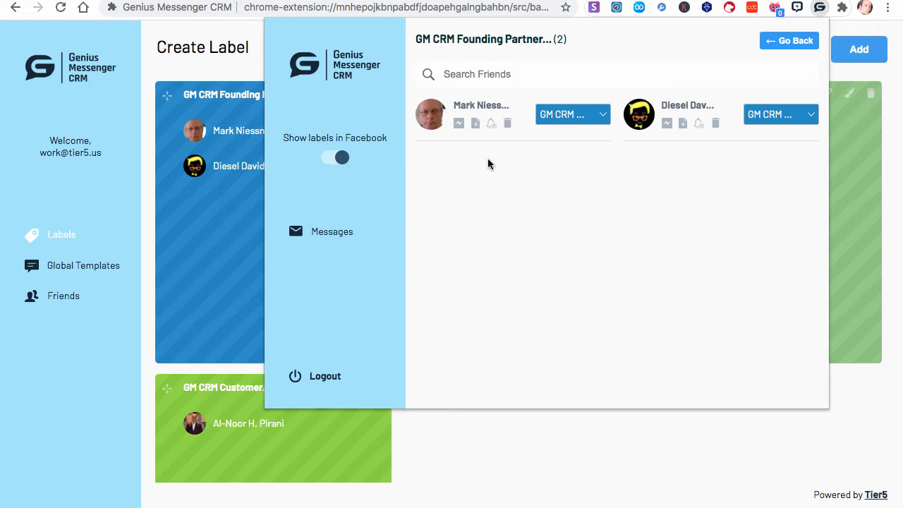
{"action": "mouse_move", "coordinate": [500, 139]}
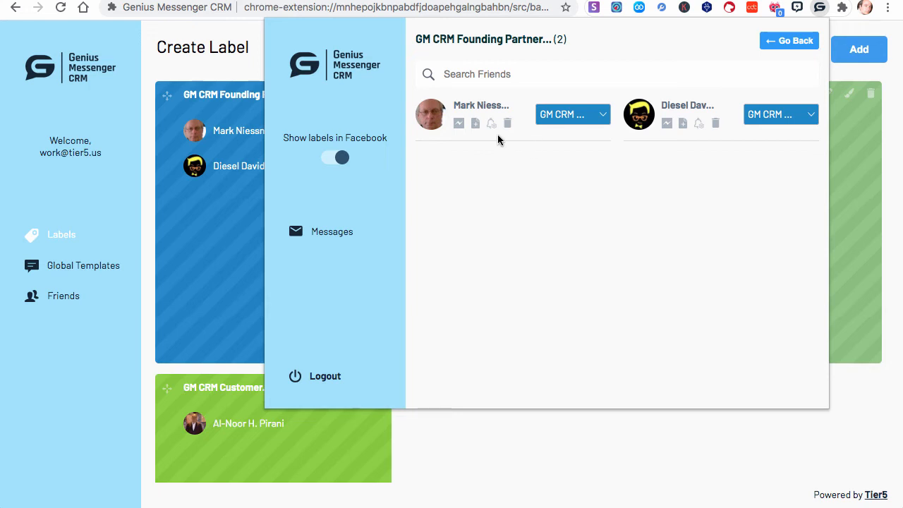
{"action": "mouse_move", "coordinate": [491, 124]}
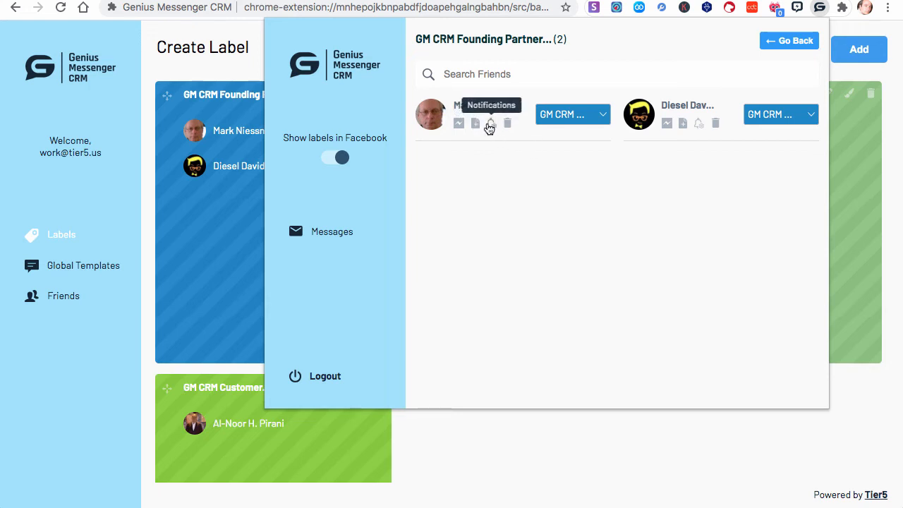
{"action": "mouse_move", "coordinate": [537, 161]}
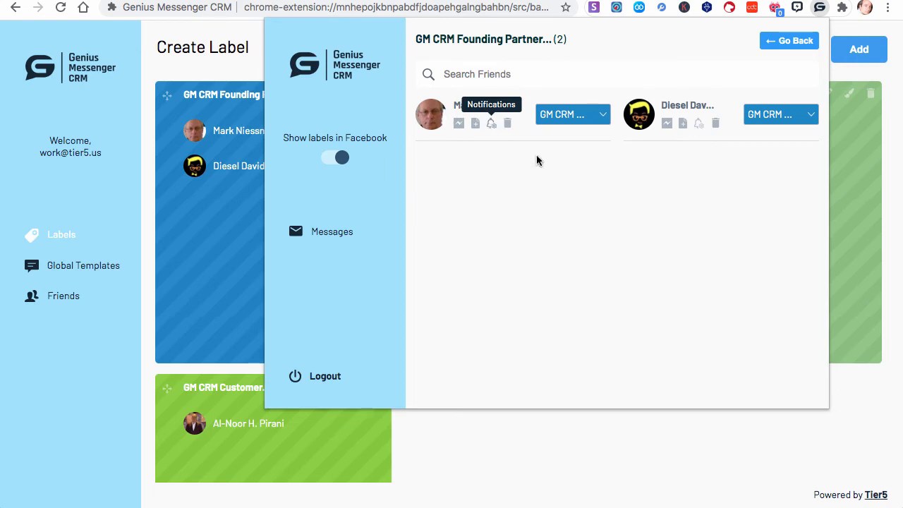
{"action": "mouse_move", "coordinate": [562, 182]}
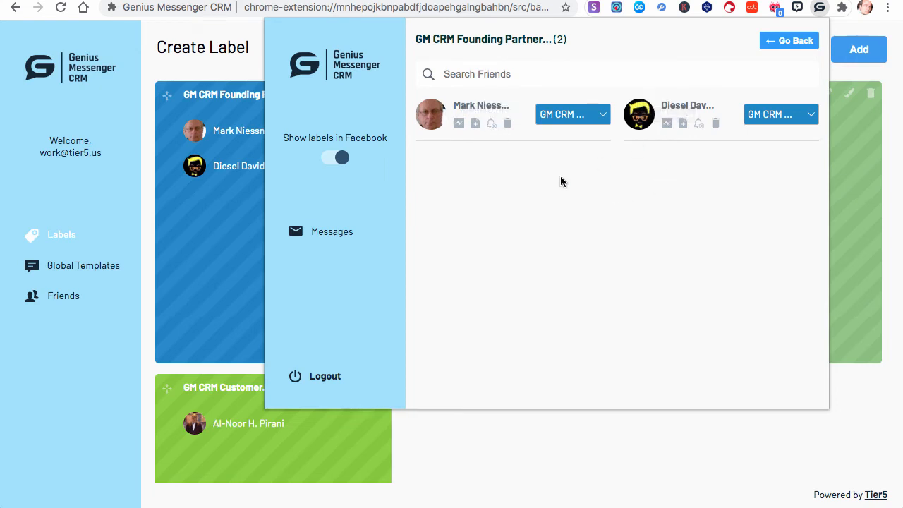
{"action": "mouse_move", "coordinate": [458, 123]}
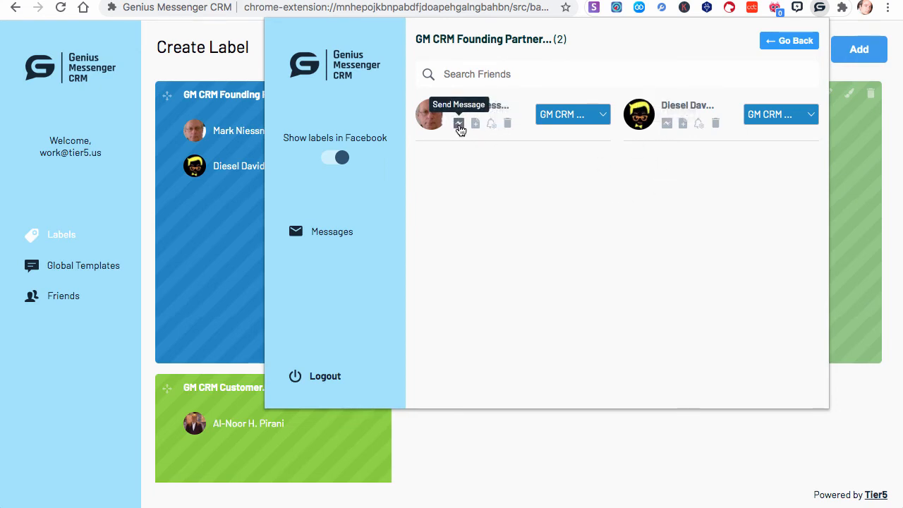
{"action": "left_click", "coordinate": [459, 124]}
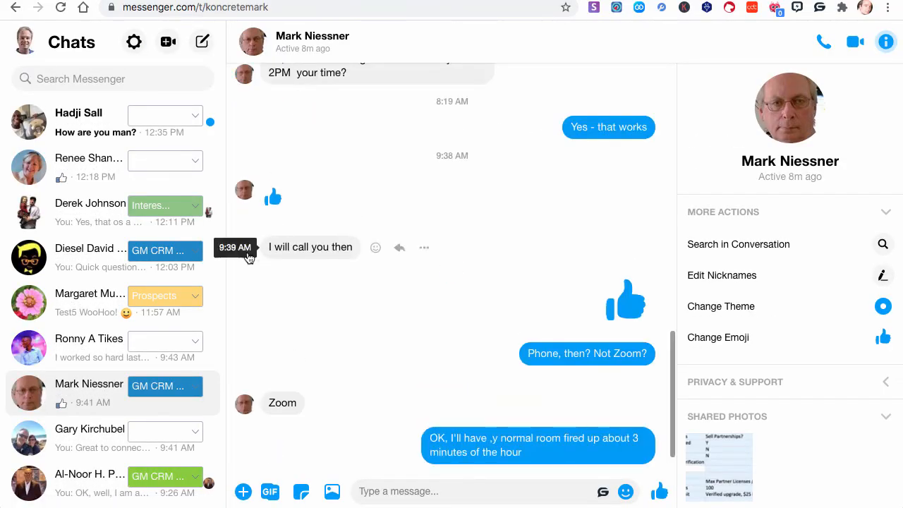
{"action": "mouse_move", "coordinate": [175, 315]}
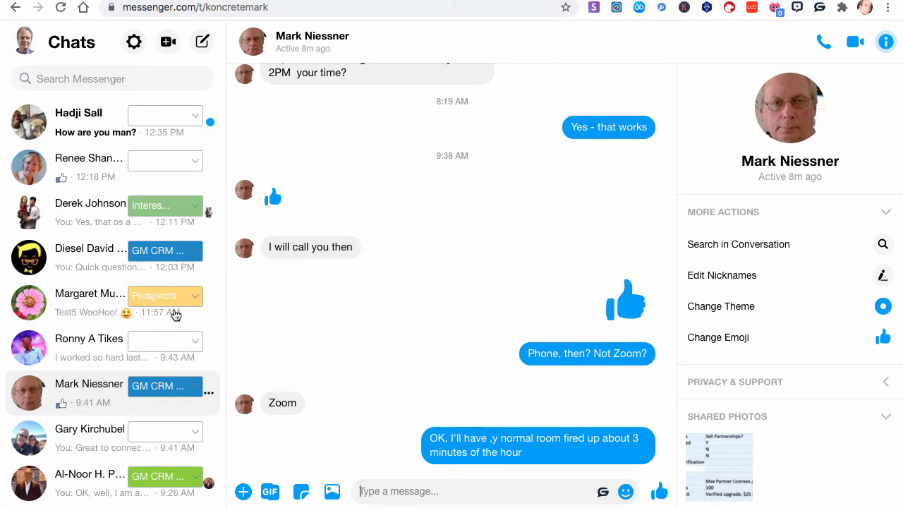
{"action": "left_click", "coordinate": [819, 8]}
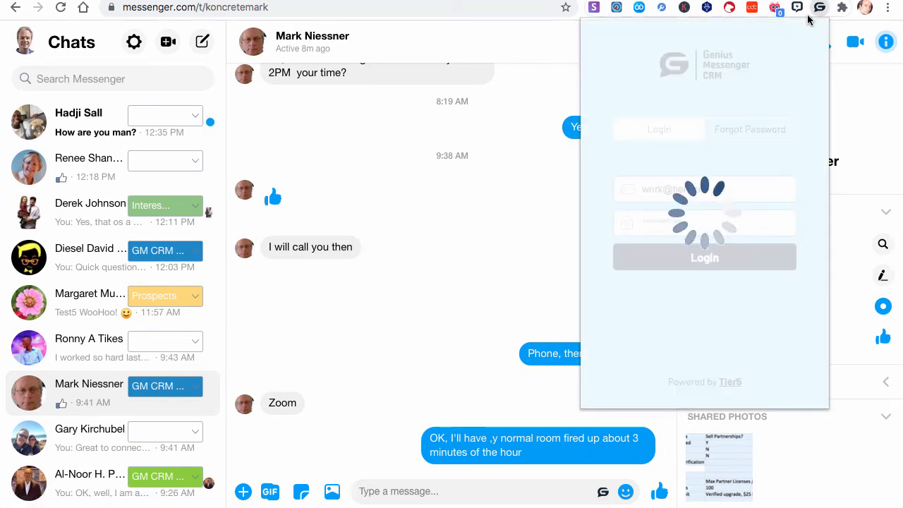
{"action": "left_click", "coordinate": [704, 257]}
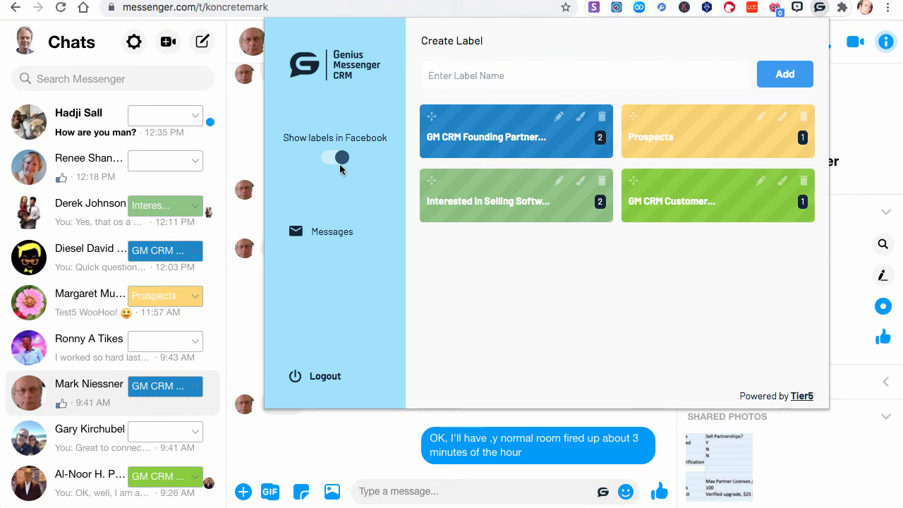
{"action": "left_click", "coordinate": [336, 158]}
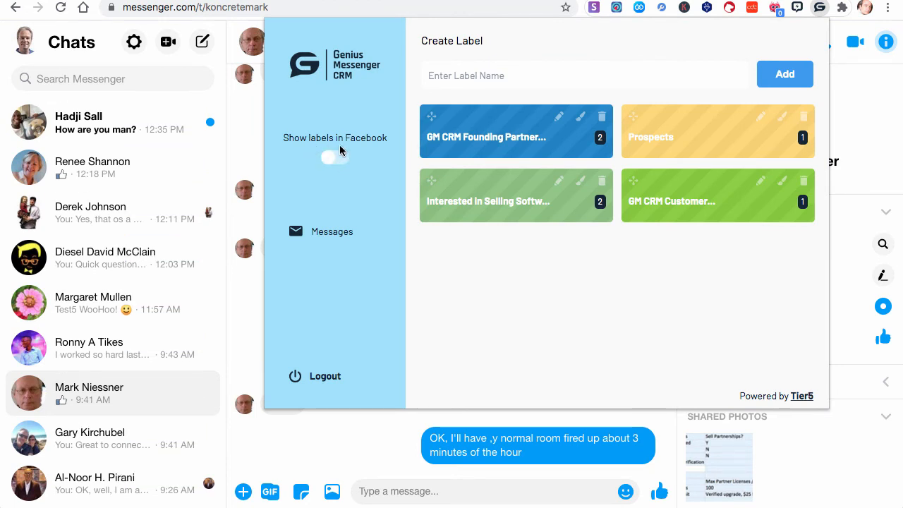
{"action": "mouse_move", "coordinate": [577, 410]}
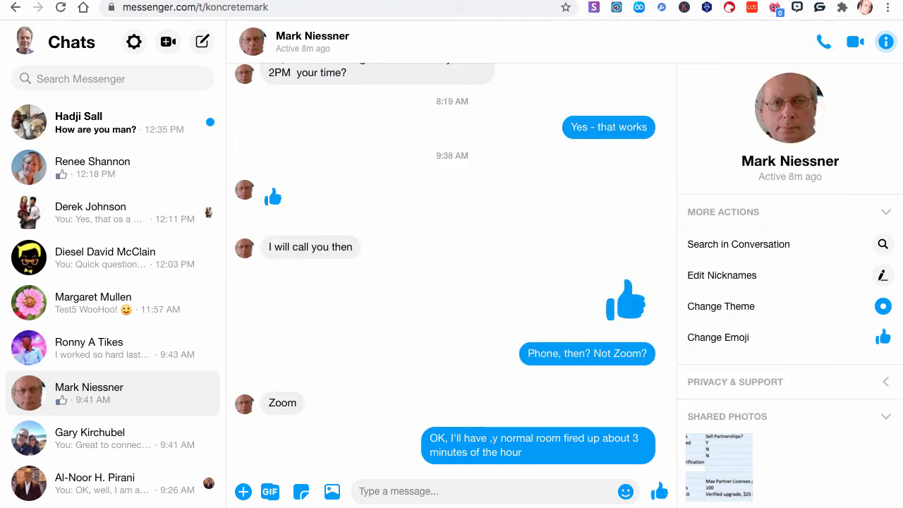
- Switch Show labels in Facebook back on so label dropdowns reappear beside the chats
{"action": "type", "text": "jkhgfkhckjgkgkkh"}
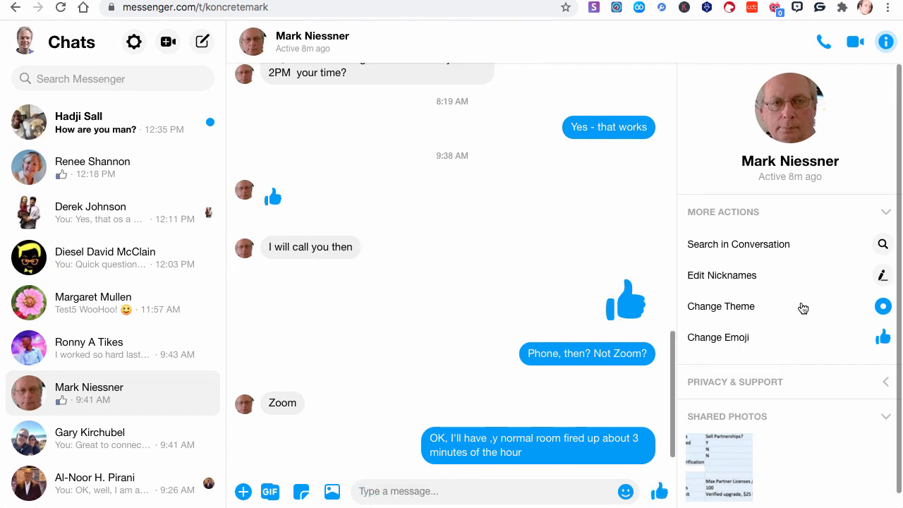
{"action": "left_click", "coordinate": [818, 8]}
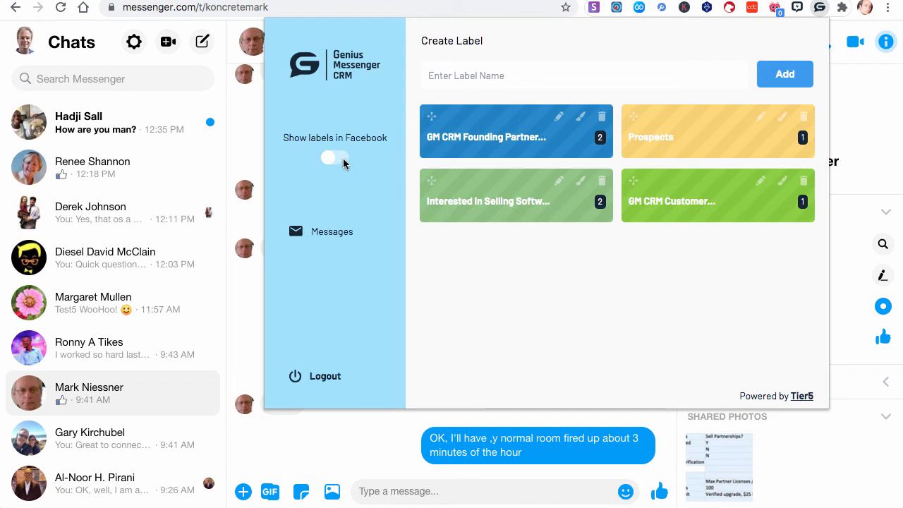
{"action": "left_click", "coordinate": [334, 158]}
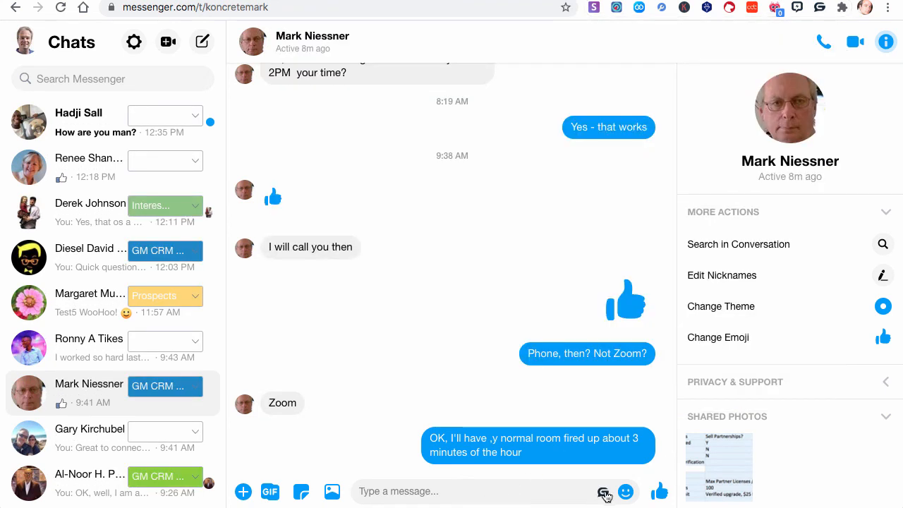
{"action": "left_click", "coordinate": [604, 491]}
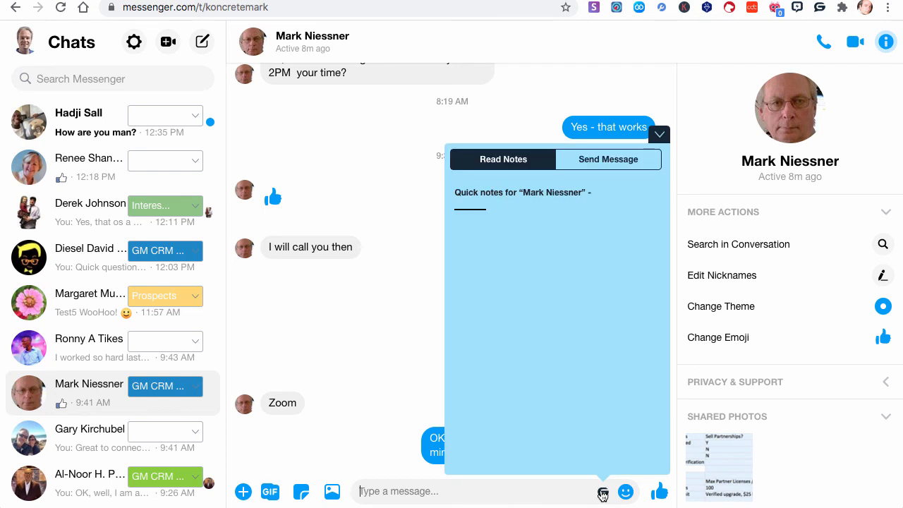
{"action": "mouse_move", "coordinate": [525, 274]}
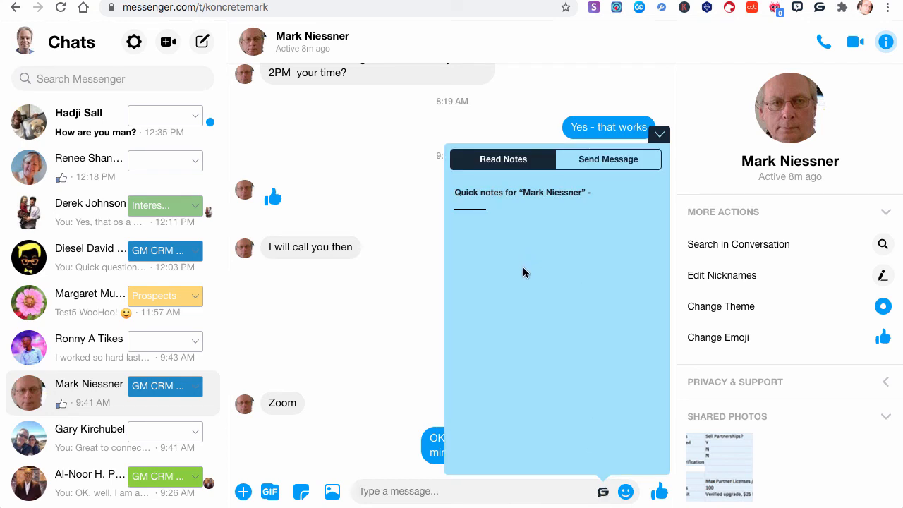
{"action": "mouse_move", "coordinate": [570, 338]}
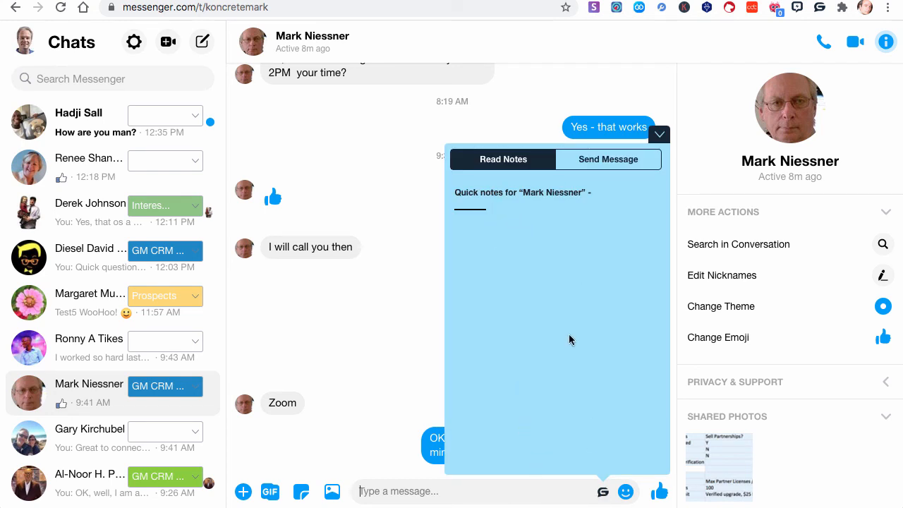
{"action": "mouse_move", "coordinate": [535, 252]}
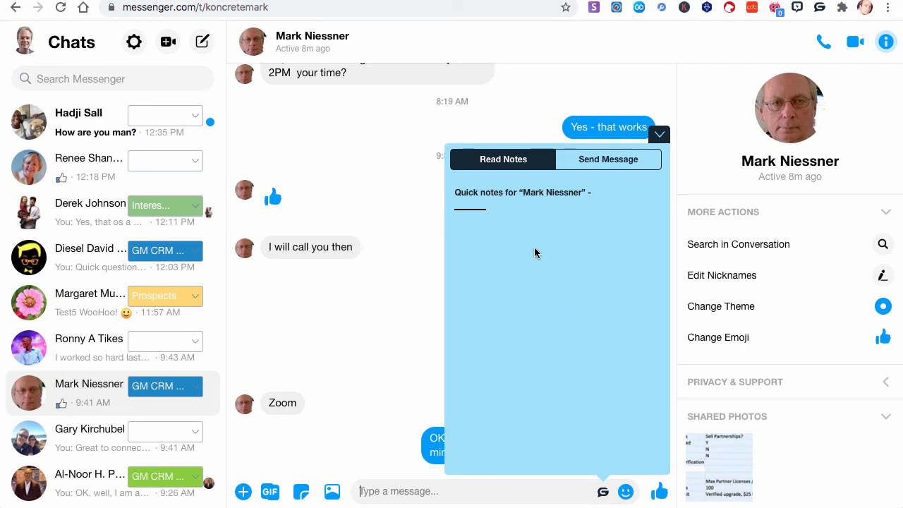
{"action": "left_click", "coordinate": [90, 212]}
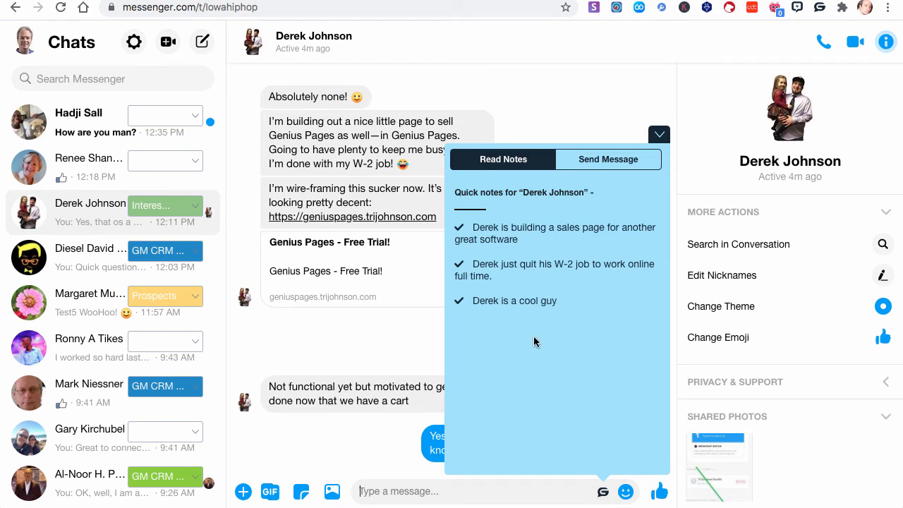
{"action": "mouse_move", "coordinate": [506, 242]}
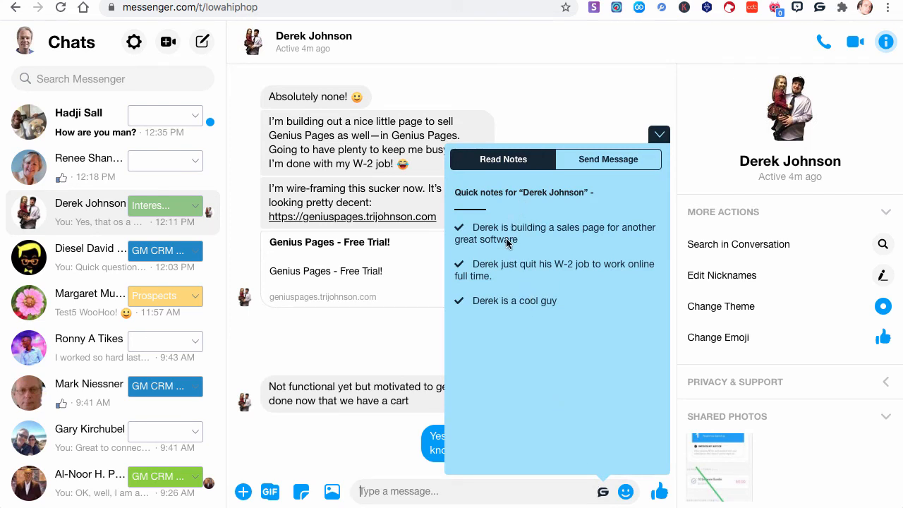
{"action": "mouse_move", "coordinate": [487, 247]}
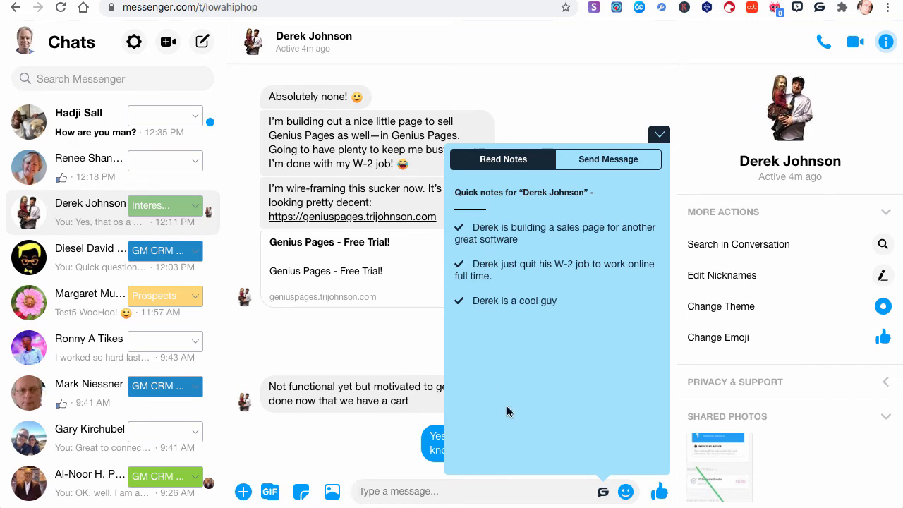
{"action": "mouse_move", "coordinate": [519, 358]}
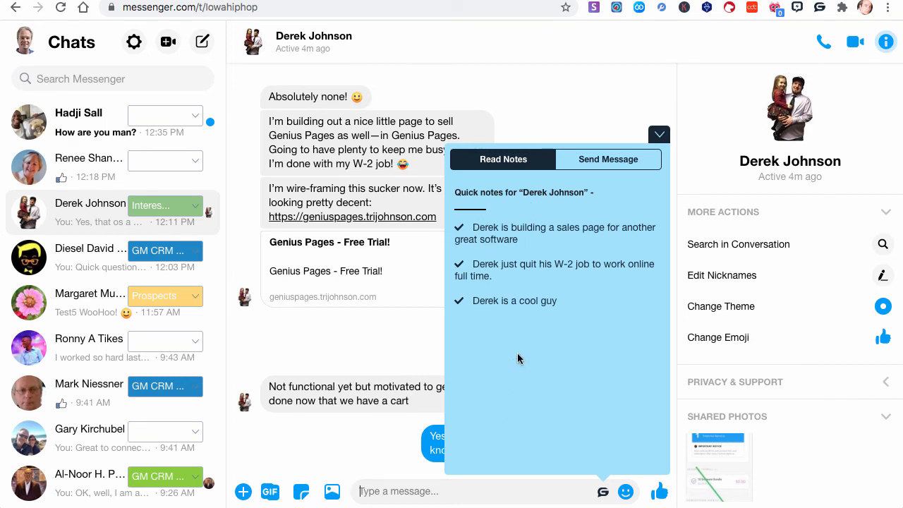
{"action": "mouse_move", "coordinate": [525, 263]}
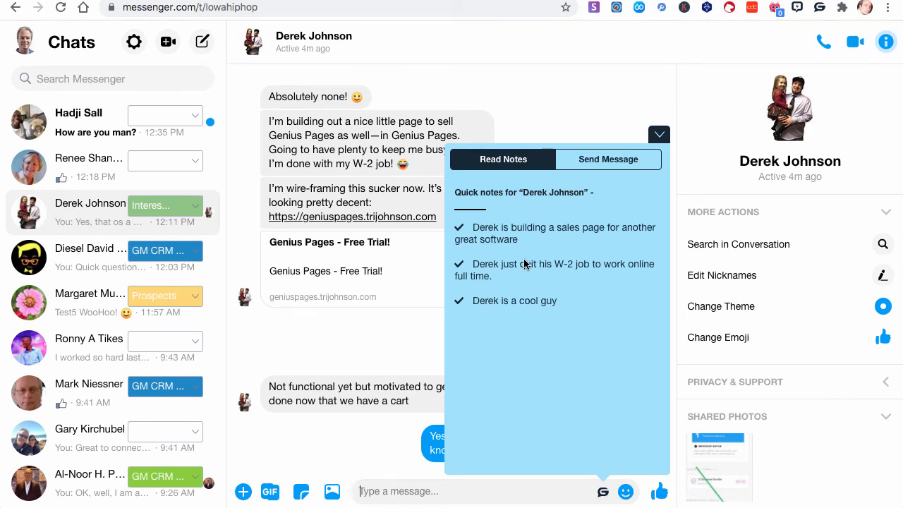
{"action": "left_click", "coordinate": [607, 158]}
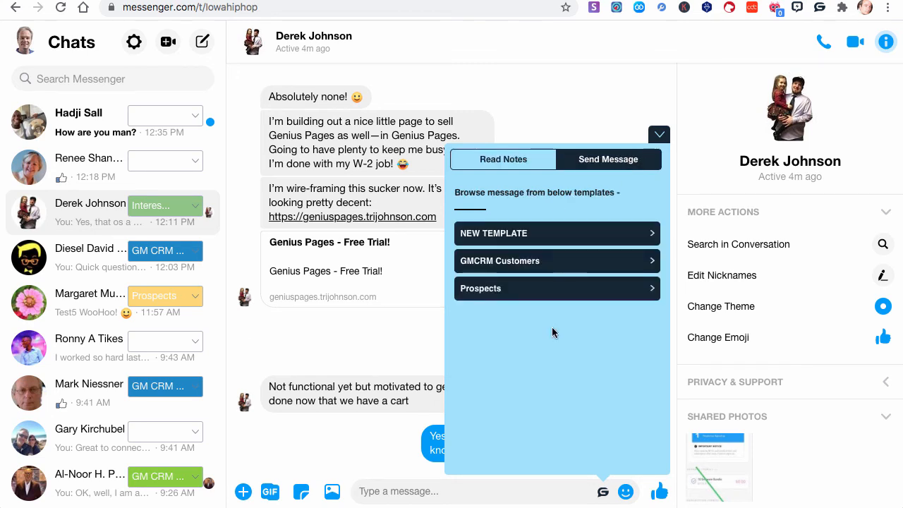
{"action": "left_click", "coordinate": [502, 158]}
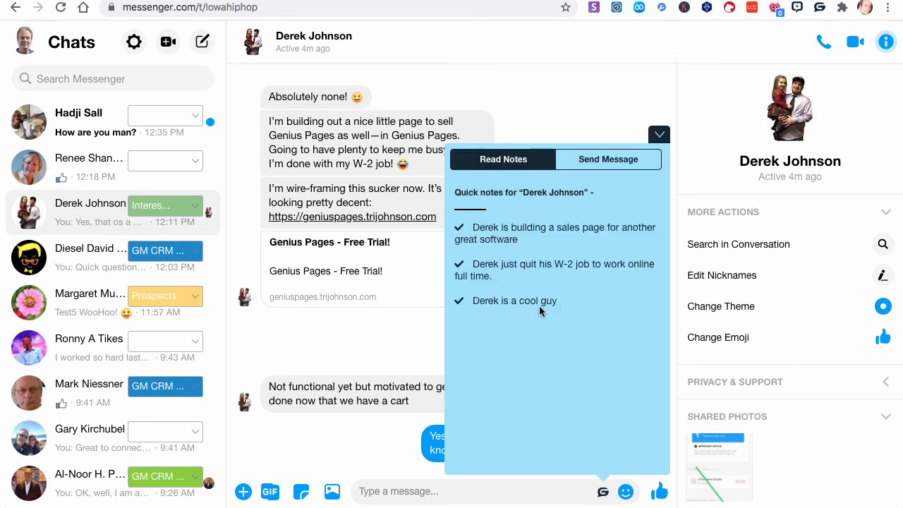
{"action": "mouse_move", "coordinate": [535, 311]}
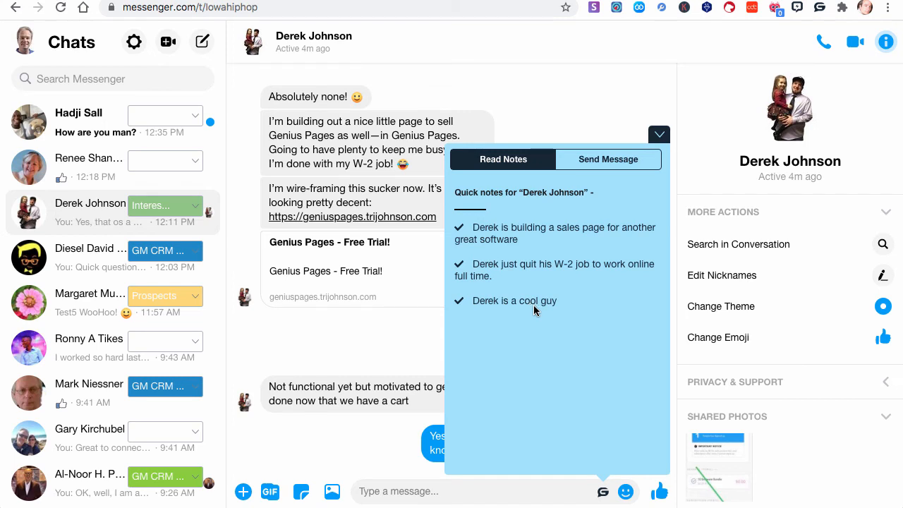
{"action": "mouse_move", "coordinate": [612, 187]}
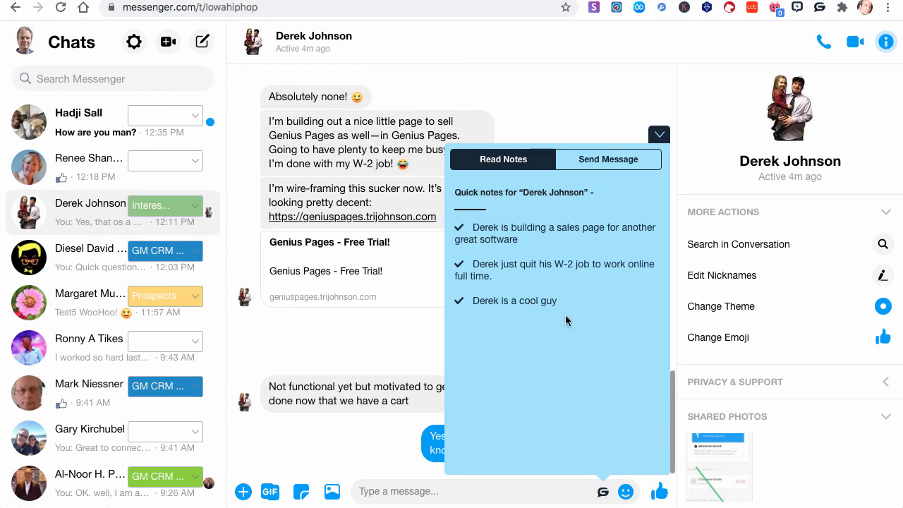
{"action": "left_click", "coordinate": [607, 158]}
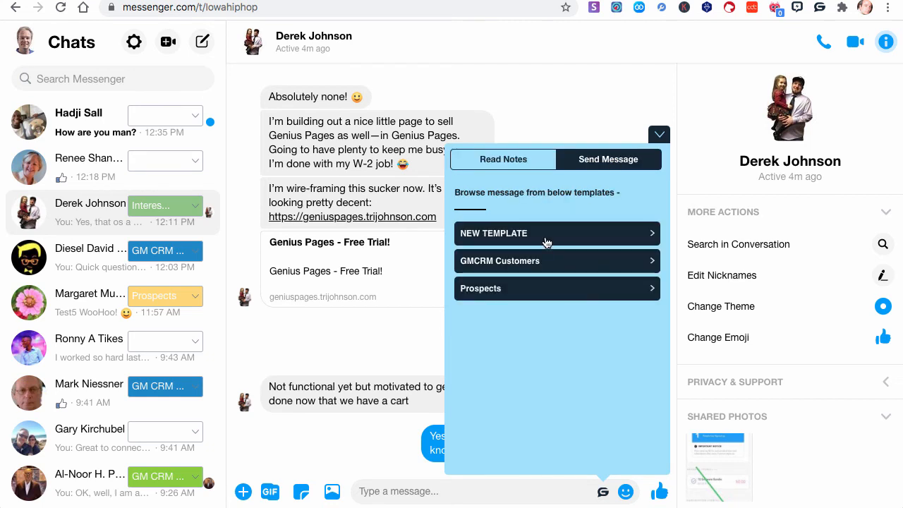
{"action": "left_click", "coordinate": [556, 260]}
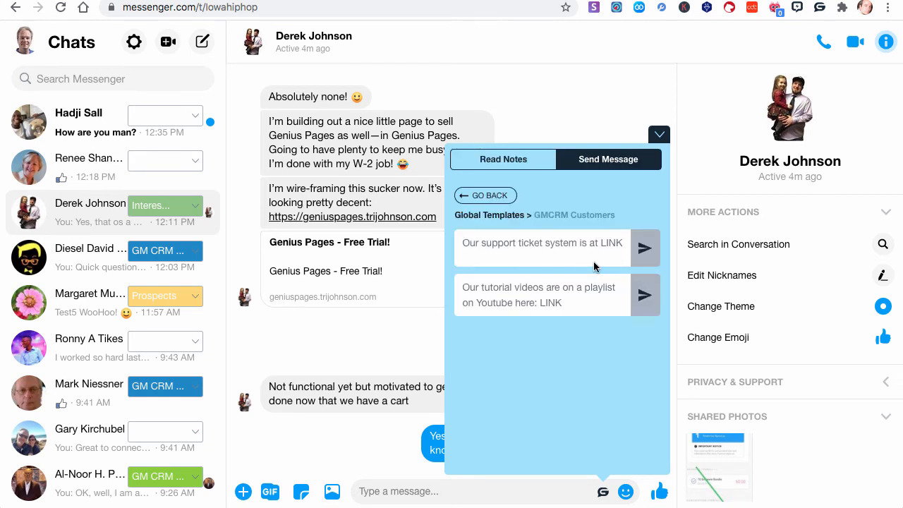
{"action": "mouse_move", "coordinate": [516, 314]}
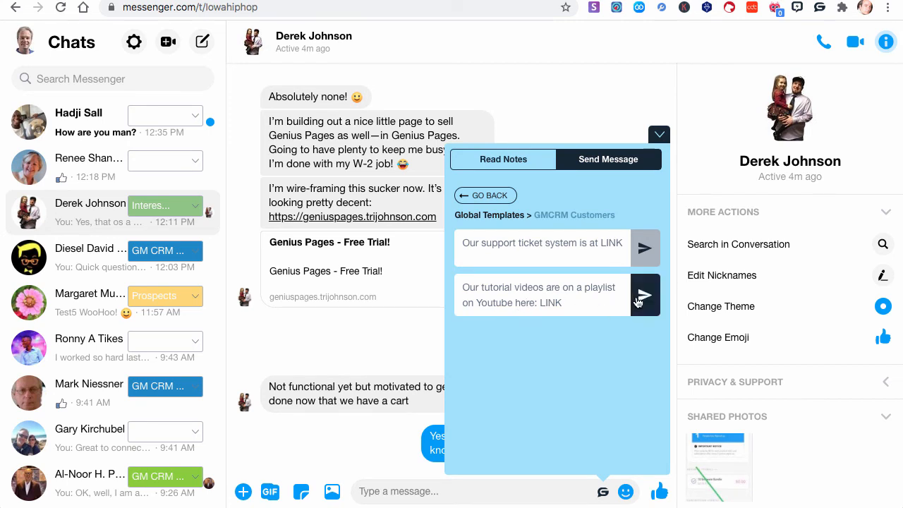
{"action": "mouse_move", "coordinate": [642, 295]}
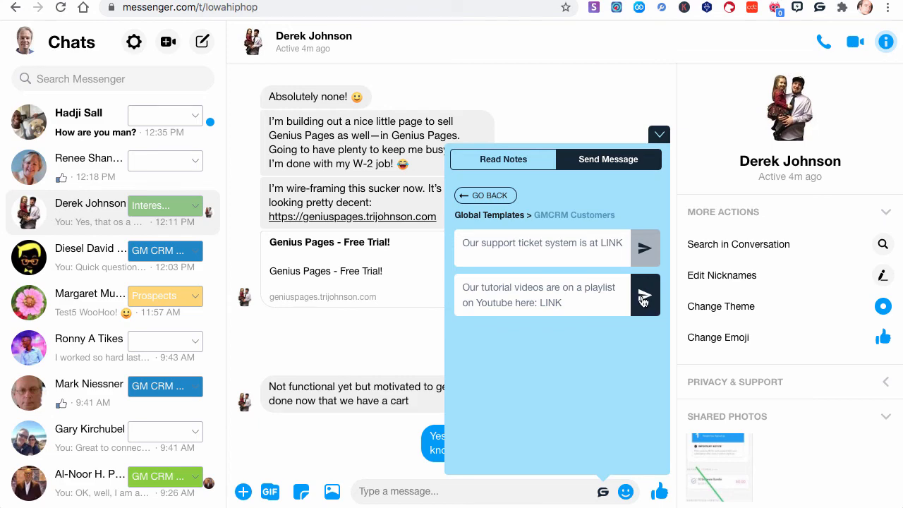
{"action": "left_click", "coordinate": [643, 295]}
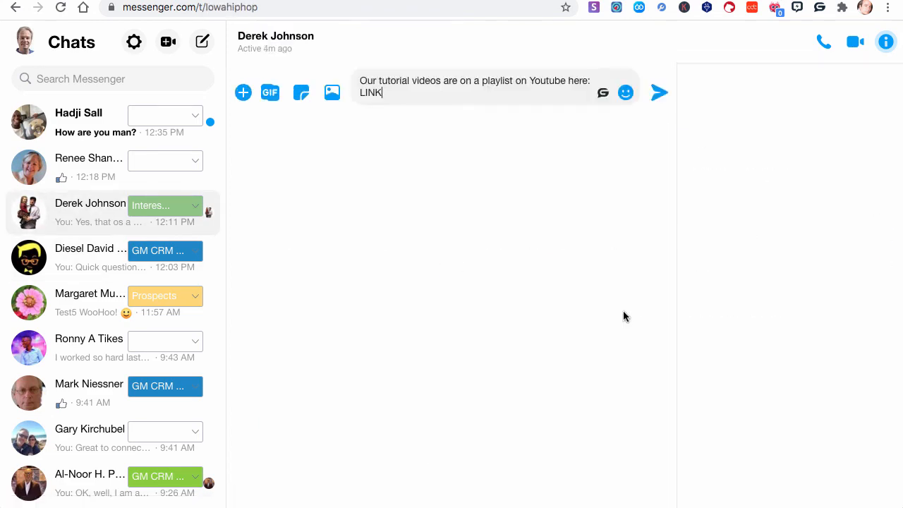
- Prefix the tutorial playlist reply with 'Yes, we do.' and send it to Derek
{"action": "left_click", "coordinate": [886, 43]}
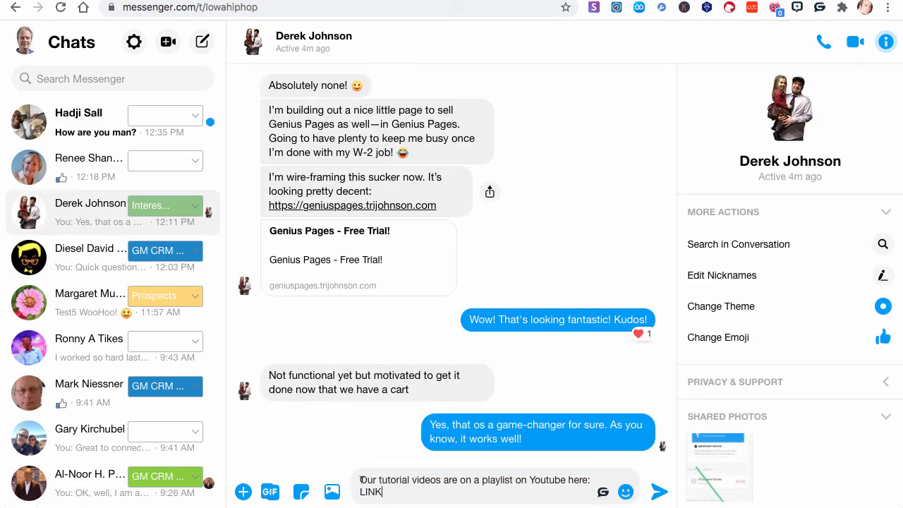
{"action": "type", "text": "Yes, we do."}
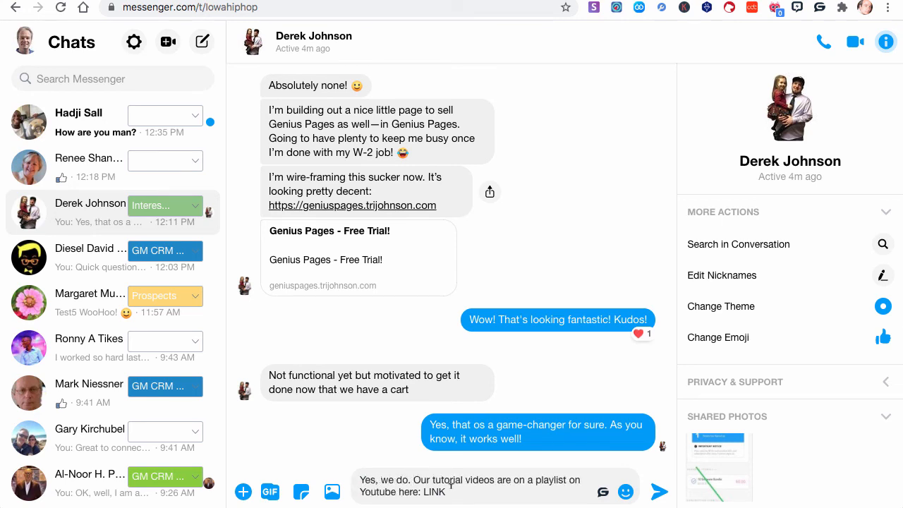
{"action": "left_click", "coordinate": [657, 491]}
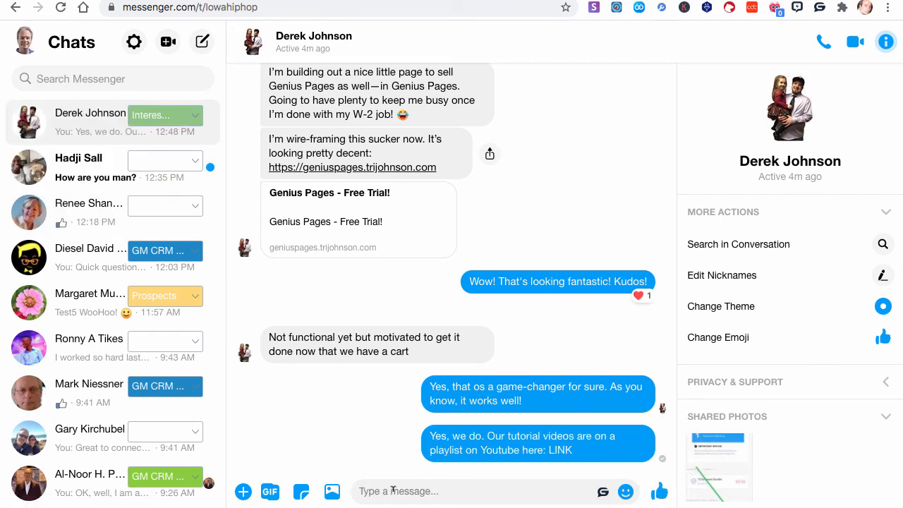
- Send a follow-up note '(testing GM CRM for a video)' to Derek
{"action": "type", "text": "(testing G"}
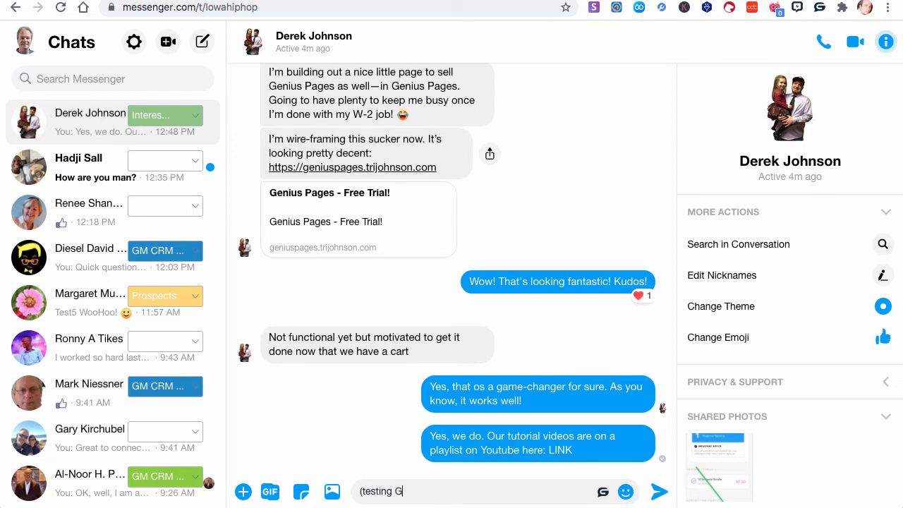
{"action": "type", "text": "M CRM f"}
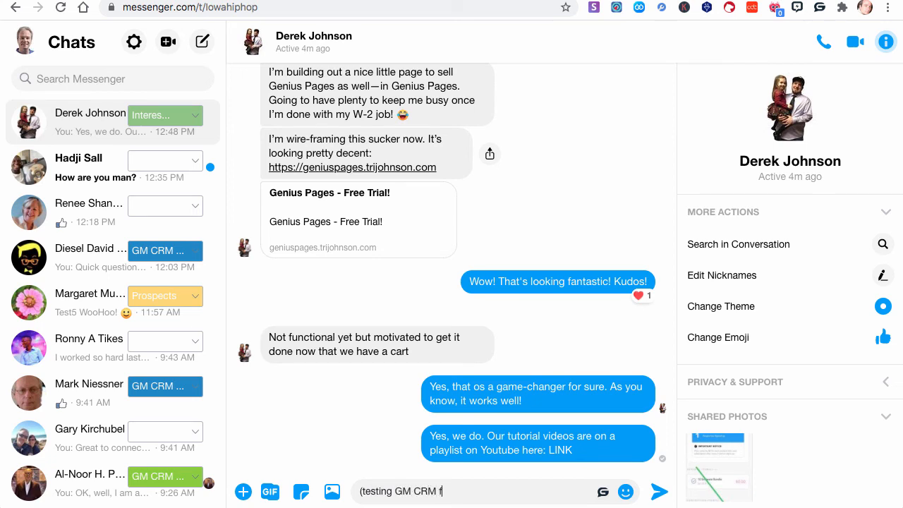
{"action": "type", "text": "or a vdieo)"}
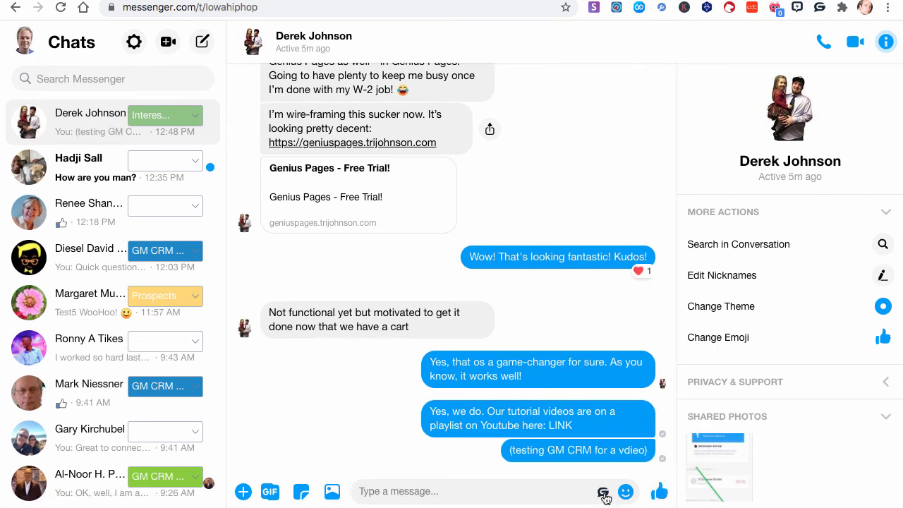
{"action": "left_click", "coordinate": [604, 491]}
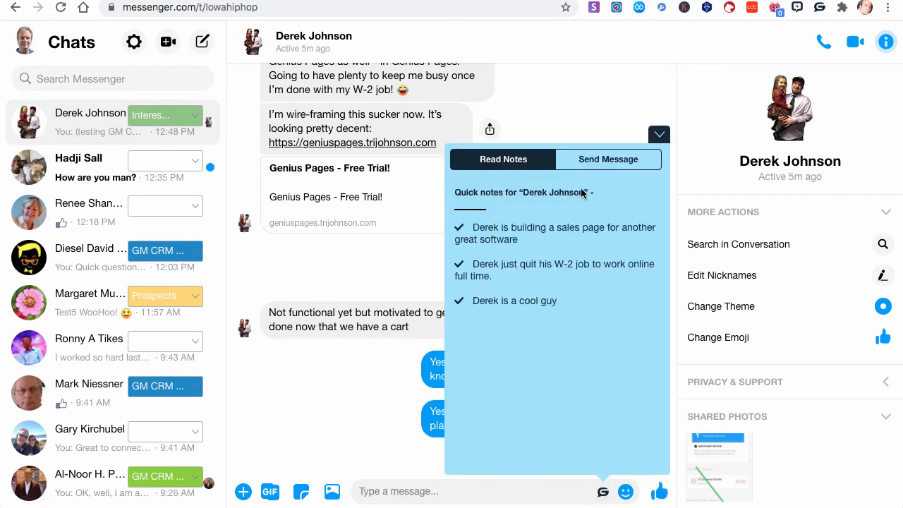
{"action": "left_click", "coordinate": [607, 158]}
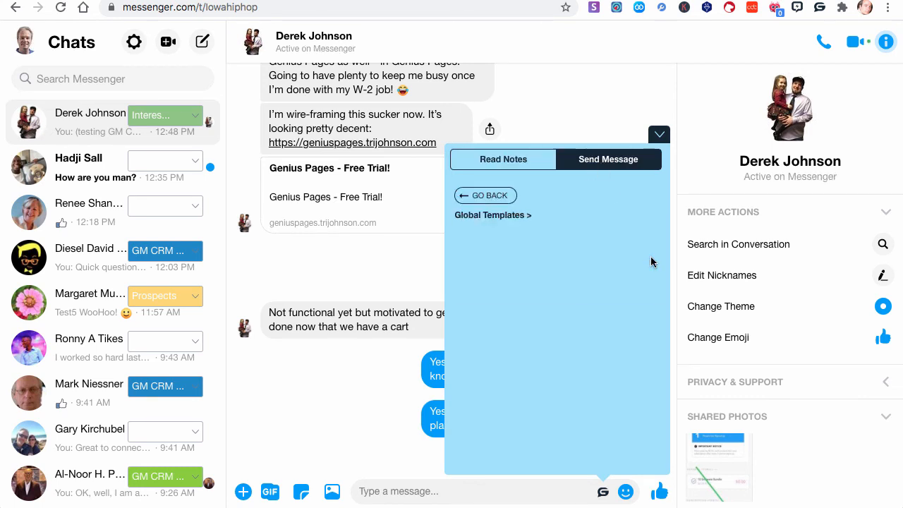
{"action": "mouse_move", "coordinate": [134, 277]}
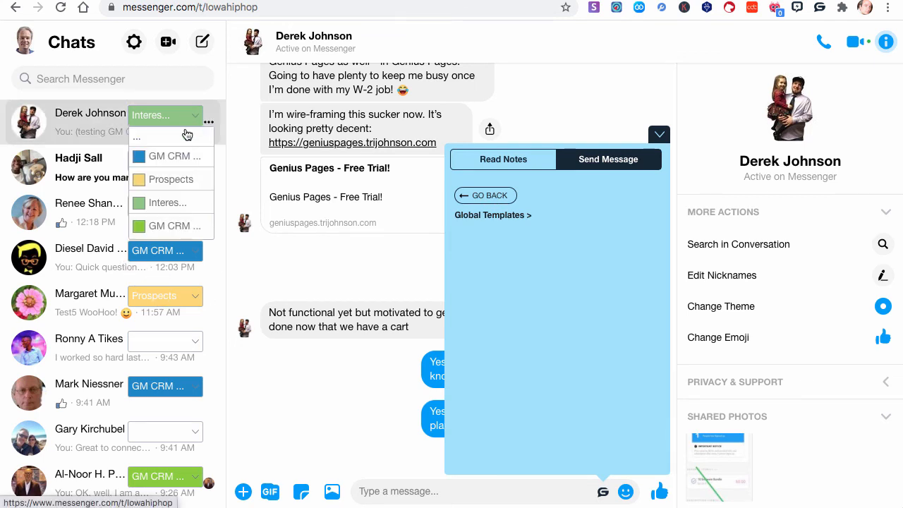
{"action": "left_click", "coordinate": [170, 155]}
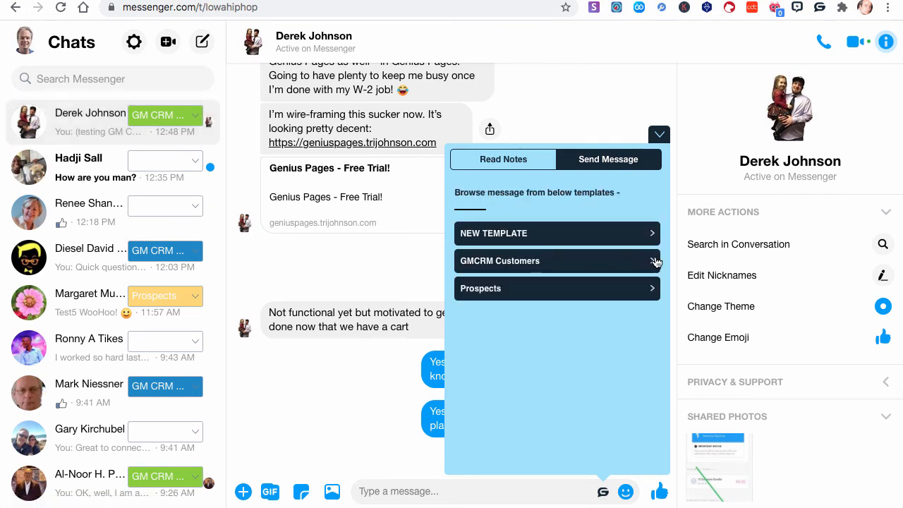
- Browse from GMCRM Customers back to Prospects templates showing greeting, video link and mandolin photo
{"action": "left_click", "coordinate": [556, 259]}
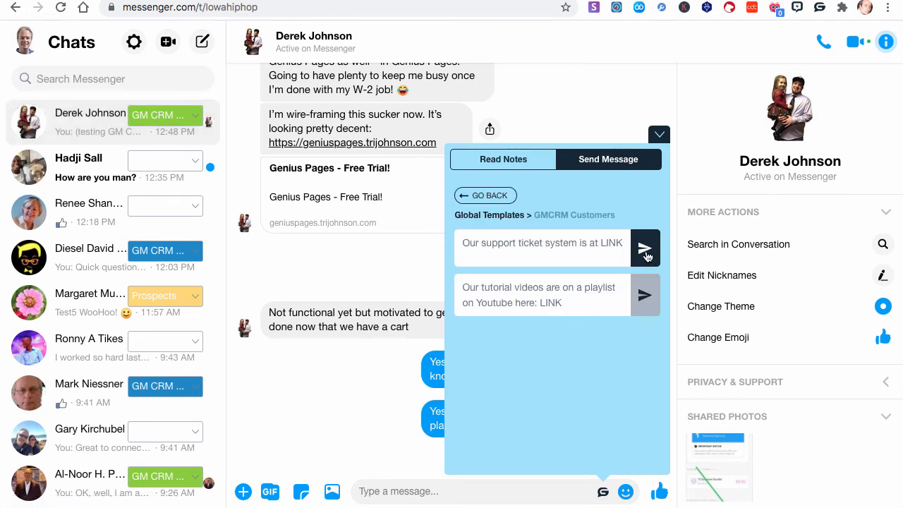
{"action": "left_click", "coordinate": [485, 194]}
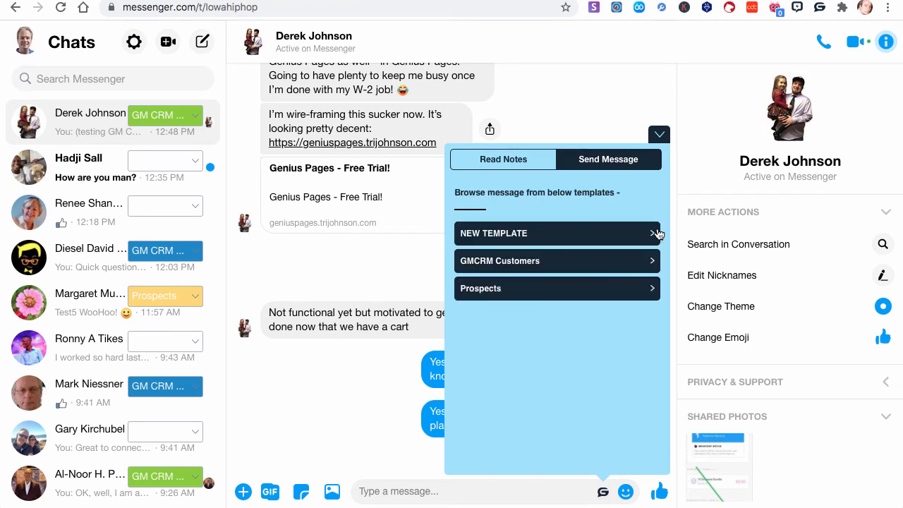
{"action": "mouse_move", "coordinate": [638, 290]}
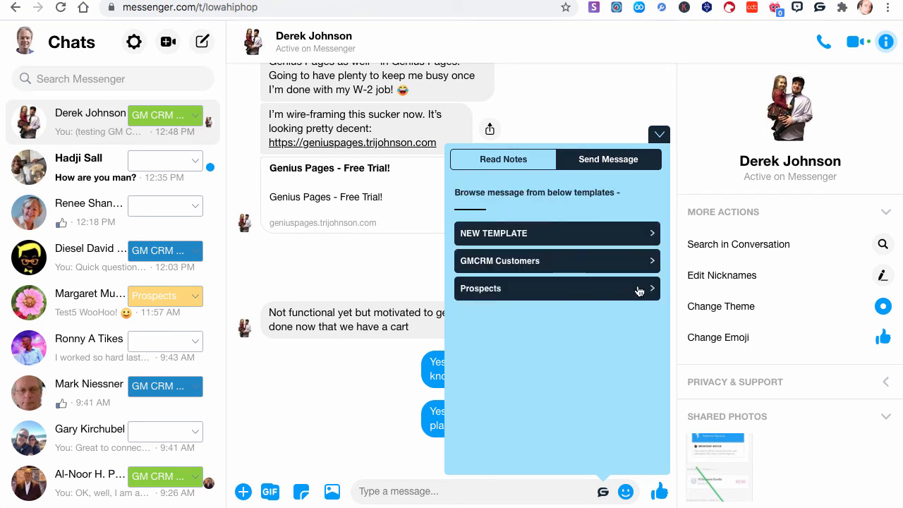
{"action": "left_click", "coordinate": [556, 288]}
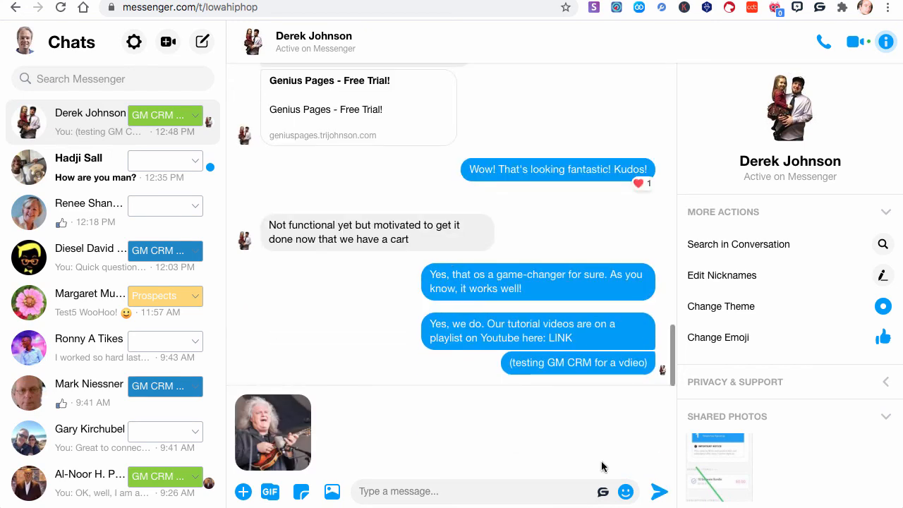
{"action": "mouse_move", "coordinate": [375, 456]}
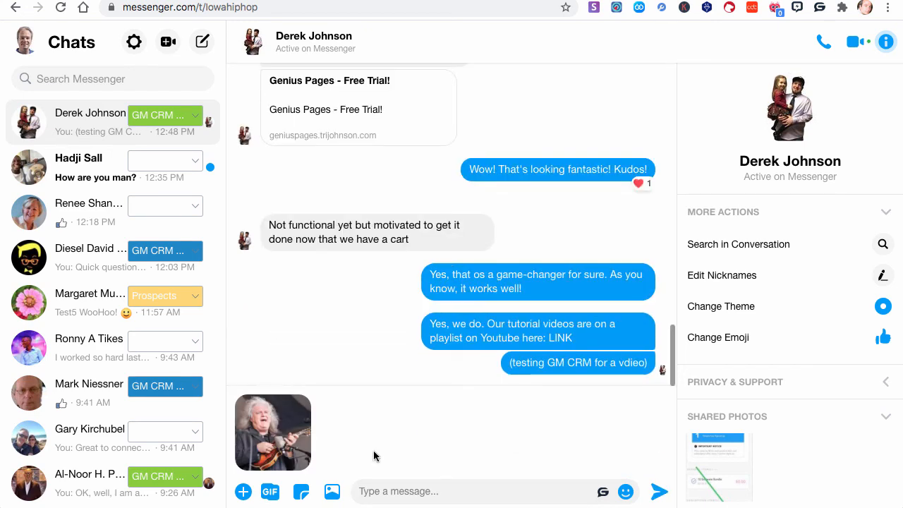
{"action": "mouse_move", "coordinate": [299, 408]}
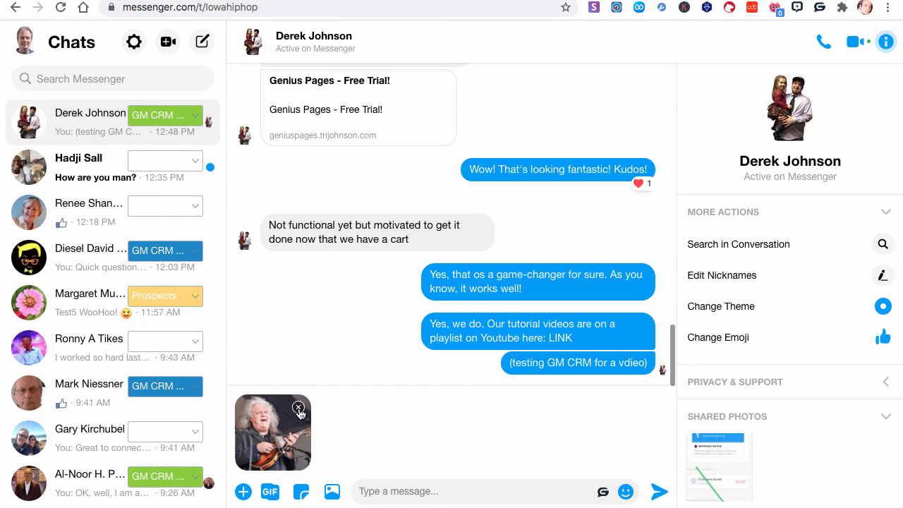
{"action": "scroll", "scroll_direction": "up", "scroll_amount": 3}
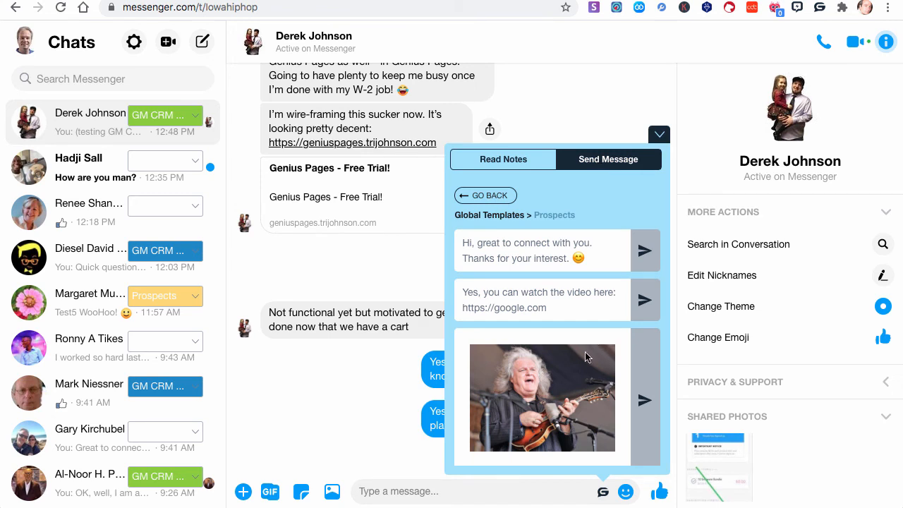
- Move between Prospects templates and Go Back, ending on the list of three global templates
{"action": "left_click", "coordinate": [485, 195]}
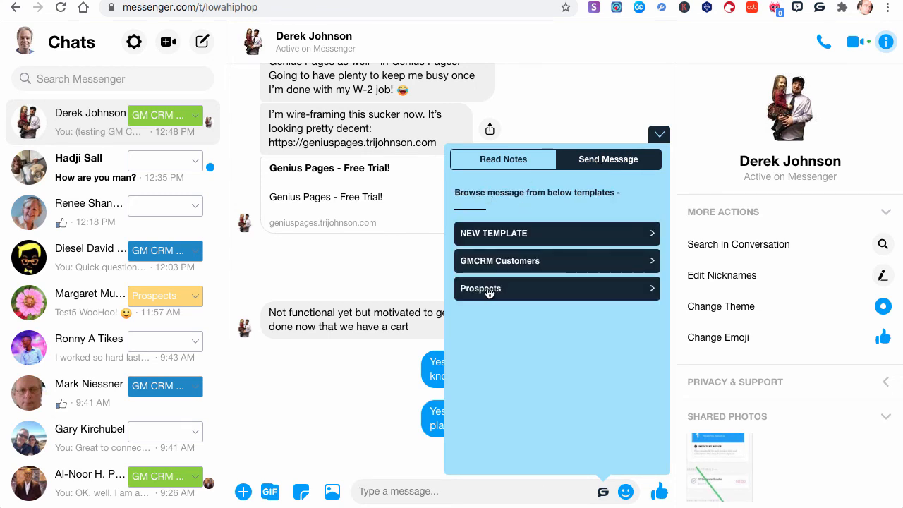
{"action": "mouse_move", "coordinate": [581, 294]}
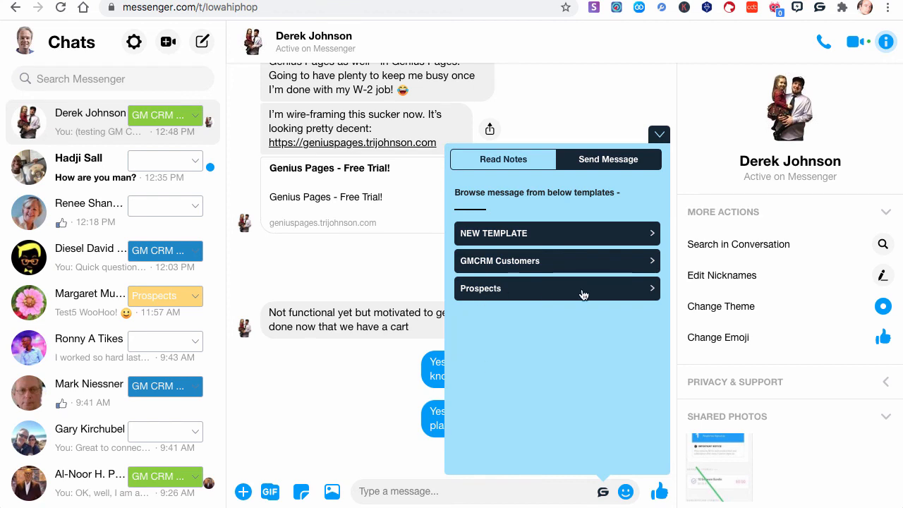
{"action": "left_click", "coordinate": [556, 288]}
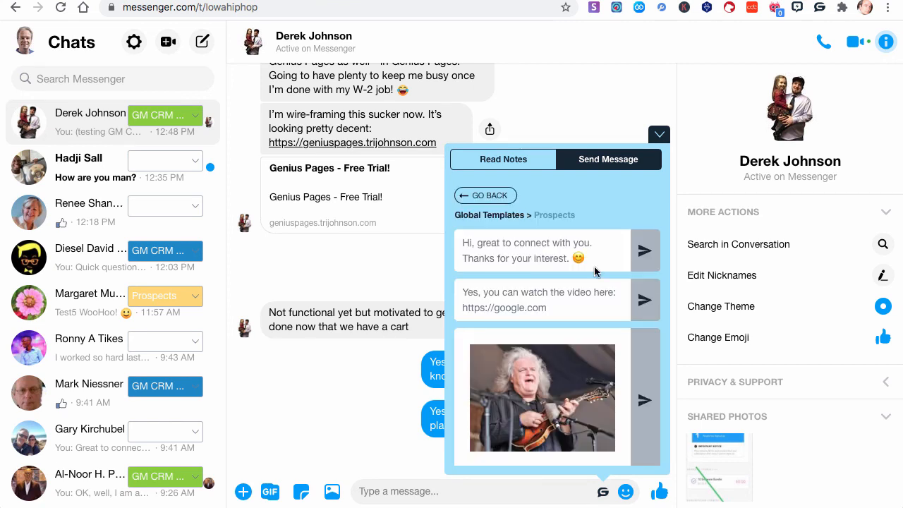
{"action": "left_click", "coordinate": [485, 194]}
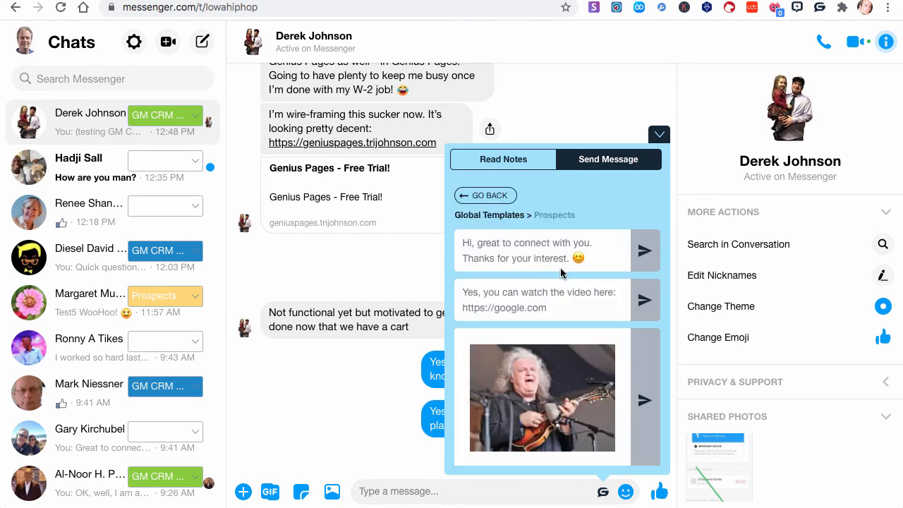
{"action": "mouse_move", "coordinate": [462, 240]}
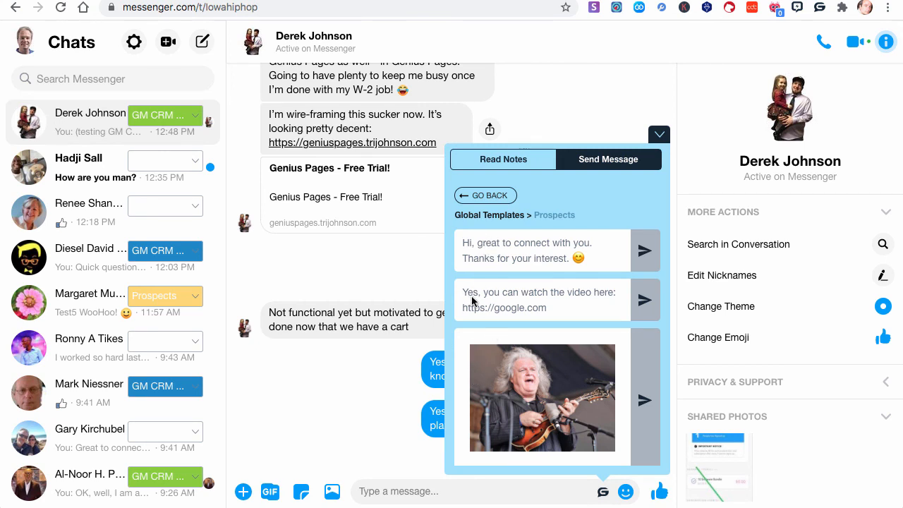
{"action": "mouse_move", "coordinate": [534, 268]}
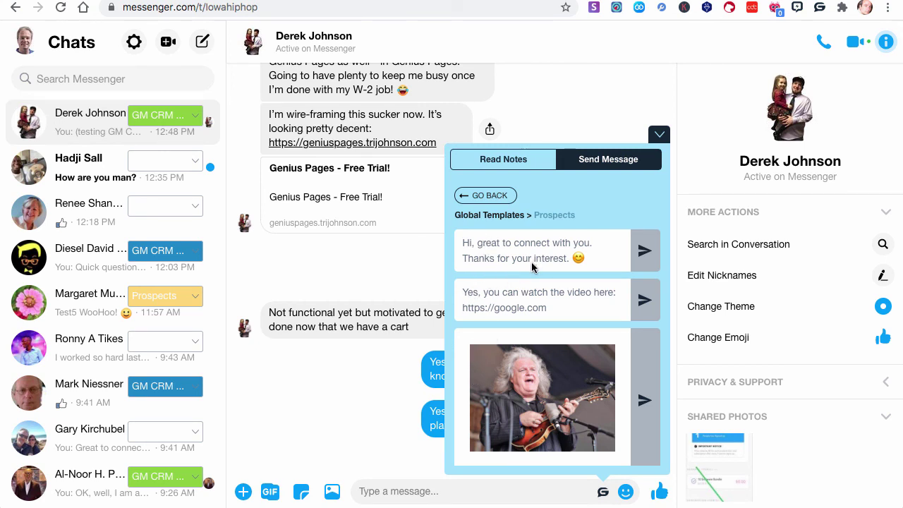
{"action": "mouse_move", "coordinate": [515, 217]}
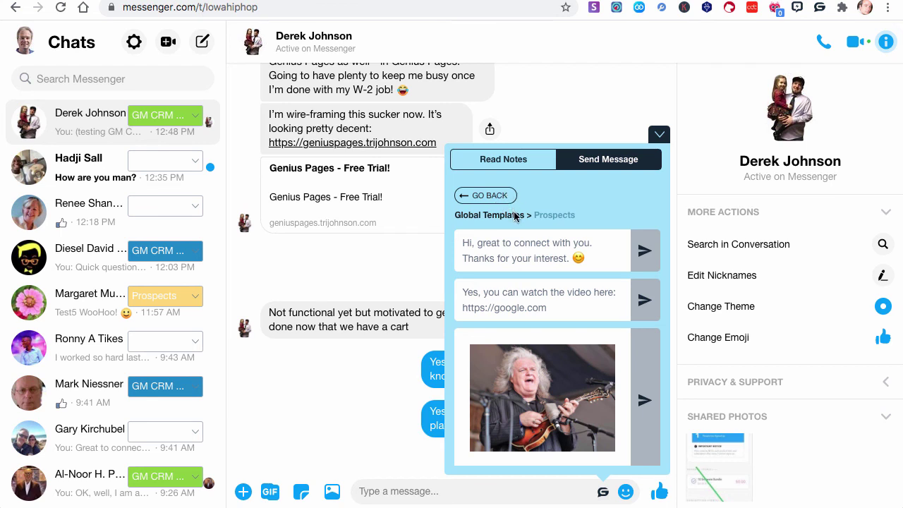
{"action": "mouse_move", "coordinate": [515, 364]}
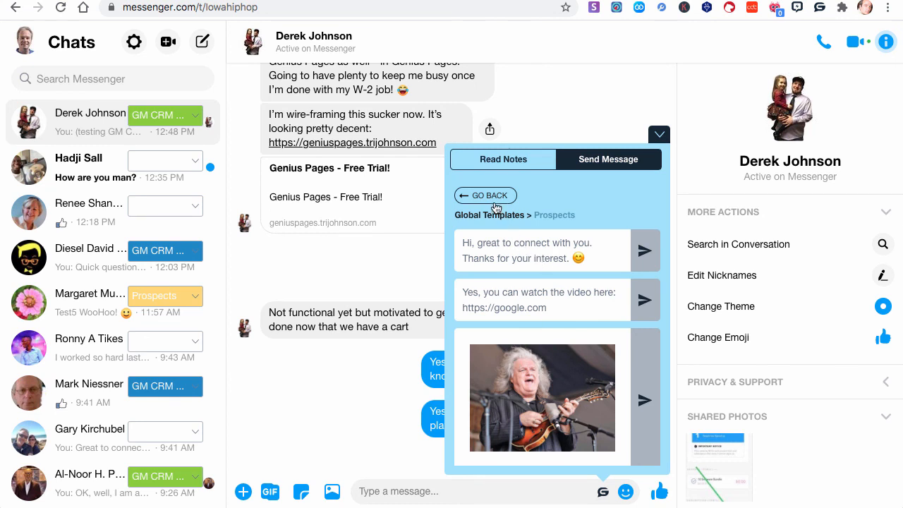
{"action": "left_click", "coordinate": [485, 194]}
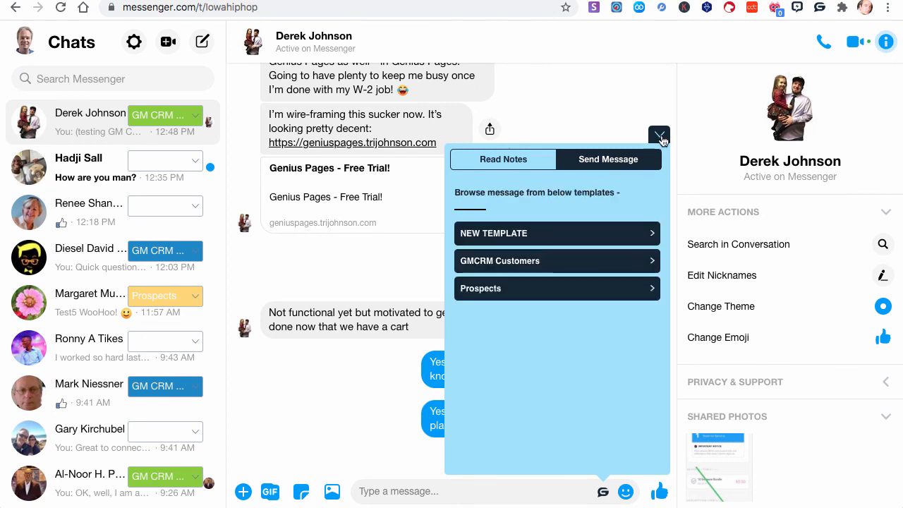
- Launch the Global Templates dashboard page listing NEW TEMPLATE, GMCRM Customers and Prospects
{"action": "left_click", "coordinate": [659, 135]}
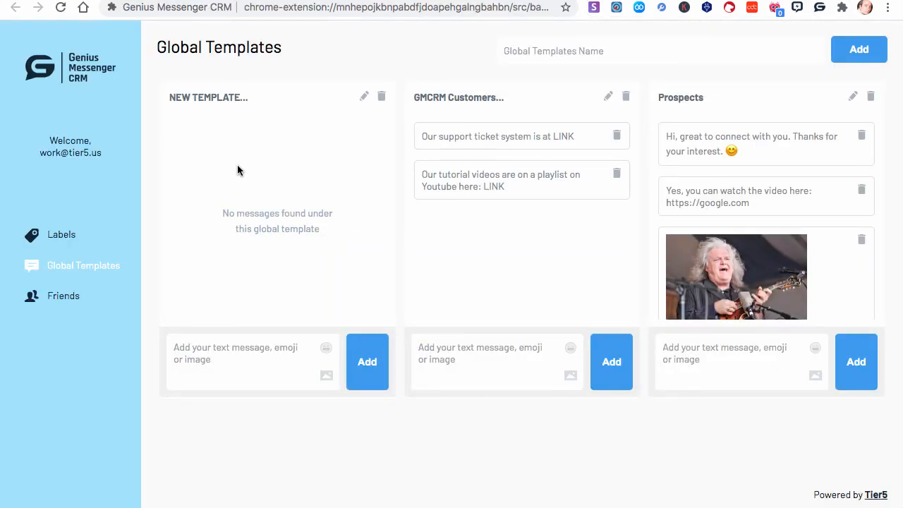
{"action": "mouse_move", "coordinate": [62, 234]}
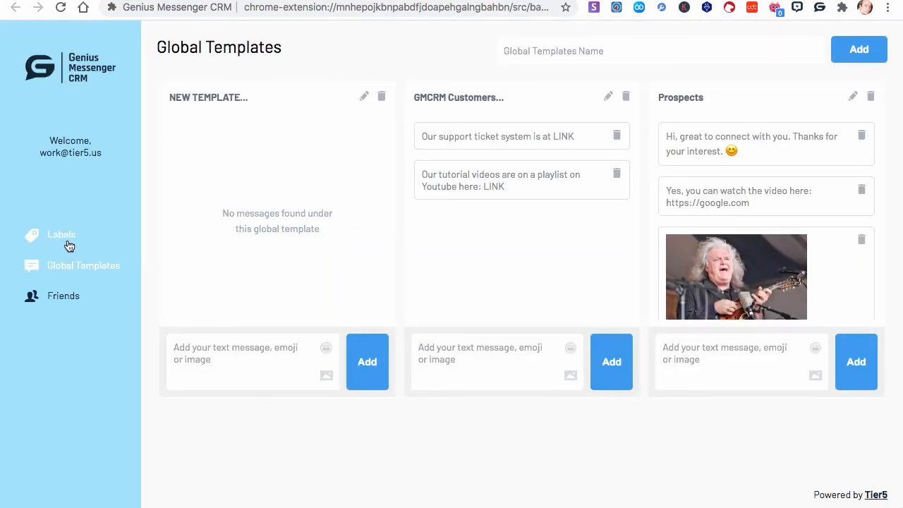
- Rearrange the GM CRM Customers label card up beside Prospects, then view the Friends list of six labelled contacts
{"action": "left_click", "coordinate": [62, 234]}
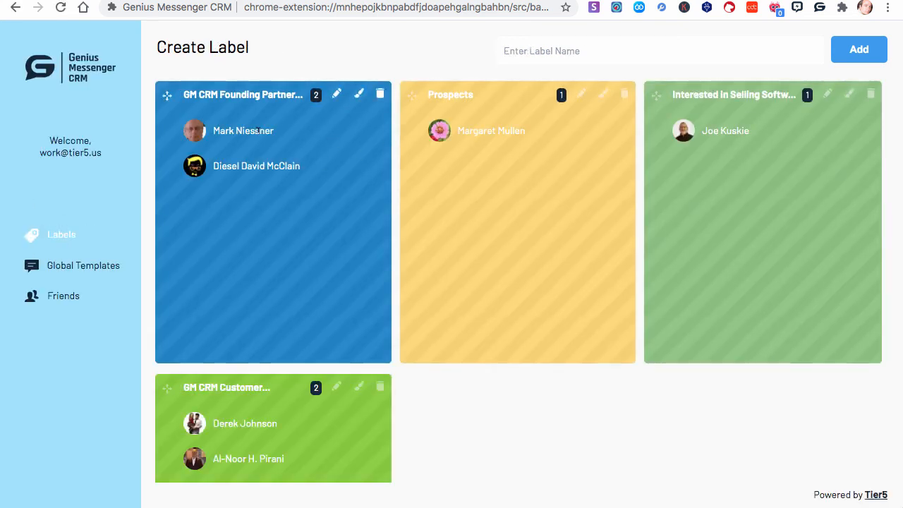
{"action": "mouse_move", "coordinate": [333, 174]}
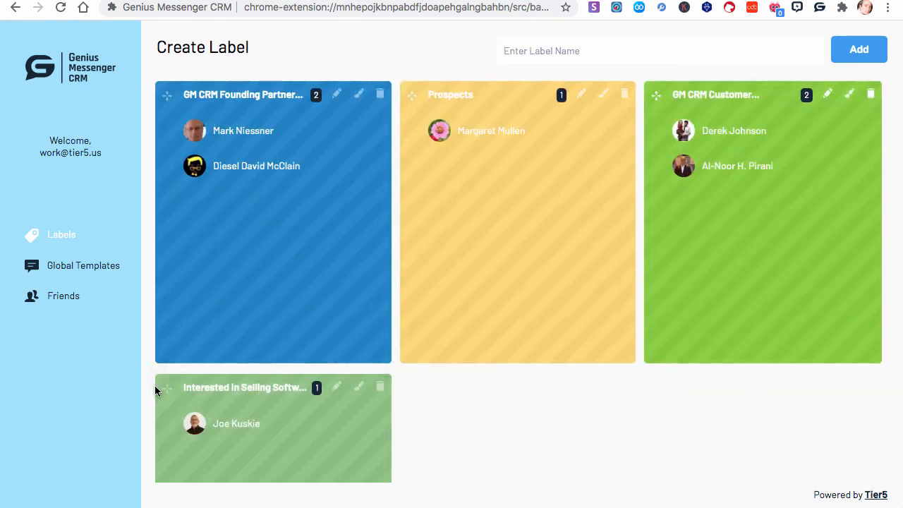
{"action": "scroll", "scroll_direction": "down", "scroll_amount": 3}
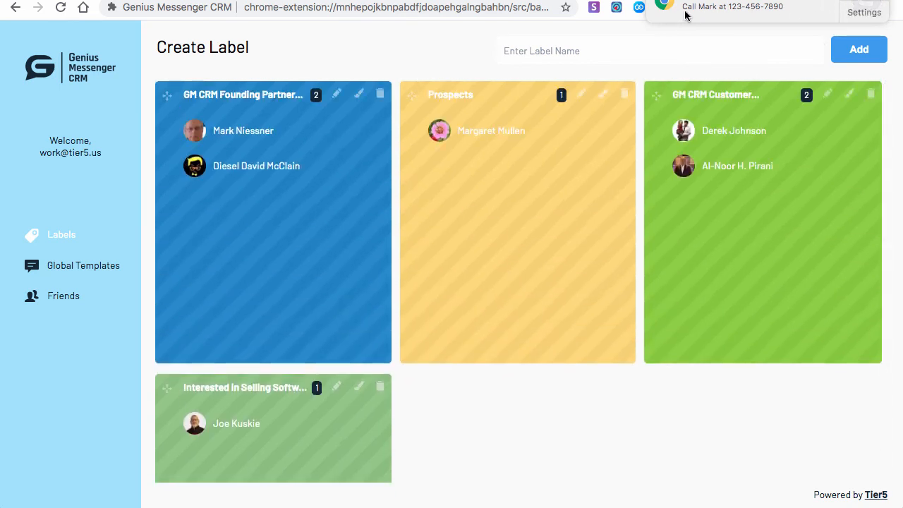
{"action": "mouse_move", "coordinate": [699, 20]}
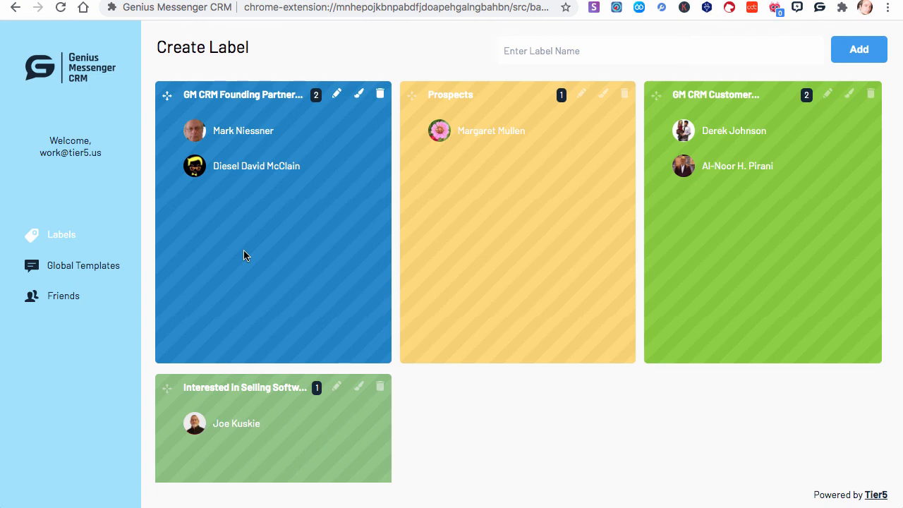
{"action": "mouse_move", "coordinate": [175, 255]}
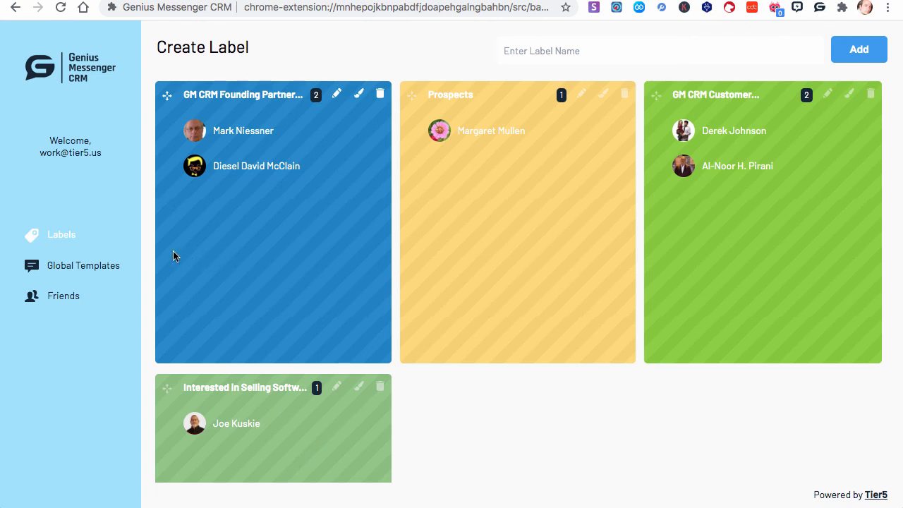
{"action": "left_click", "coordinate": [82, 265]}
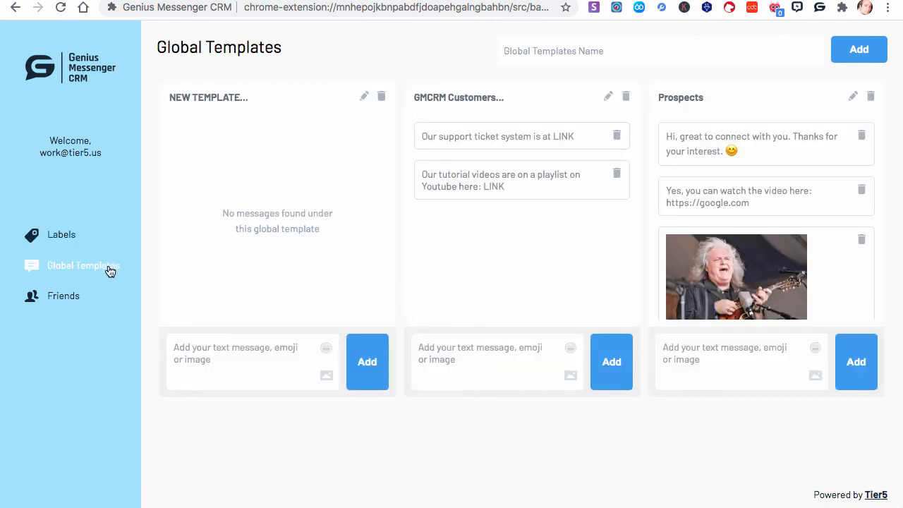
{"action": "mouse_move", "coordinate": [260, 333]}
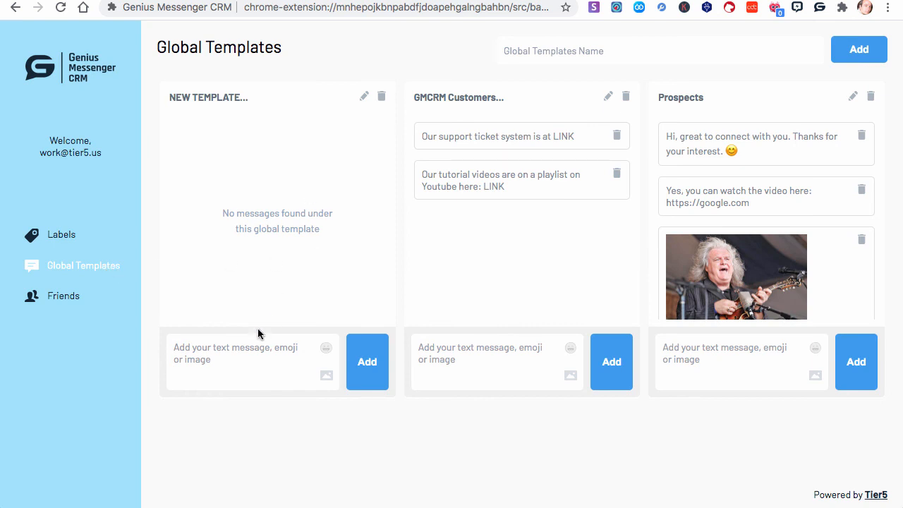
{"action": "left_click", "coordinate": [62, 296]}
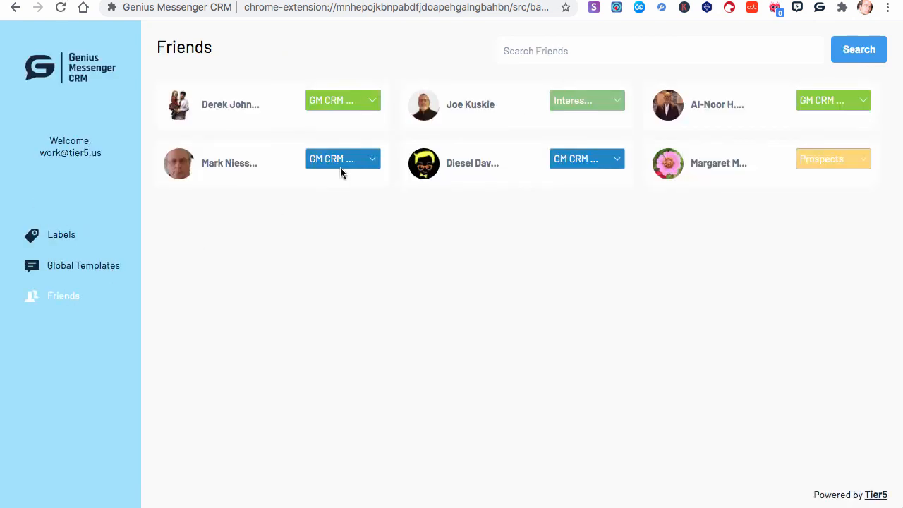
{"action": "left_click", "coordinate": [342, 158]}
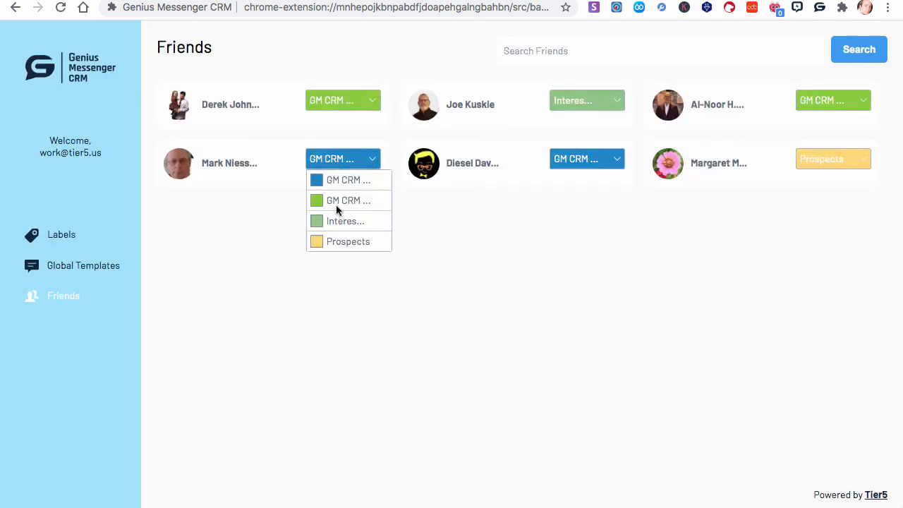
{"action": "left_click", "coordinate": [491, 178]}
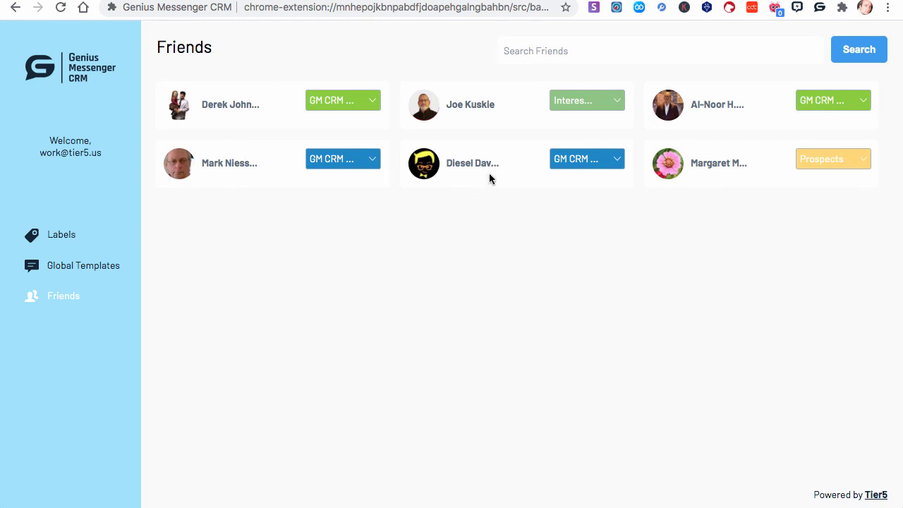
{"action": "mouse_move", "coordinate": [463, 164]}
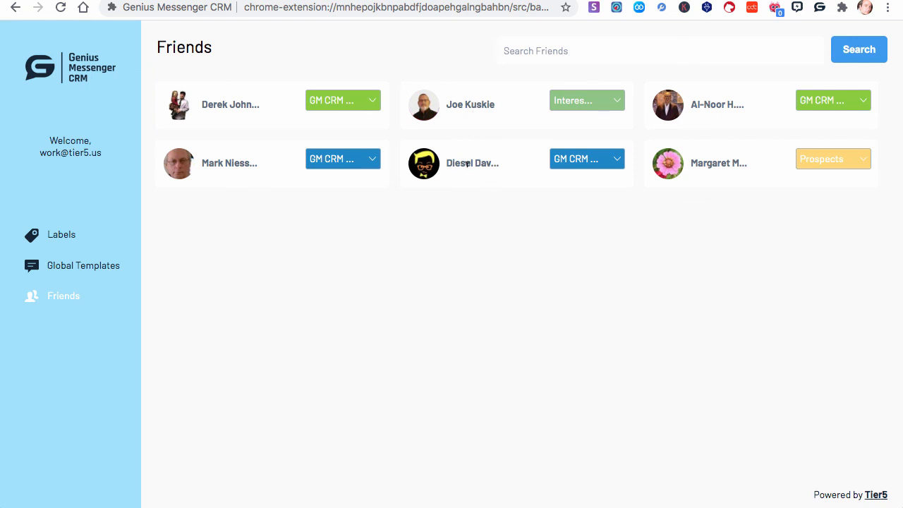
{"action": "mouse_move", "coordinate": [682, 98]}
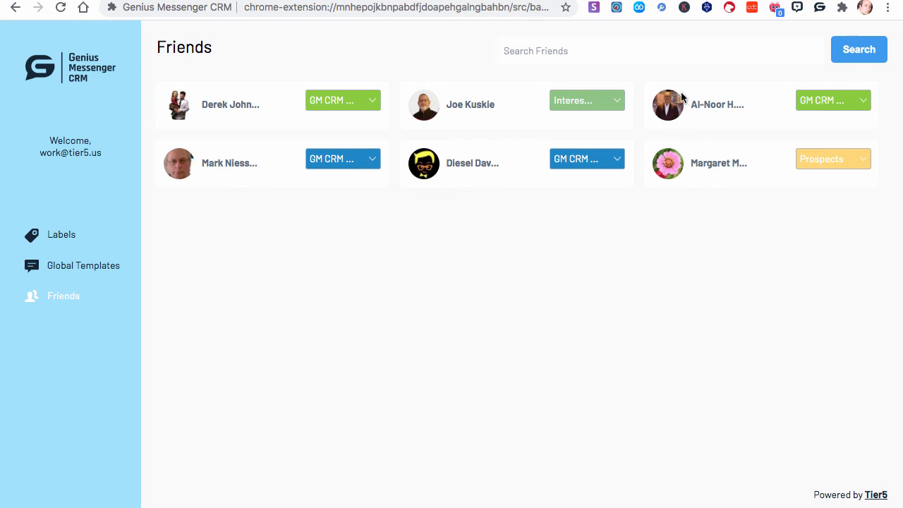
{"action": "mouse_move", "coordinate": [209, 194]}
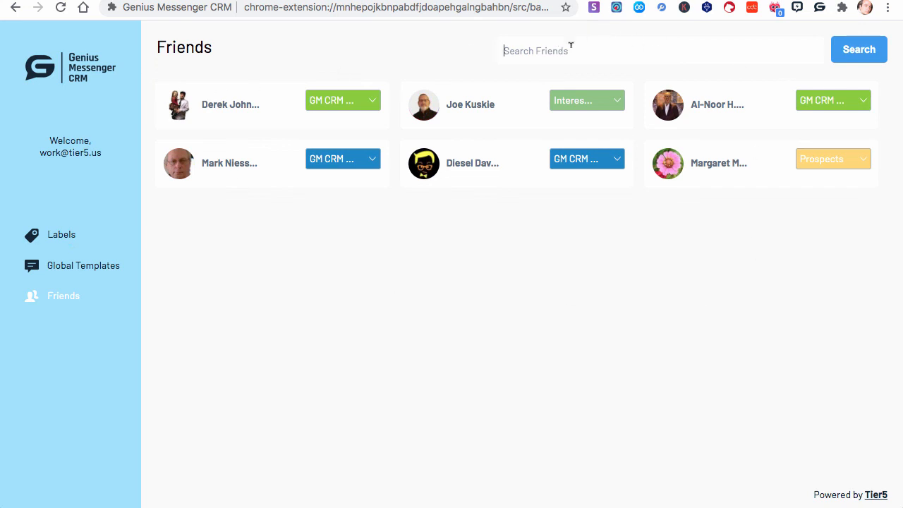
{"action": "mouse_move", "coordinate": [85, 292]}
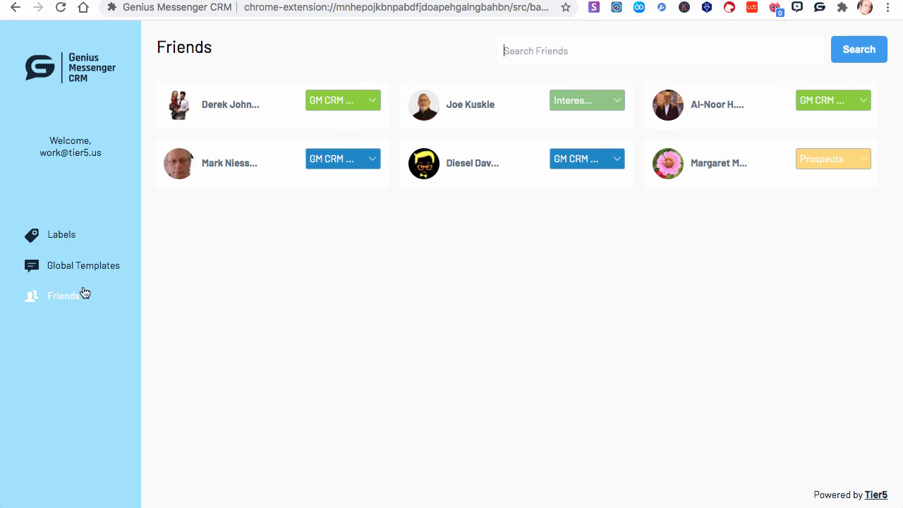
{"action": "left_click", "coordinate": [61, 234]}
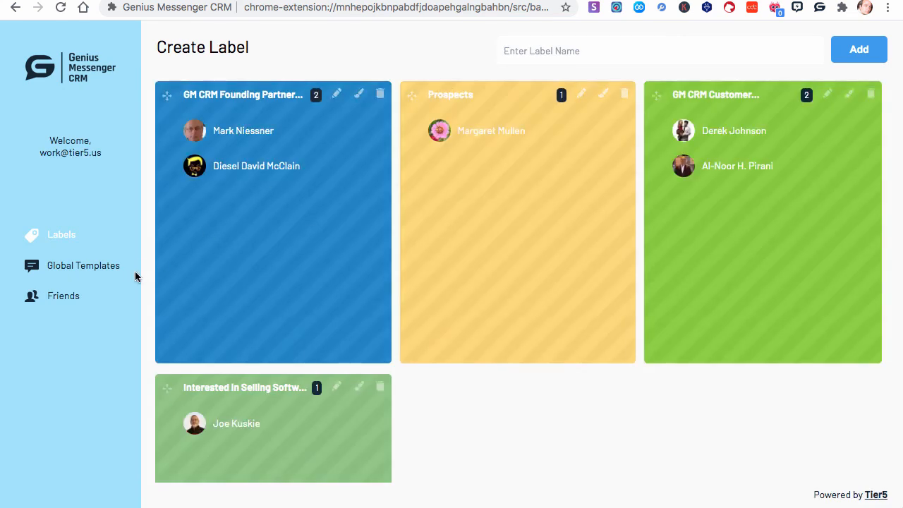
{"action": "mouse_move", "coordinate": [590, 15]}
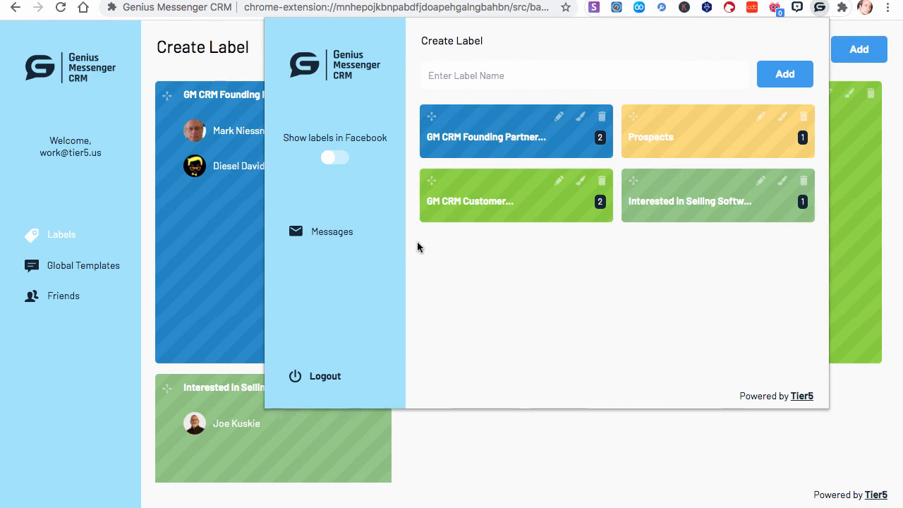
{"action": "mouse_move", "coordinate": [325, 375]}
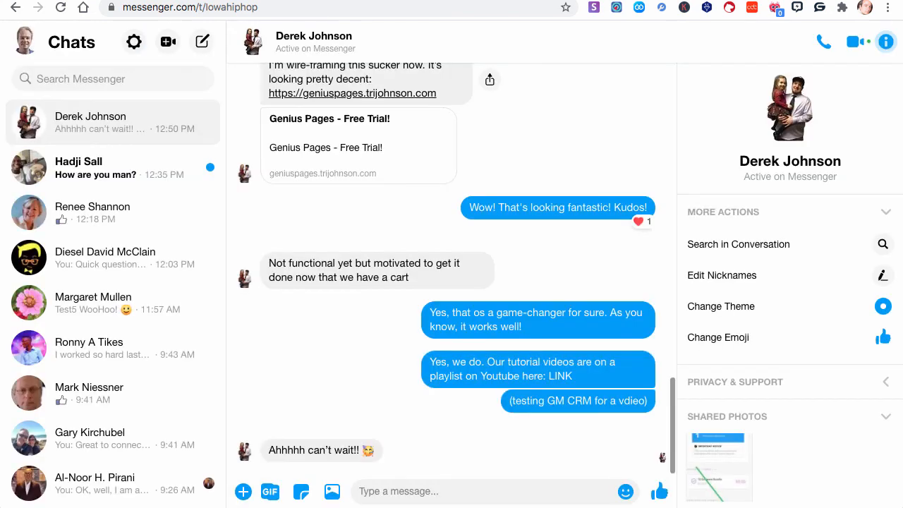
{"action": "mouse_move", "coordinate": [292, 140]}
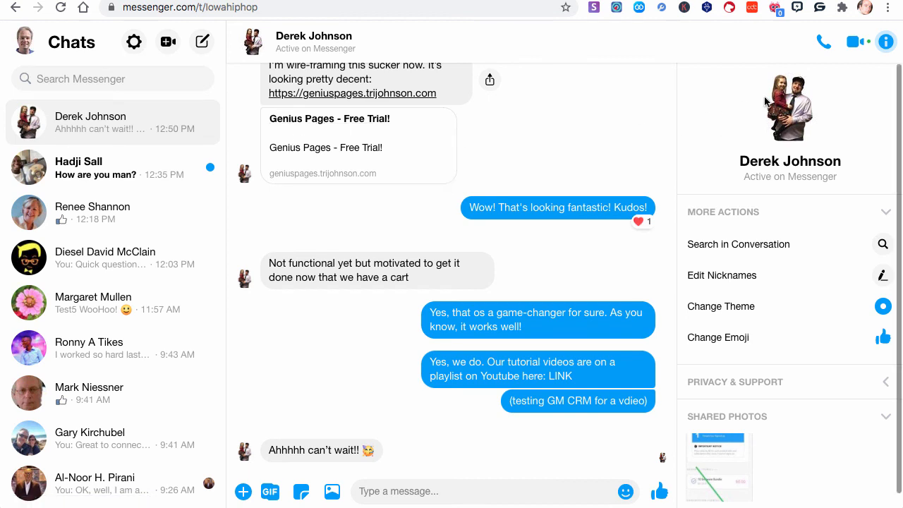
{"action": "mouse_move", "coordinate": [869, 27]}
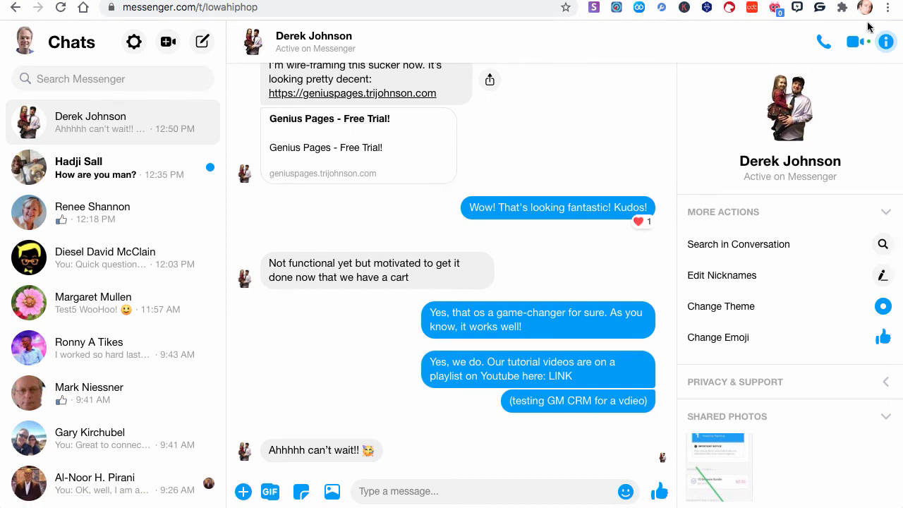
{"action": "mouse_move", "coordinate": [767, 135]}
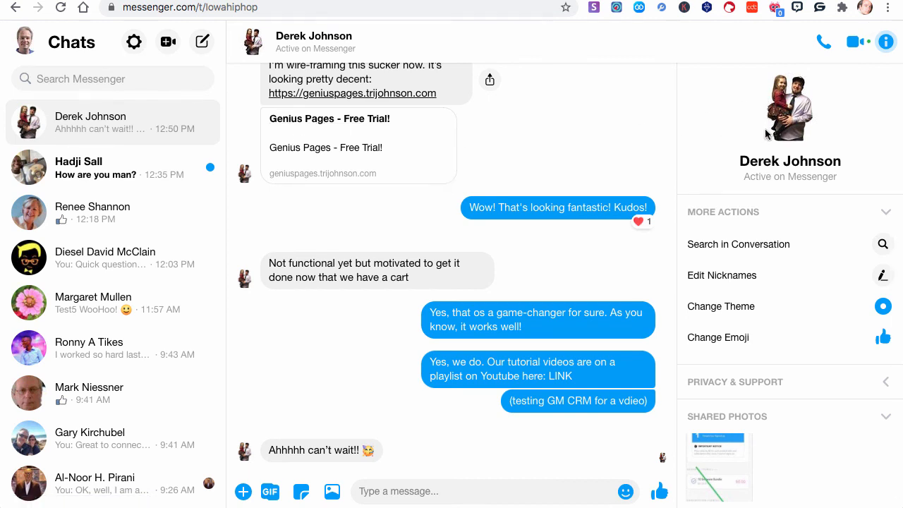